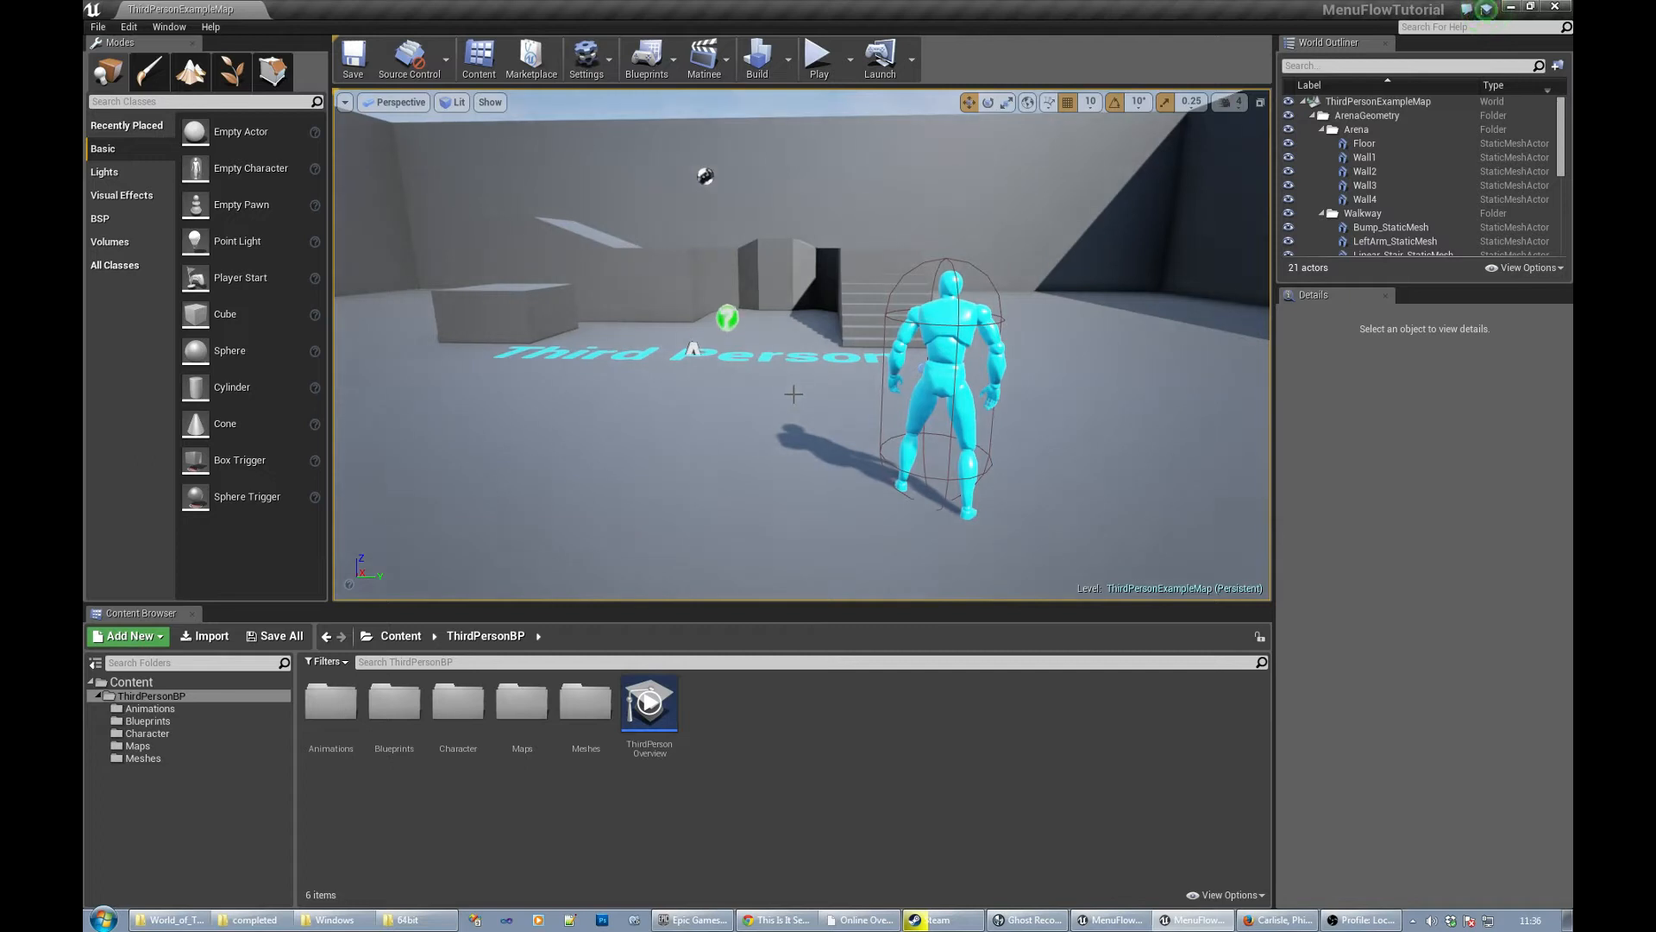
mouse_move(800, 378)
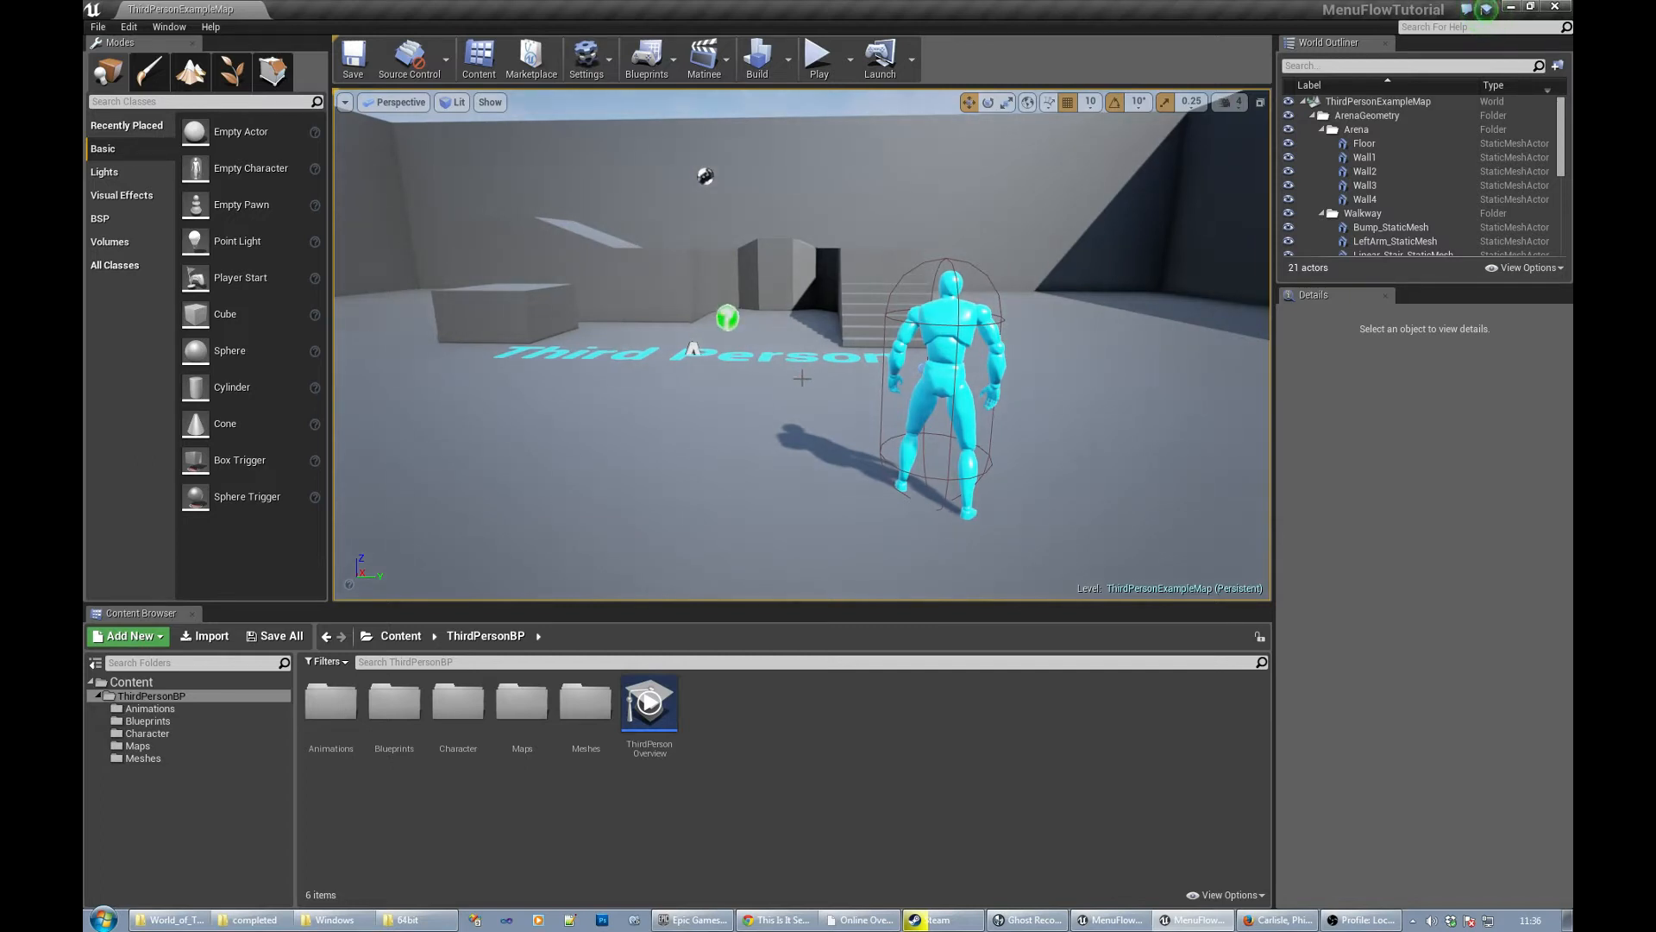
mouse_move(800, 398)
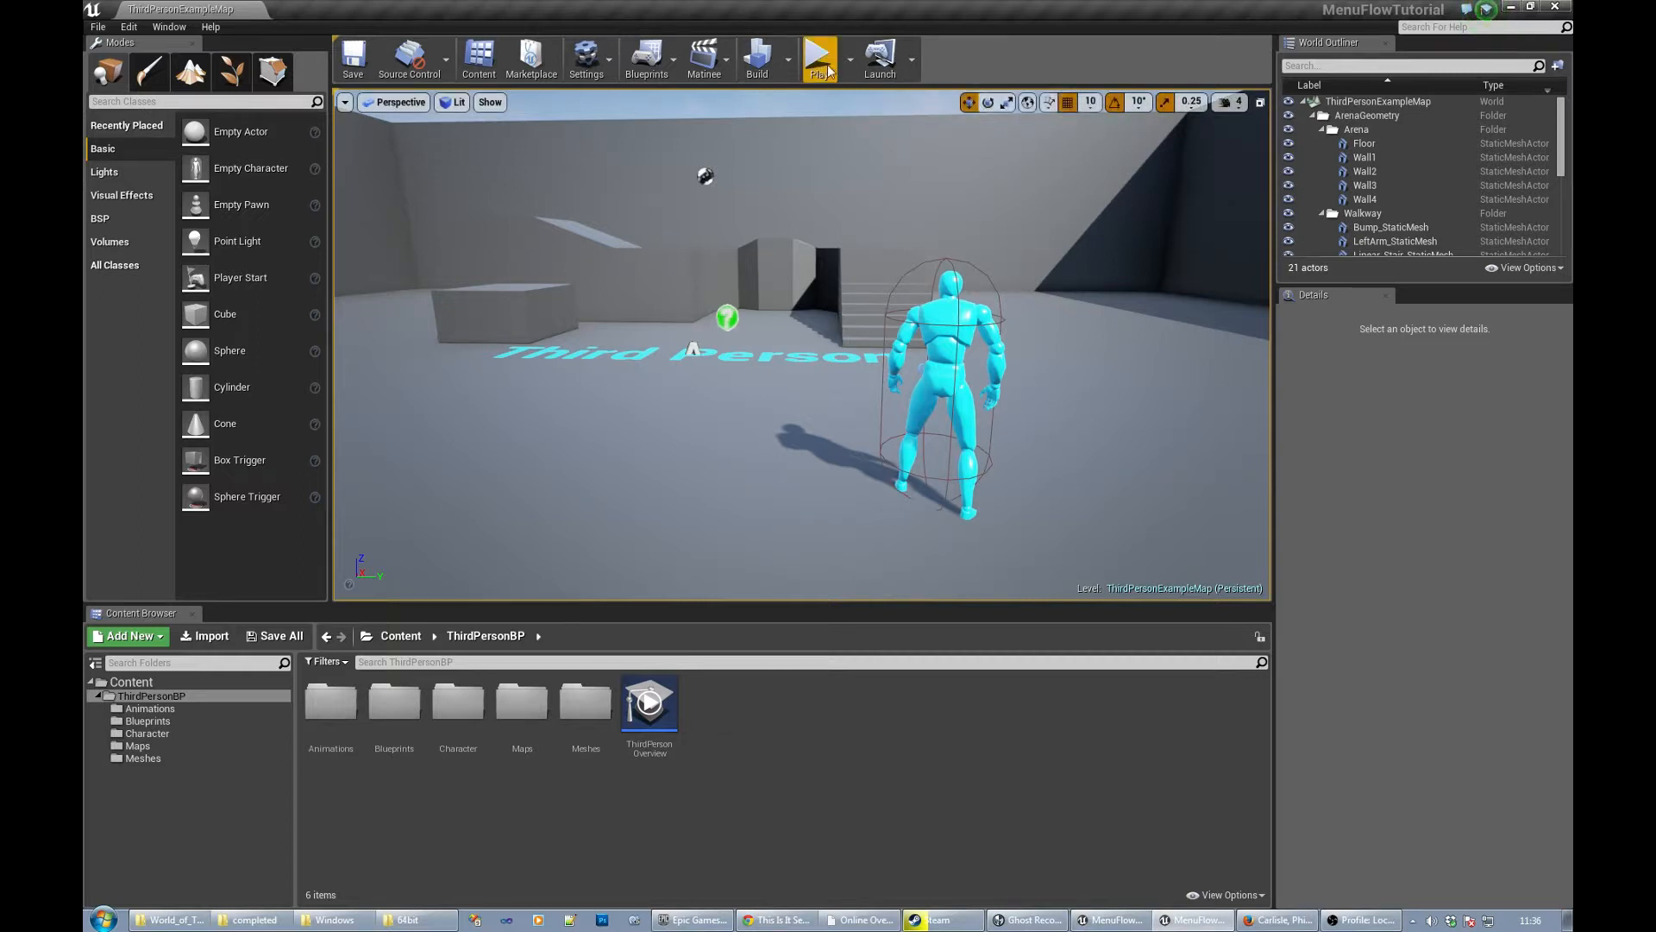
- Playtest the level briefly and stop it
left_click(817, 58)
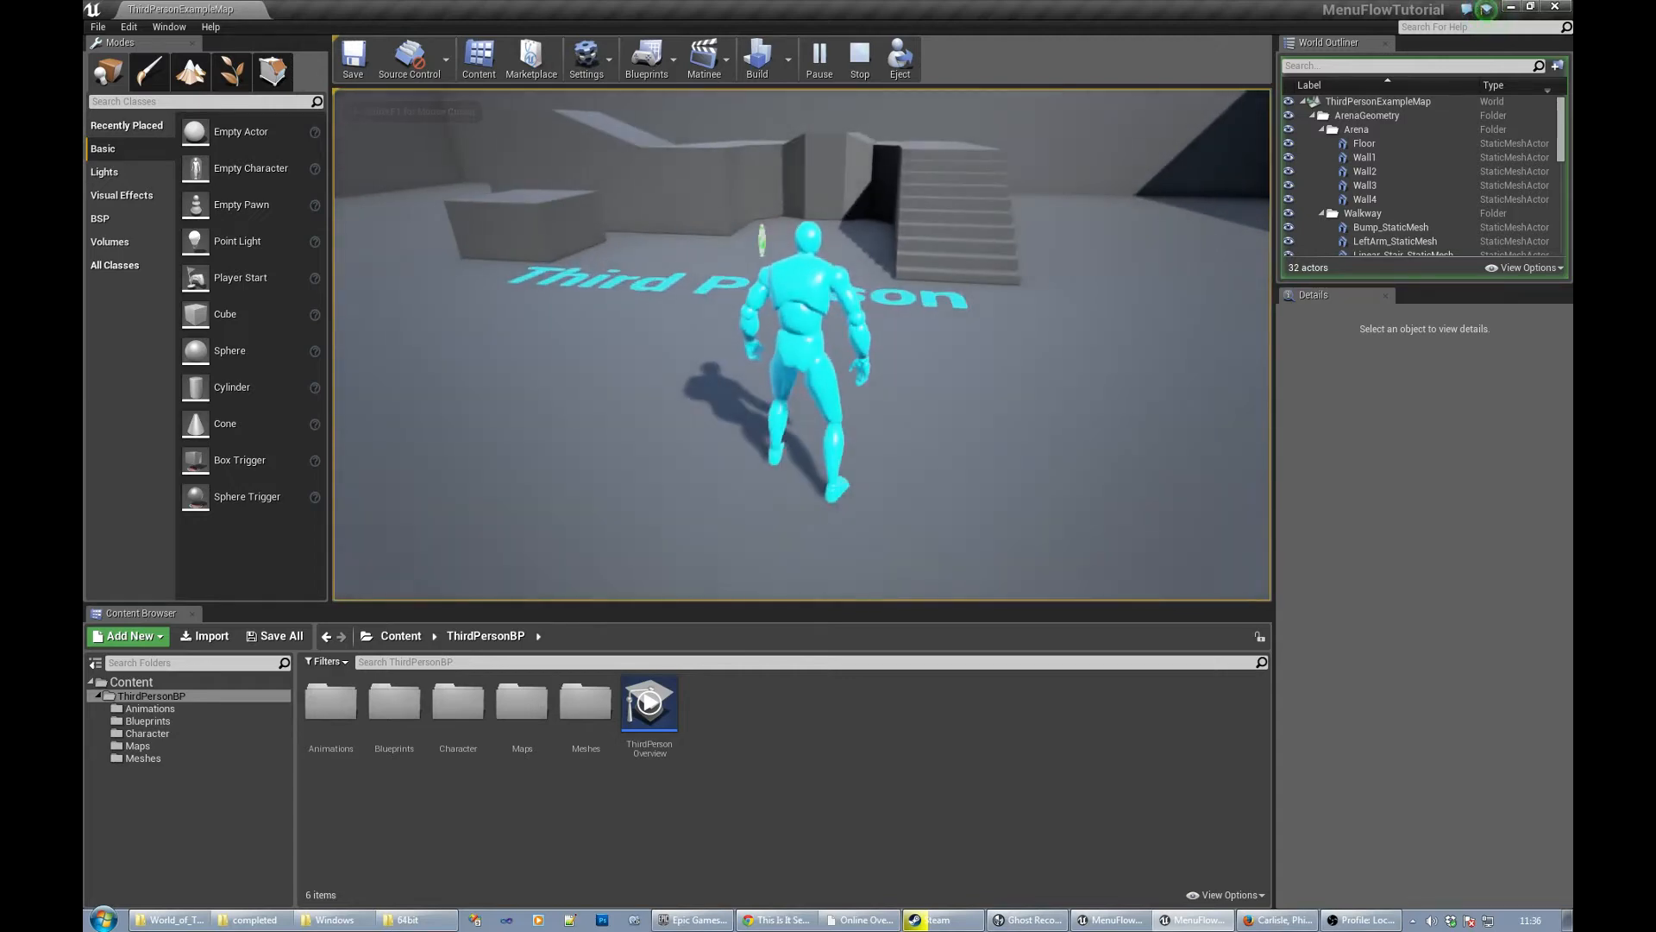
left_click(859, 59)
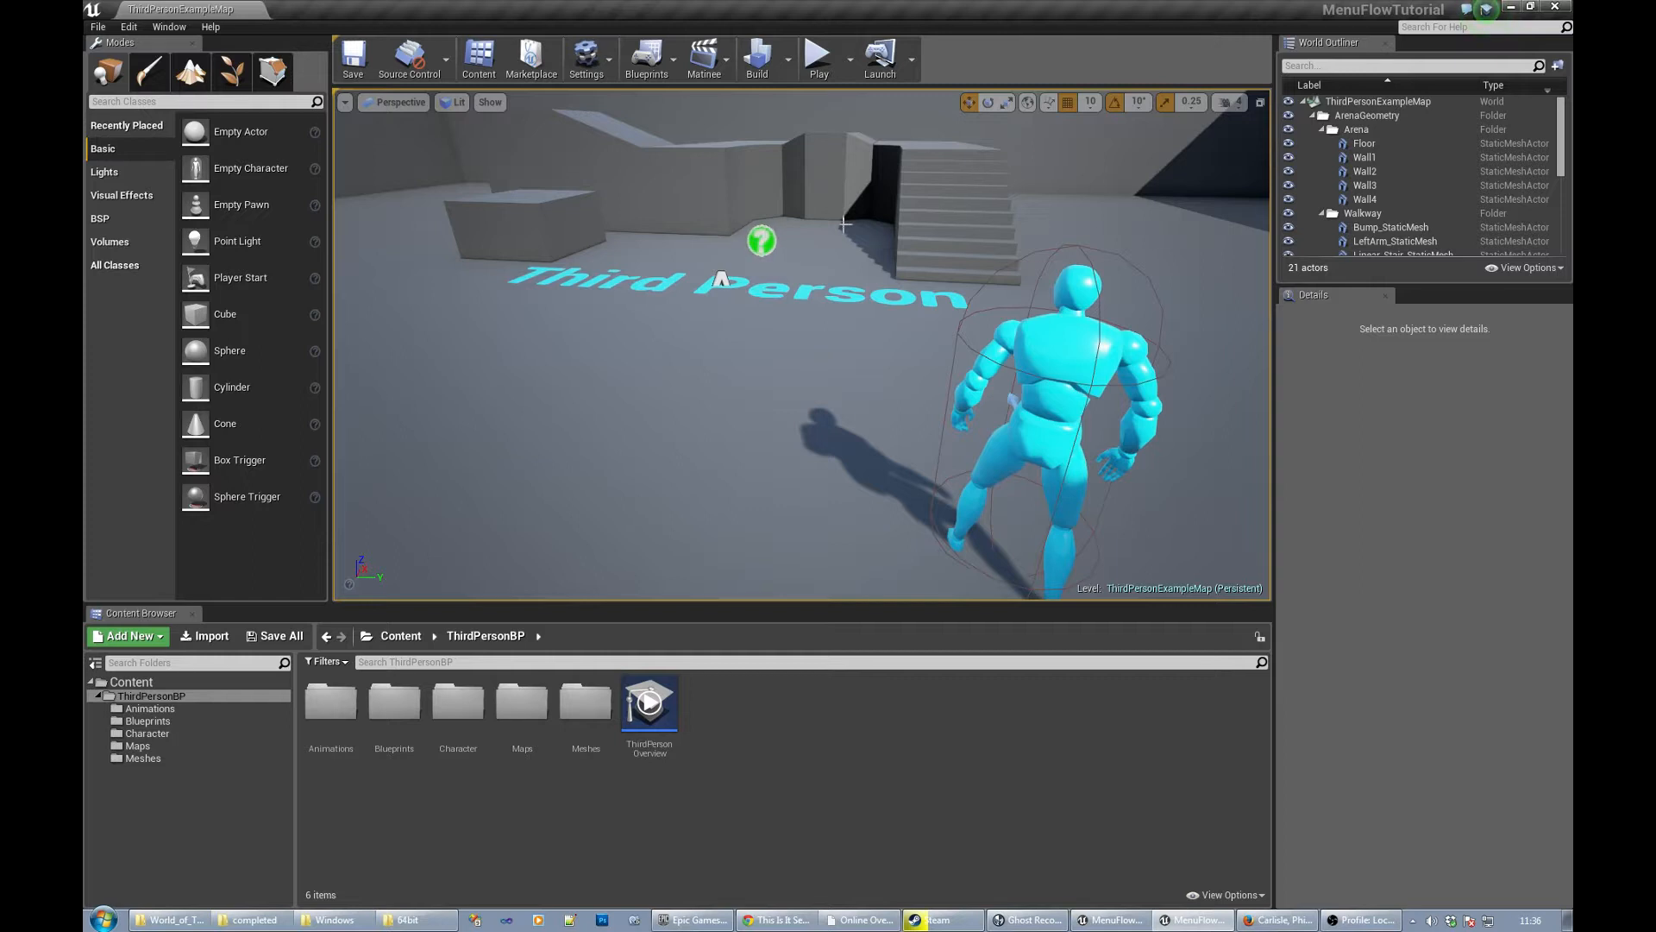
mouse_move(843, 222)
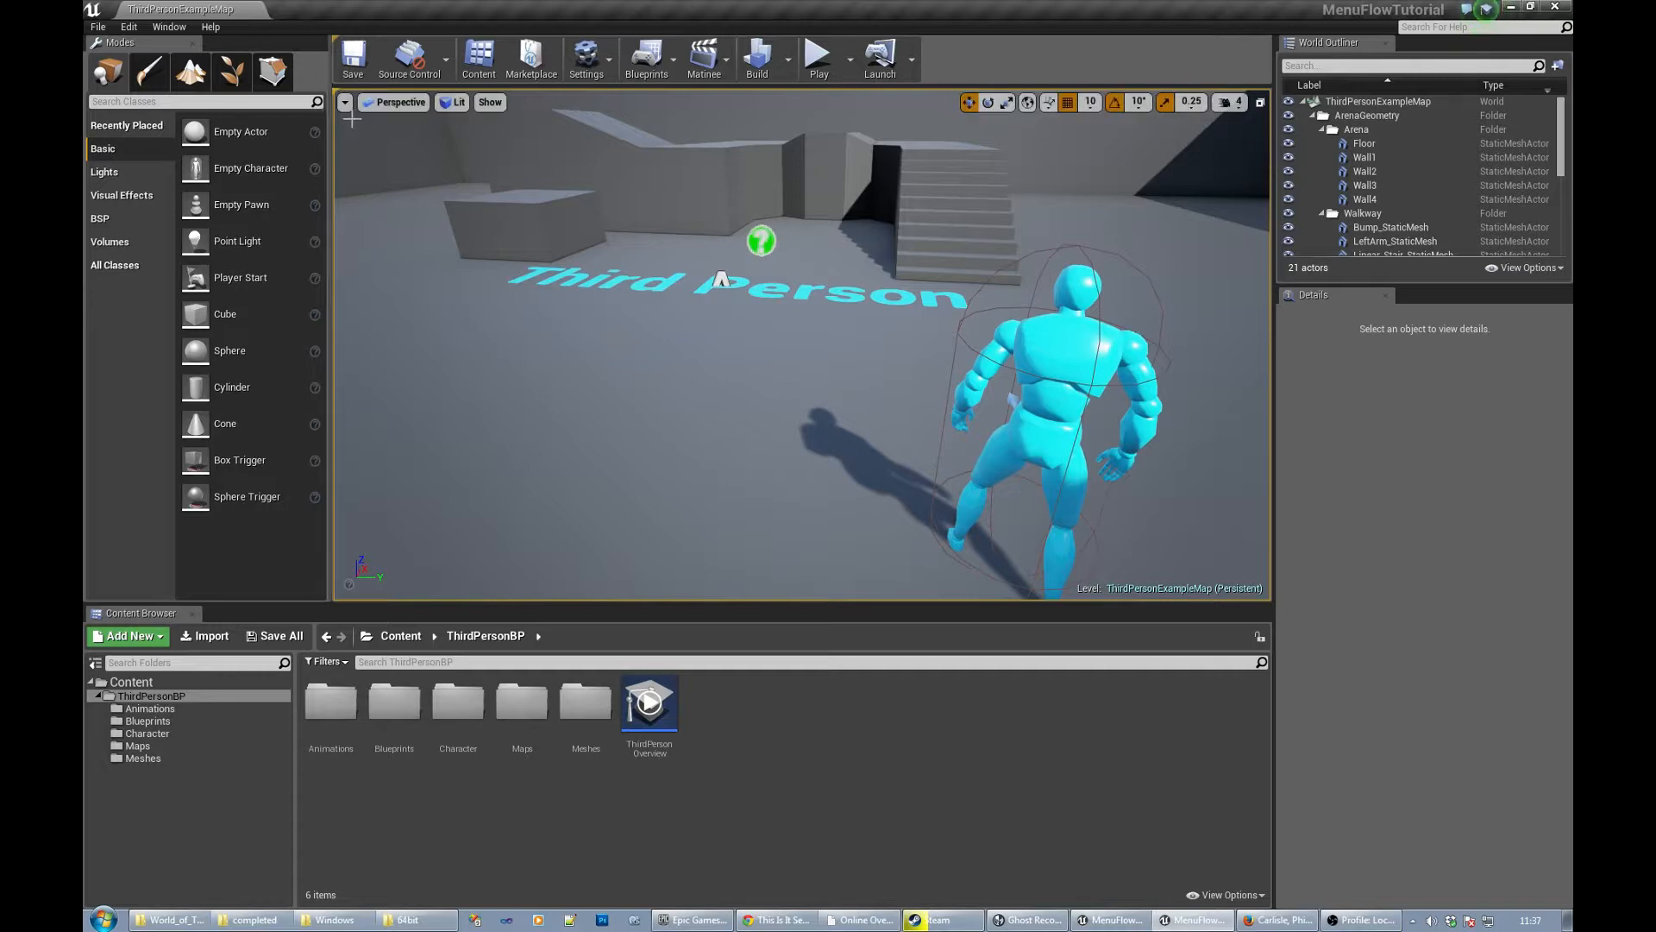
- Review the Default Maps & Game Modes page in Project Settings, then close it
left_click(128, 26)
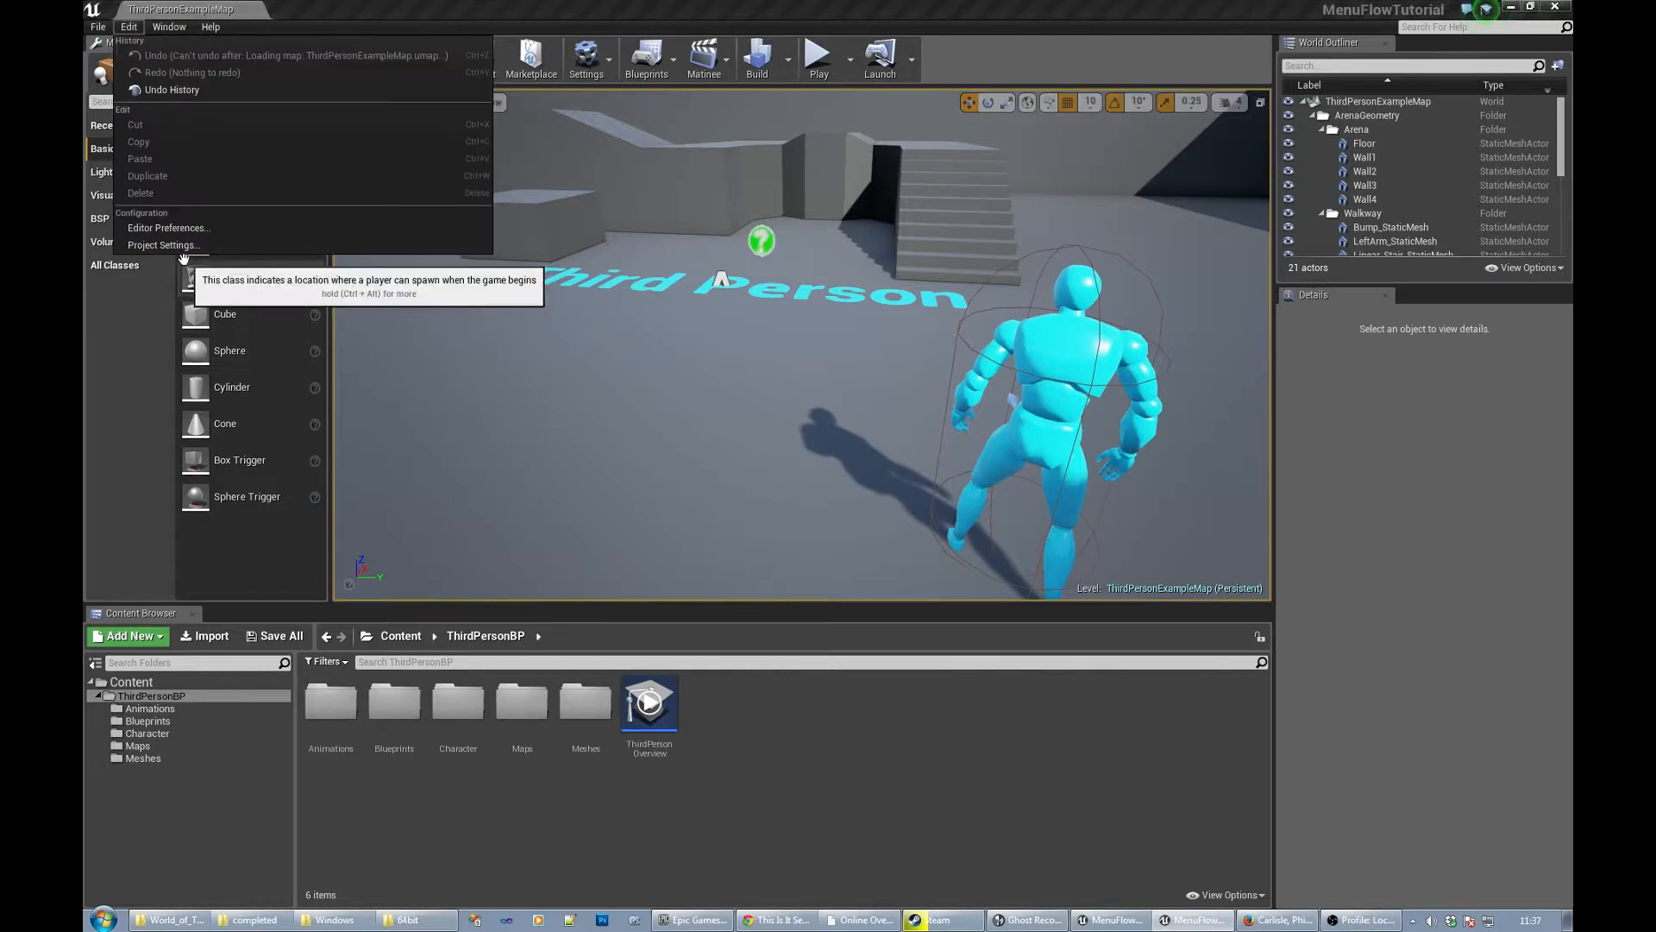
left_click(164, 245)
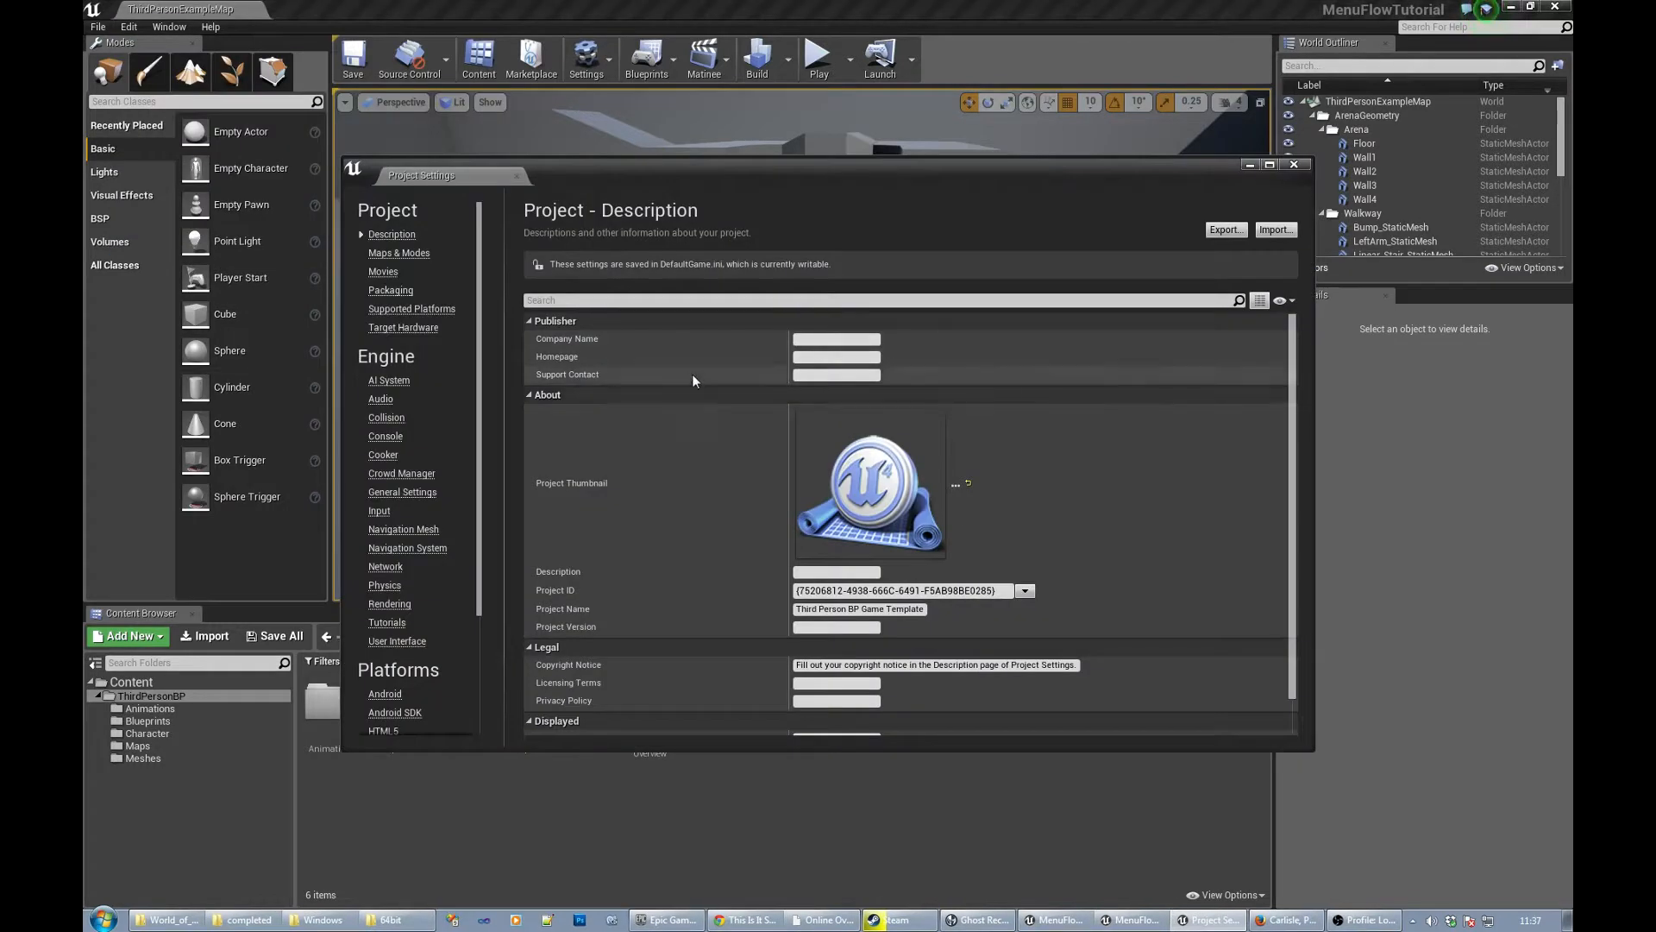
mouse_move(399, 251)
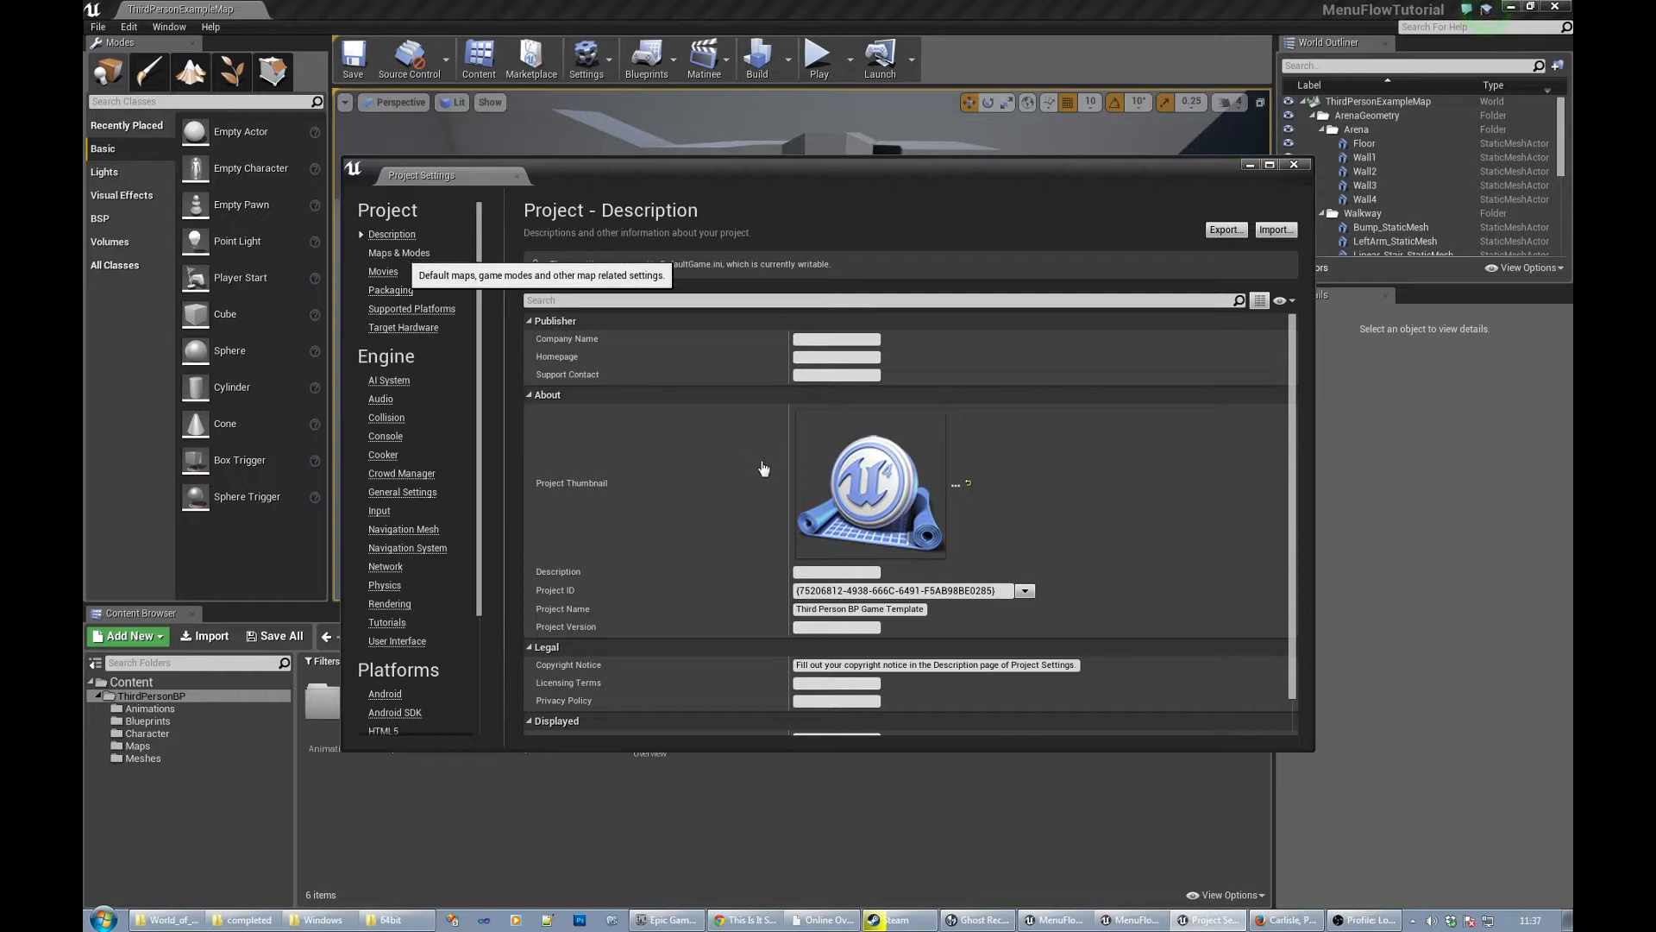
left_click(398, 251)
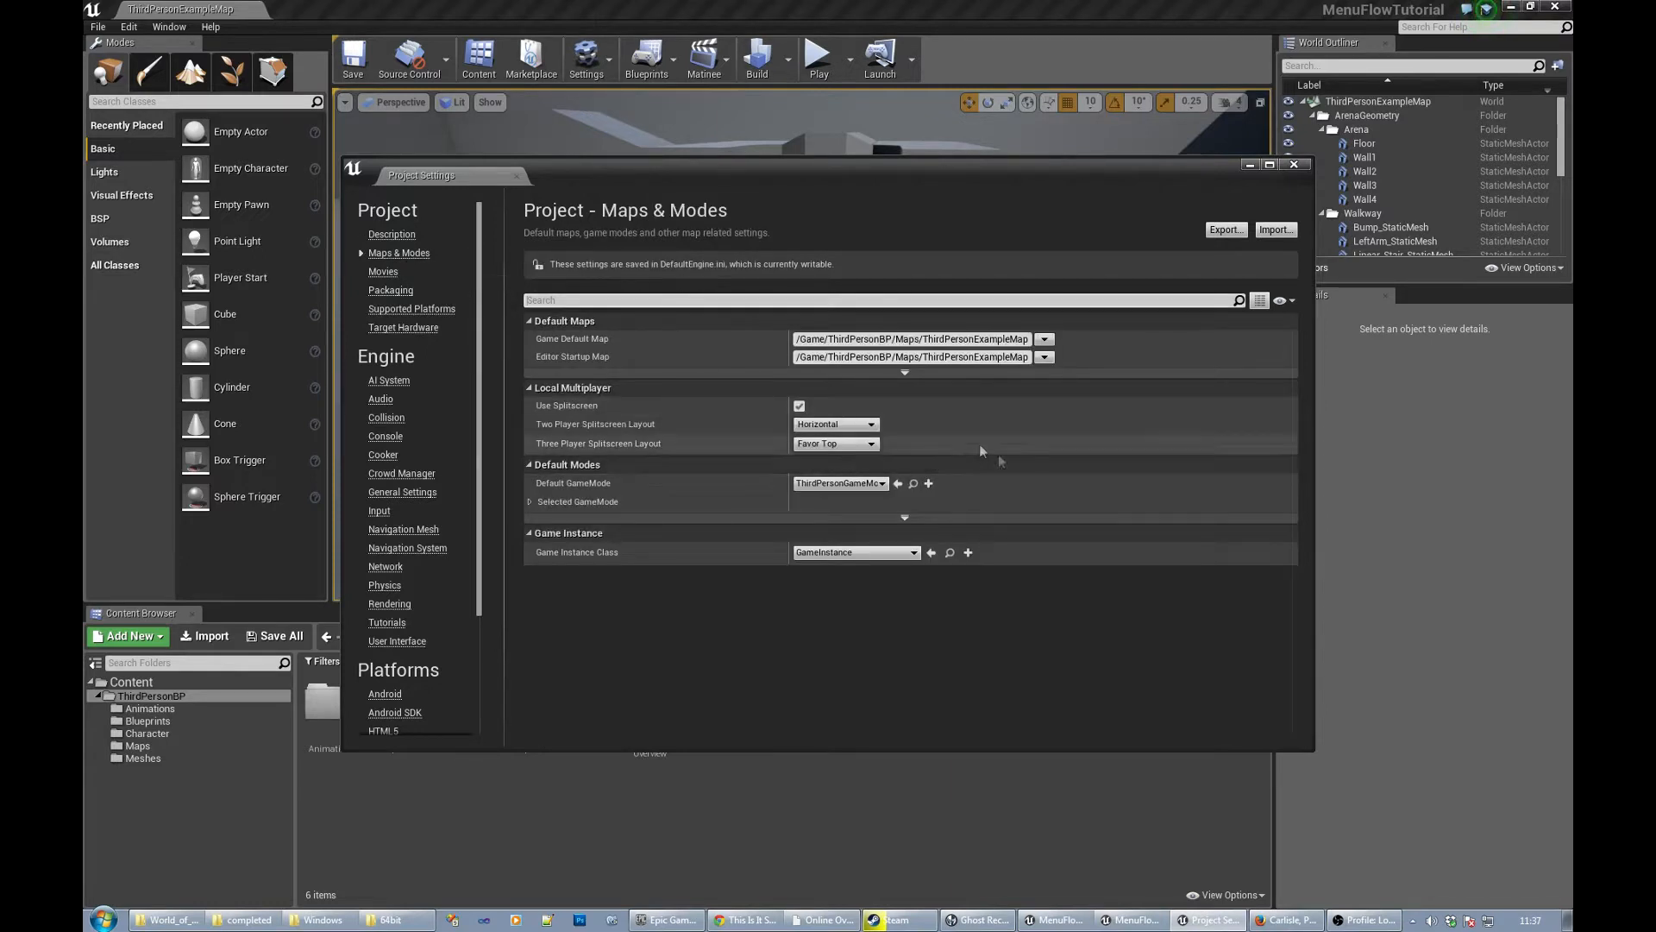
mouse_move(456, 270)
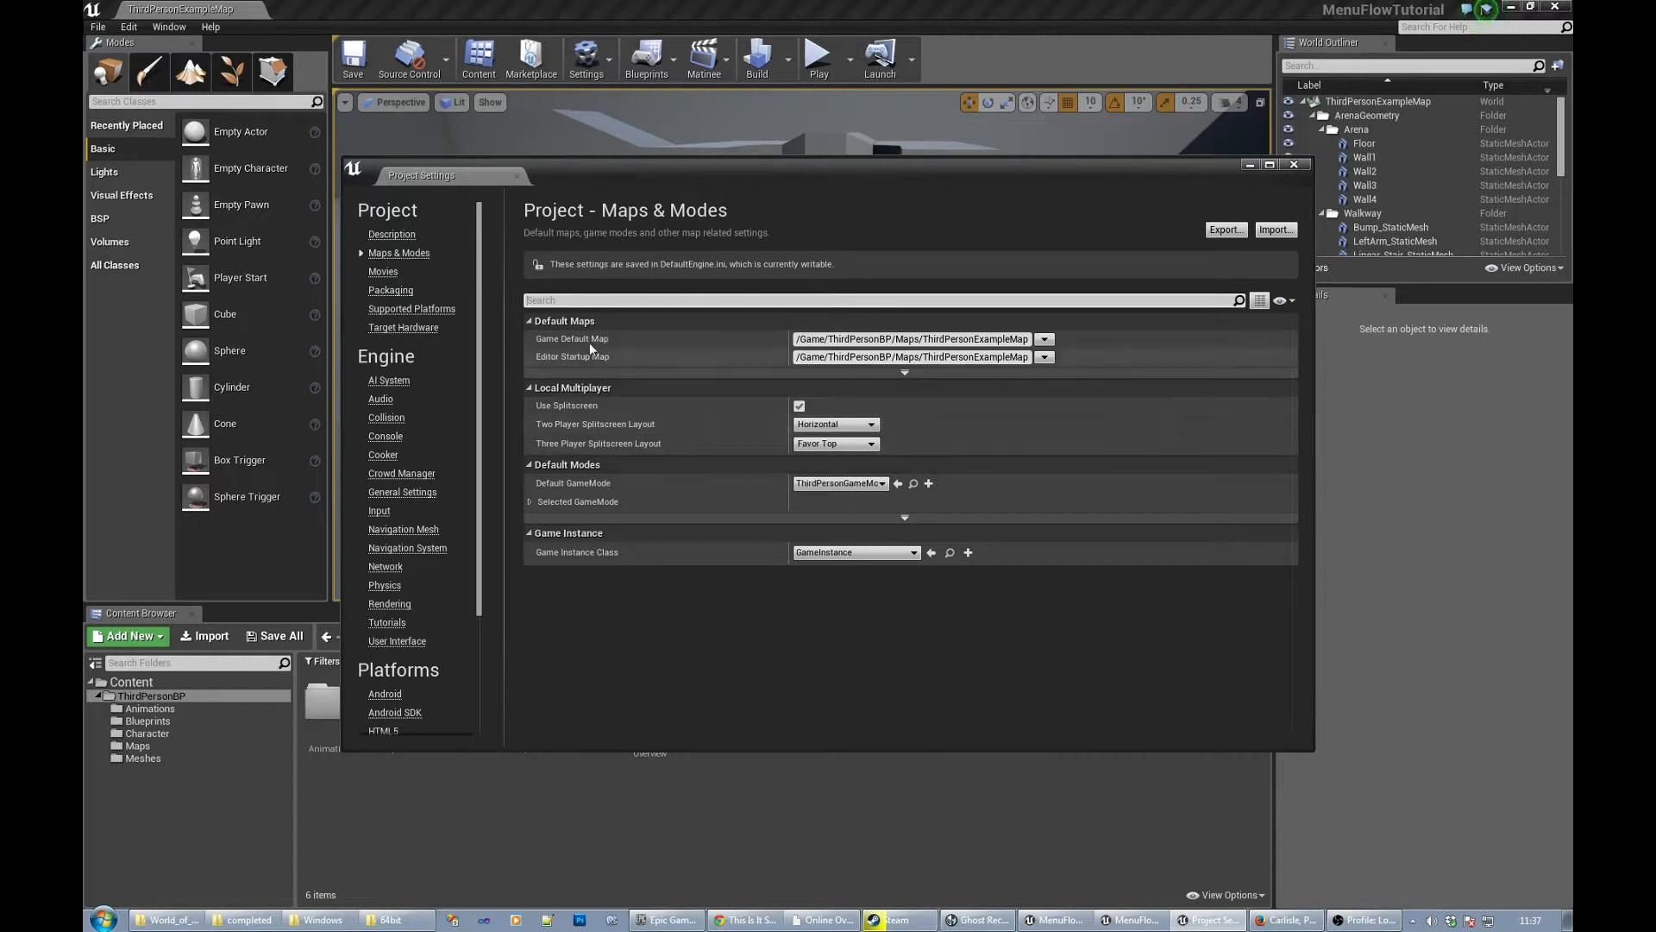
mouse_move(571, 338)
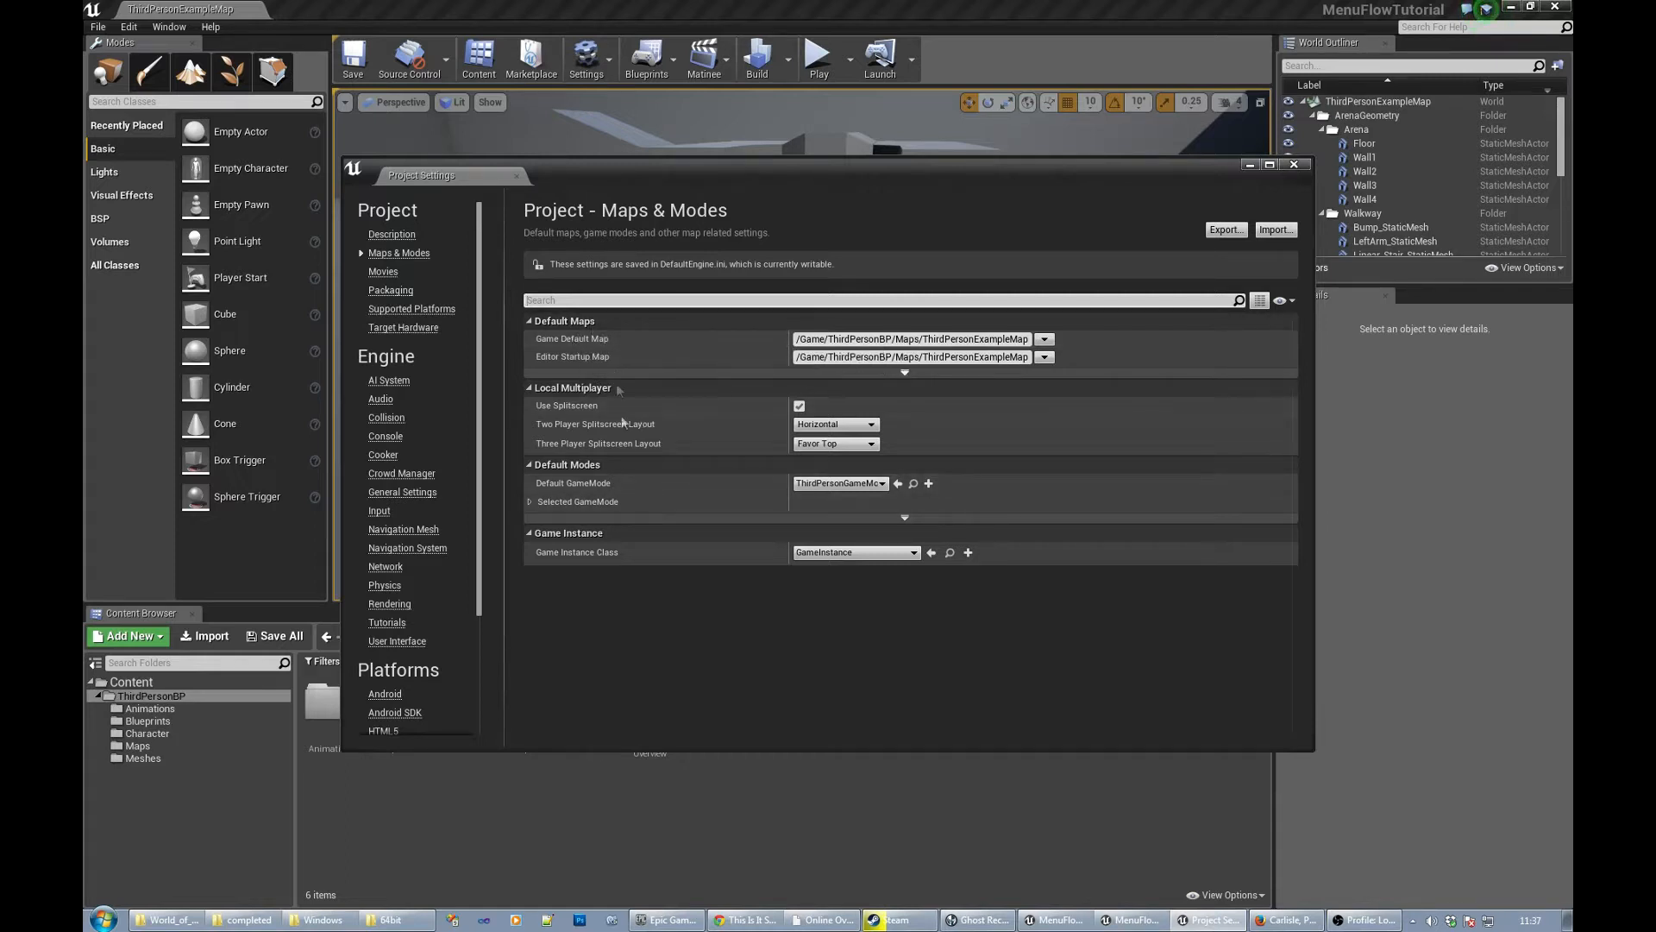
mouse_move(607, 343)
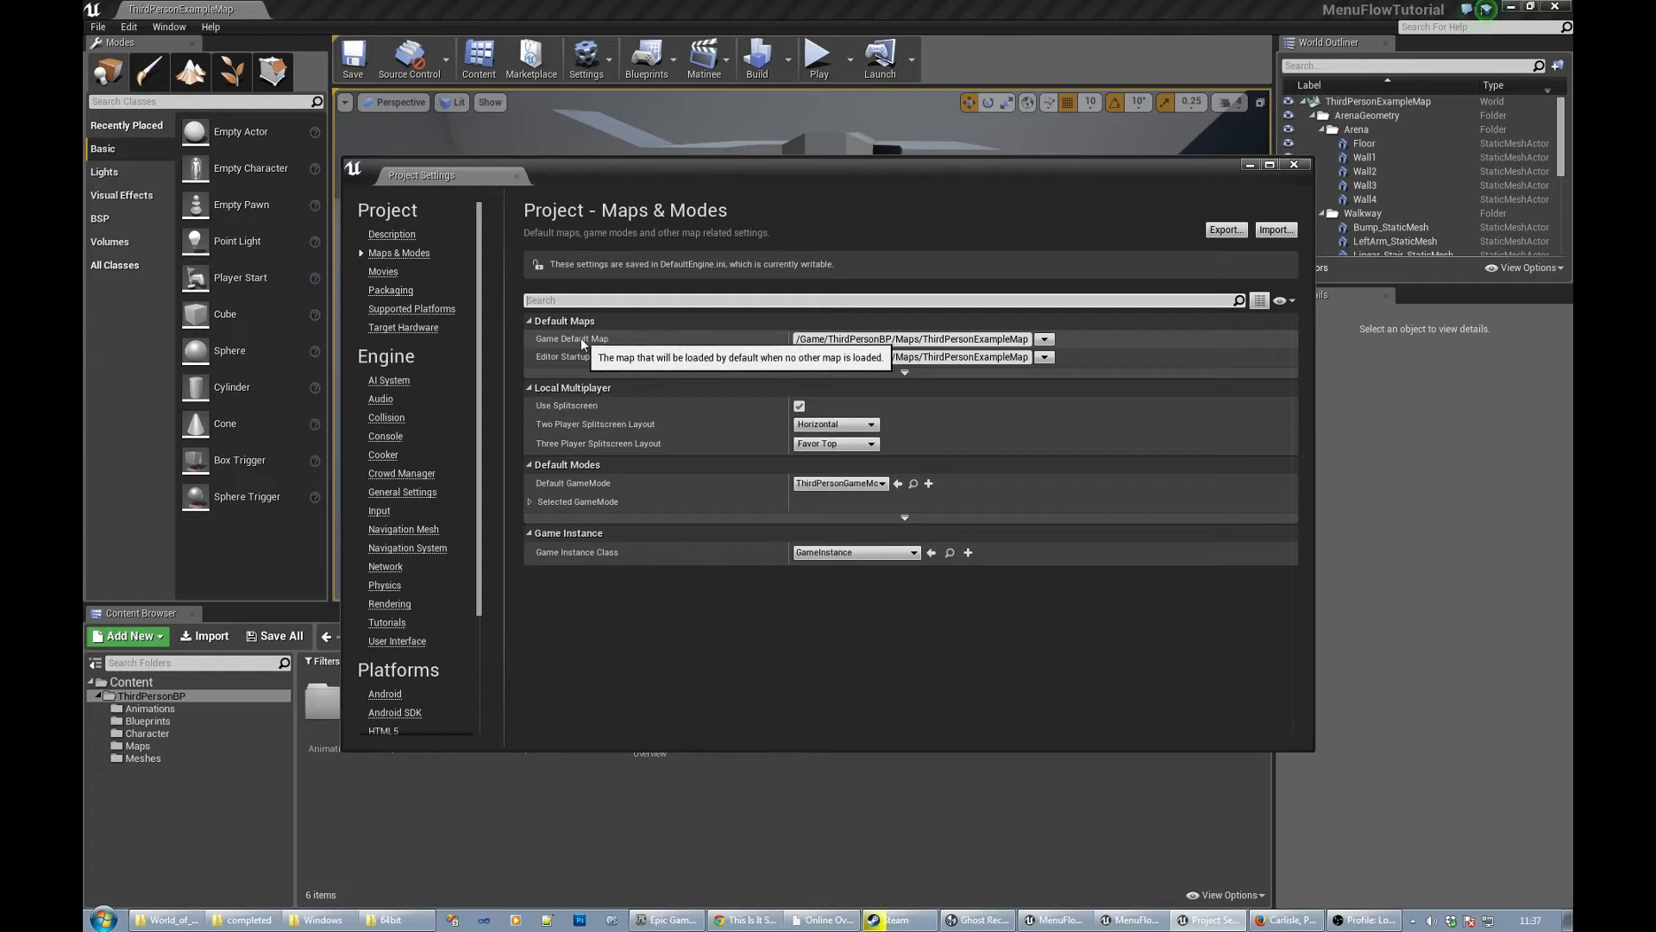
mouse_move(557, 339)
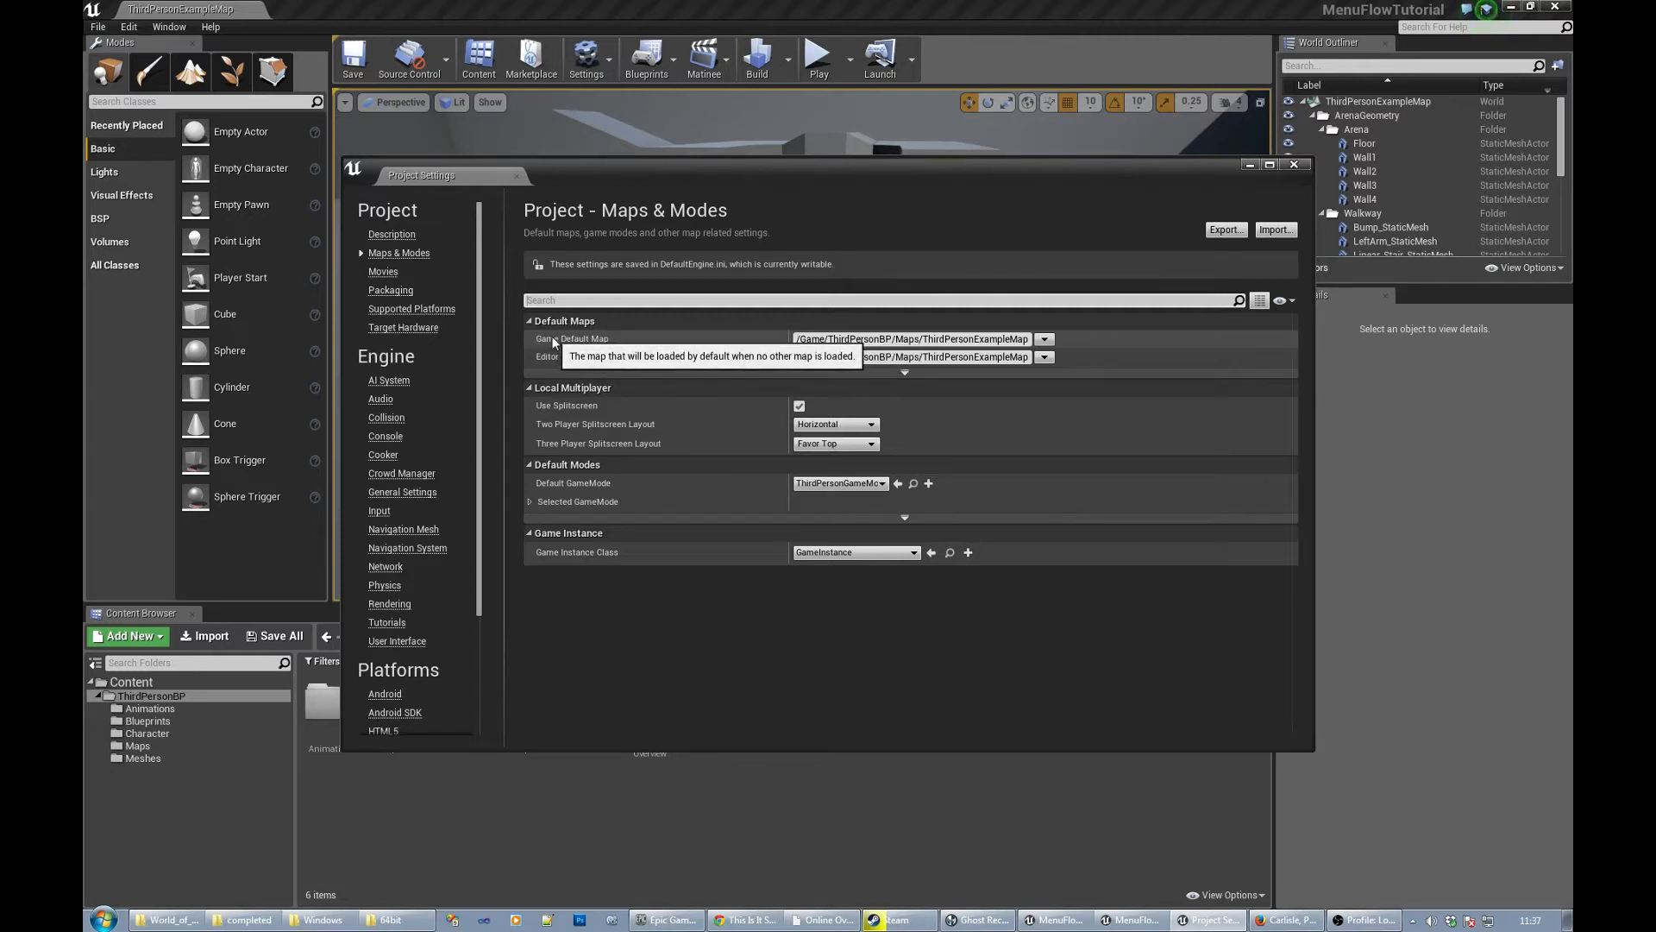
mouse_move(571, 342)
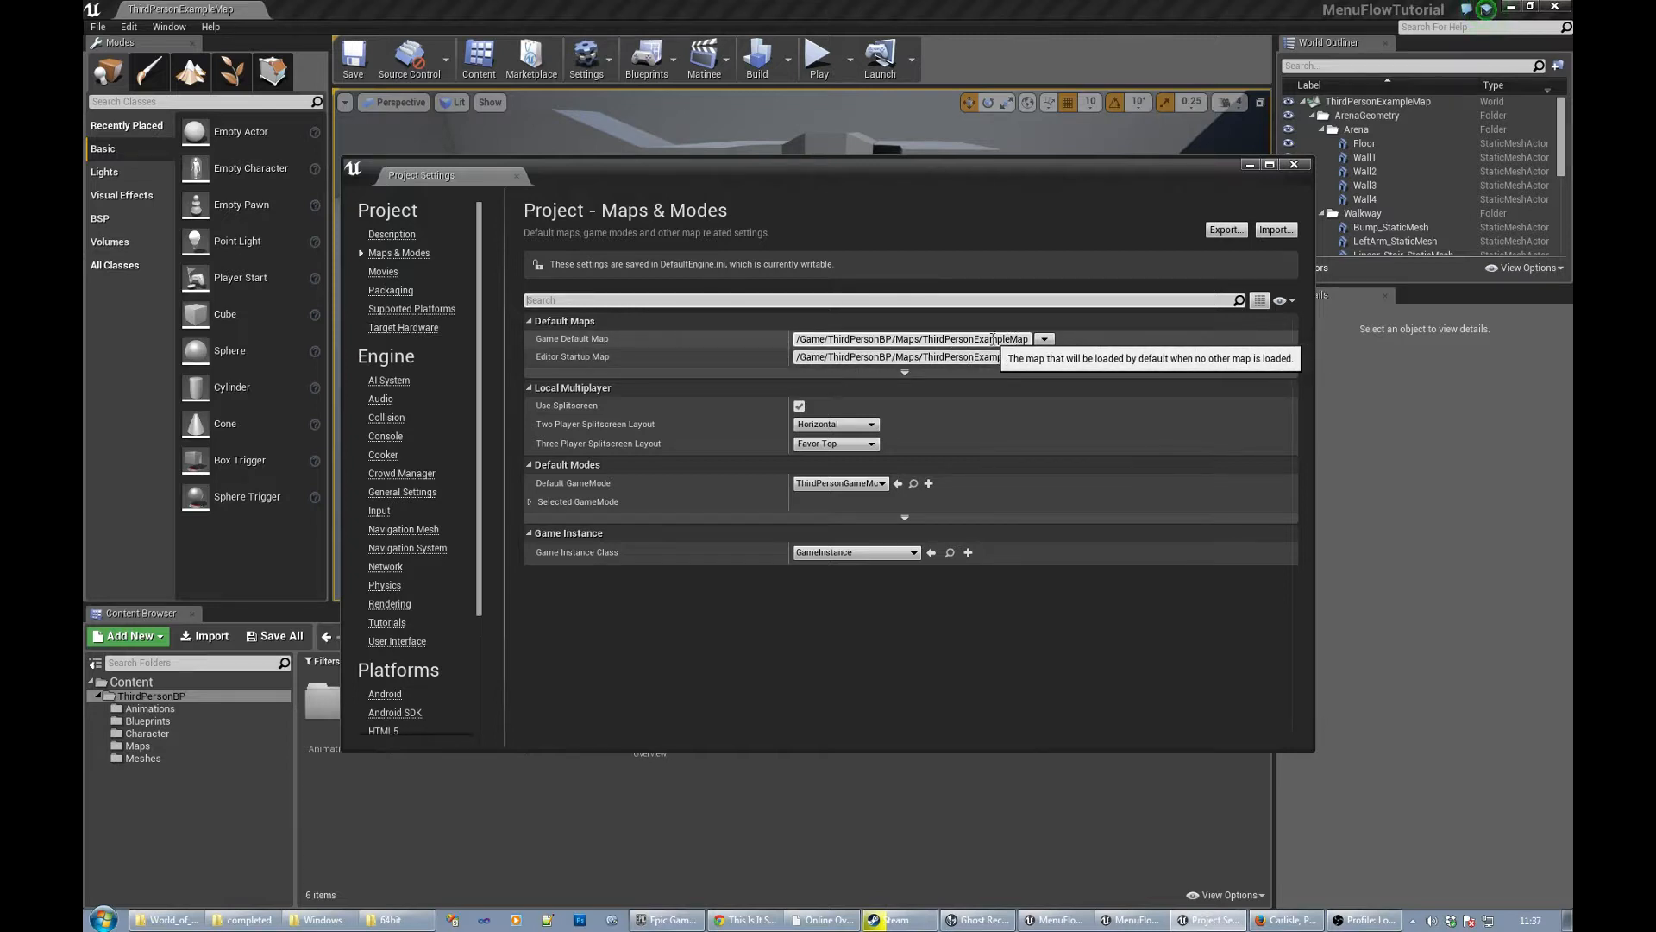
mouse_move(687, 481)
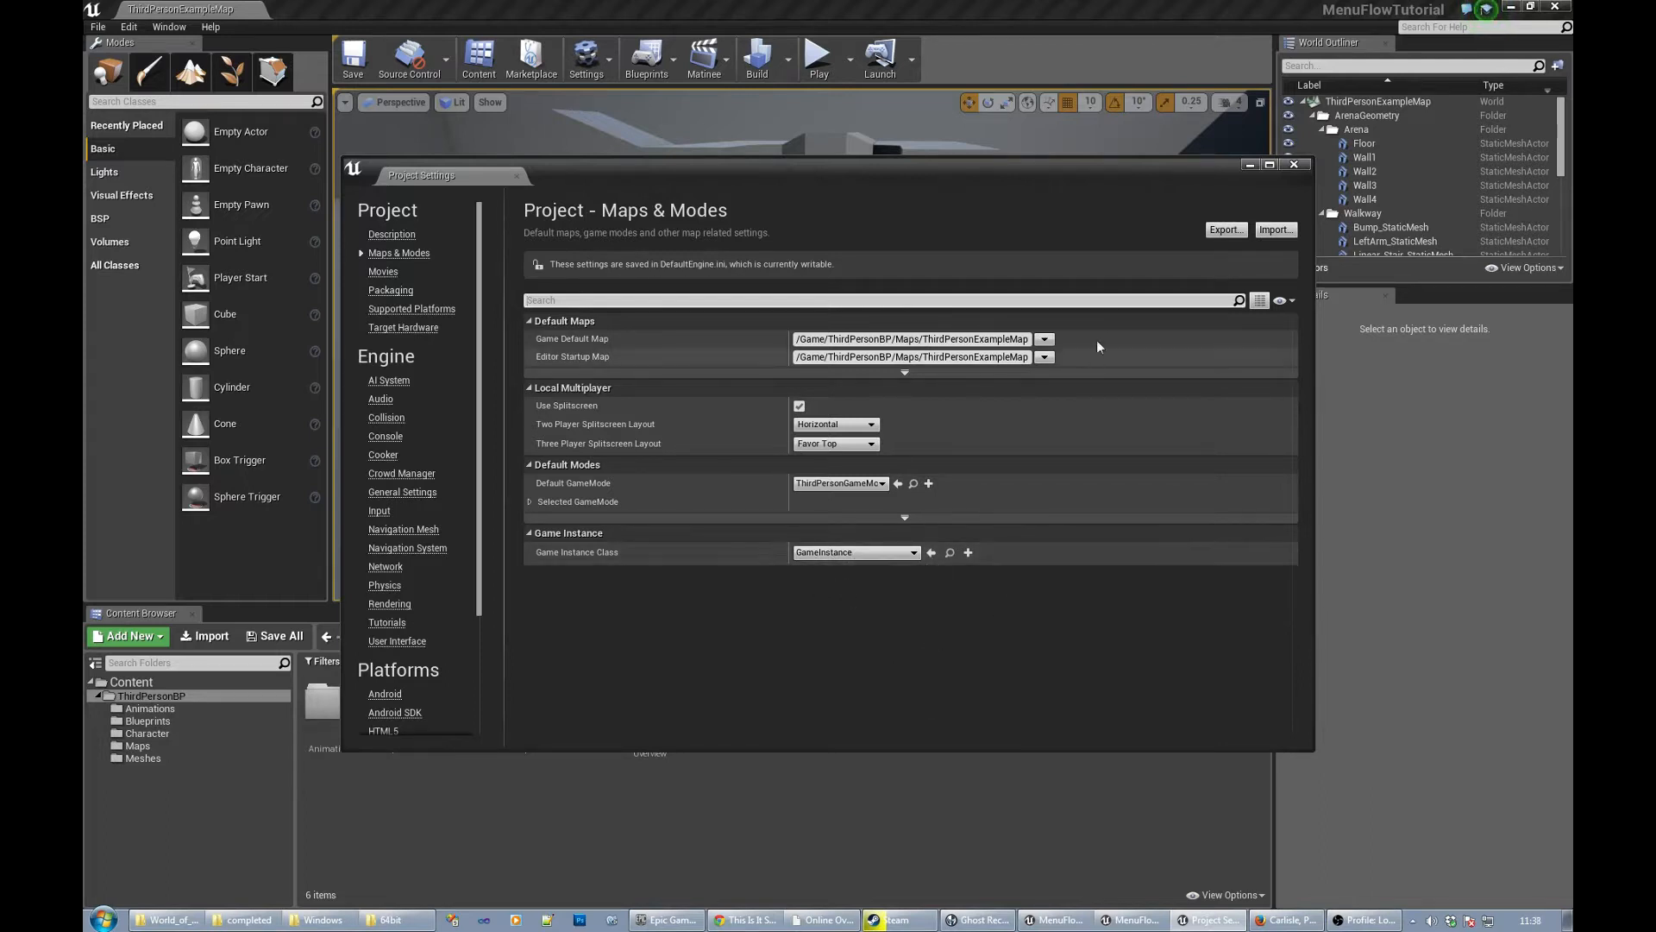
left_click(1292, 163)
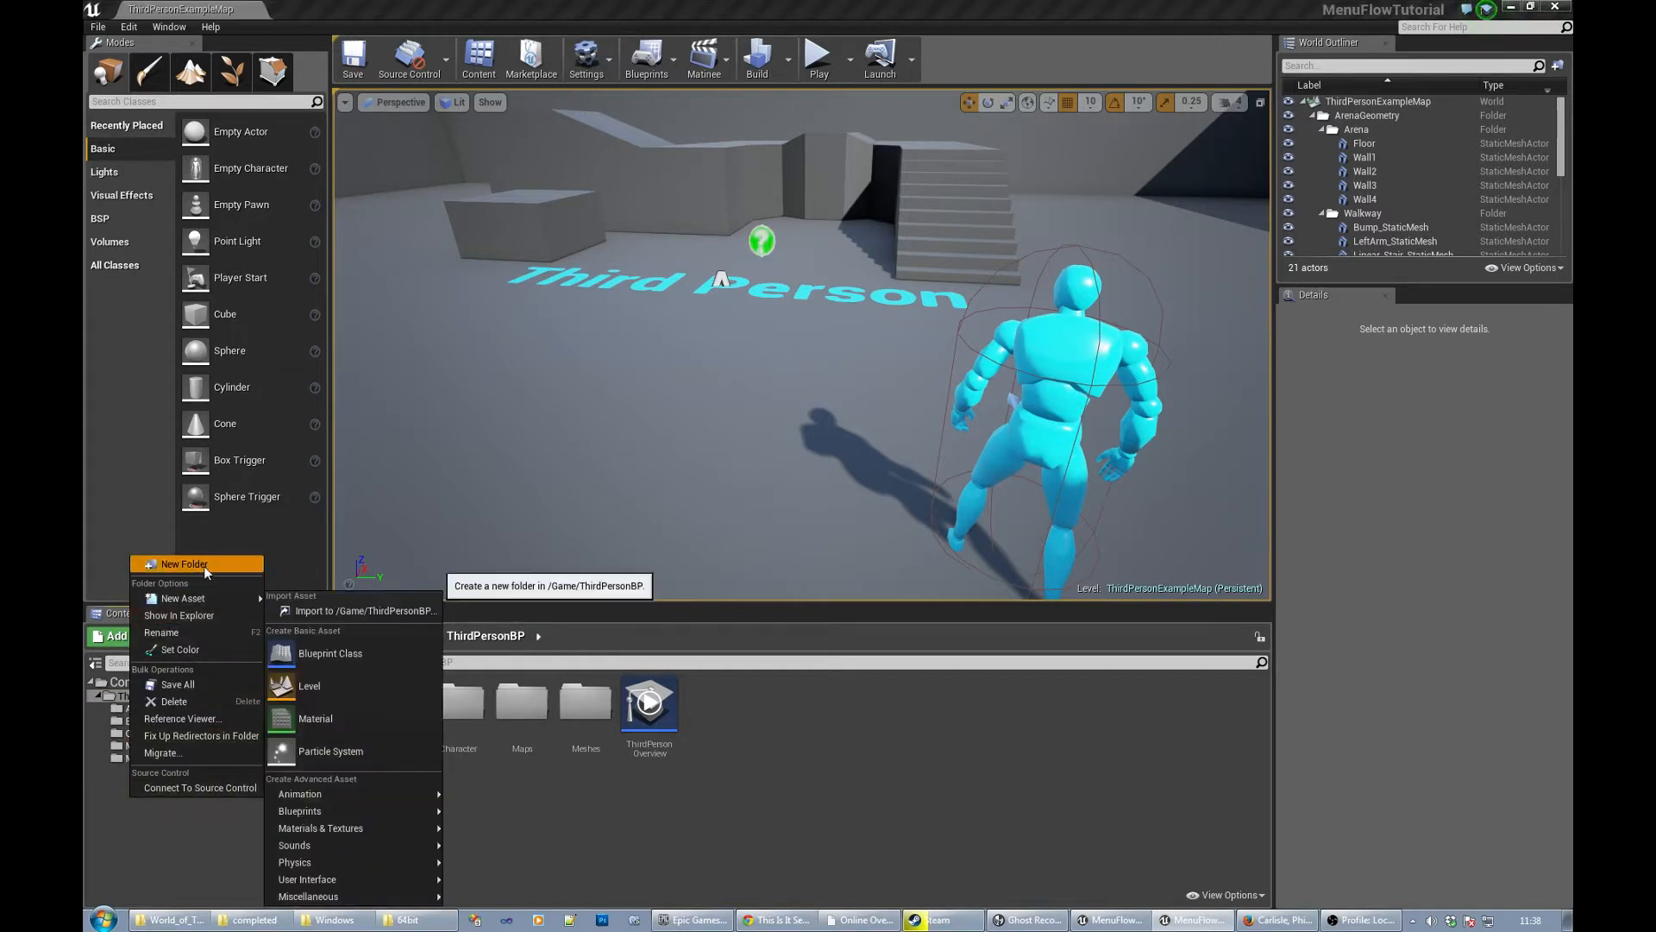
- Create a UI folder in ThirdPersonBP and a MainMenu widget blueprint inside it
left_click(185, 562)
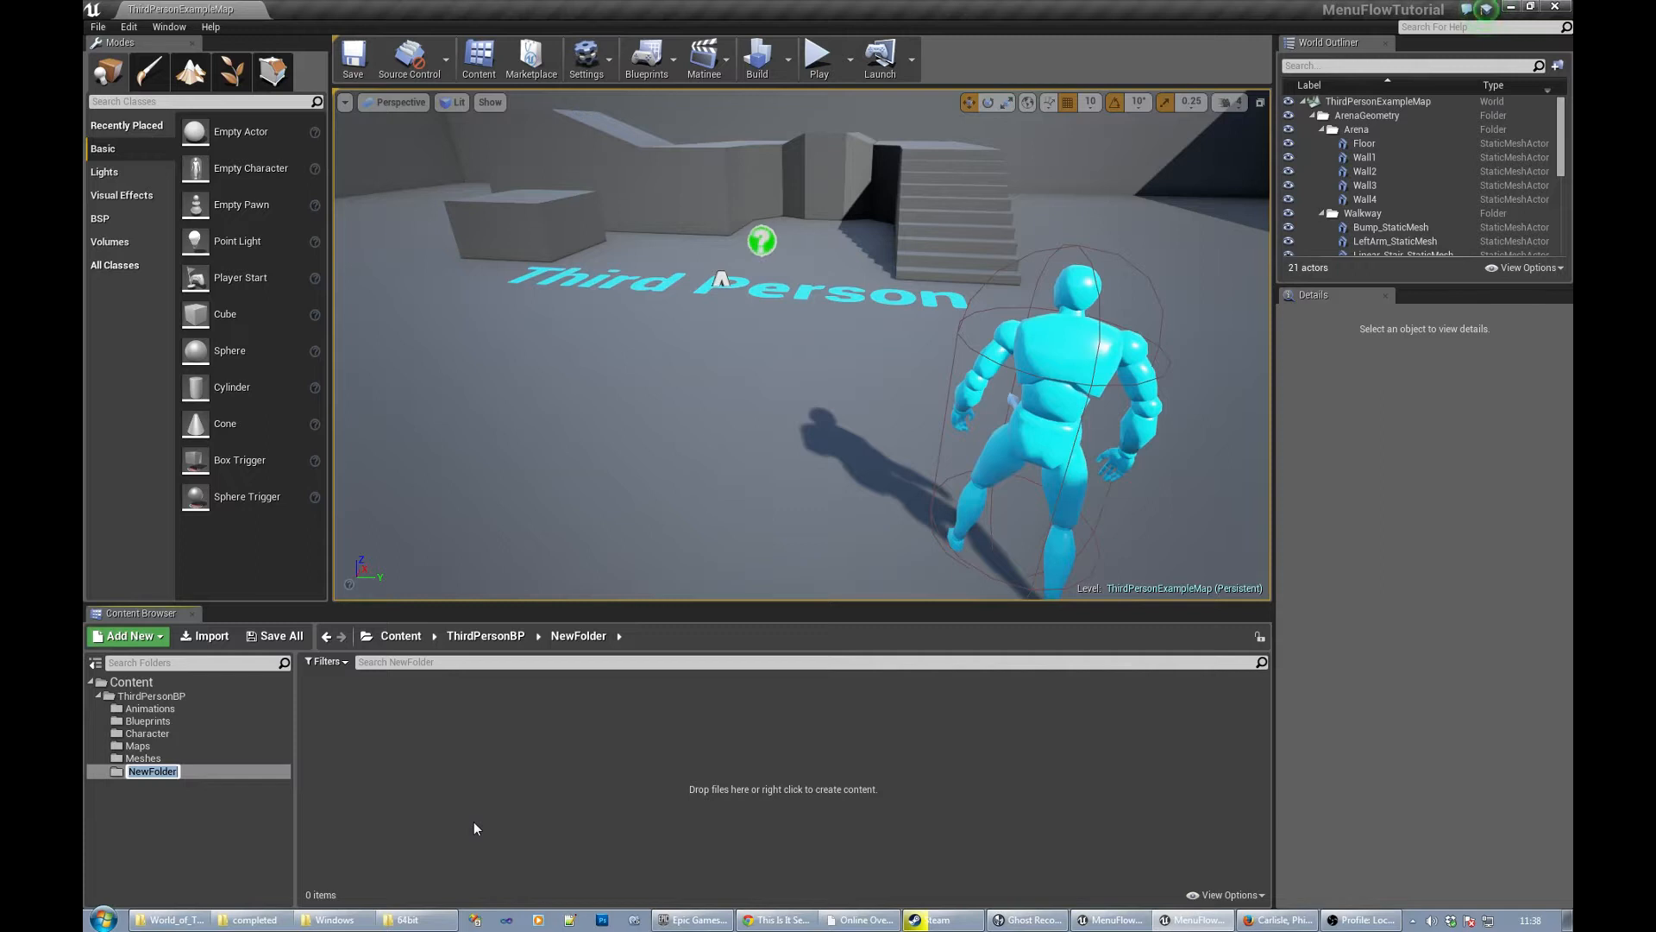
type("UI")
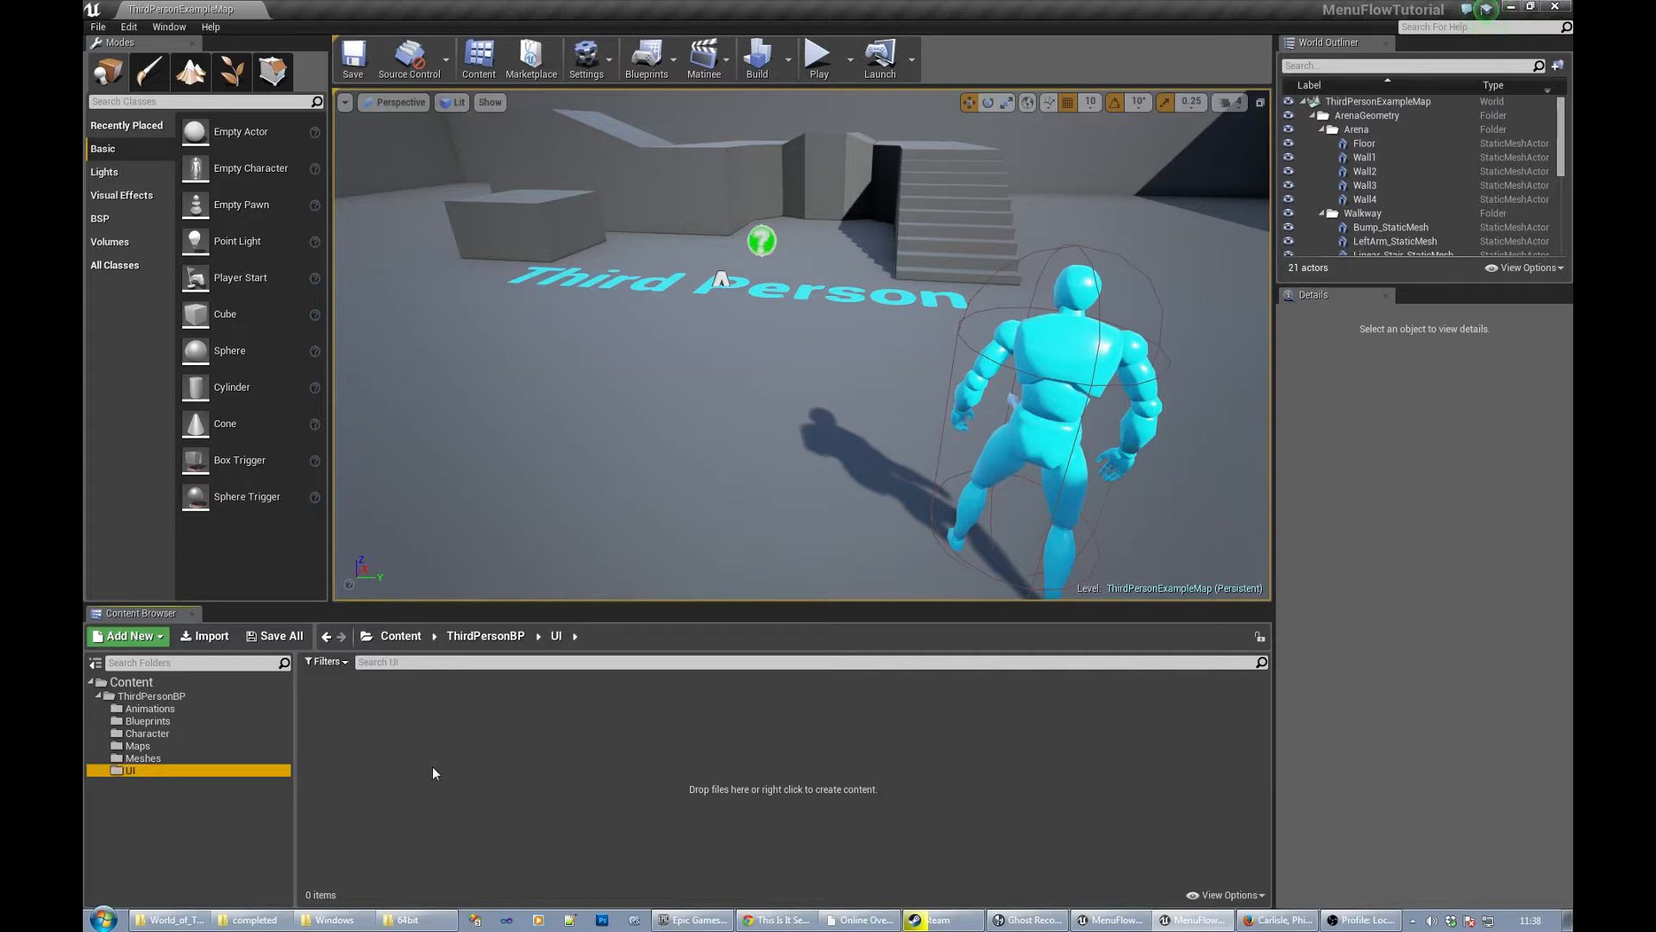
right_click(433, 771)
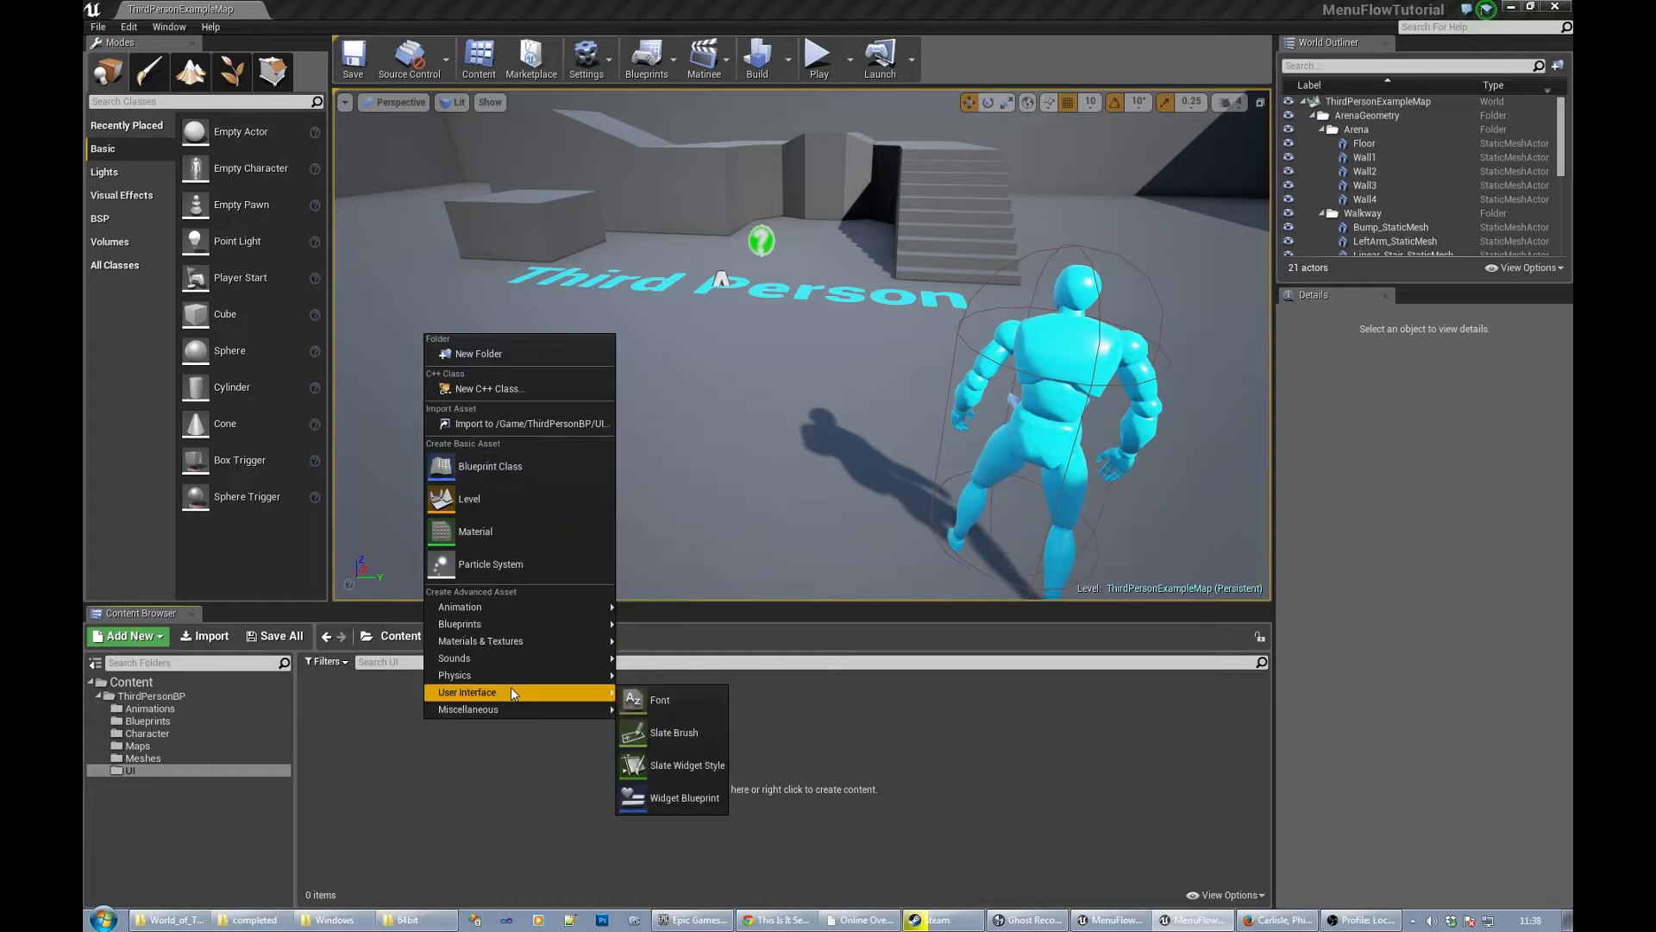
mouse_move(683, 797)
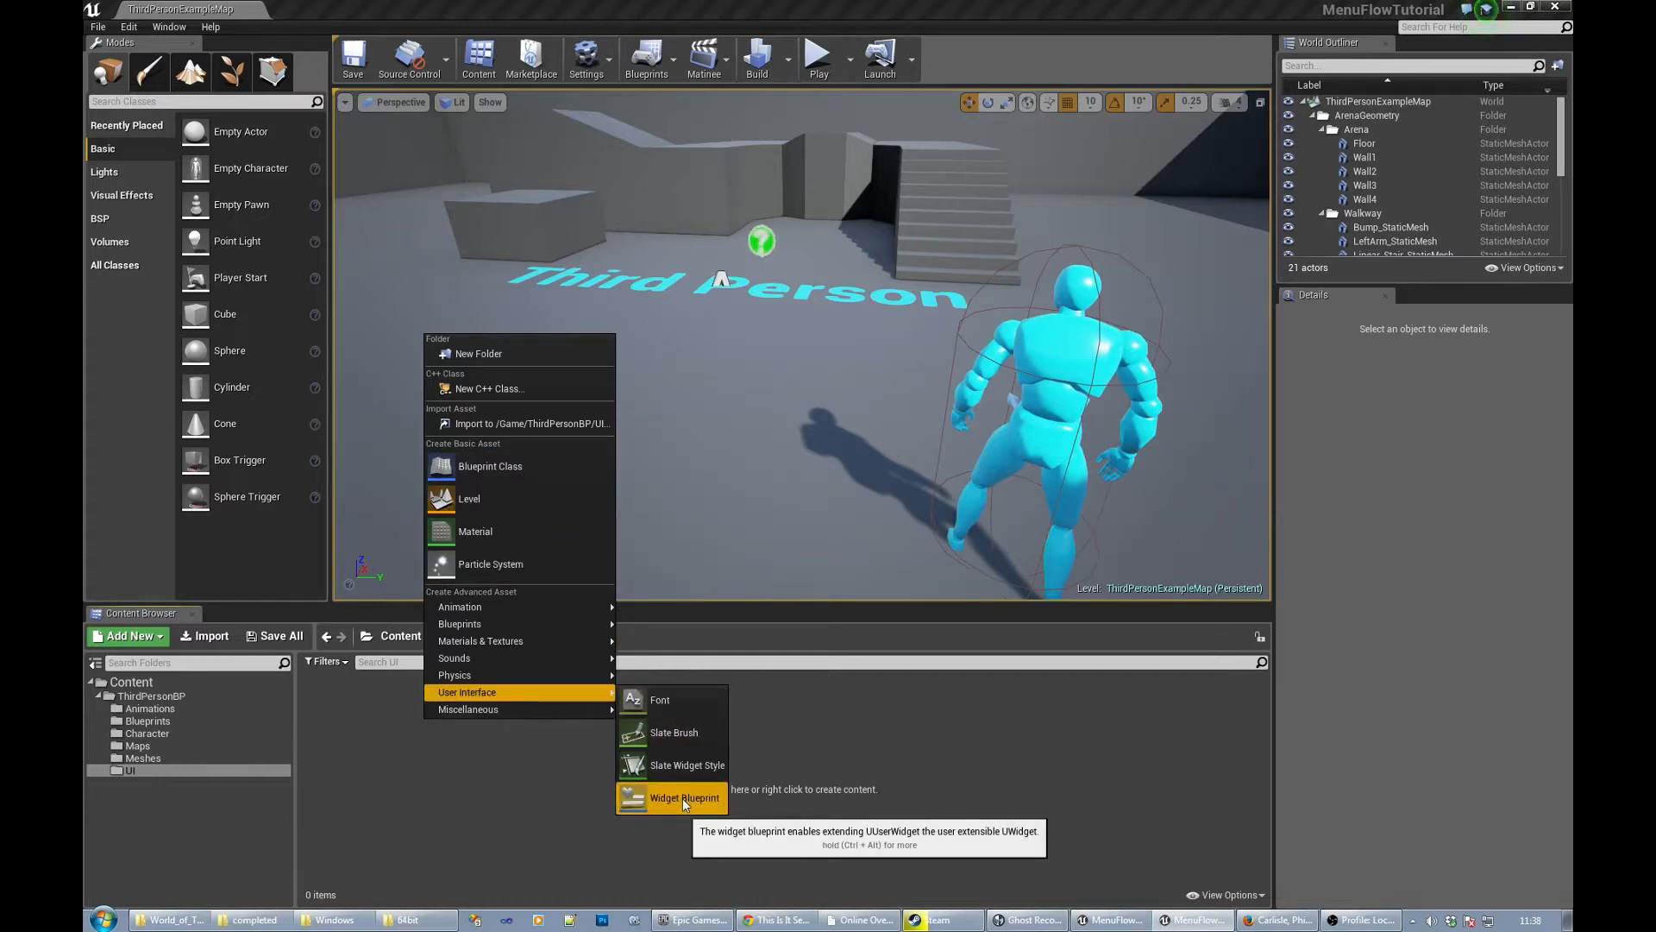
left_click(684, 797)
type("MainMenu")
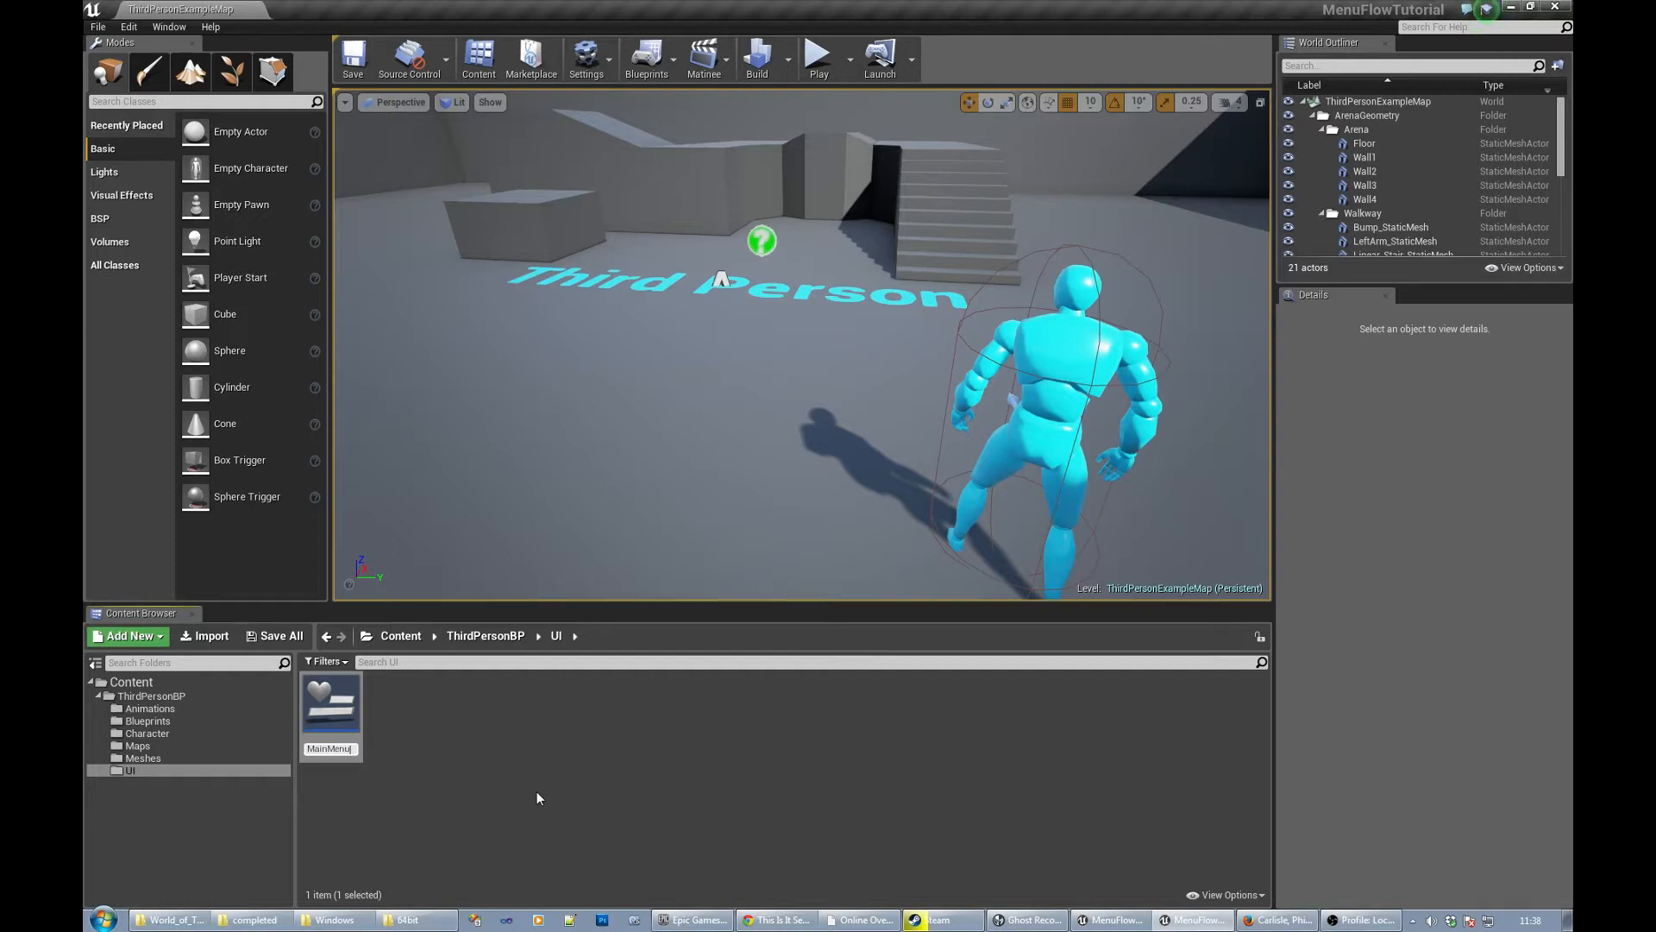
left_click(330, 705)
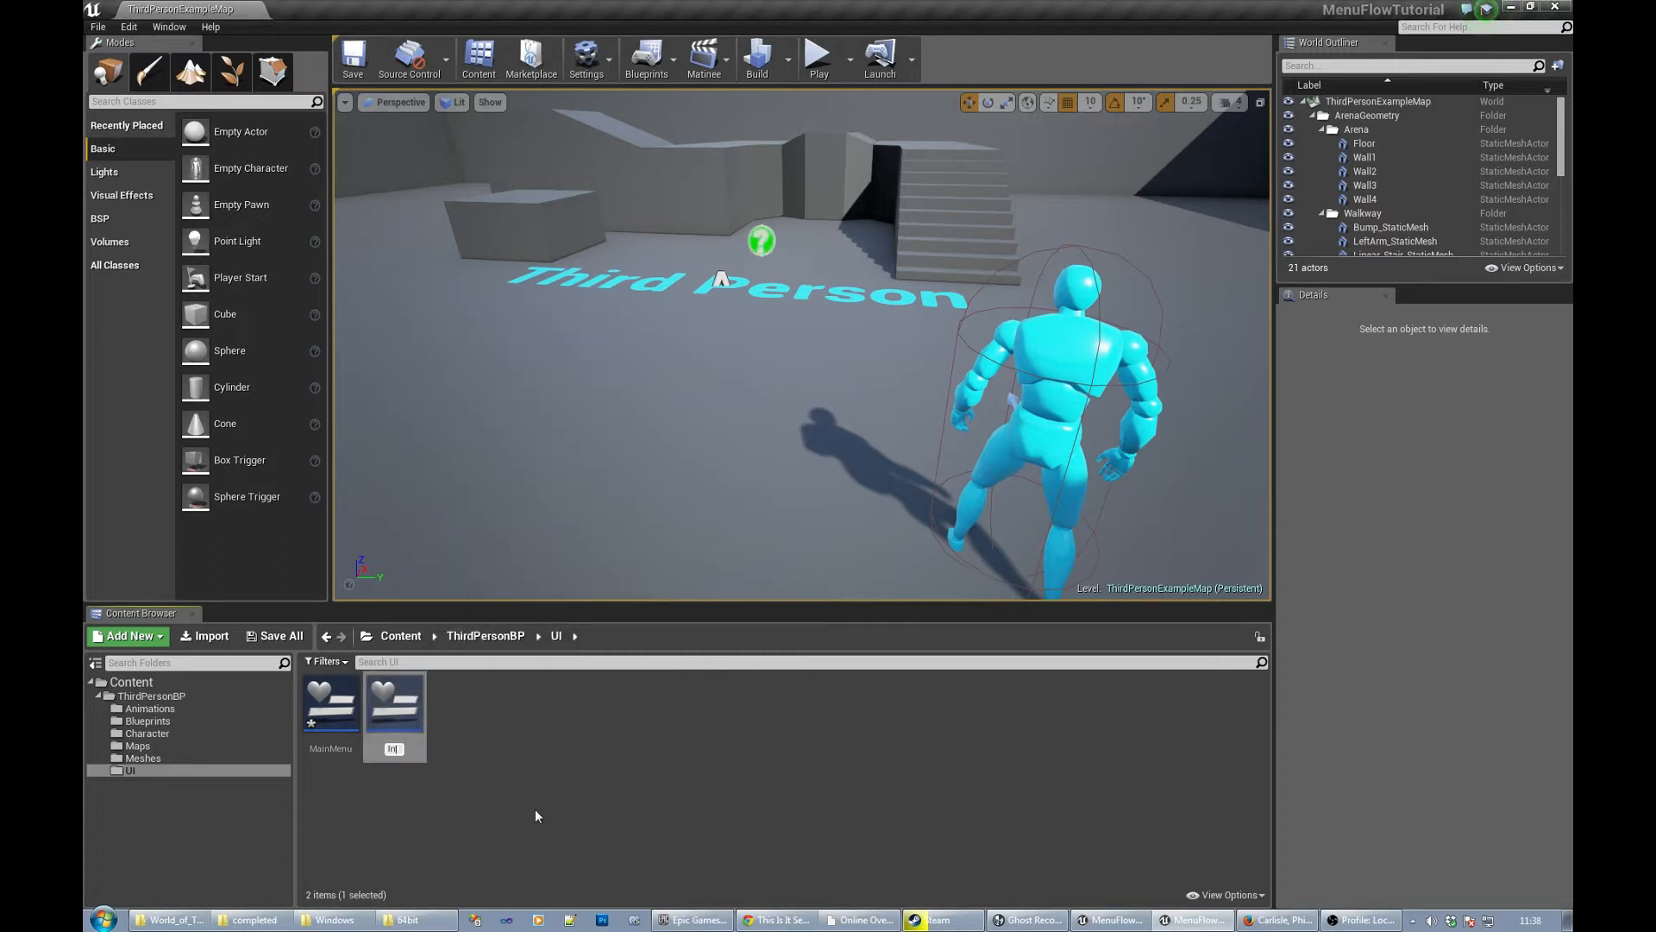
- Add InGameMenu, WinMenu and LoseMenu widget blueprints to the UI folder
left_click(329, 702)
type("Win")
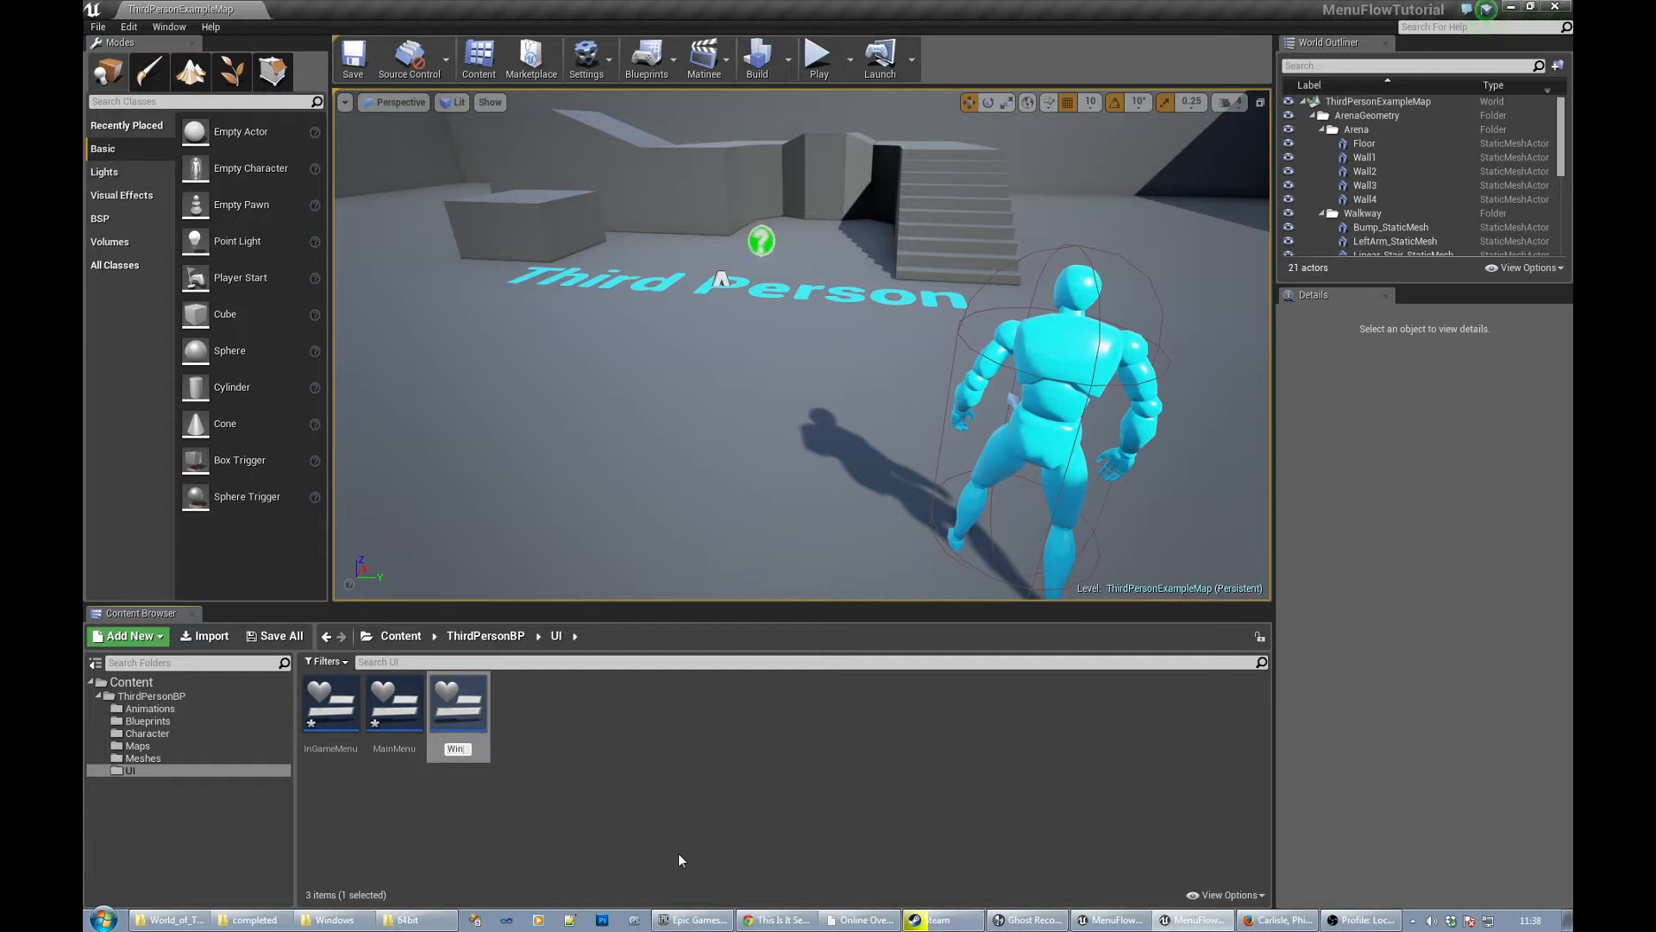
left_click(457, 703)
type("LoseMen")
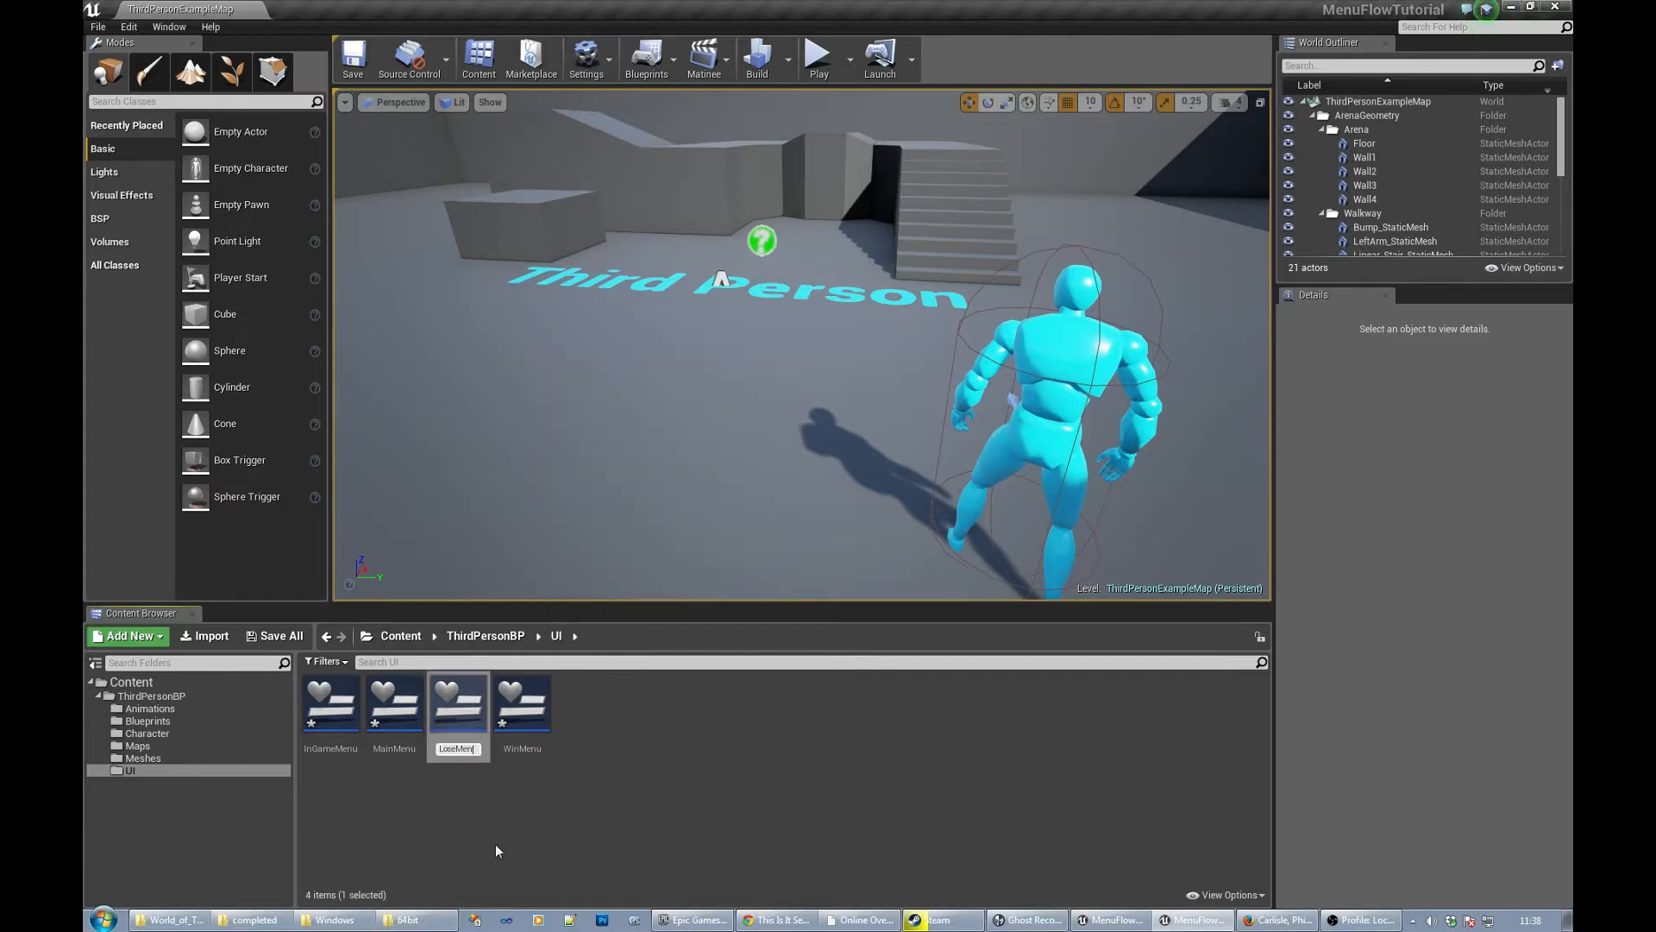
left_click(394, 702)
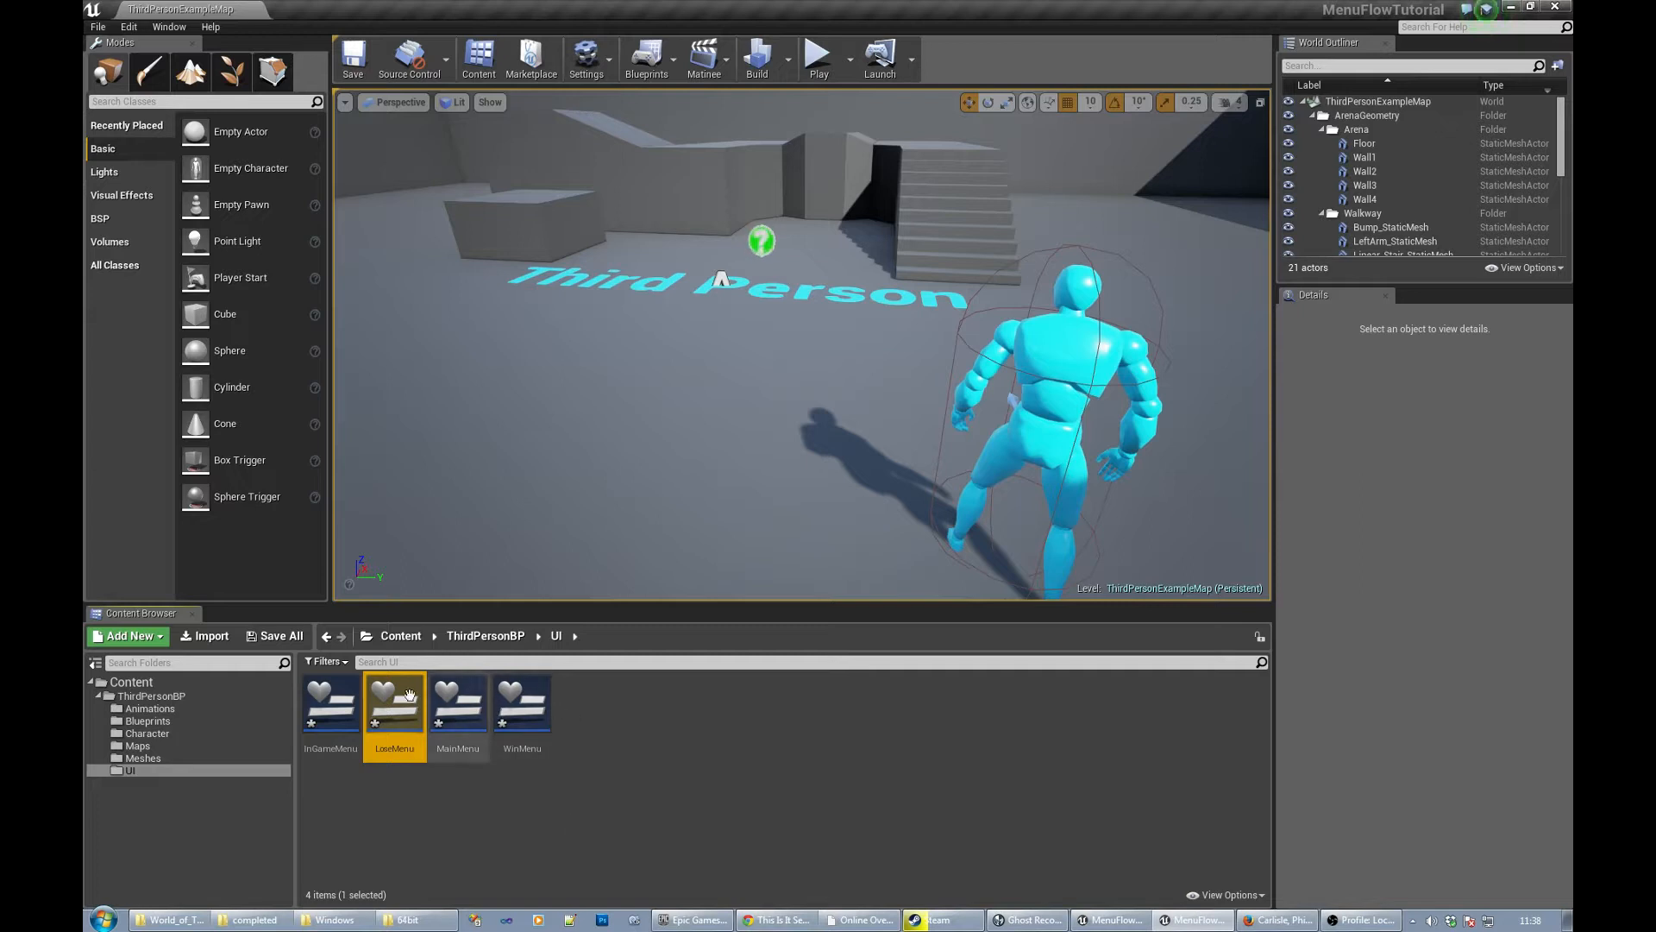
mouse_move(596, 714)
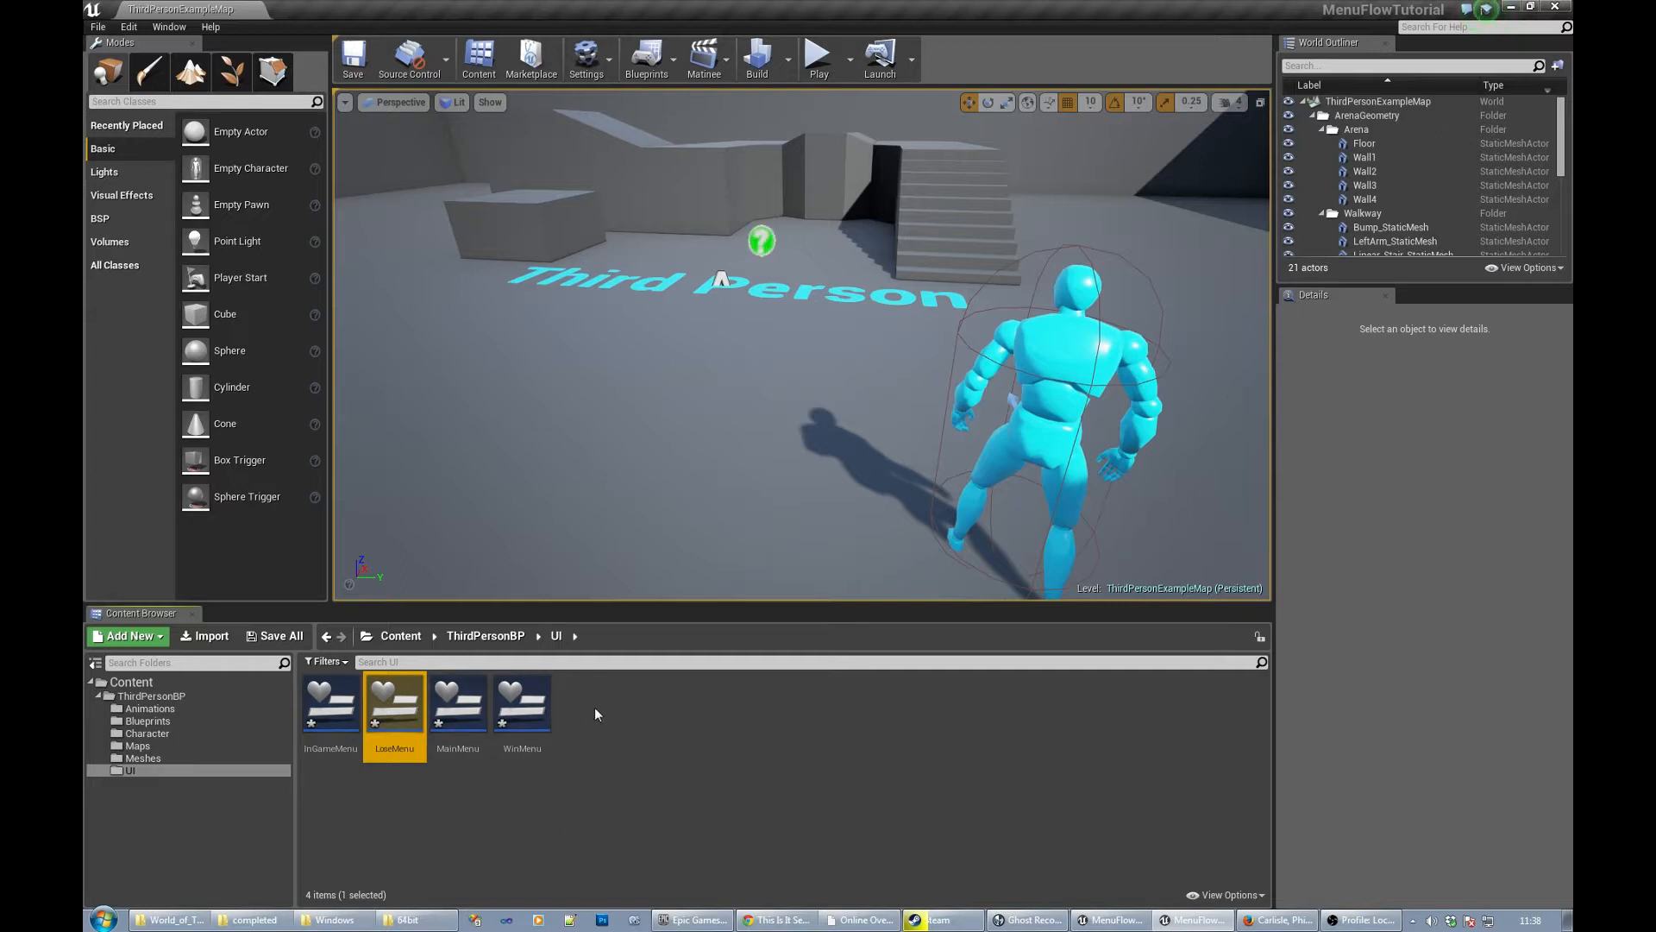
mouse_move(588, 707)
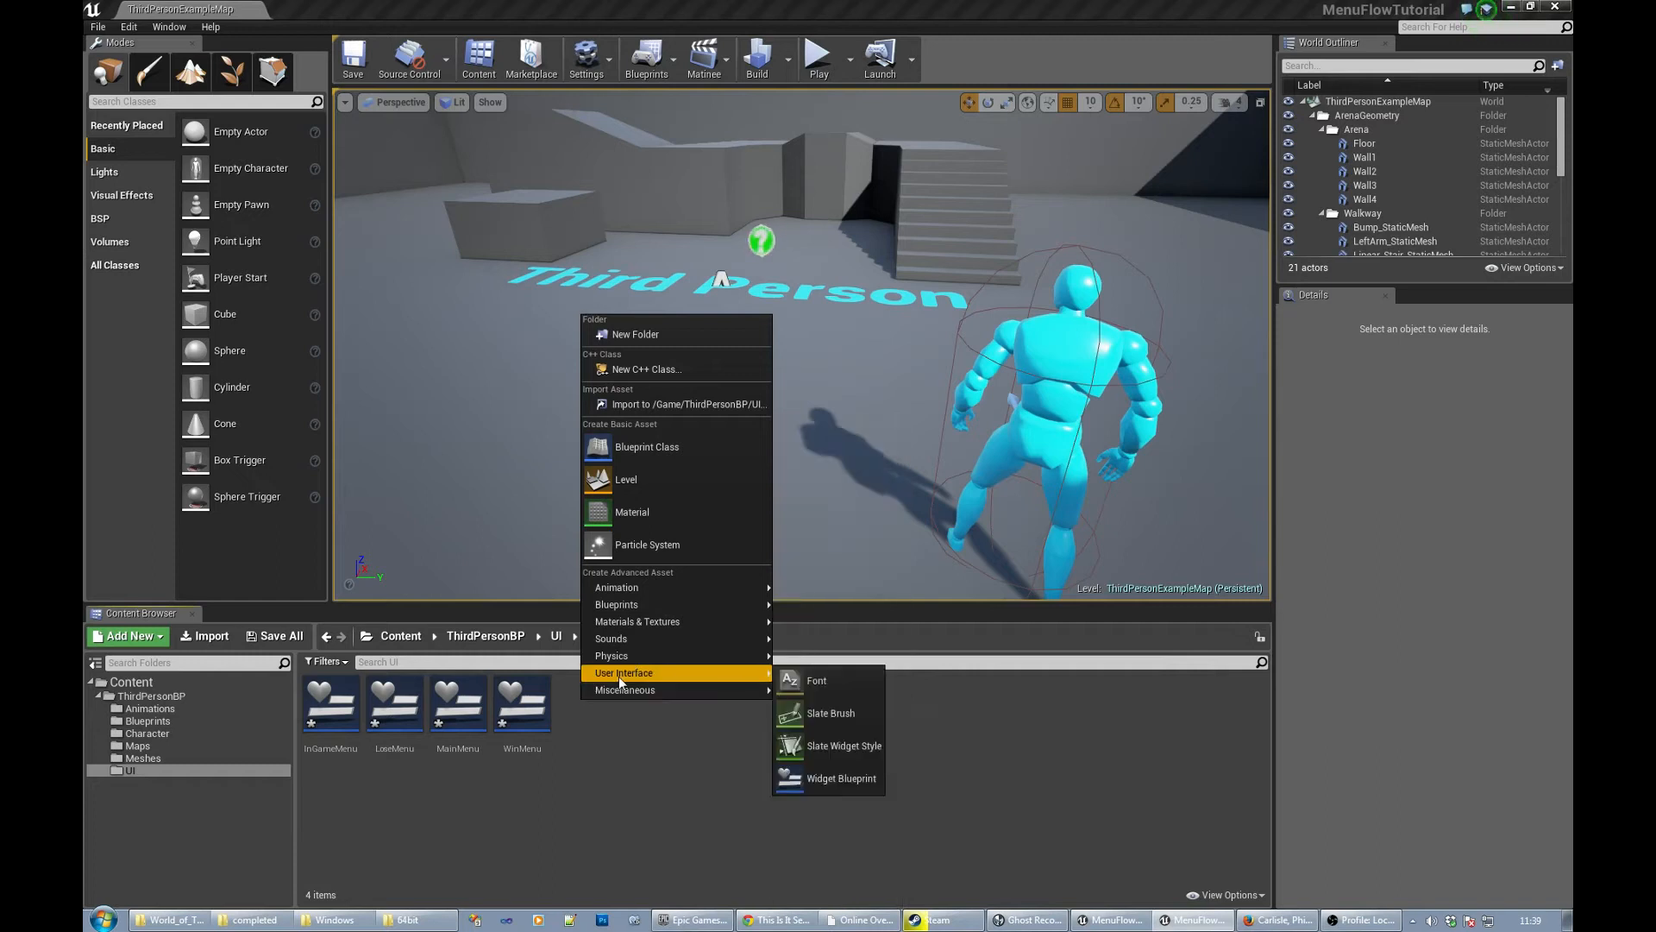
- Create the LoadingMenu widget blueprint and bring MainMenu into the widget designer
left_click(842, 778)
type("LoadingMenu")
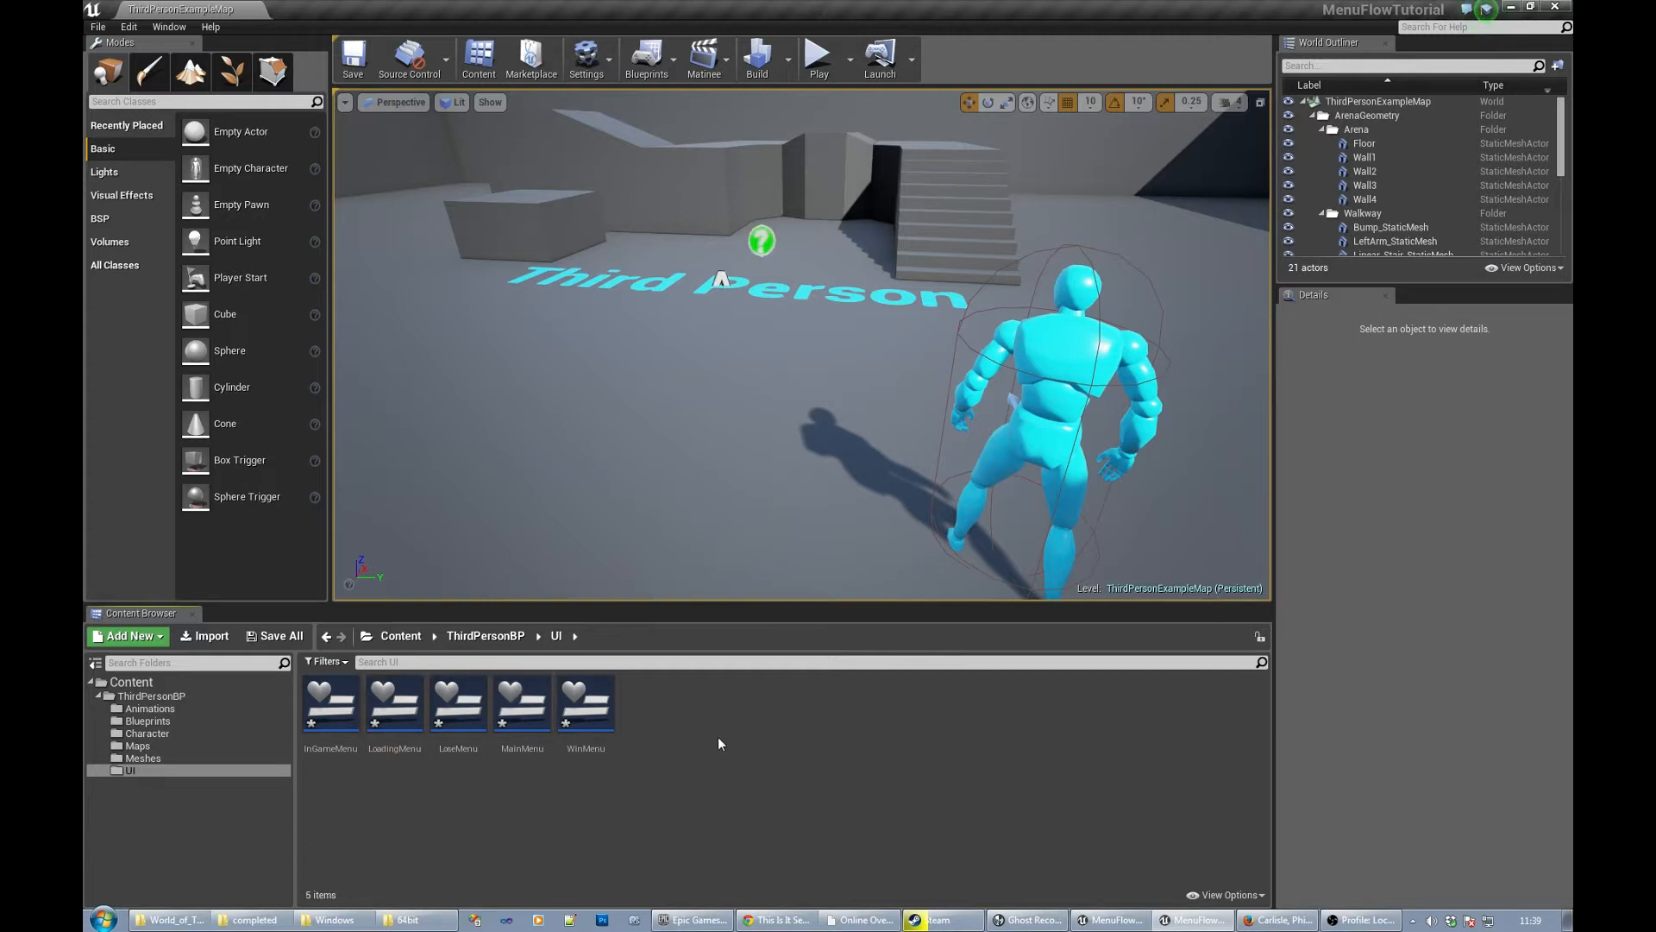
mouse_move(585, 702)
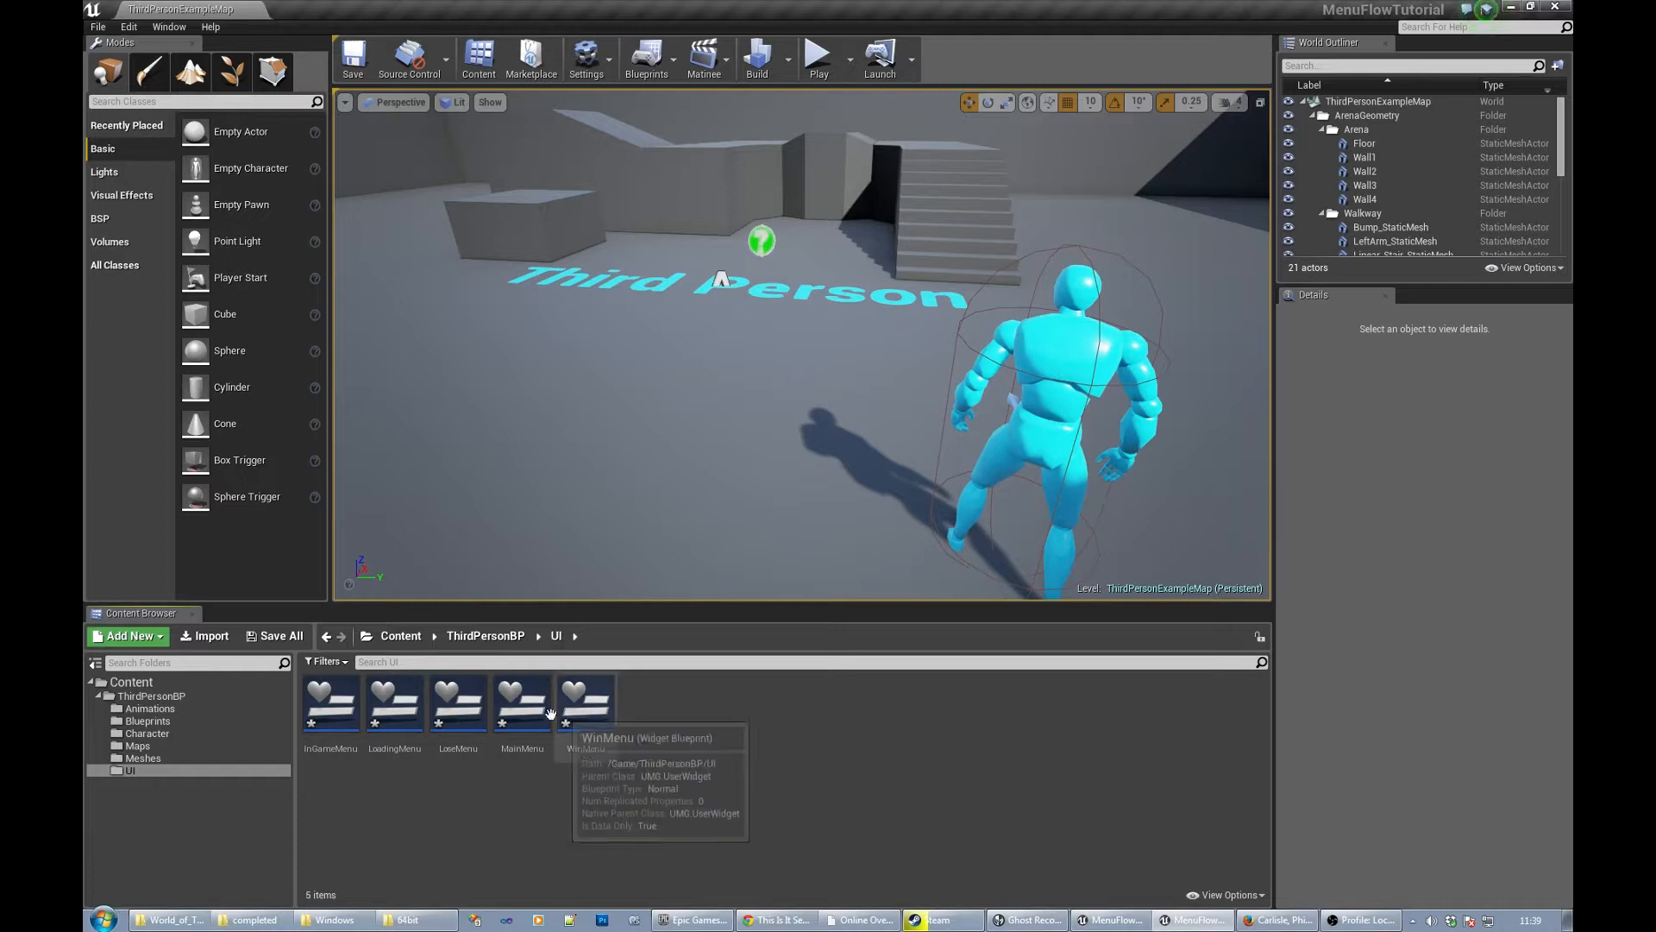
mouse_move(718, 745)
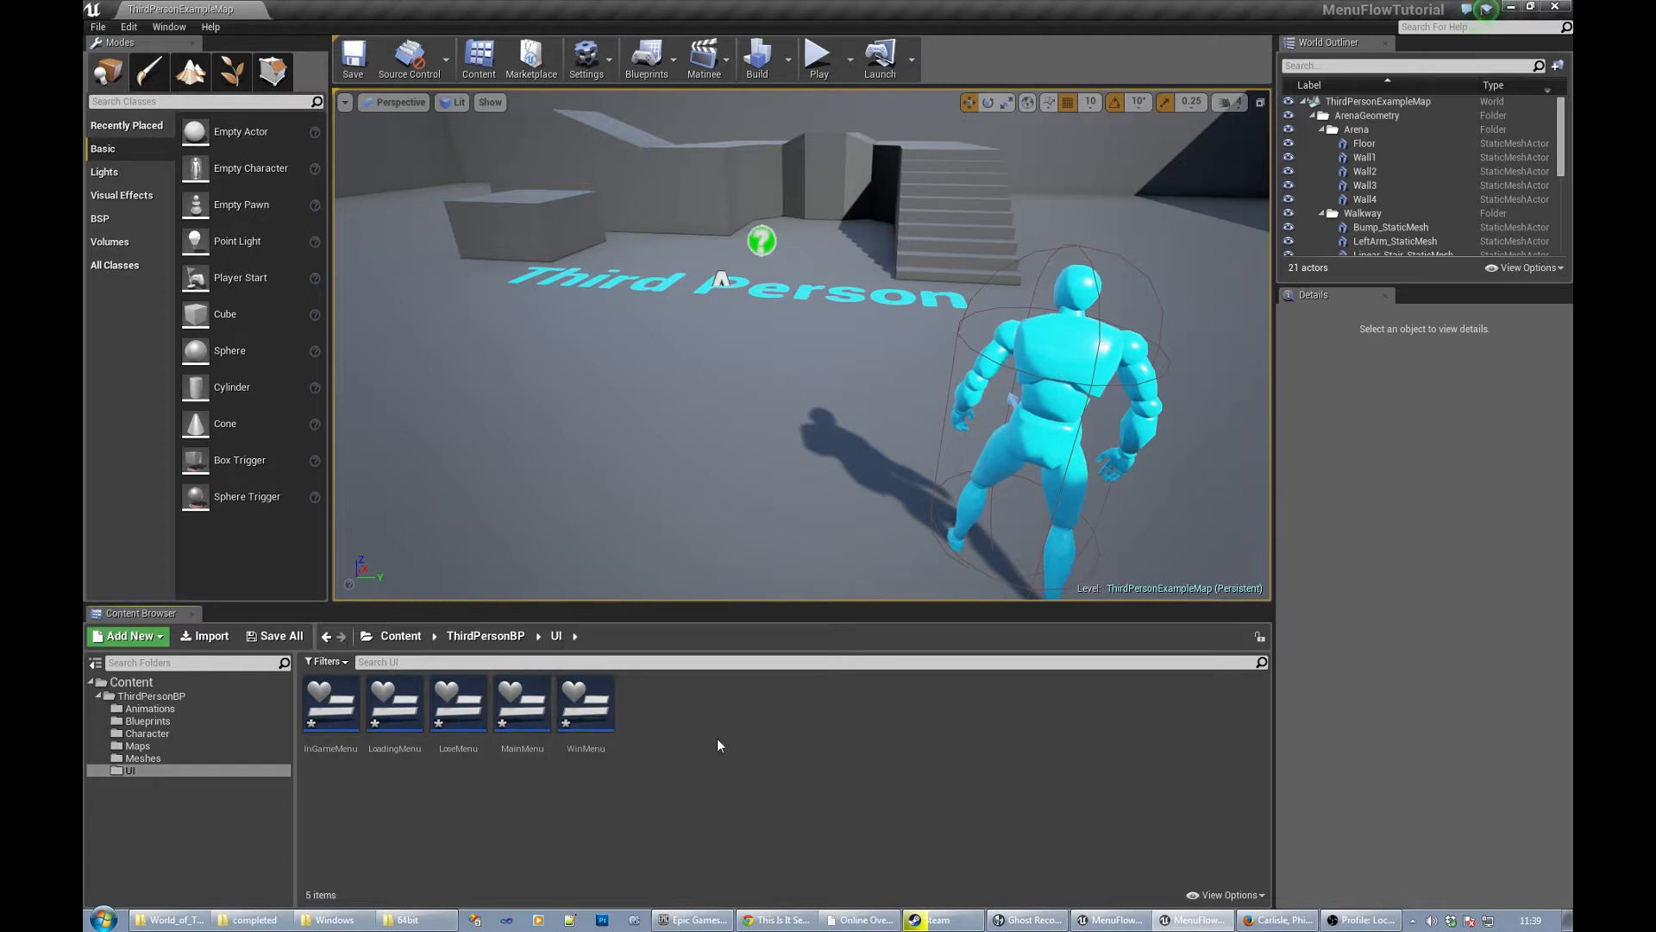
mouse_move(521, 702)
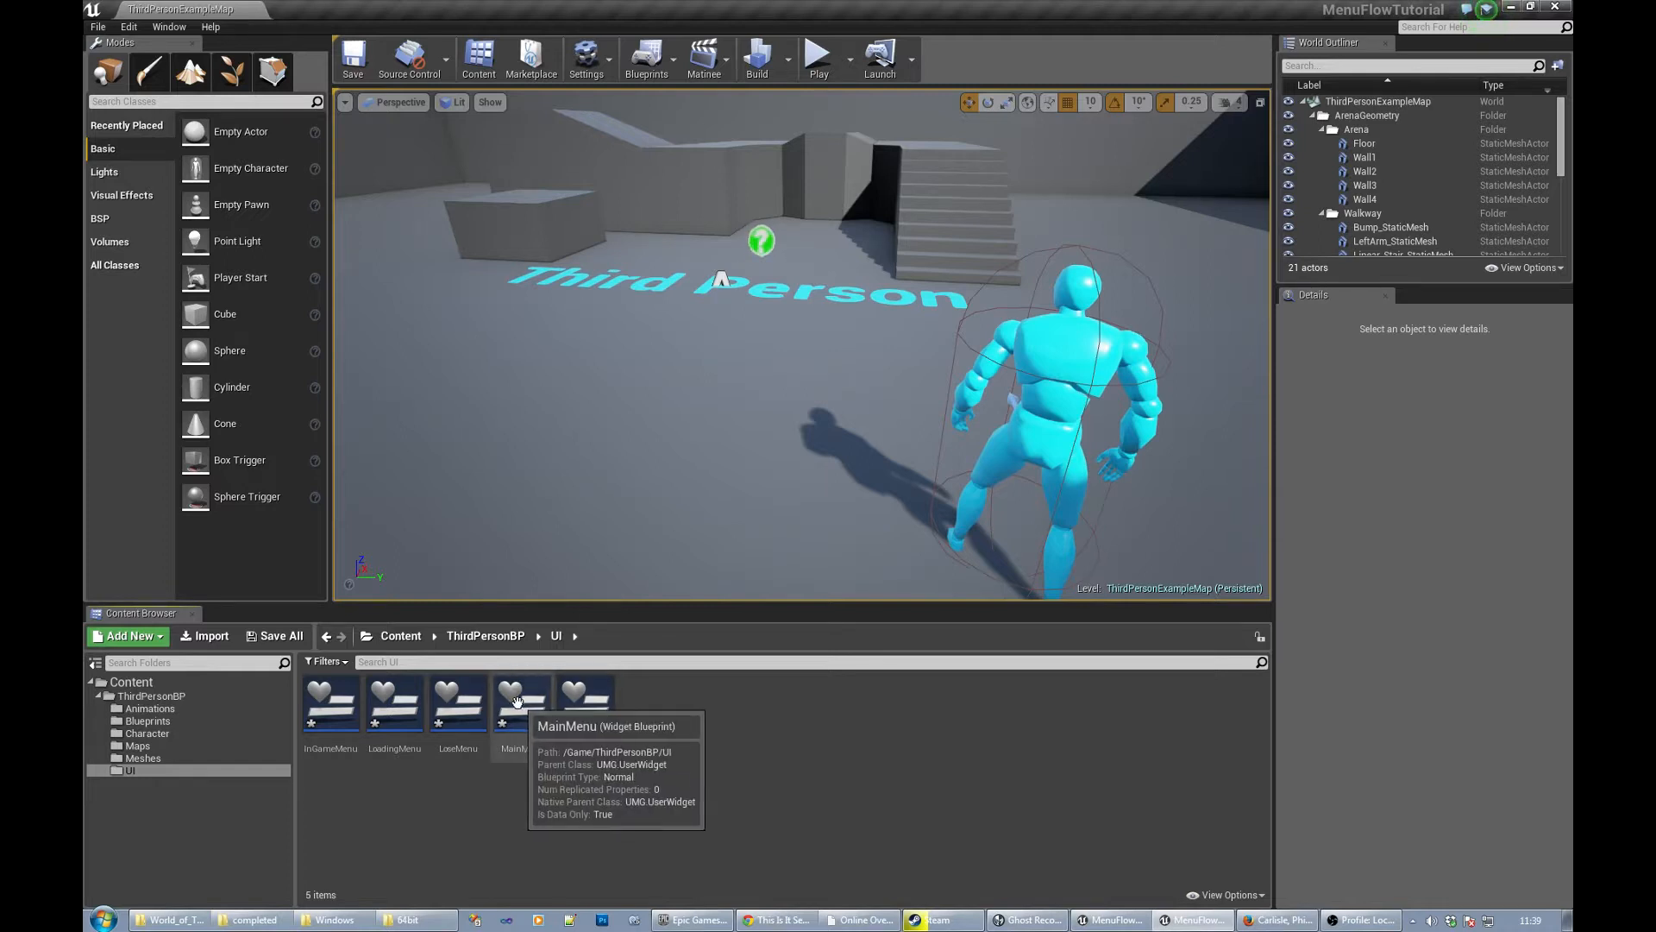
left_click(519, 702)
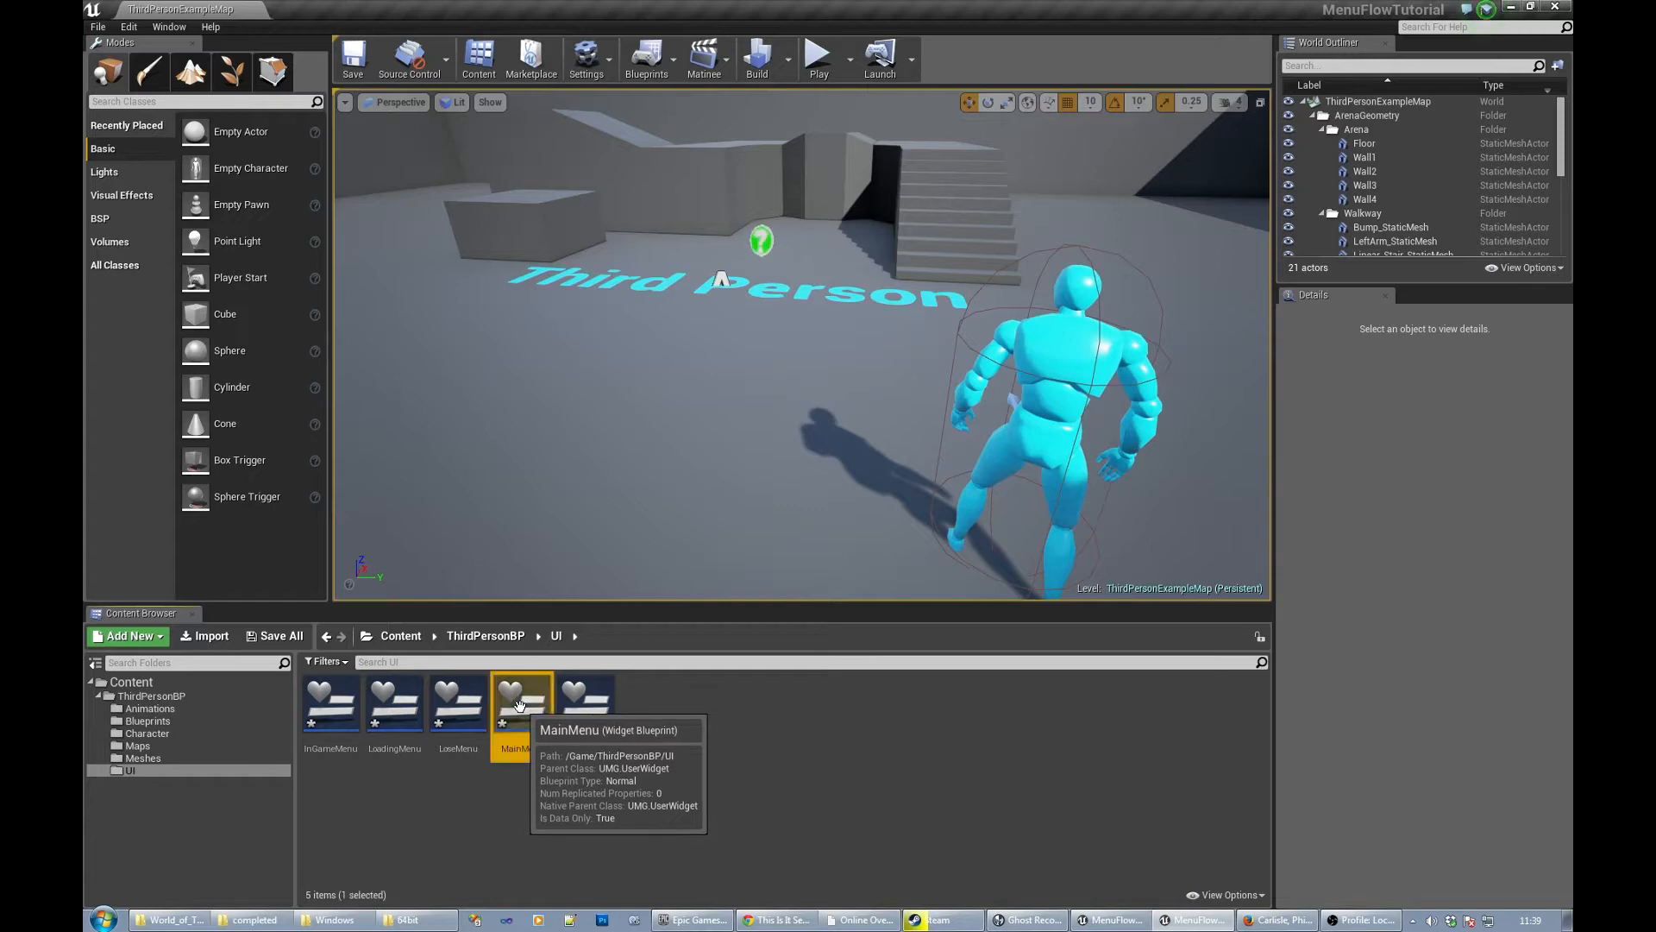
double_click(519, 700)
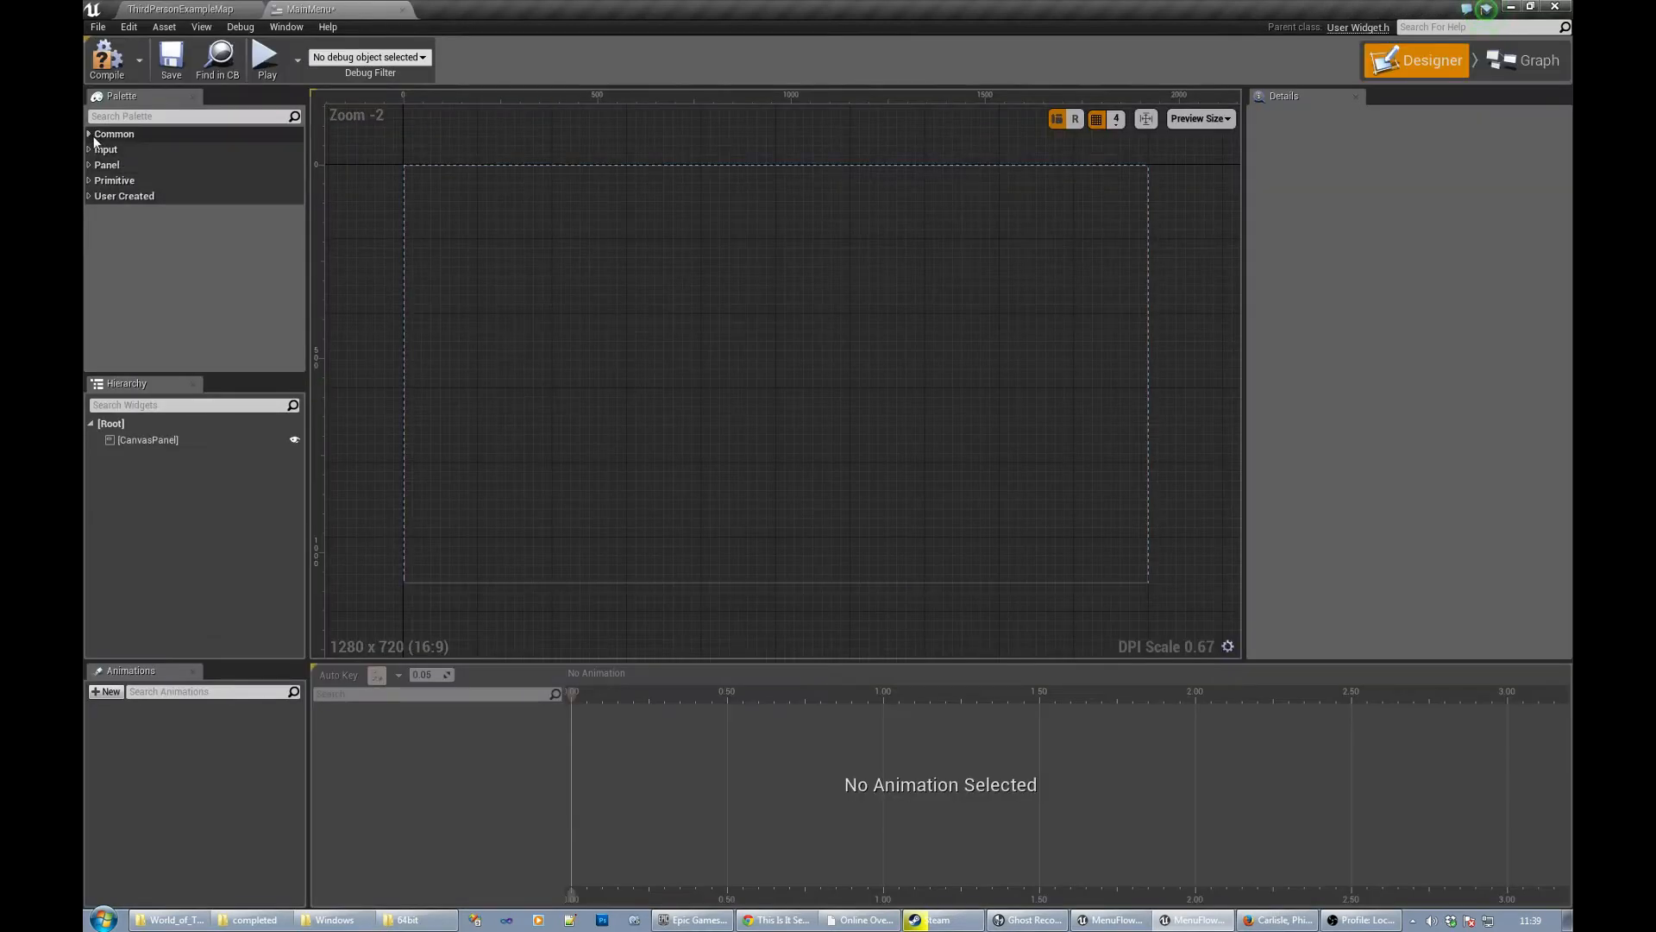
- Expand the Primitive and Common palette categories to reach the Button and Text widgets
left_click(114, 179)
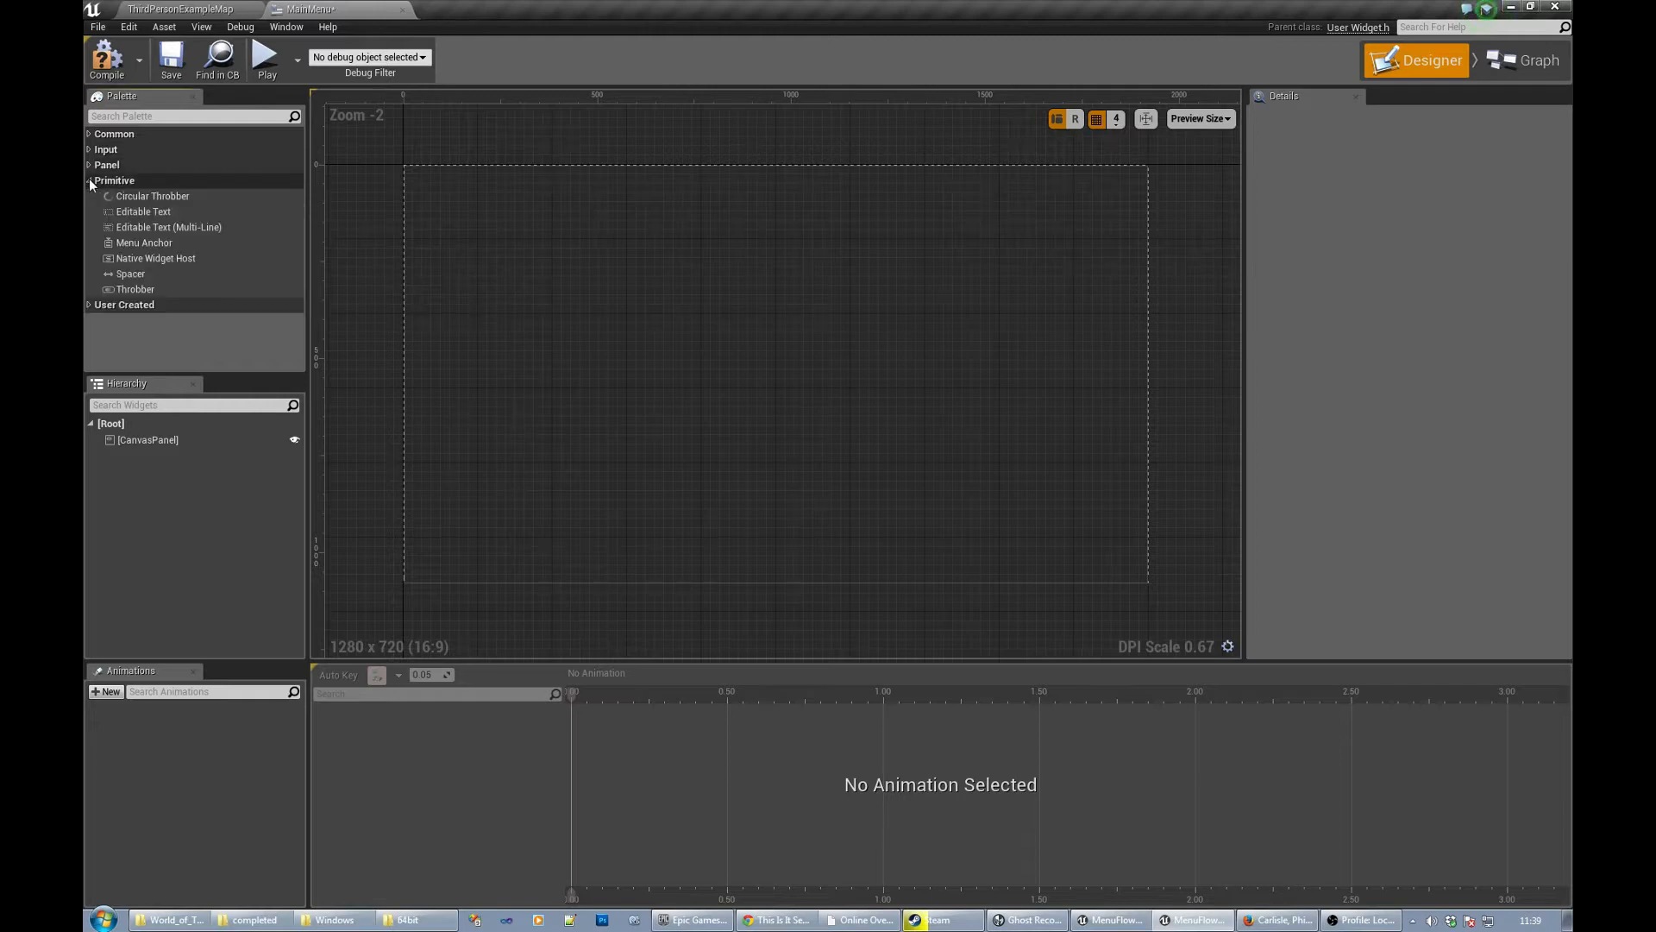
left_click(114, 133)
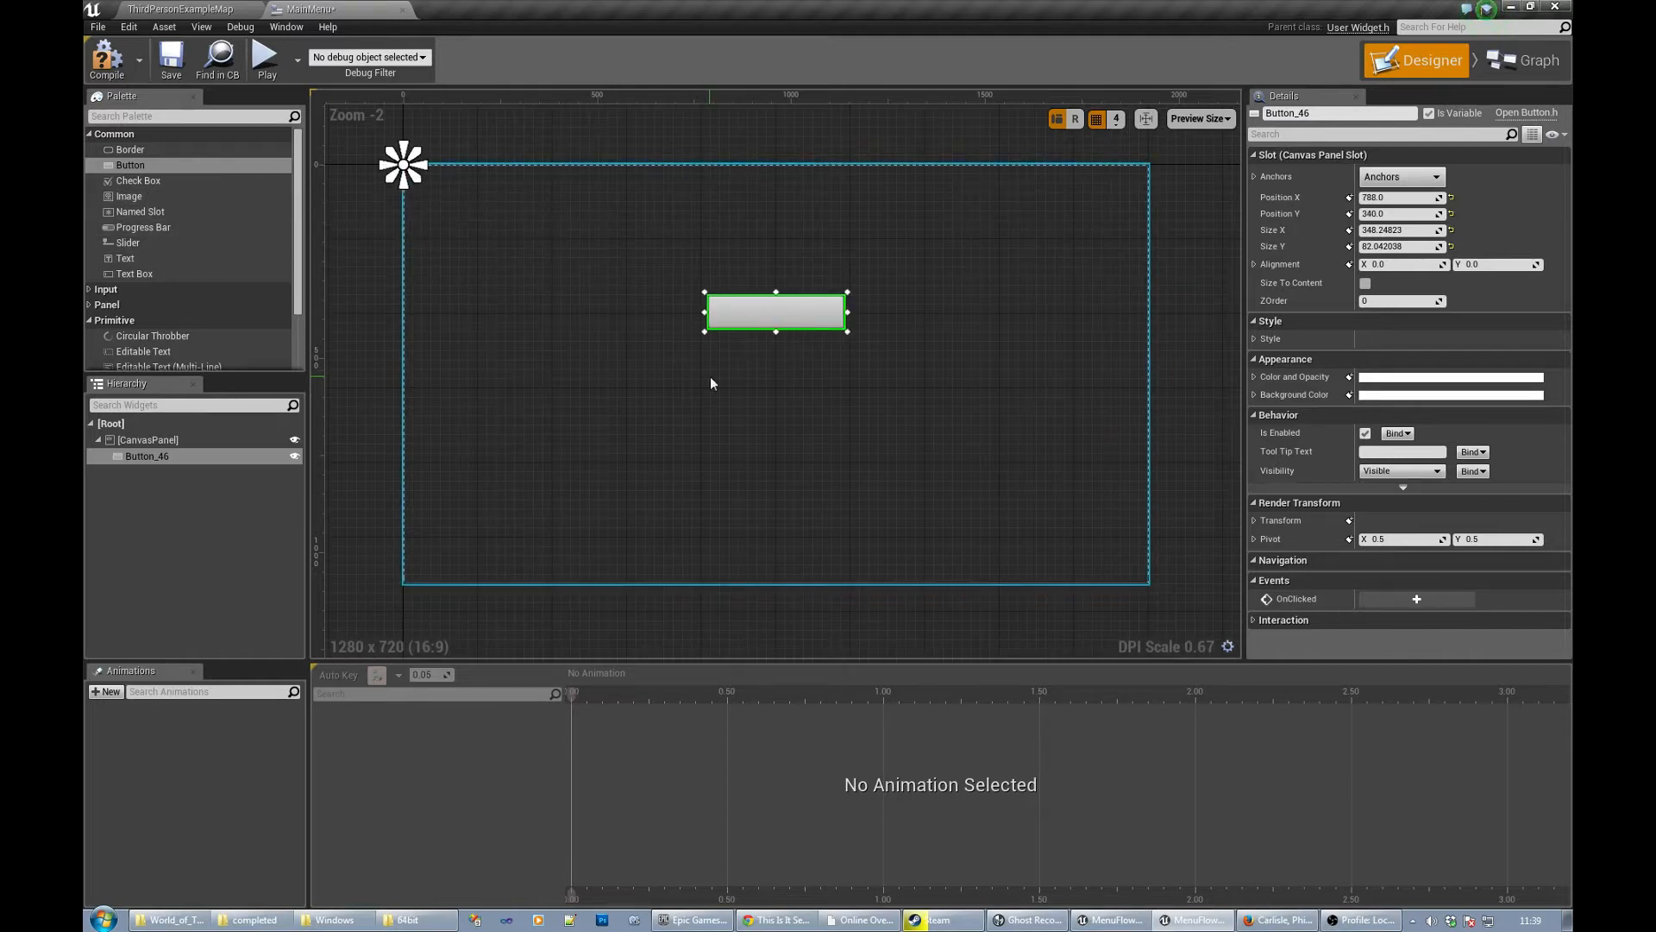
mouse_move(759, 388)
type("Play Game")
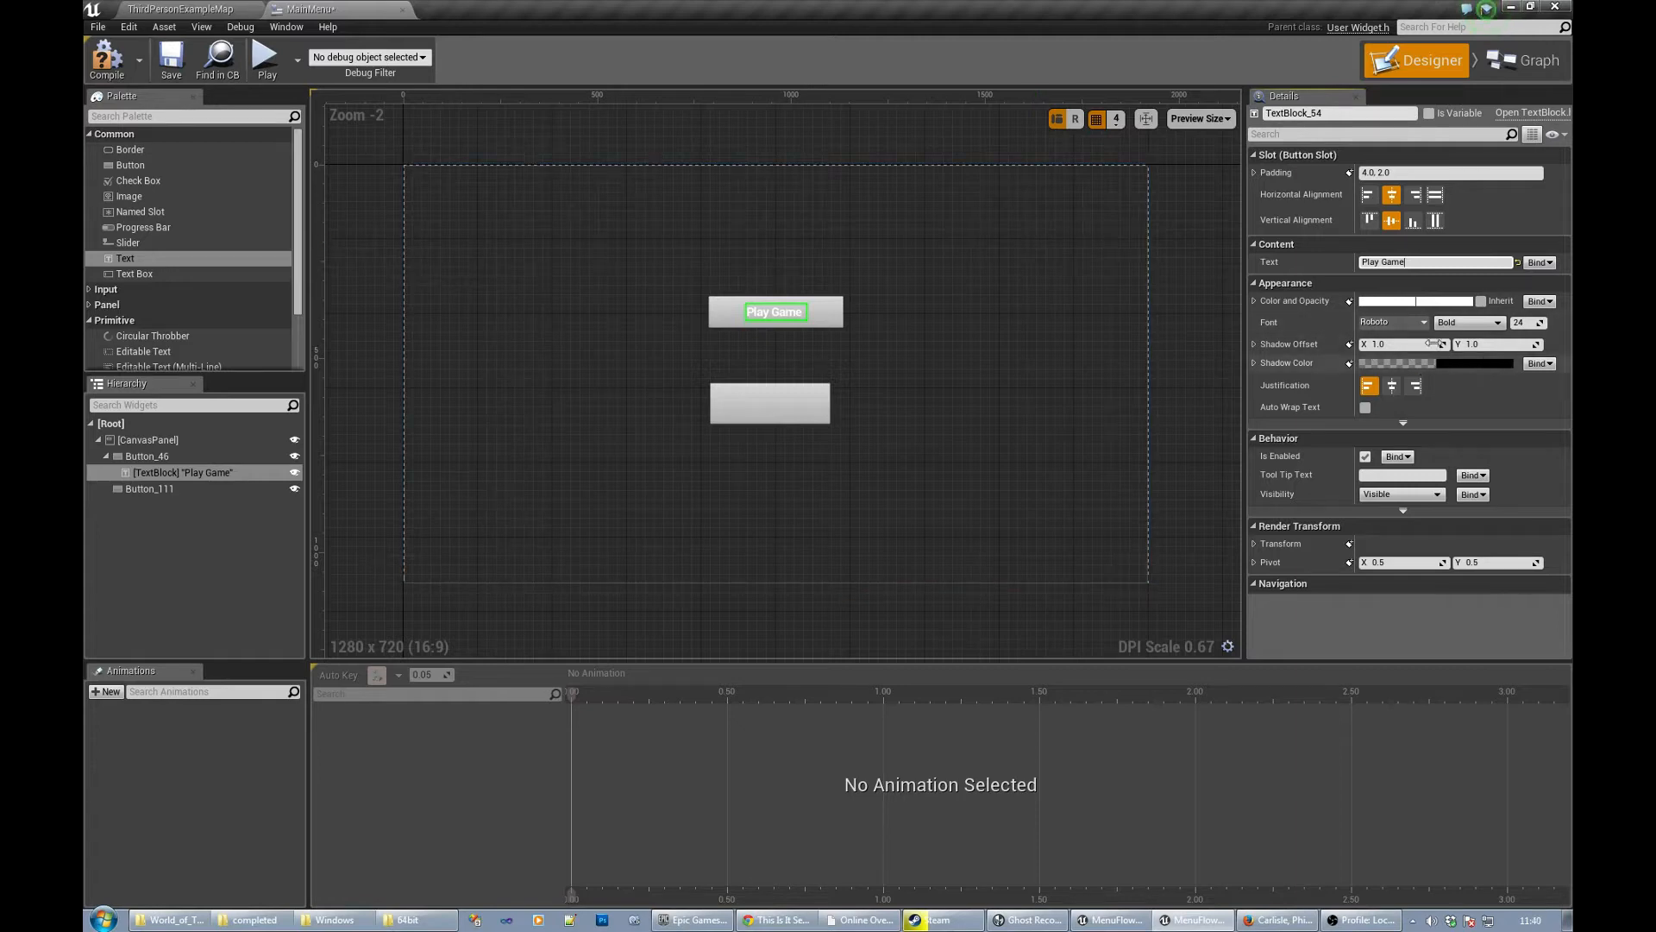
- Colour the Play Game text blue and give the second button a blue Quit Game label
left_click(1414, 300)
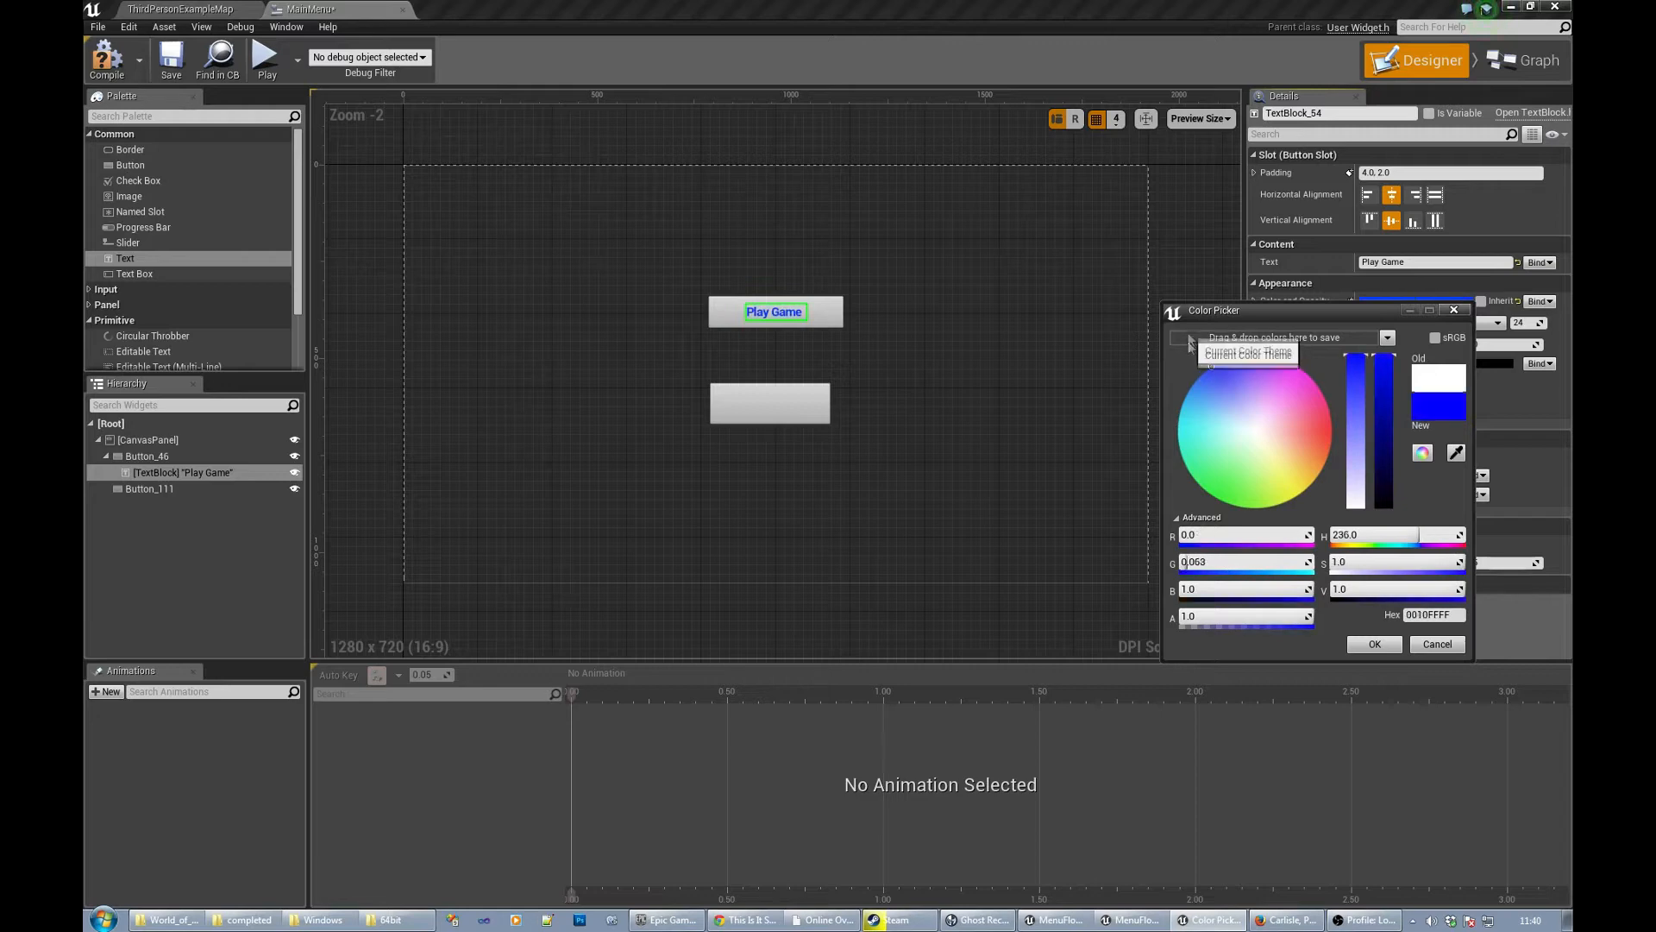
left_click(1373, 644)
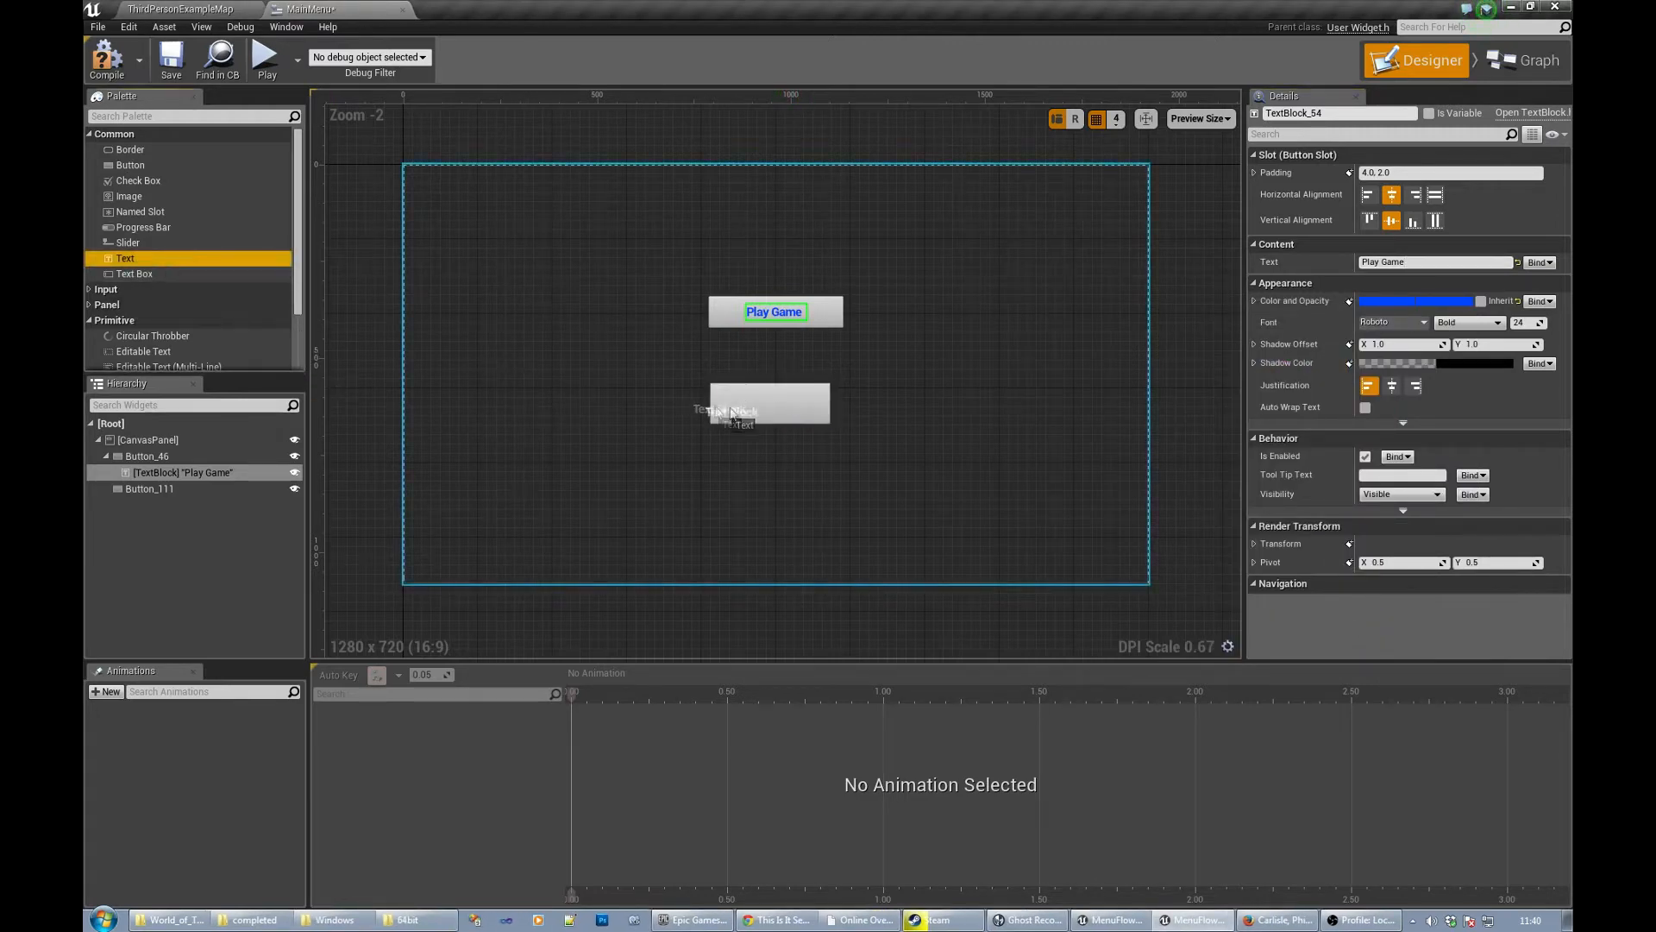
left_click(767, 402)
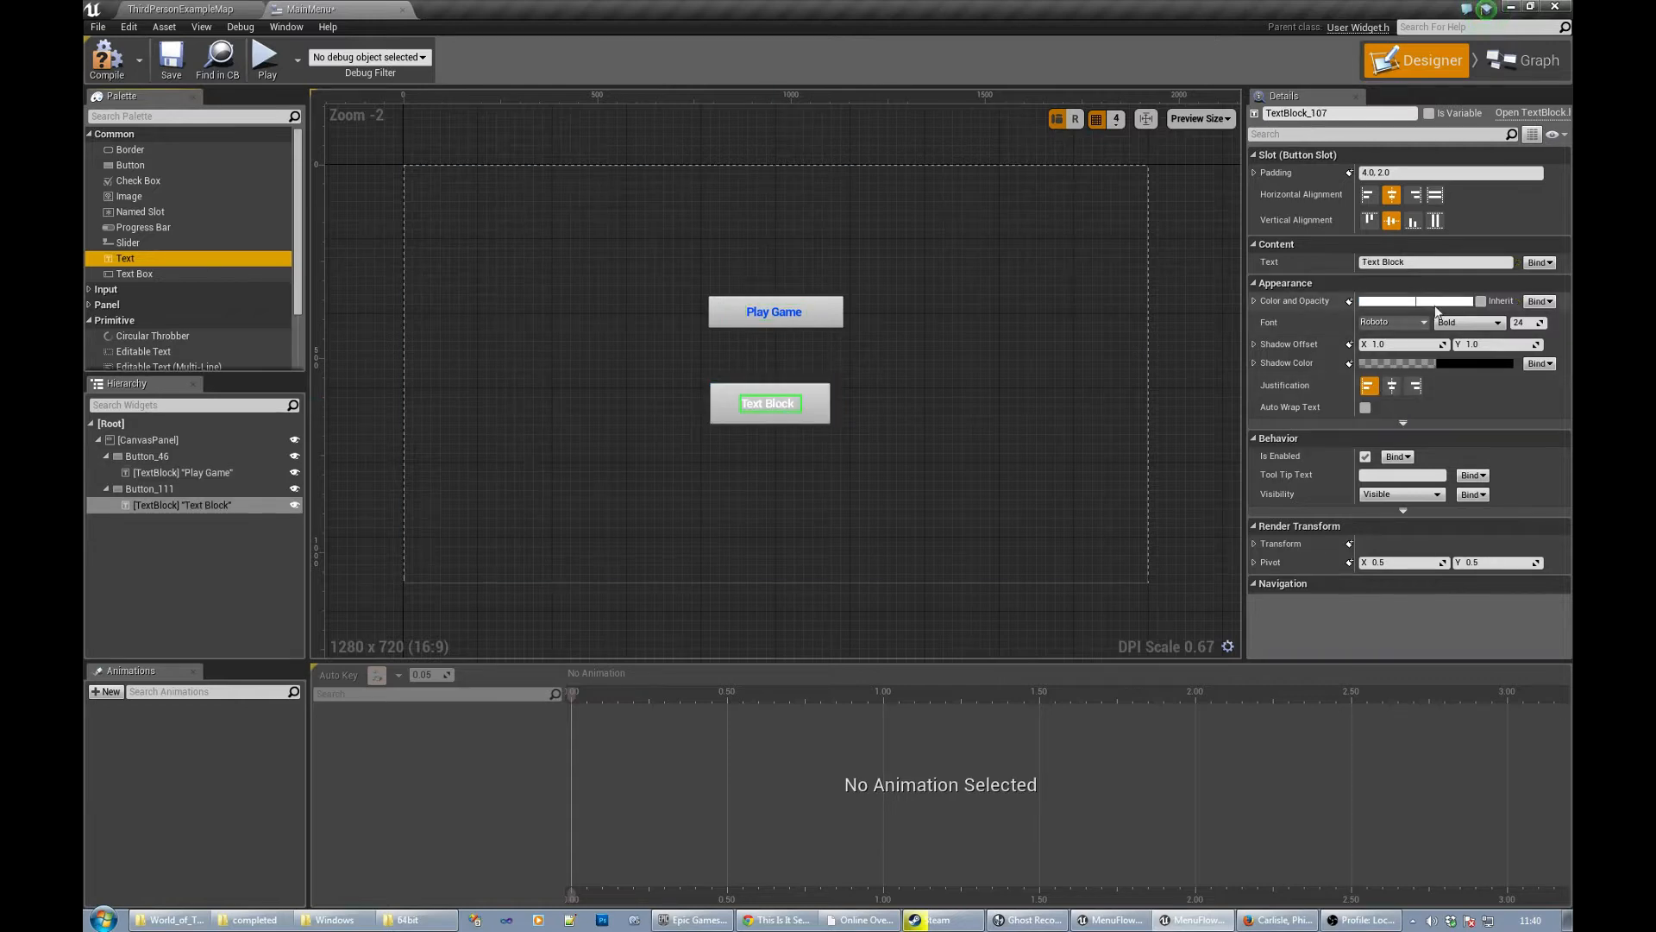
left_click(1420, 301)
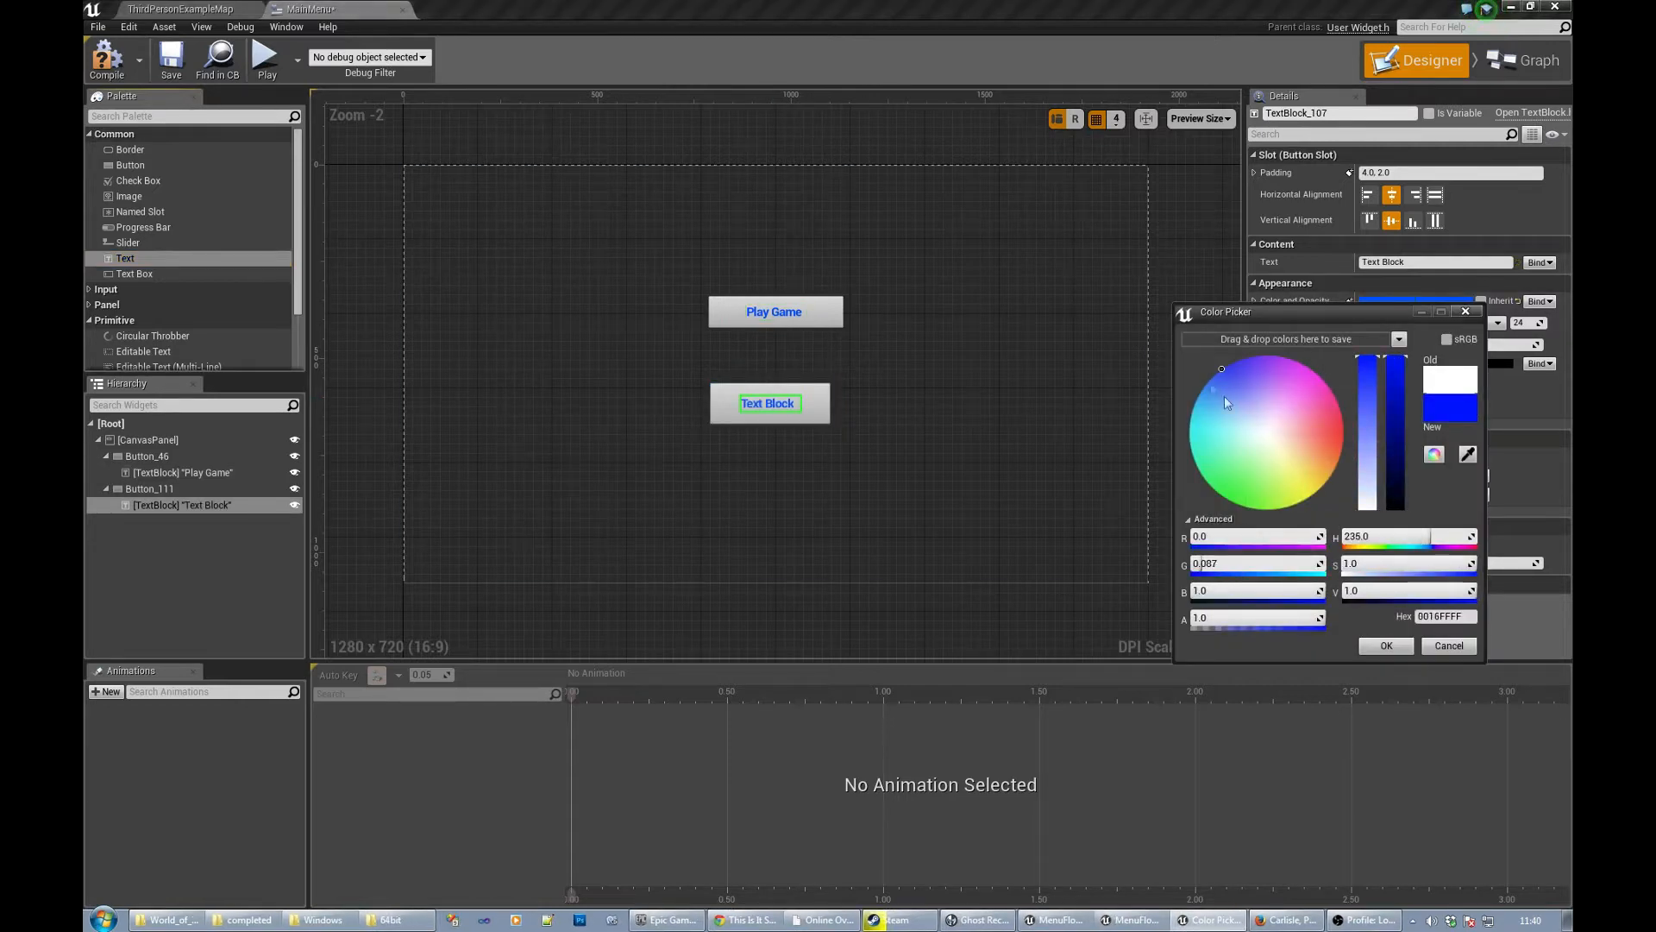
left_click(1386, 645)
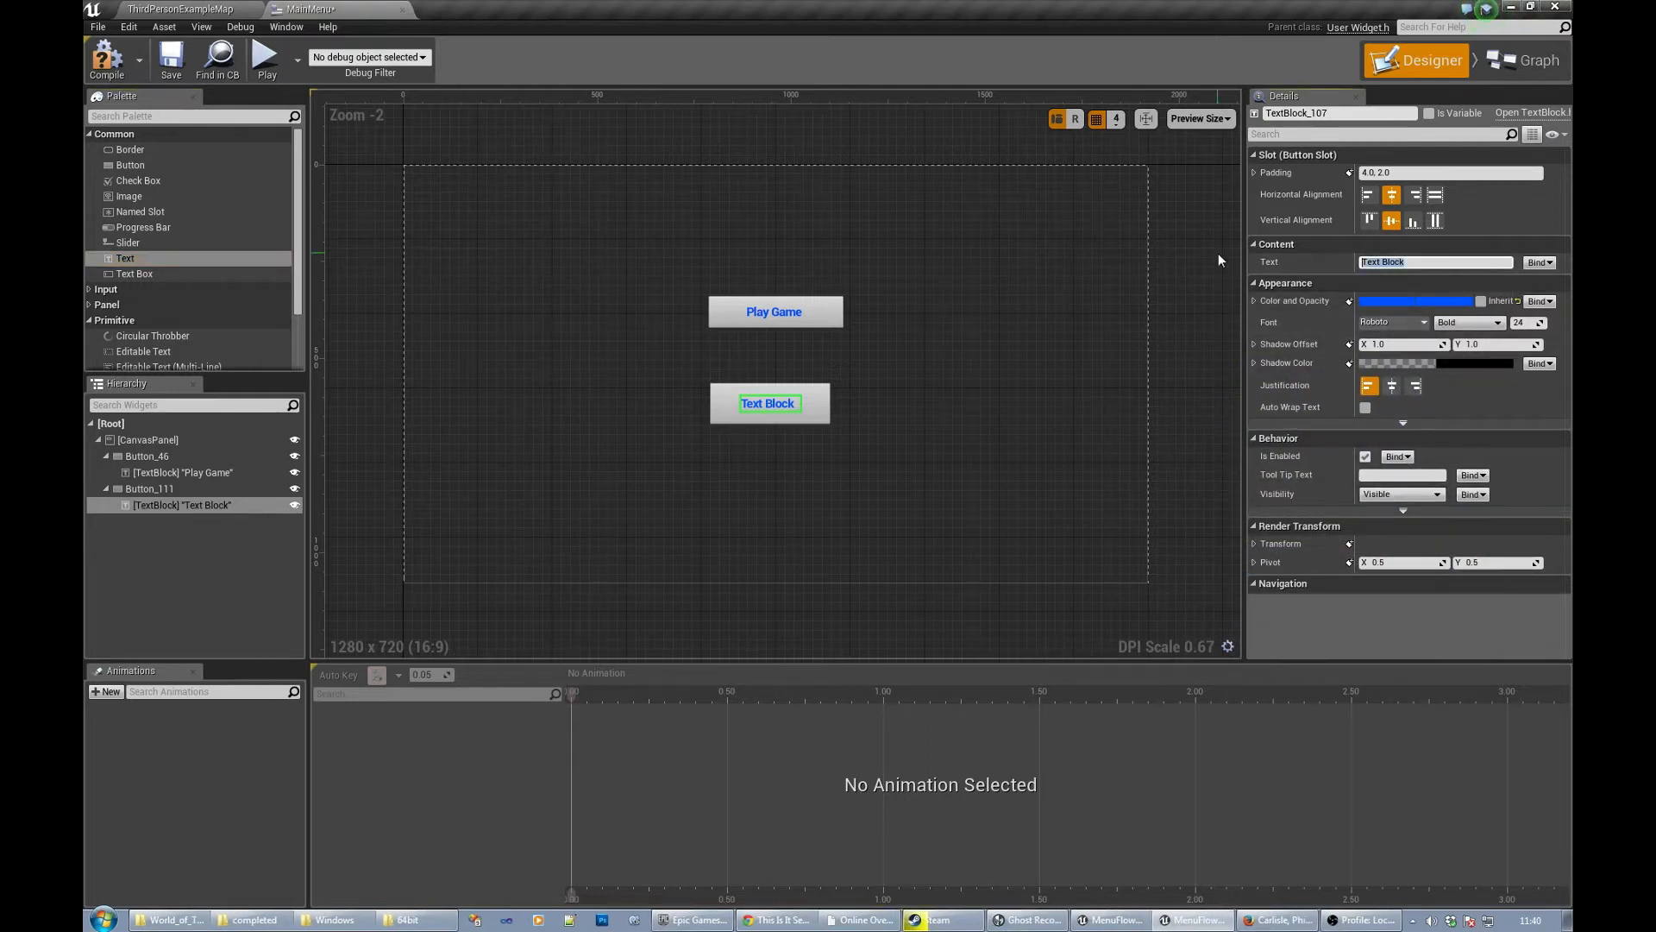
type("Quit Game")
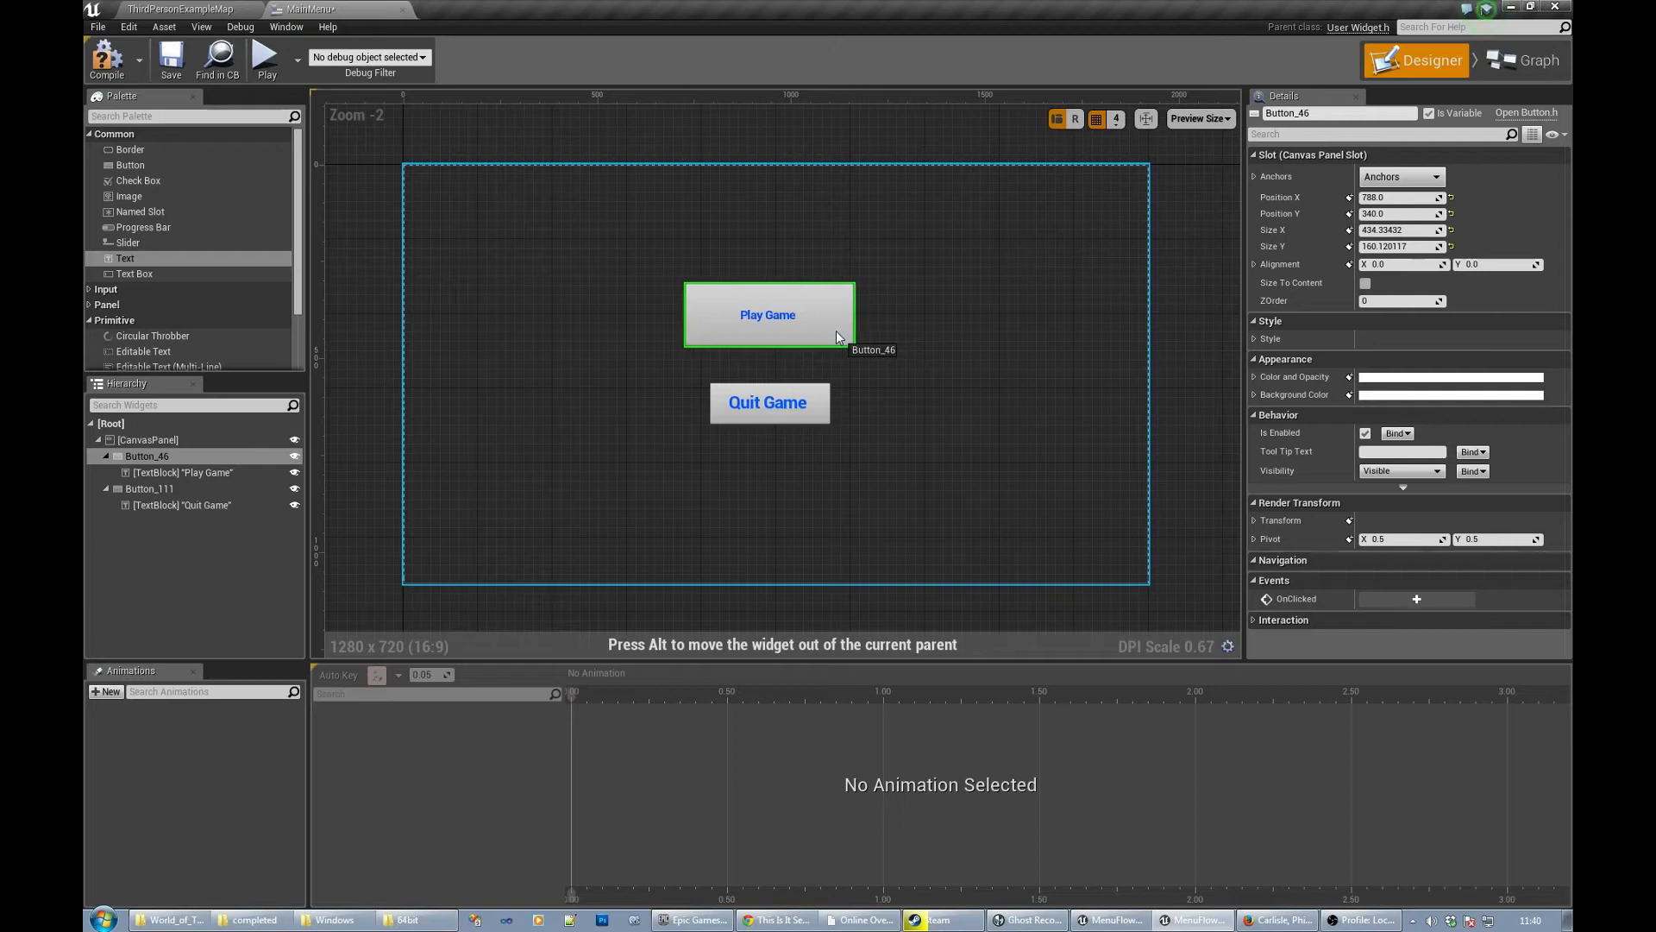
- Enlarge both buttons and raise the Play Game label's font size
left_click(770, 402)
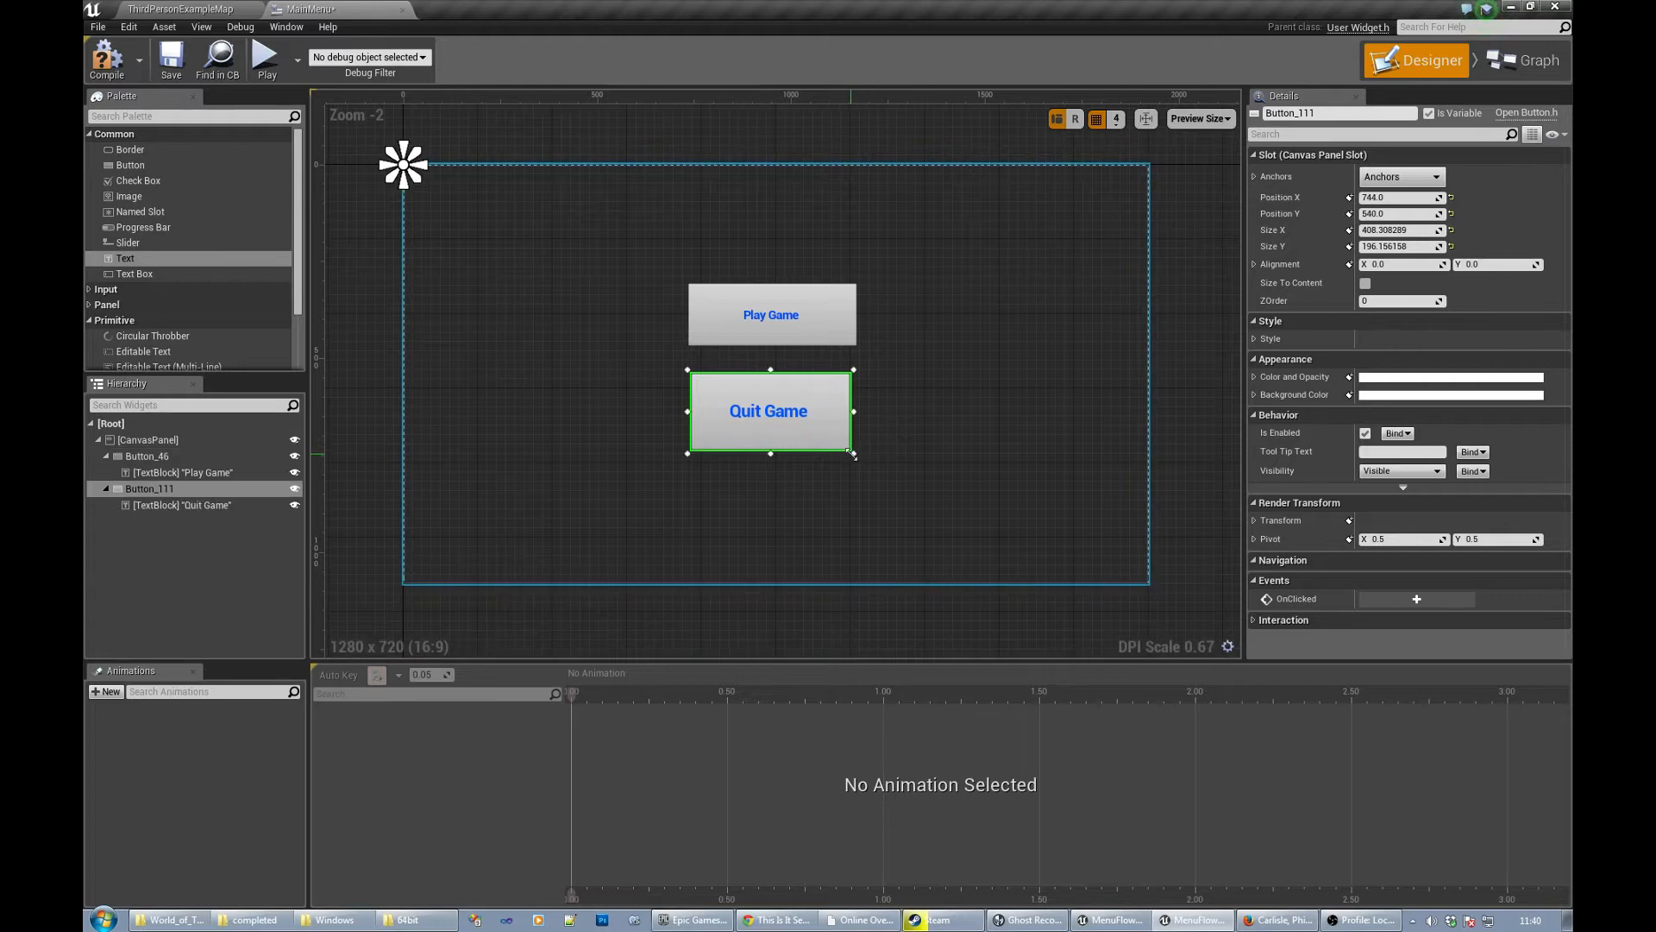
left_click(771, 314)
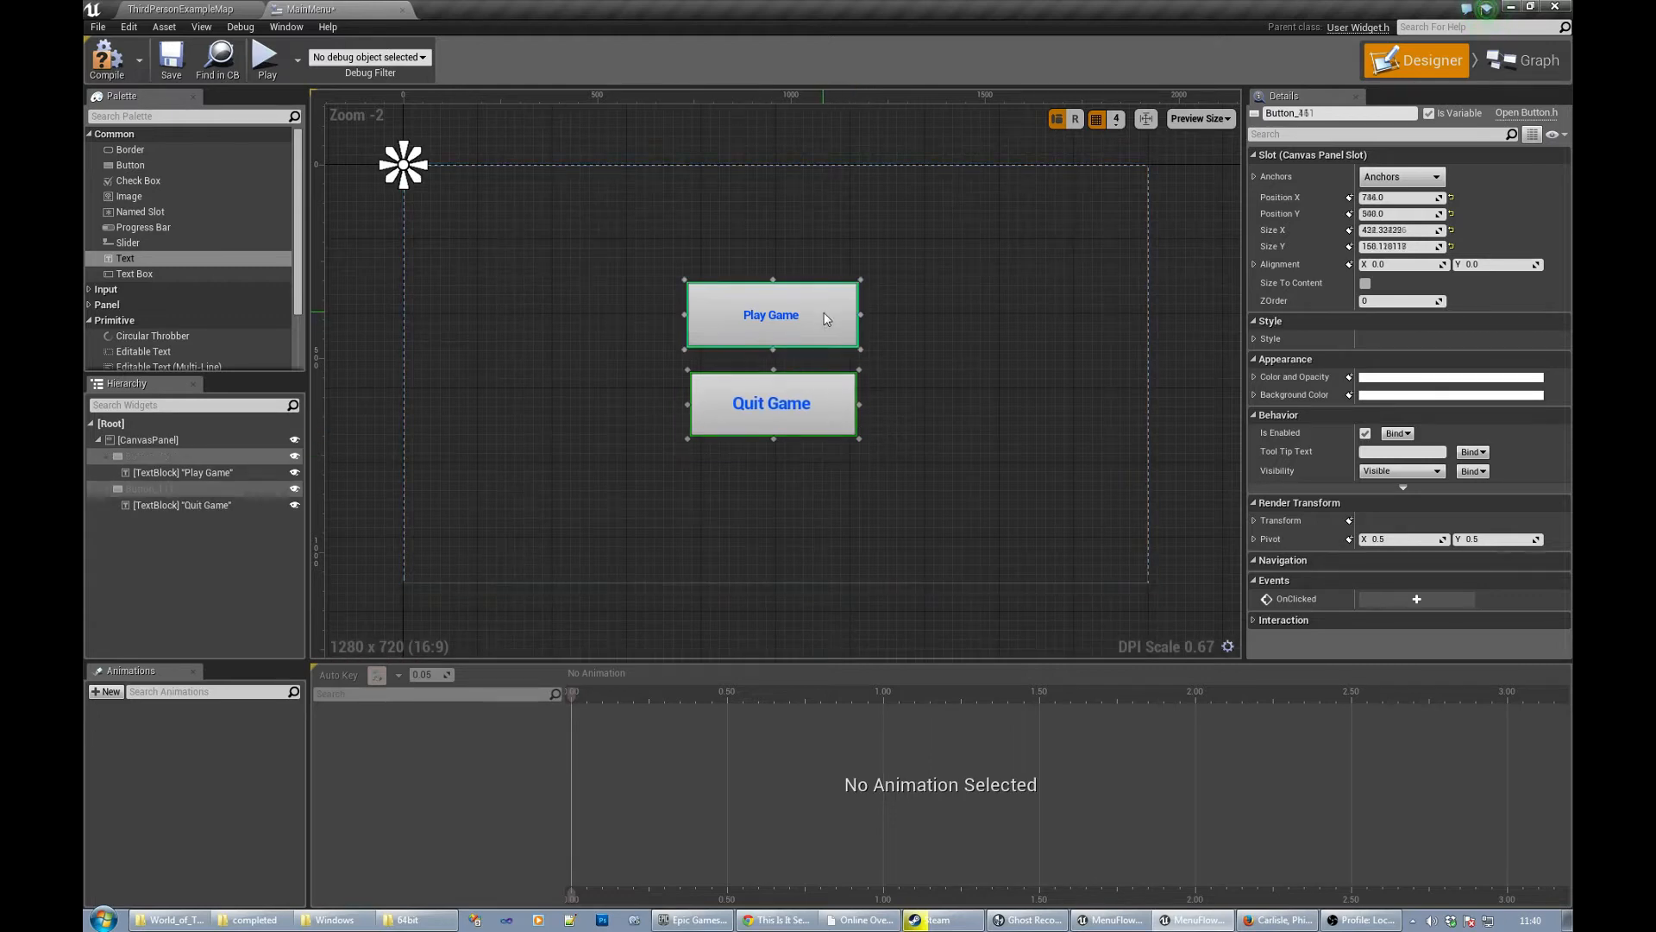
left_click(769, 314)
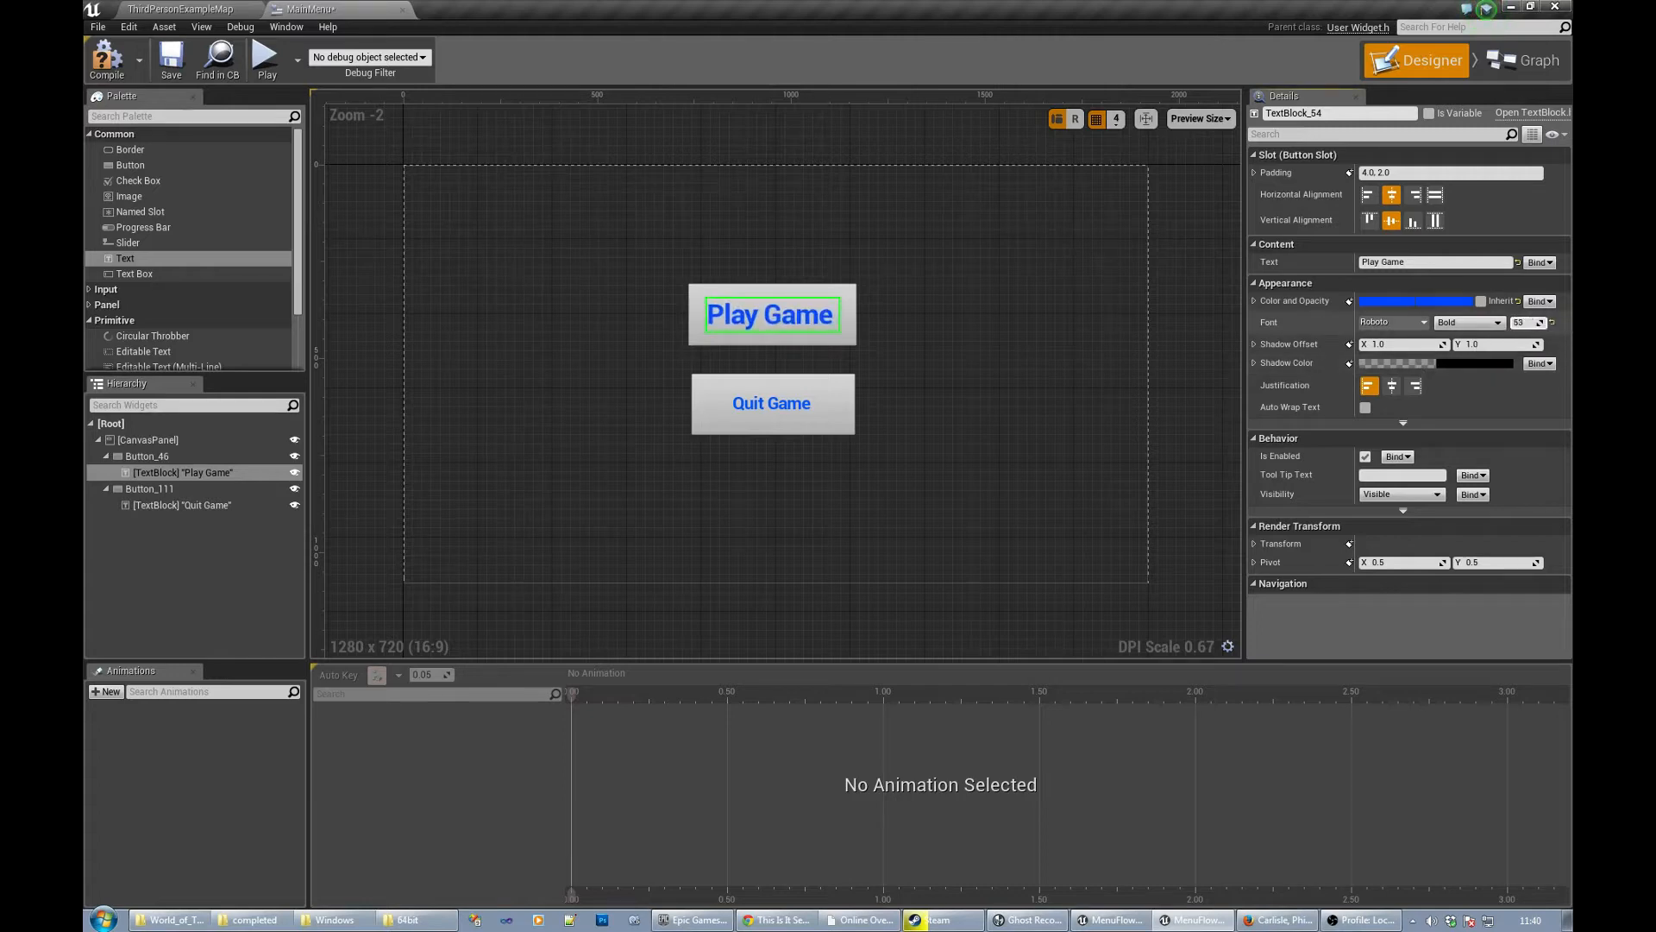
left_click(1522, 323)
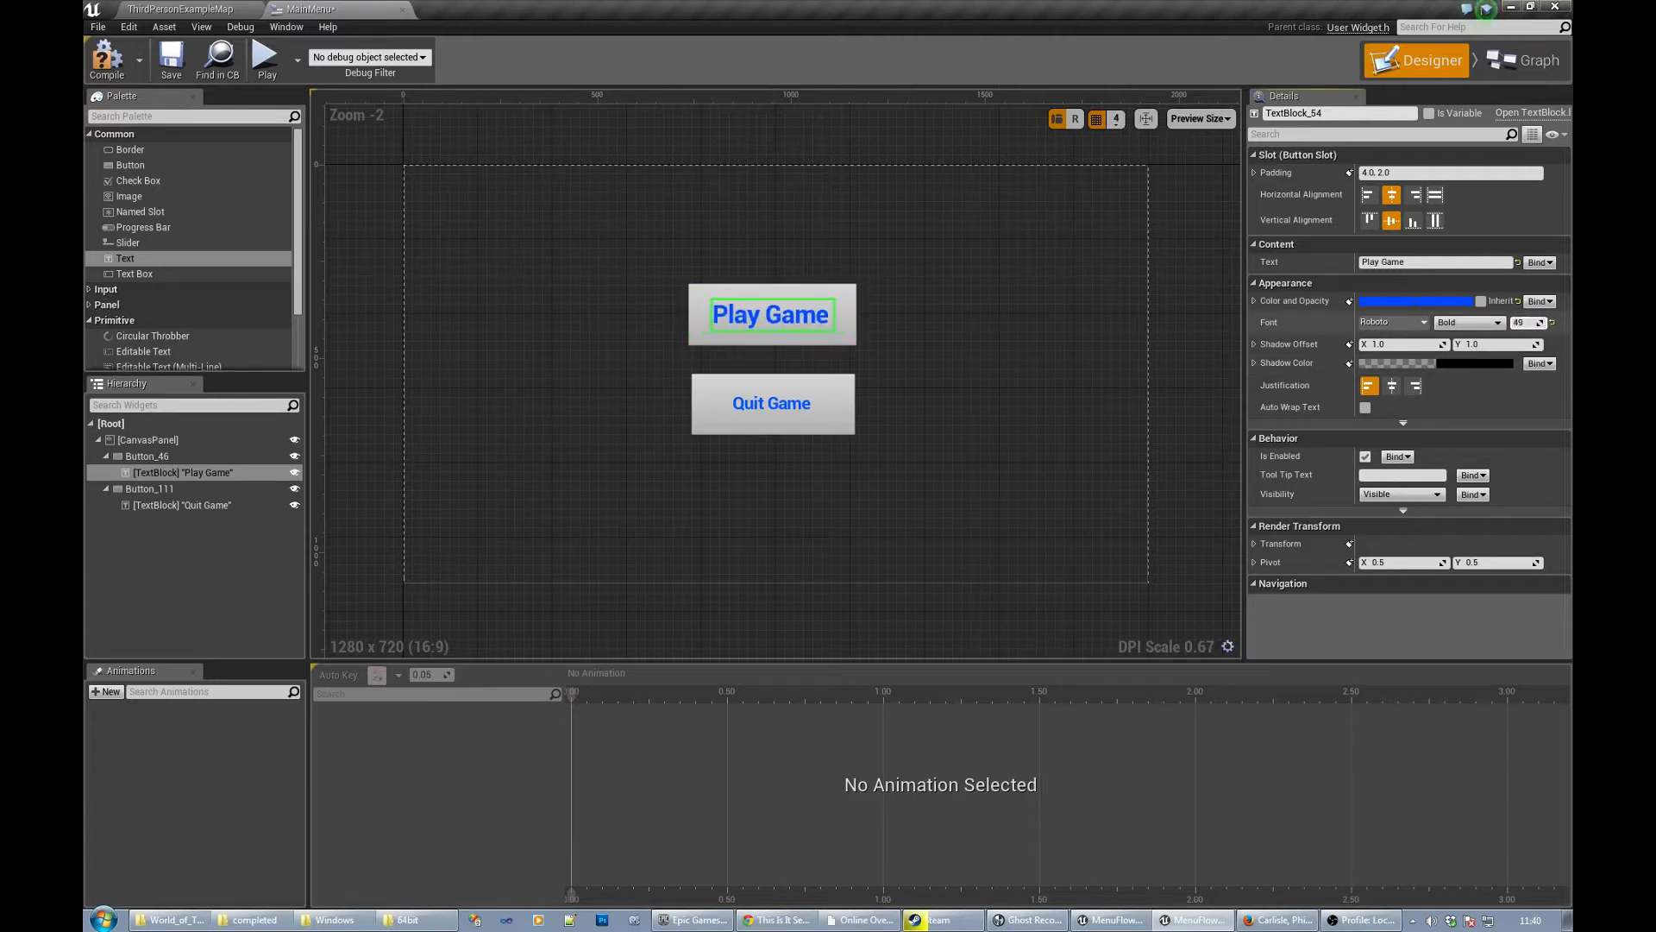
left_click(149, 440)
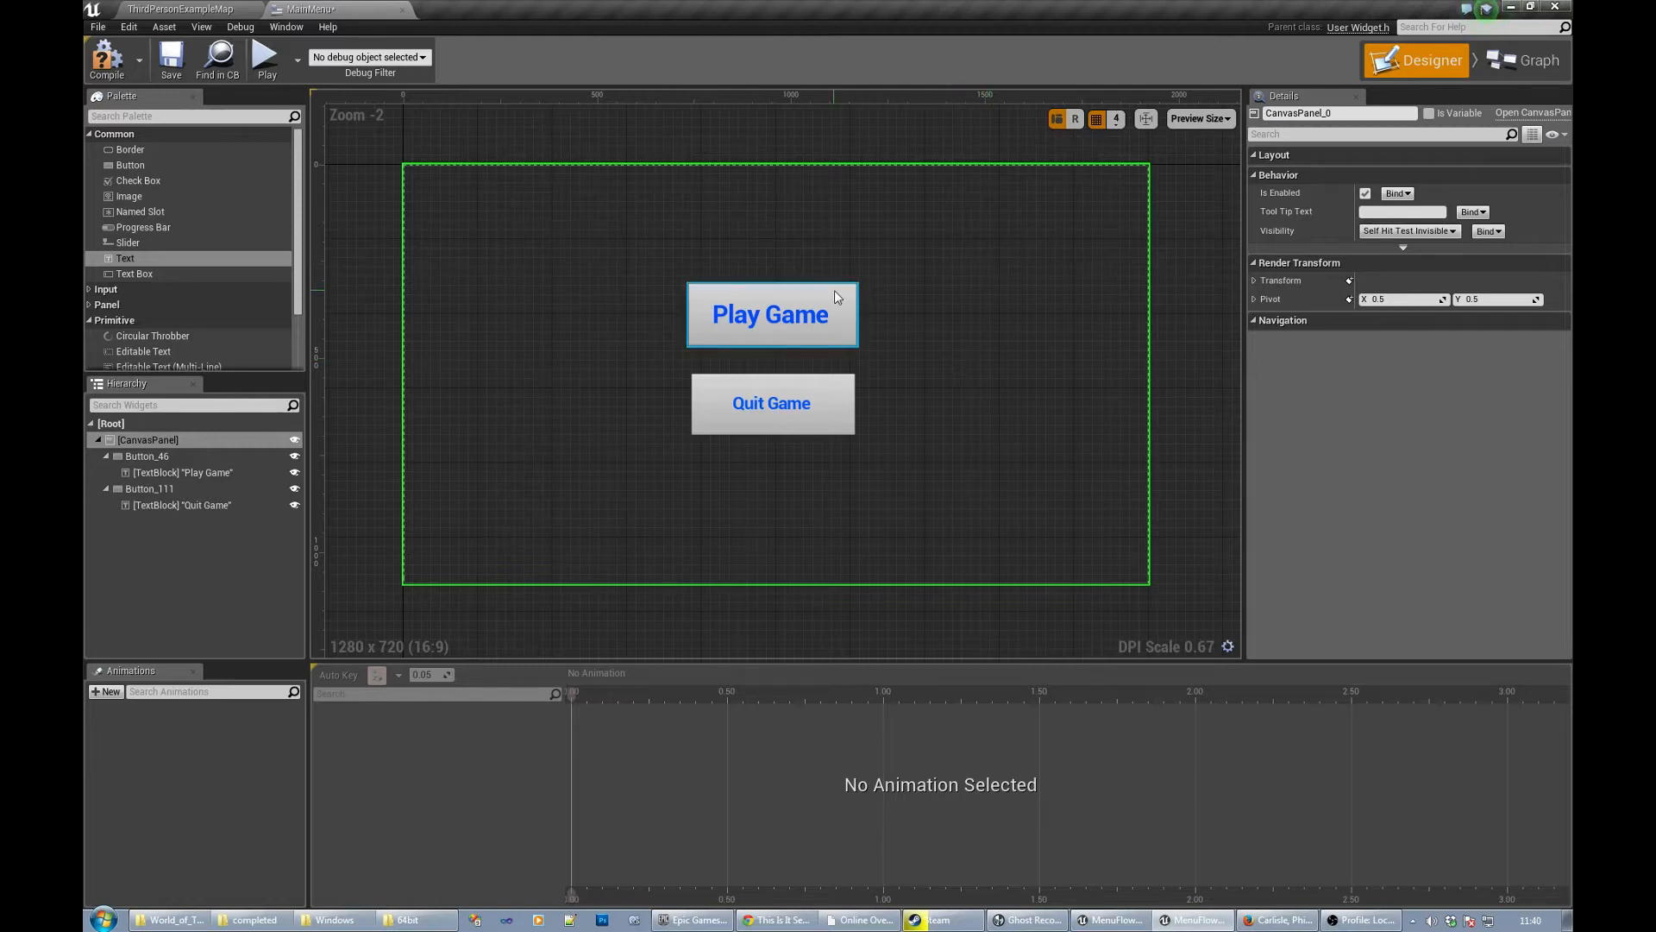
left_click(769, 314)
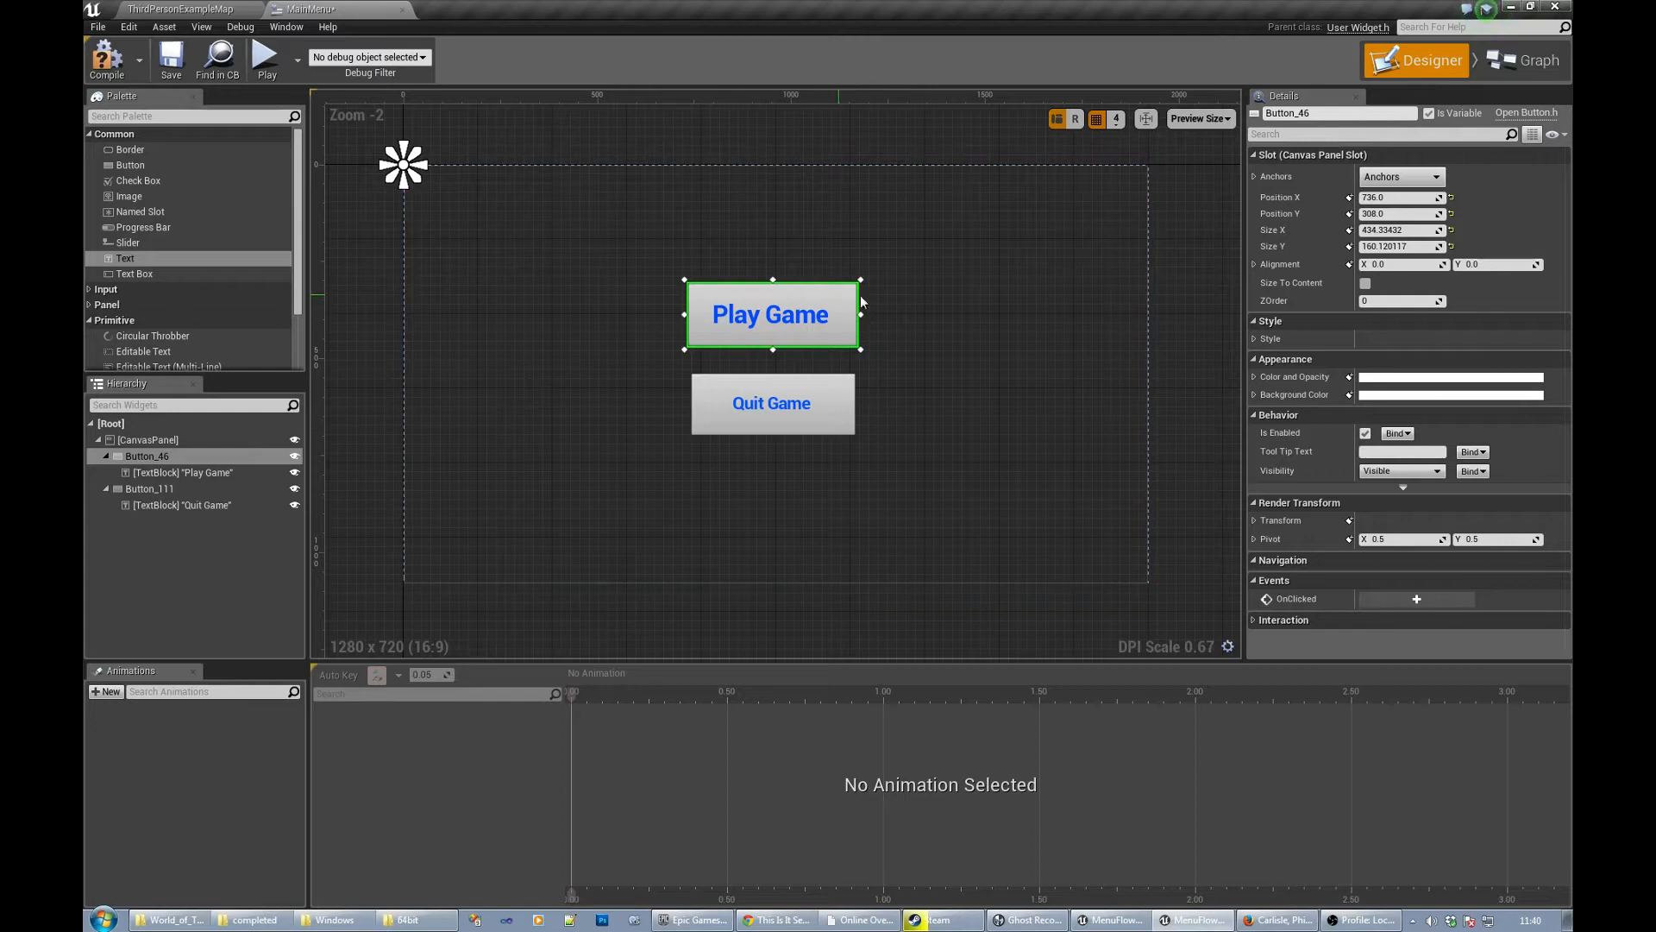
mouse_move(171, 58)
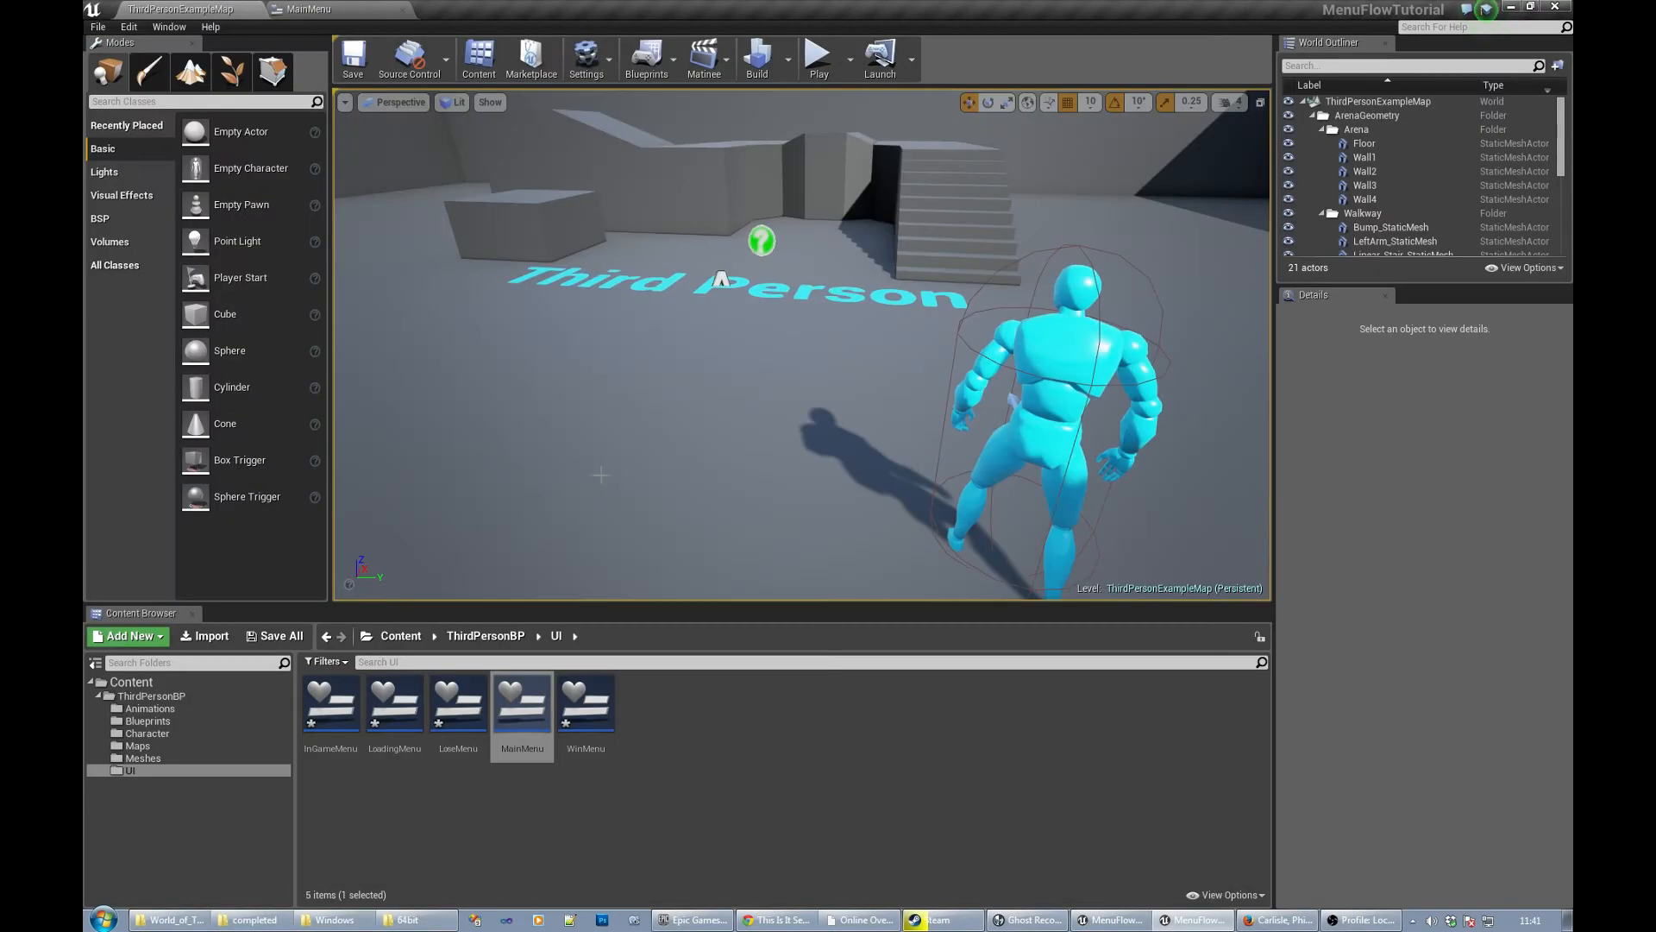
mouse_move(329, 702)
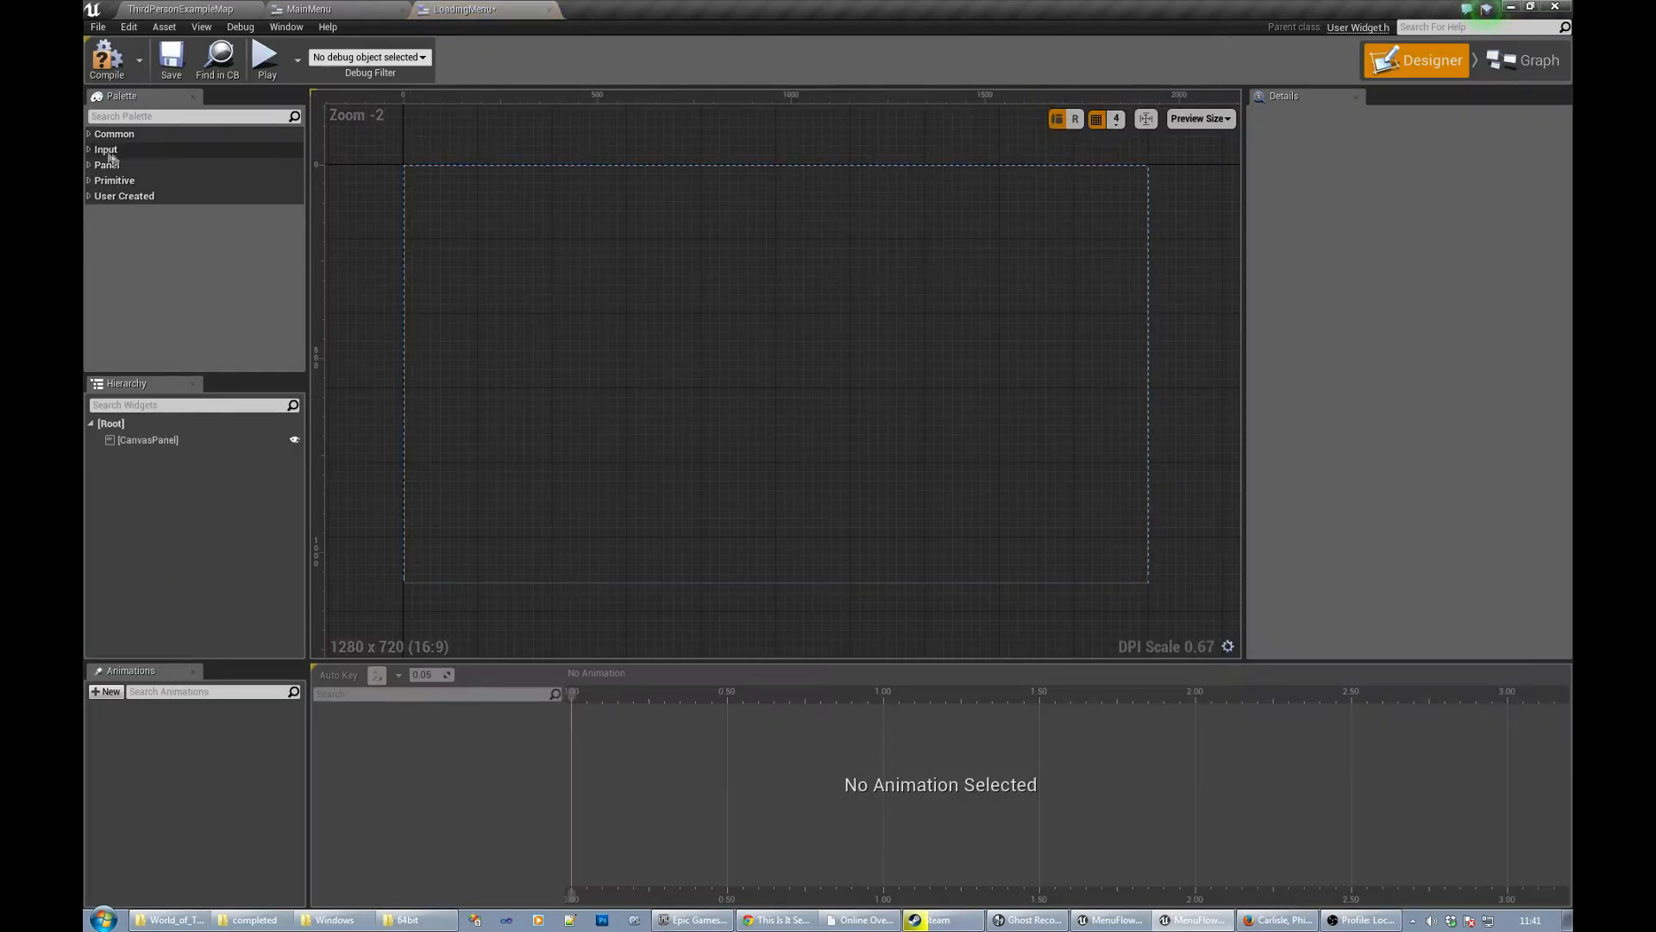
- Set the LoadingMenu text block to read Loading... and commit it
left_click(114, 133)
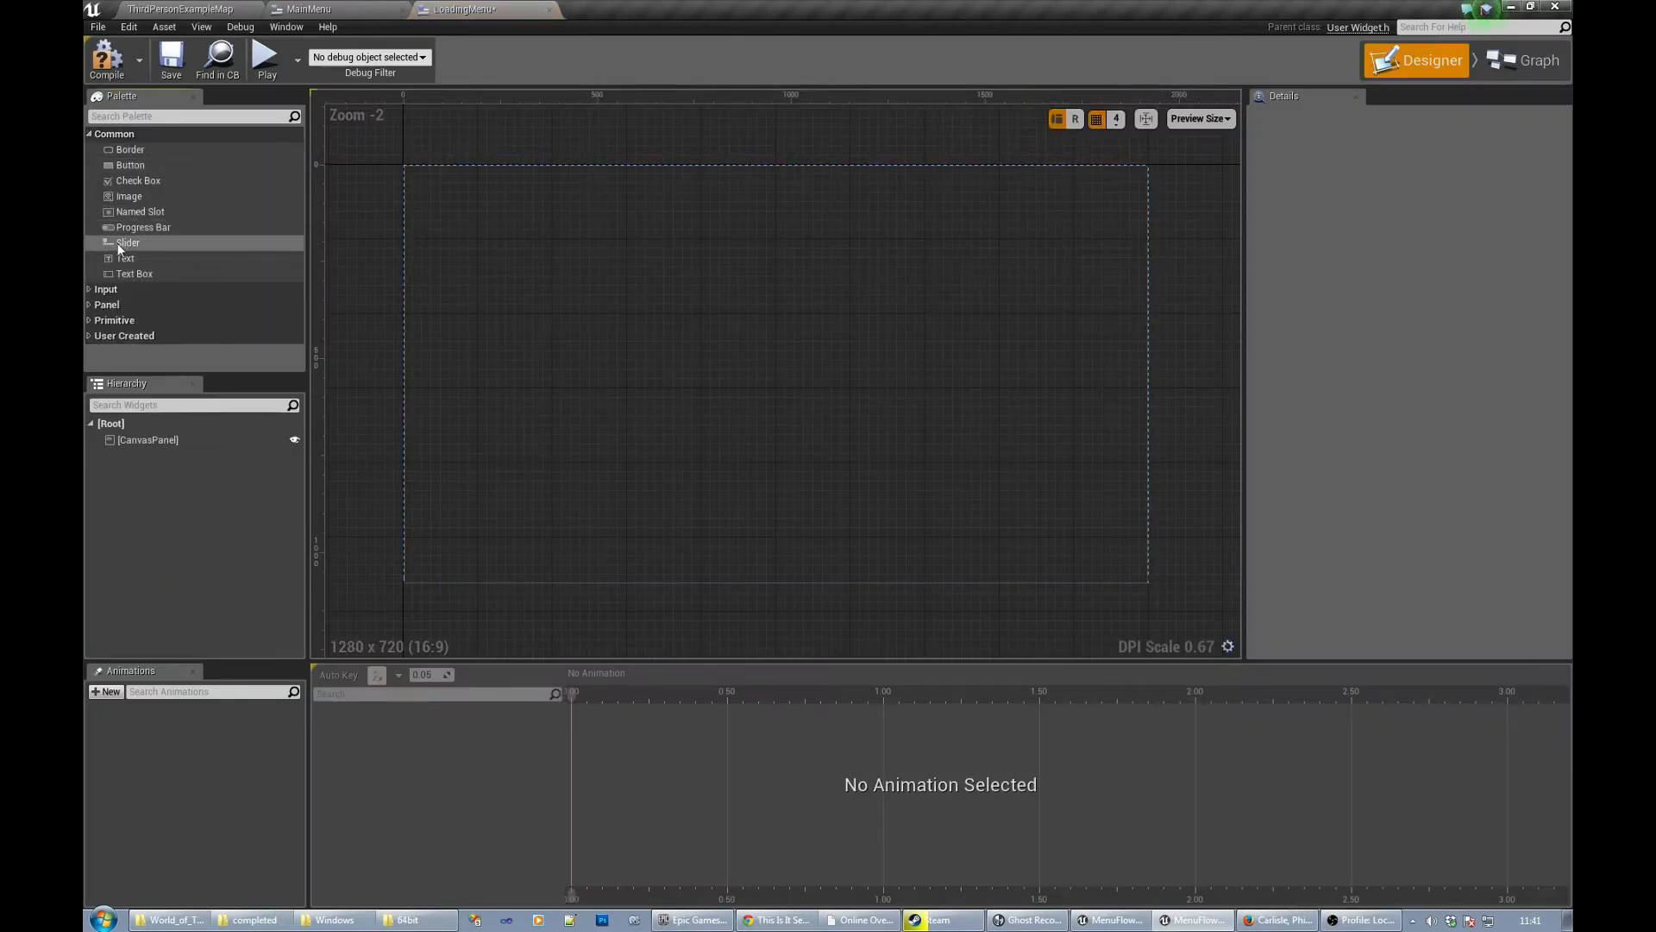
left_click(126, 257)
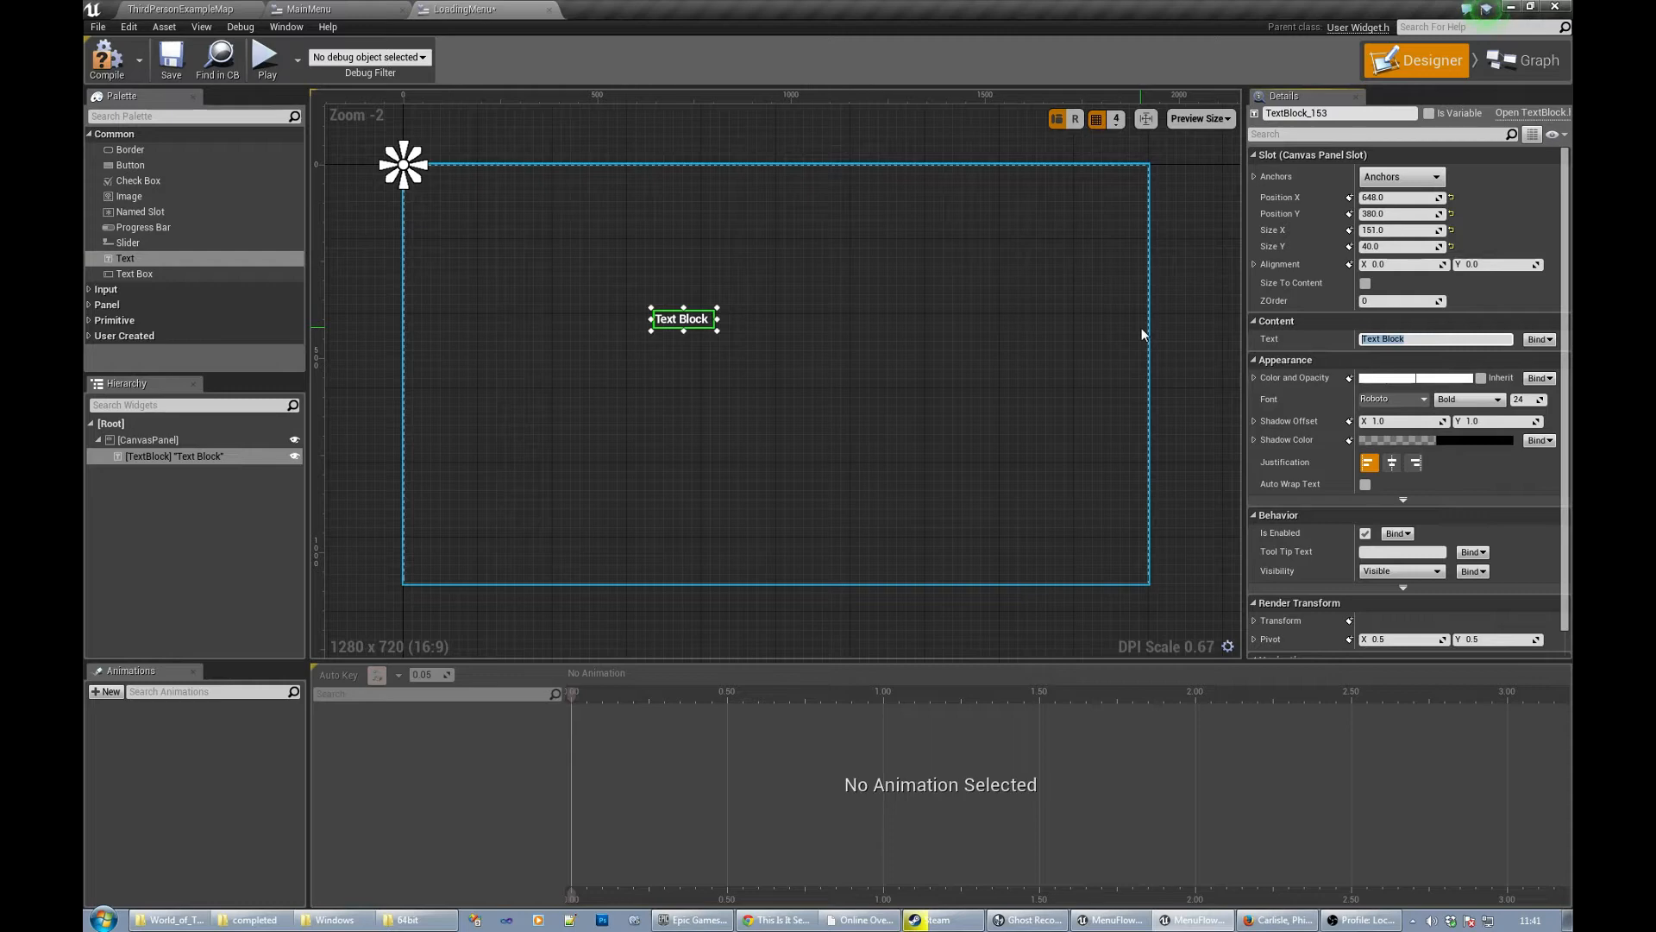
type("Loading...")
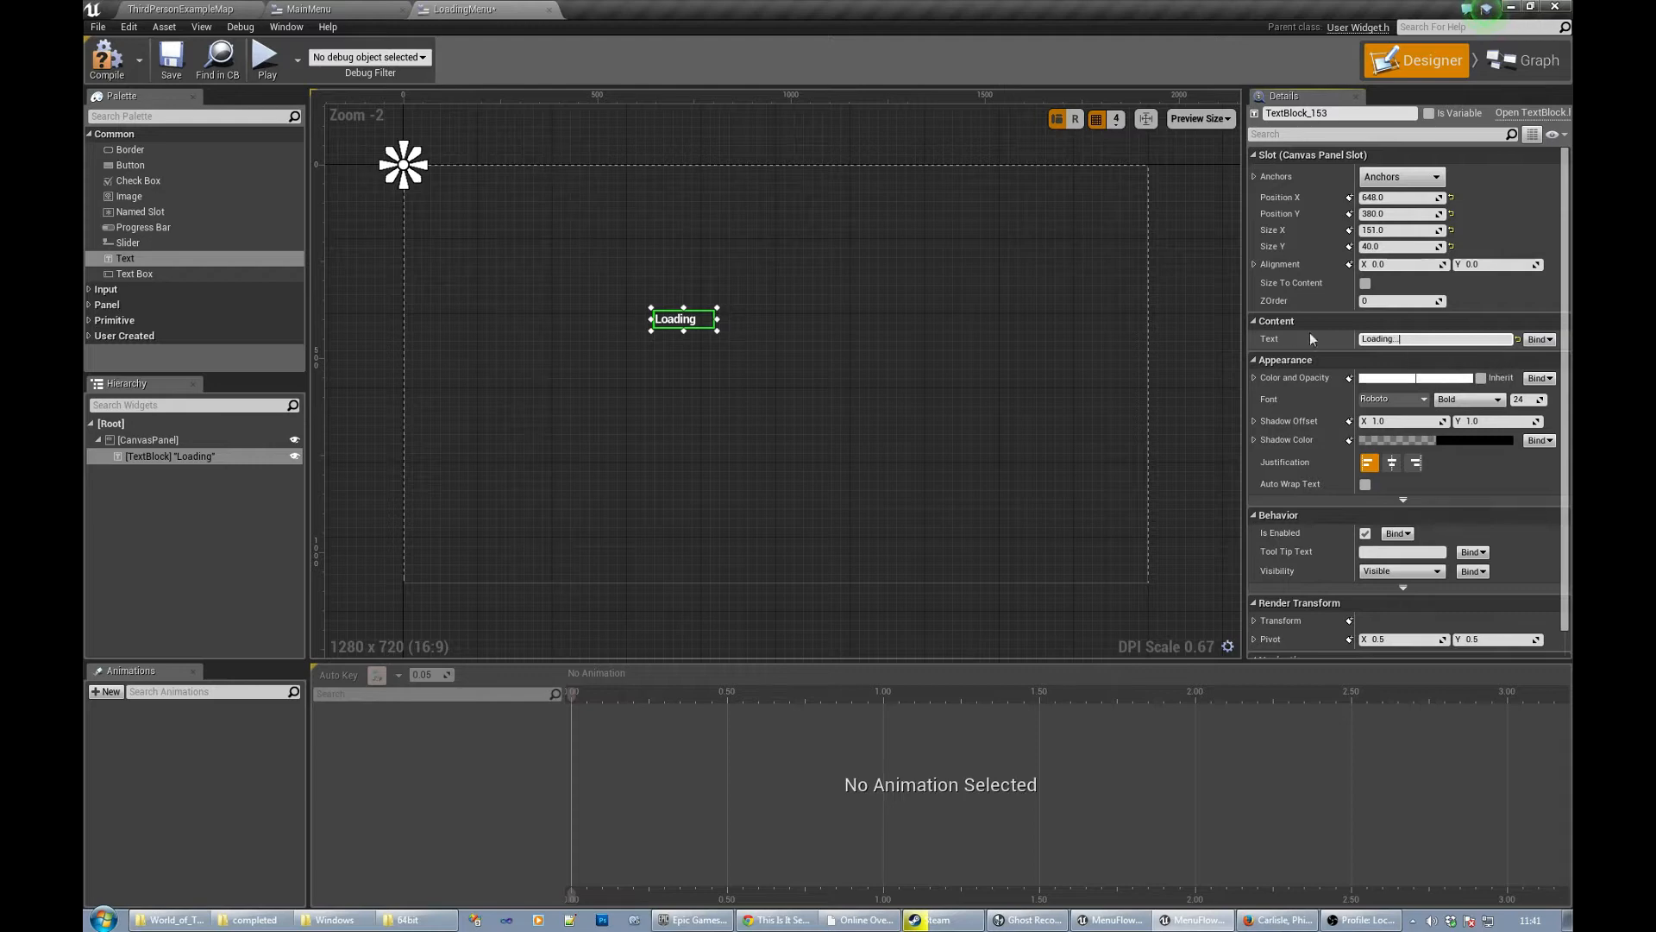
left_click(147, 440)
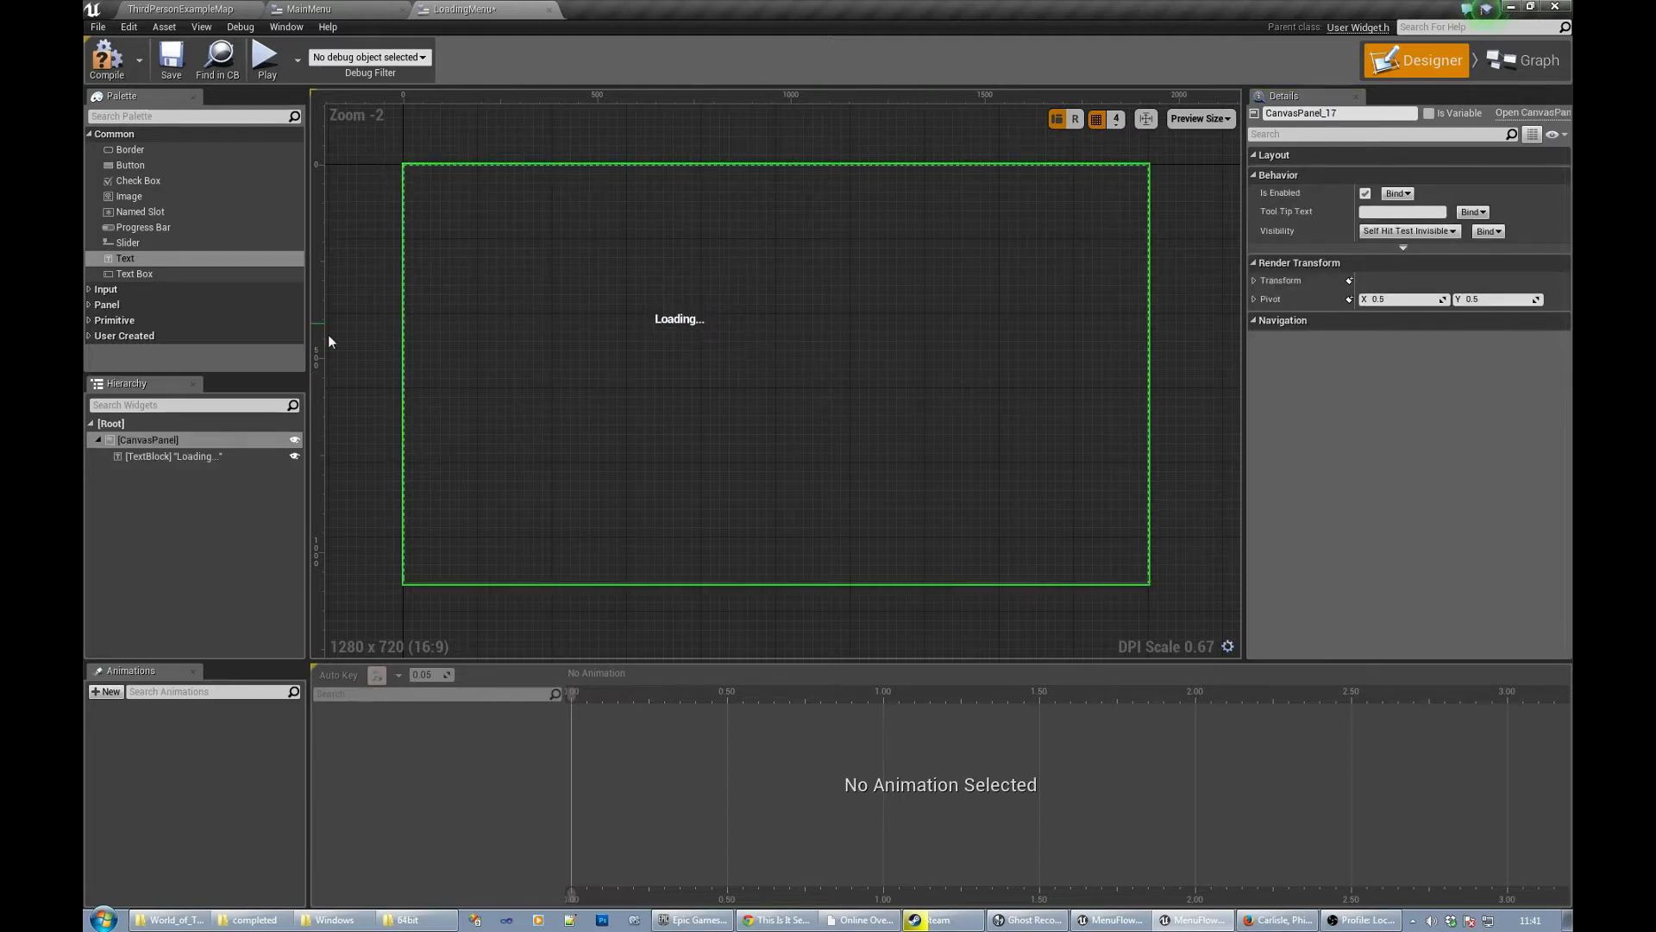
mouse_move(110, 314)
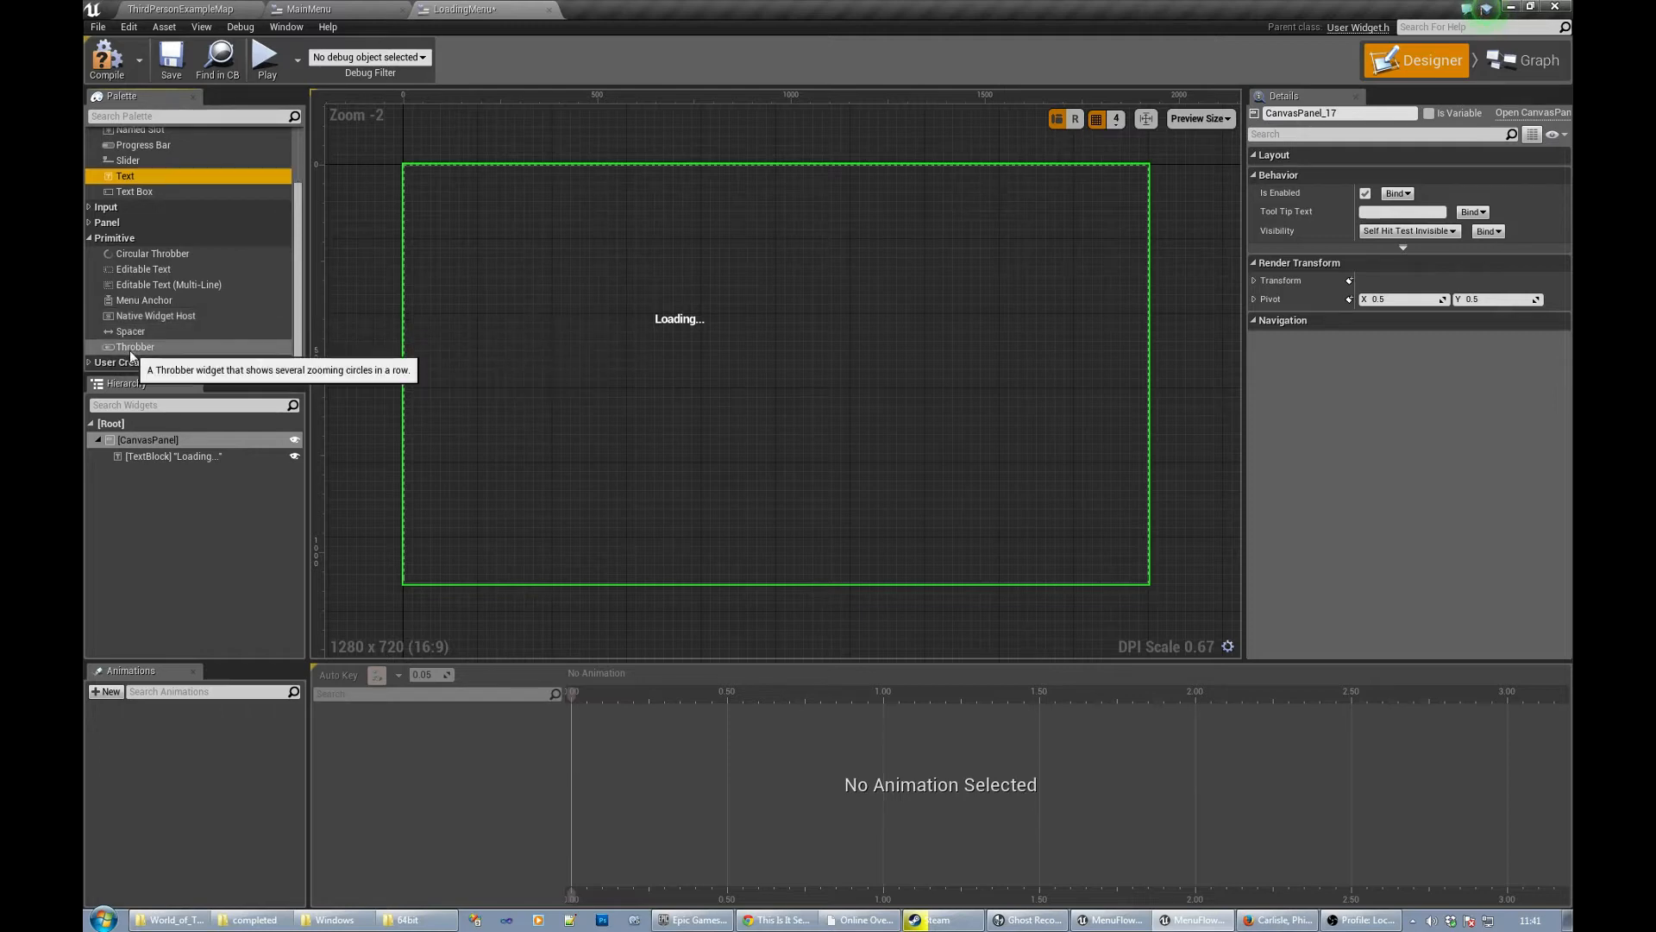
mouse_move(134, 346)
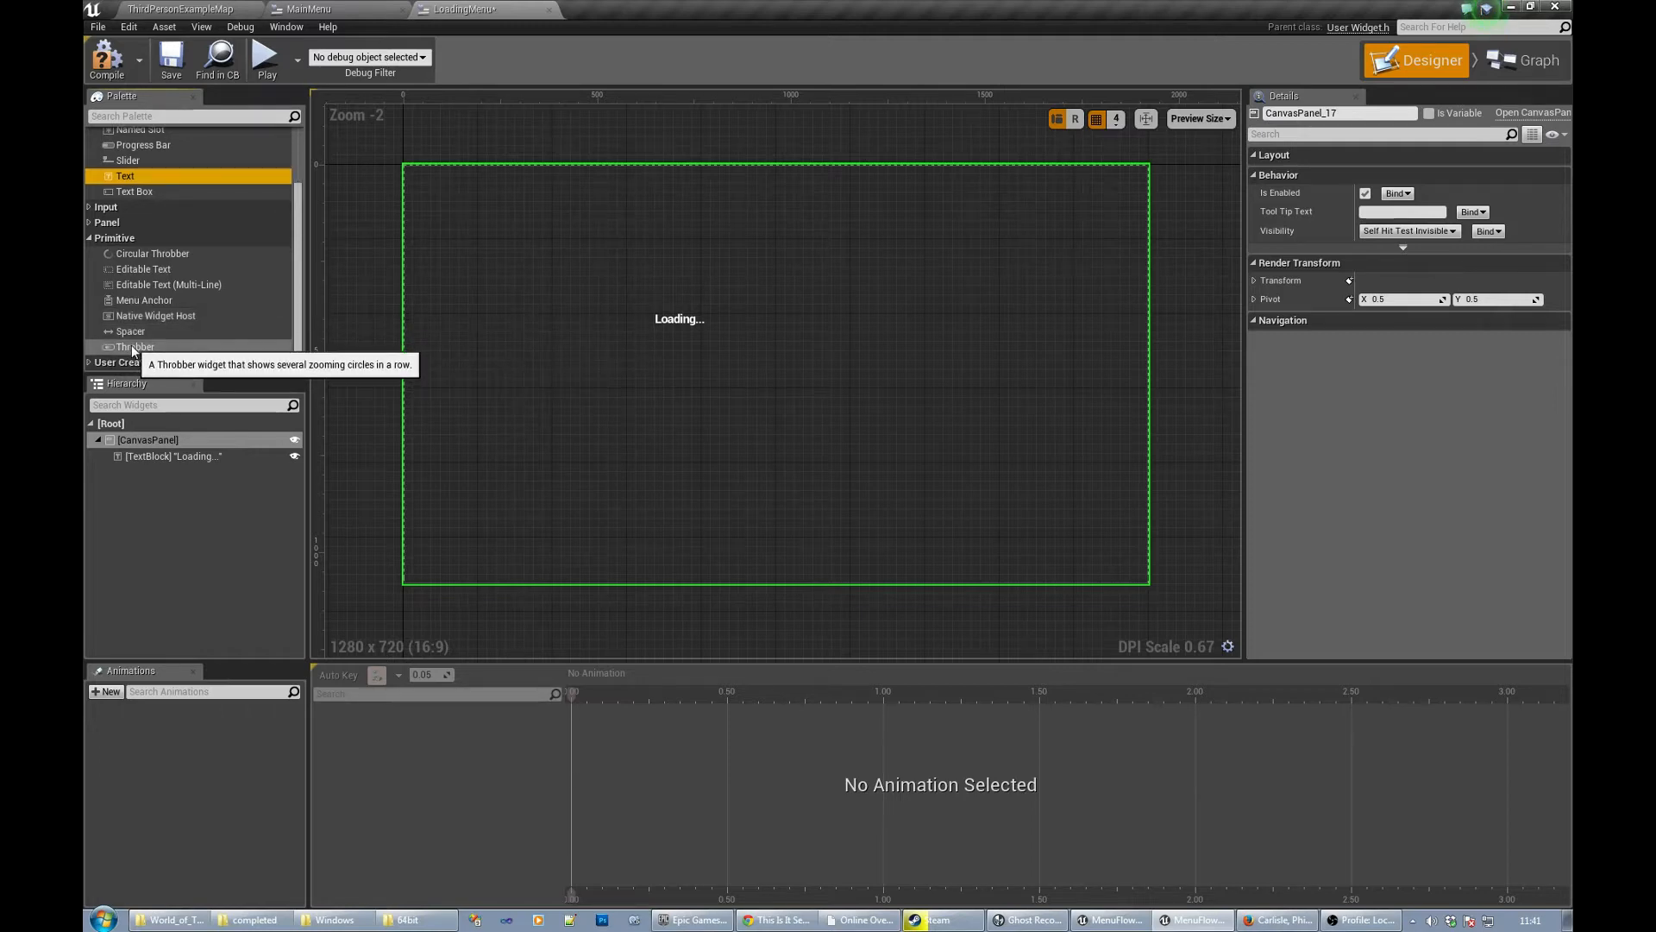
mouse_move(151, 254)
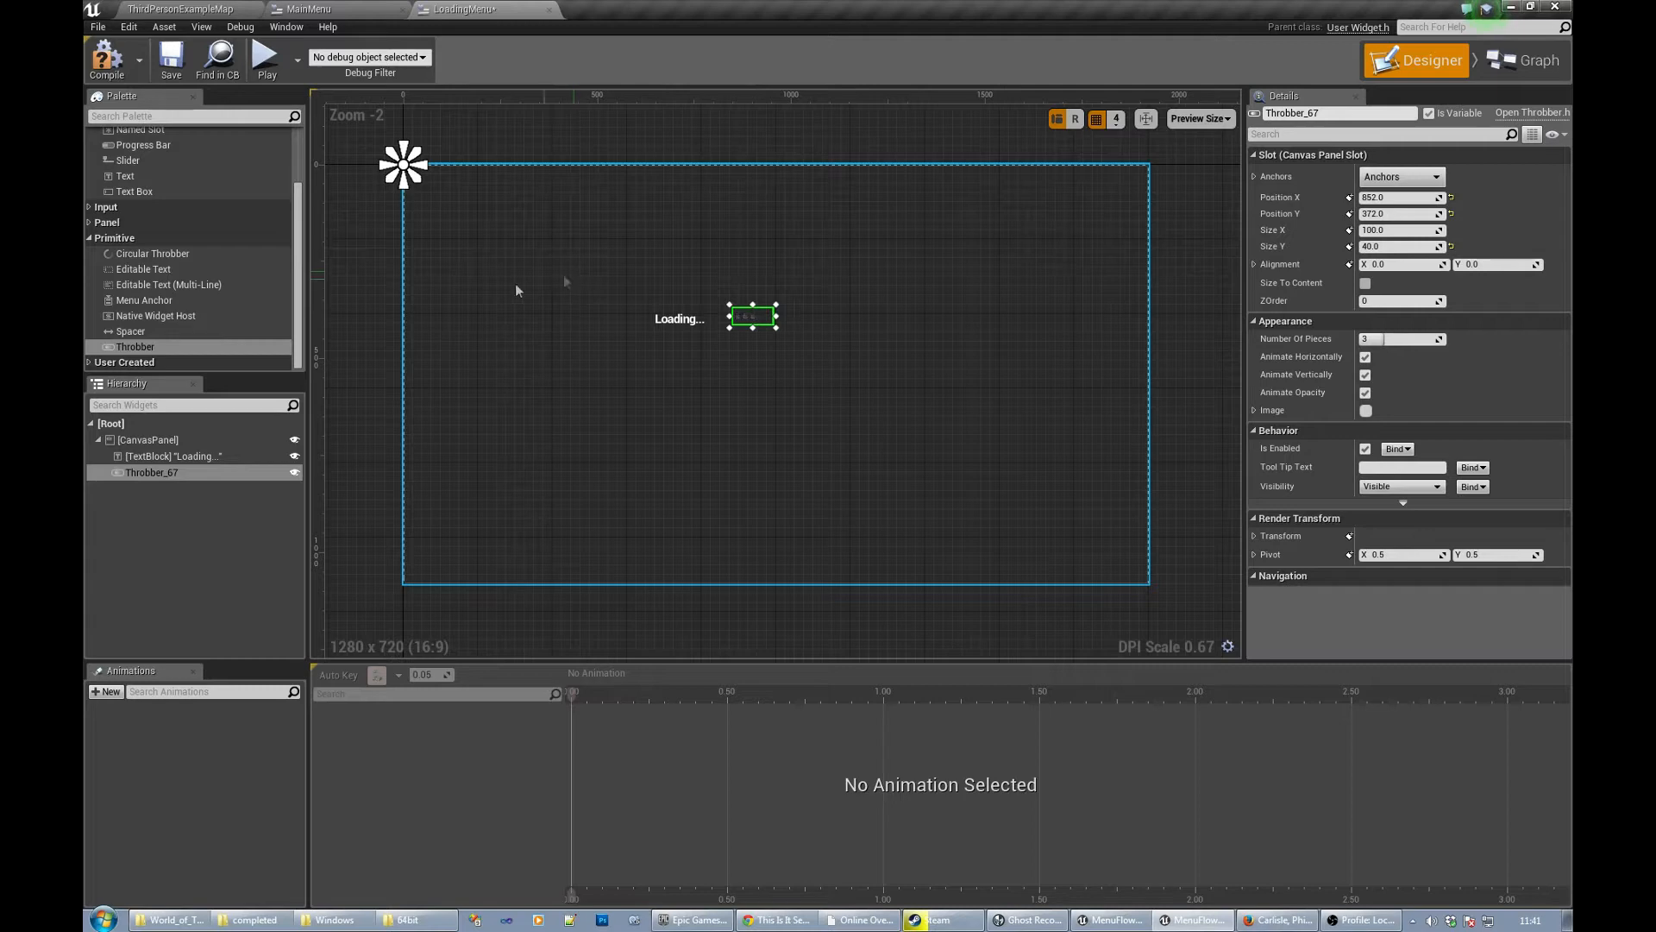
- Add a throbber and a roughly one-third-filled progress bar, then return to the level
scroll("up", 3)
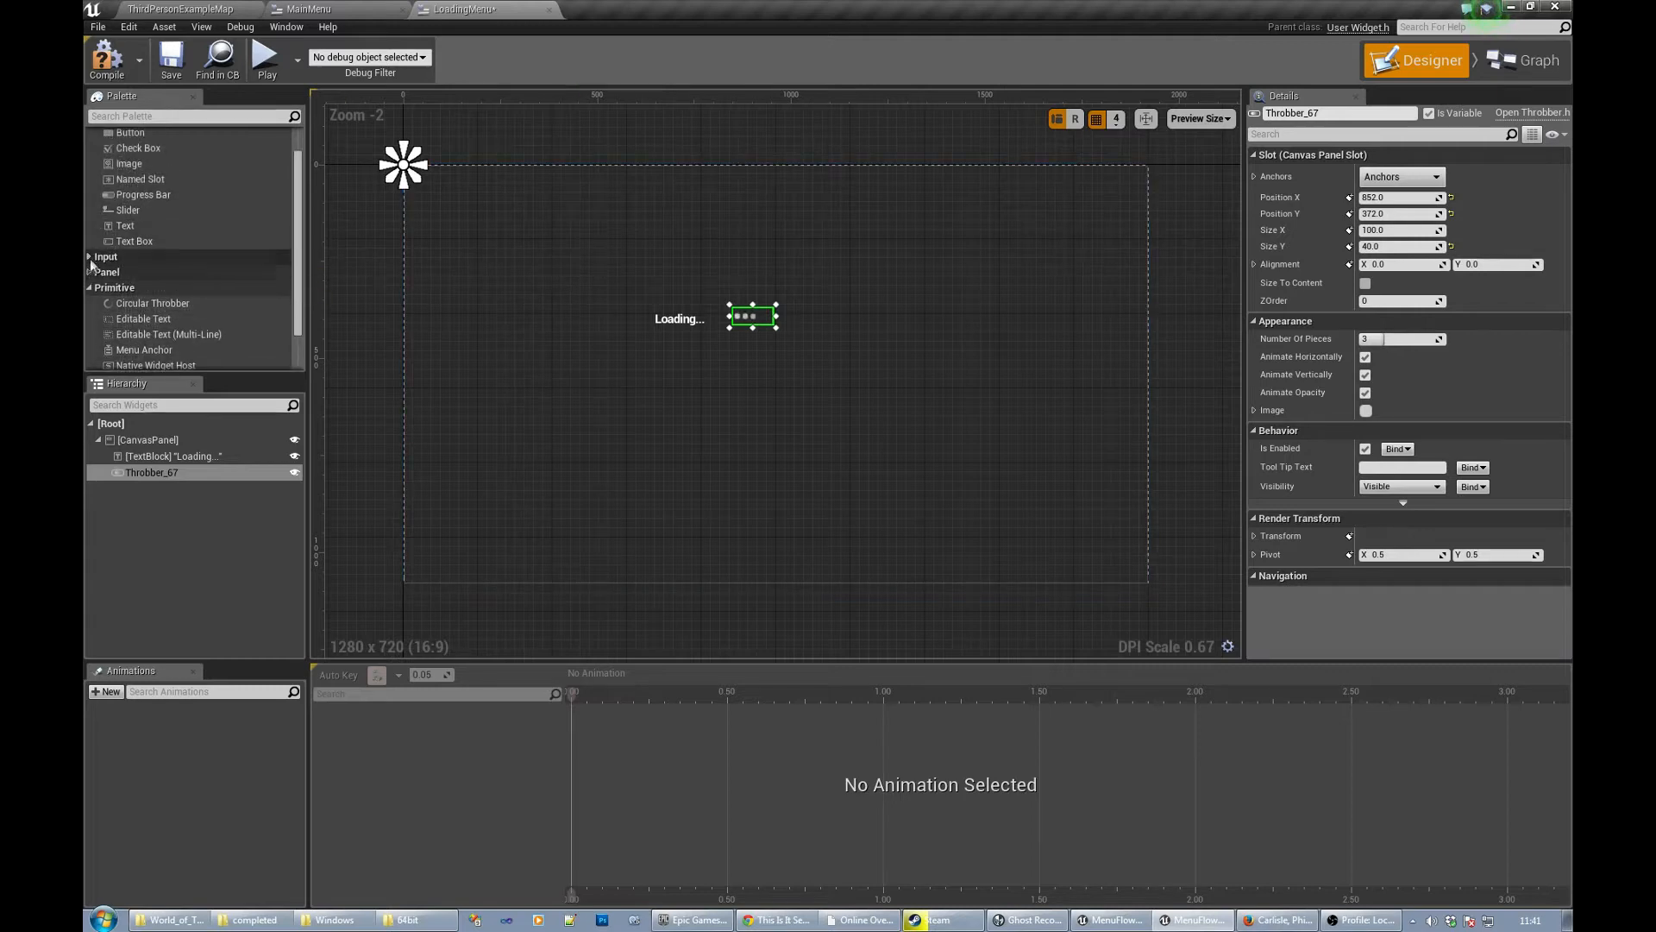
left_click(105, 271)
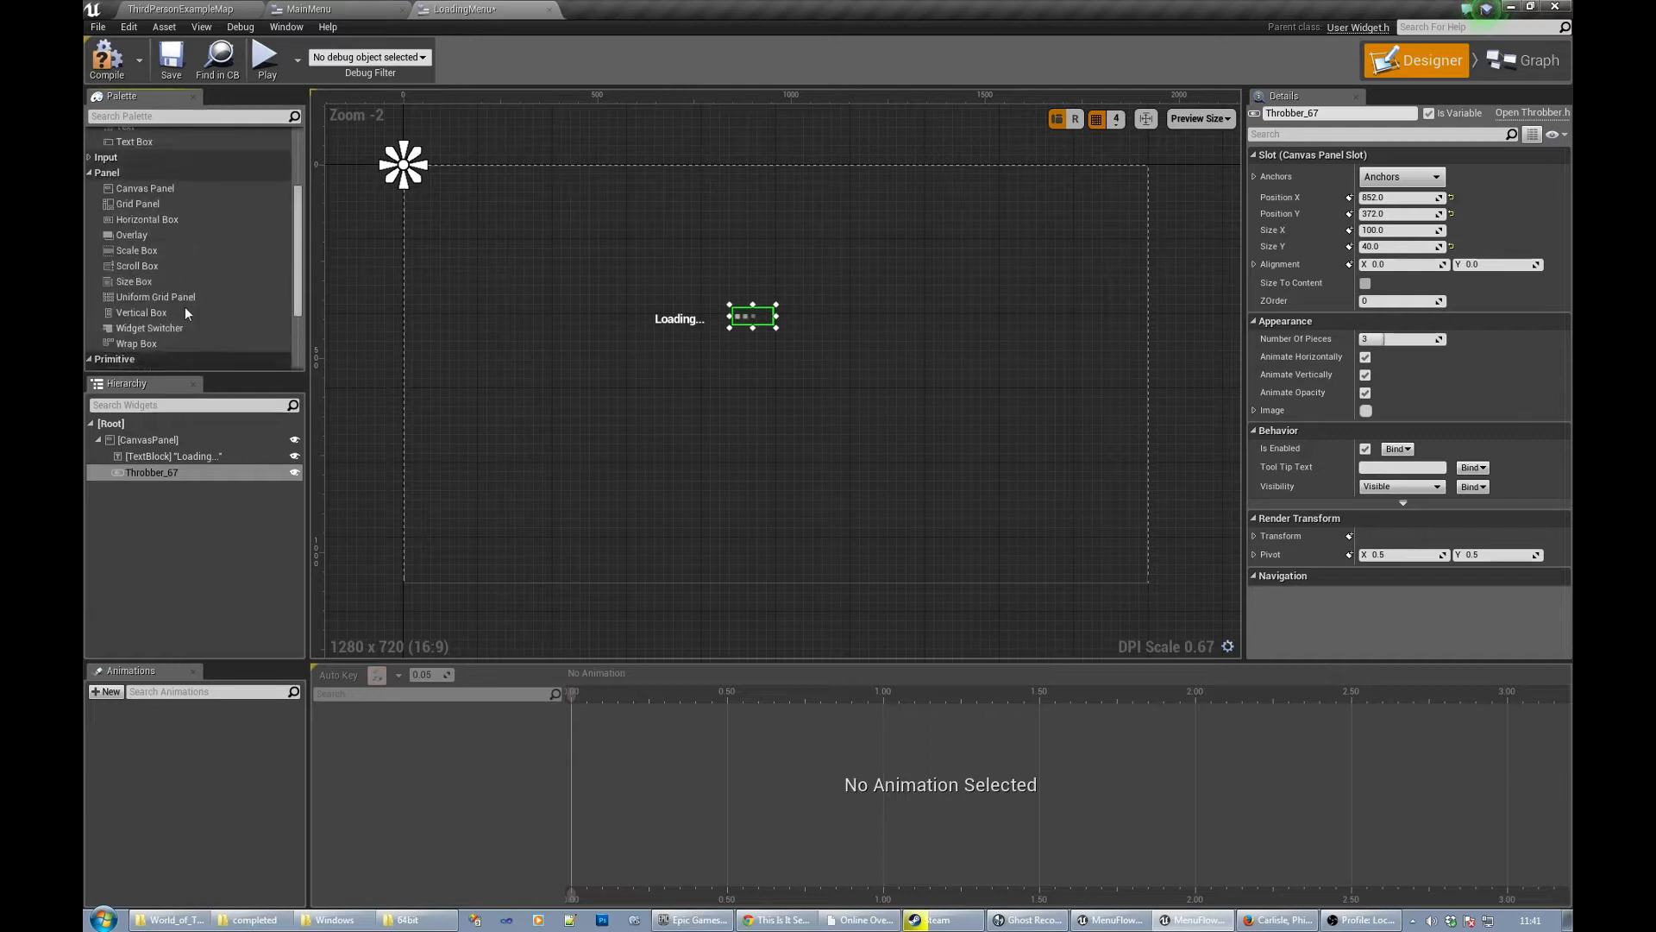
scroll("up", 3)
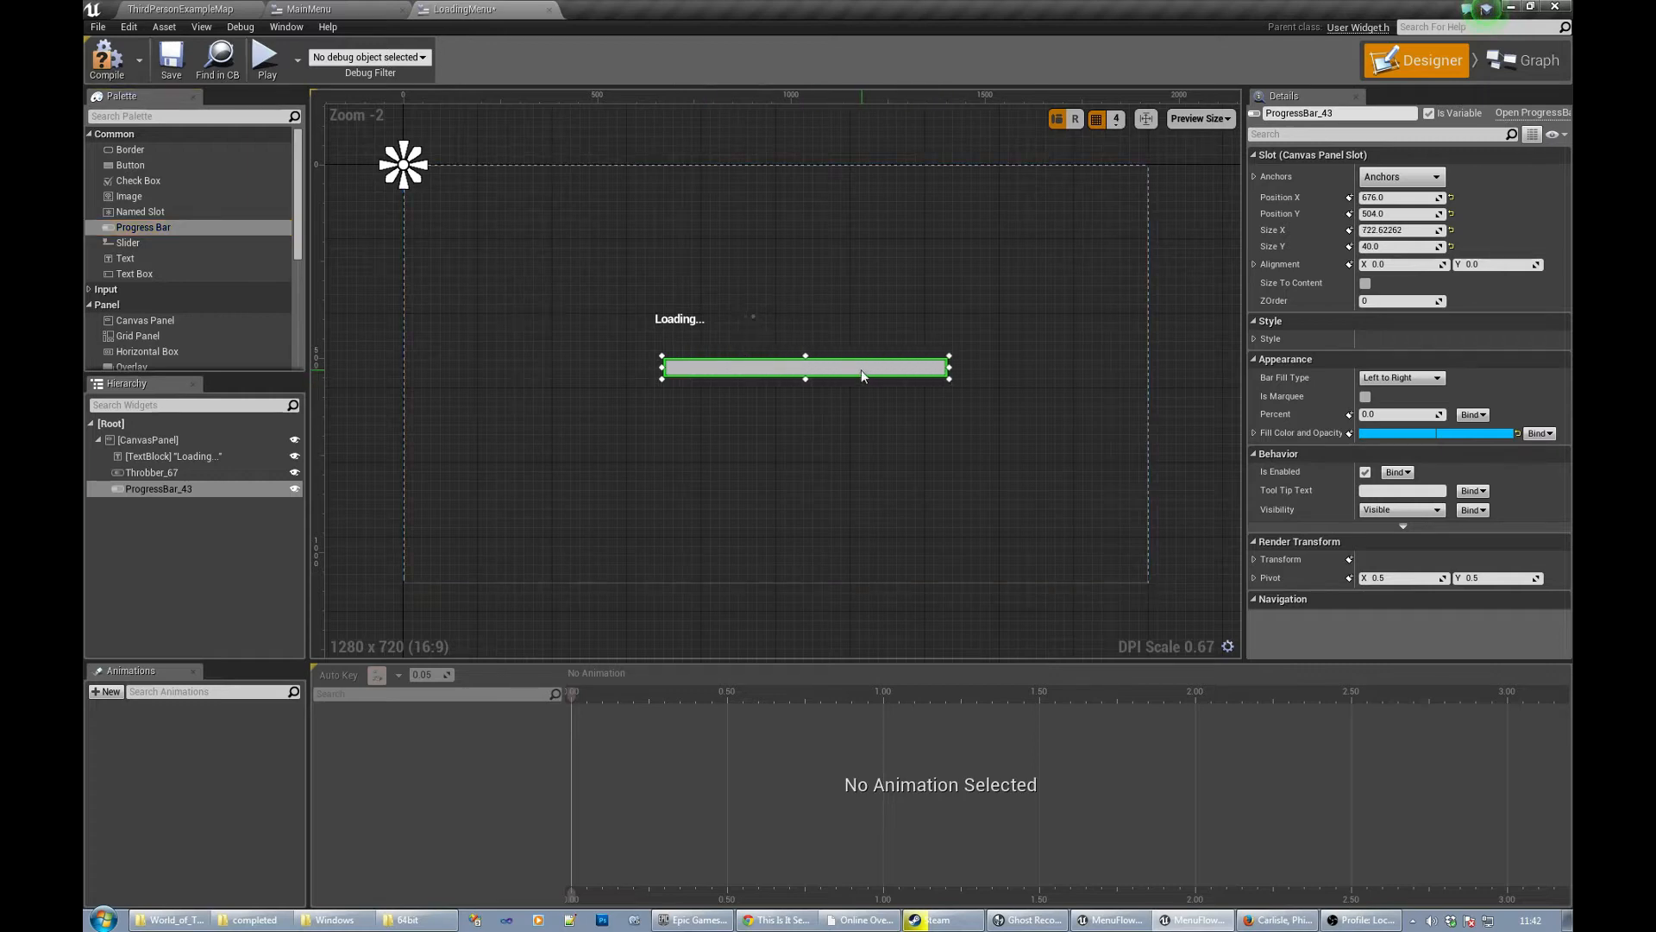
left_click(147, 439)
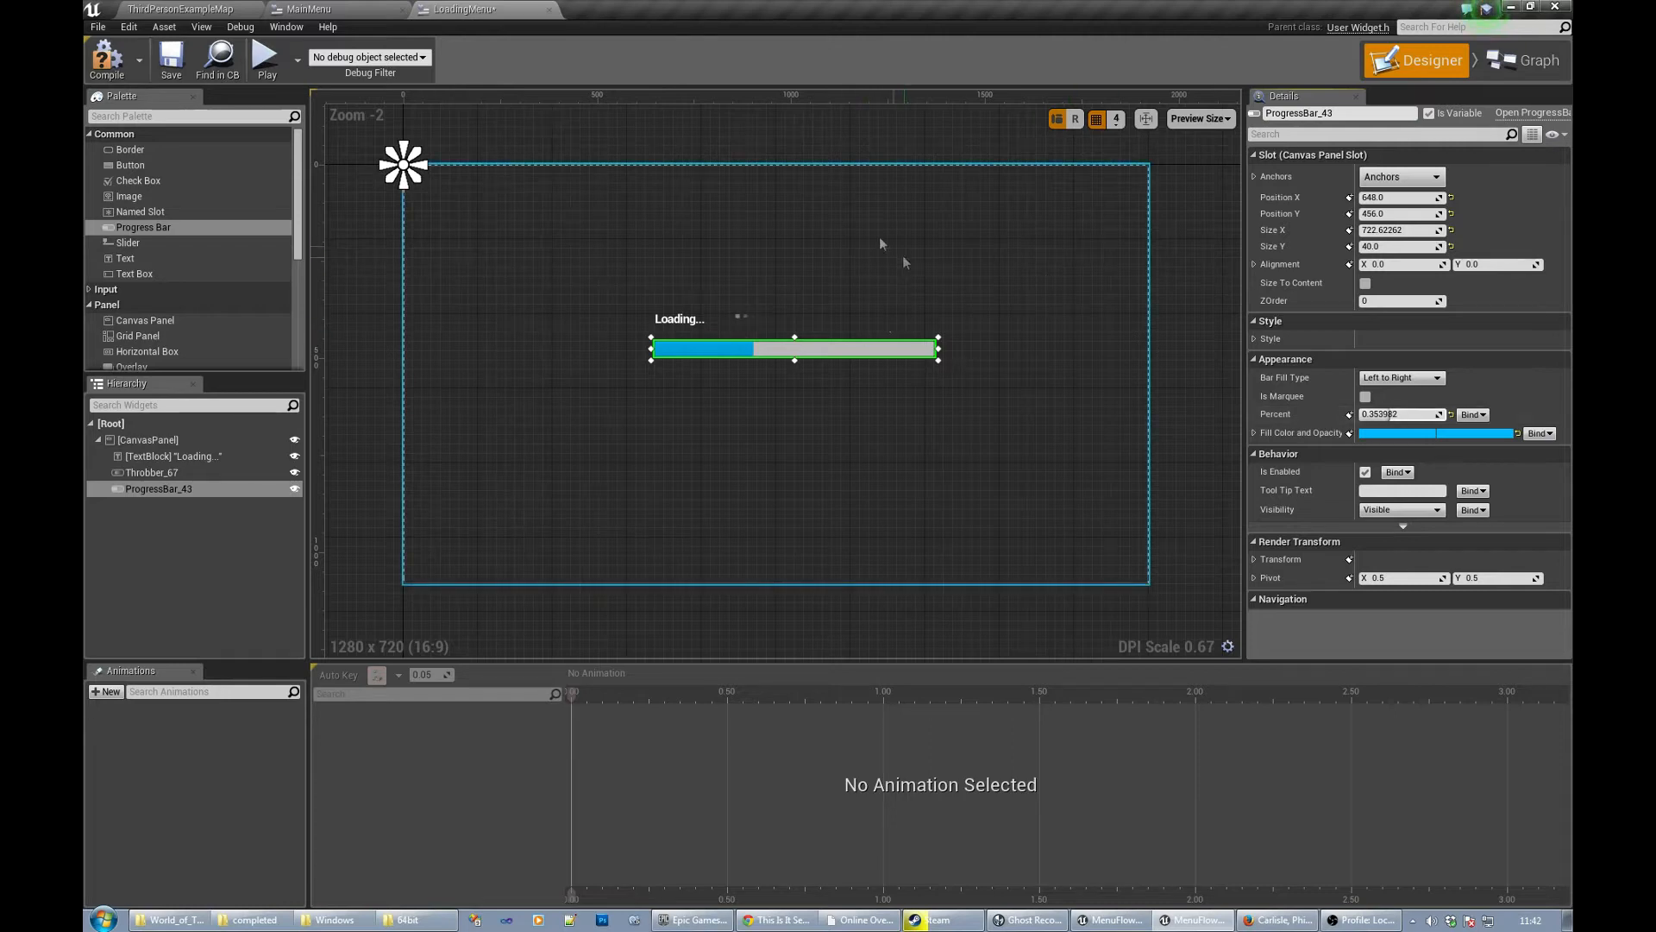
left_click(145, 440)
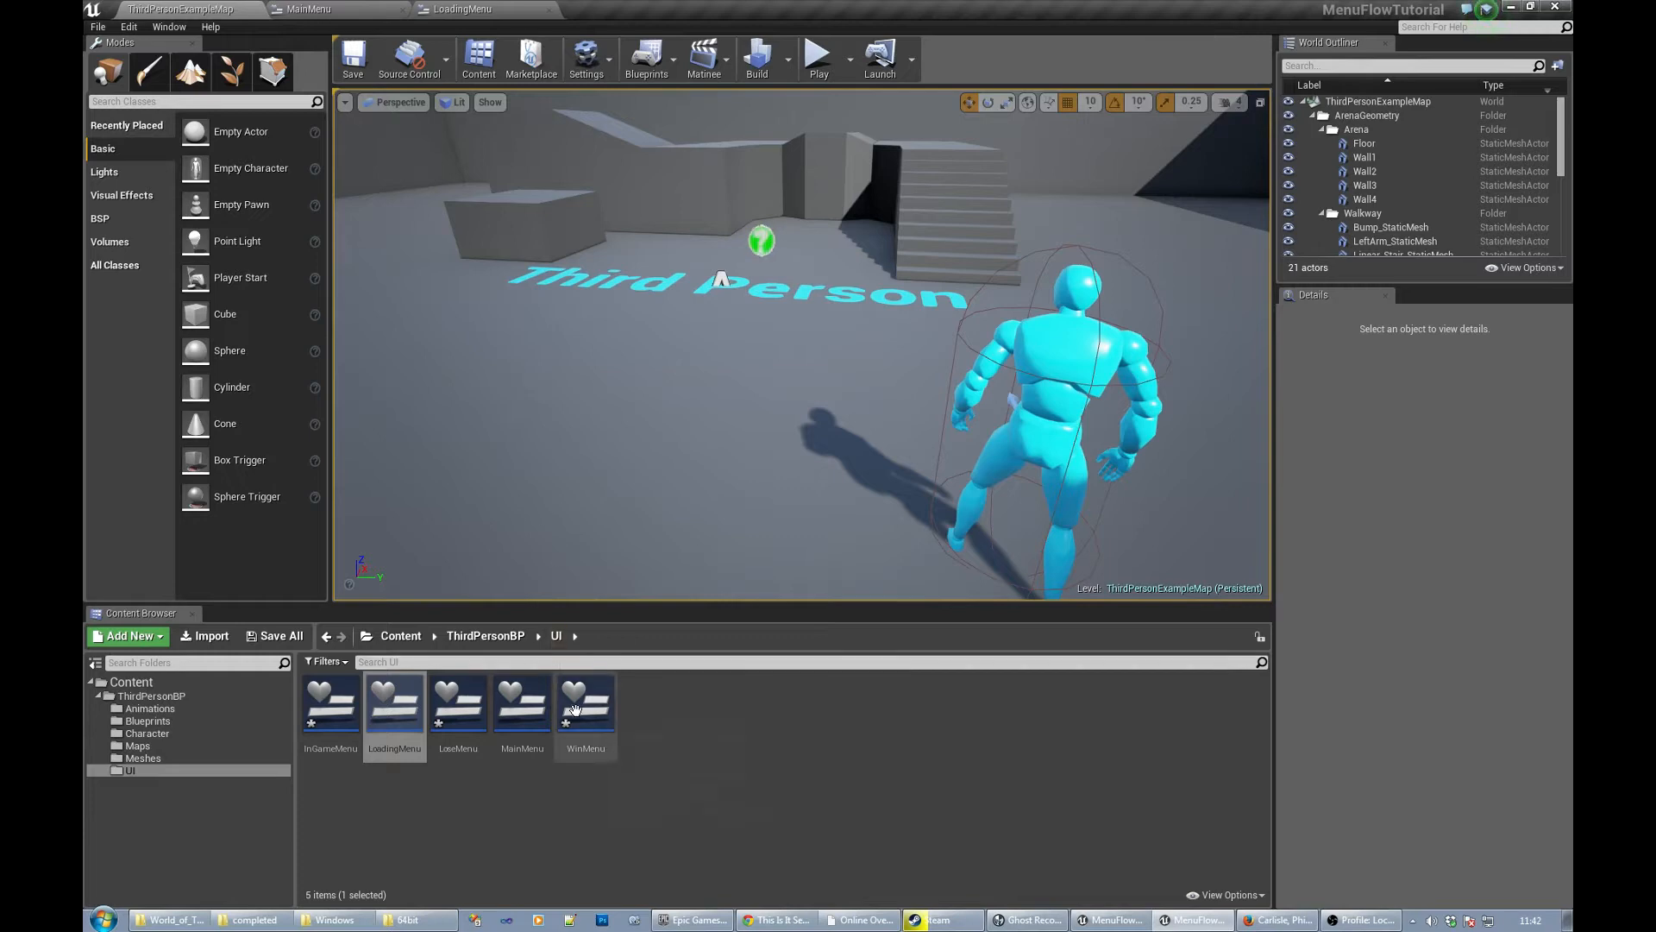
- Add a large You Win text block to WinMenu, centre-justified
double_click(585, 702)
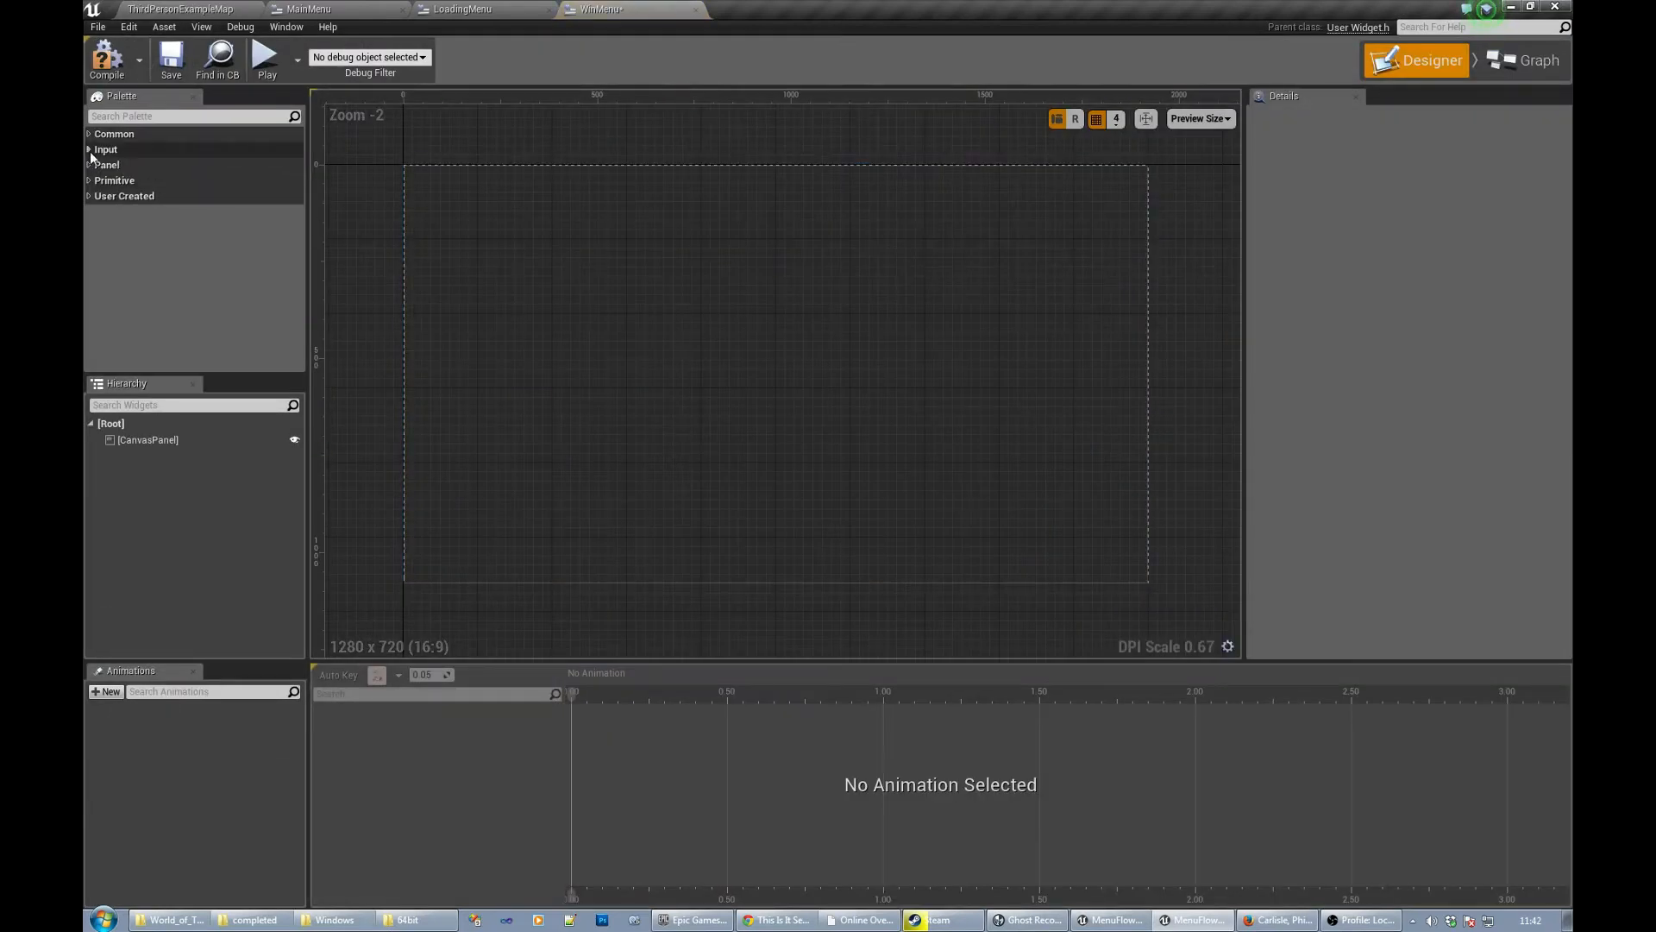
left_click(114, 133)
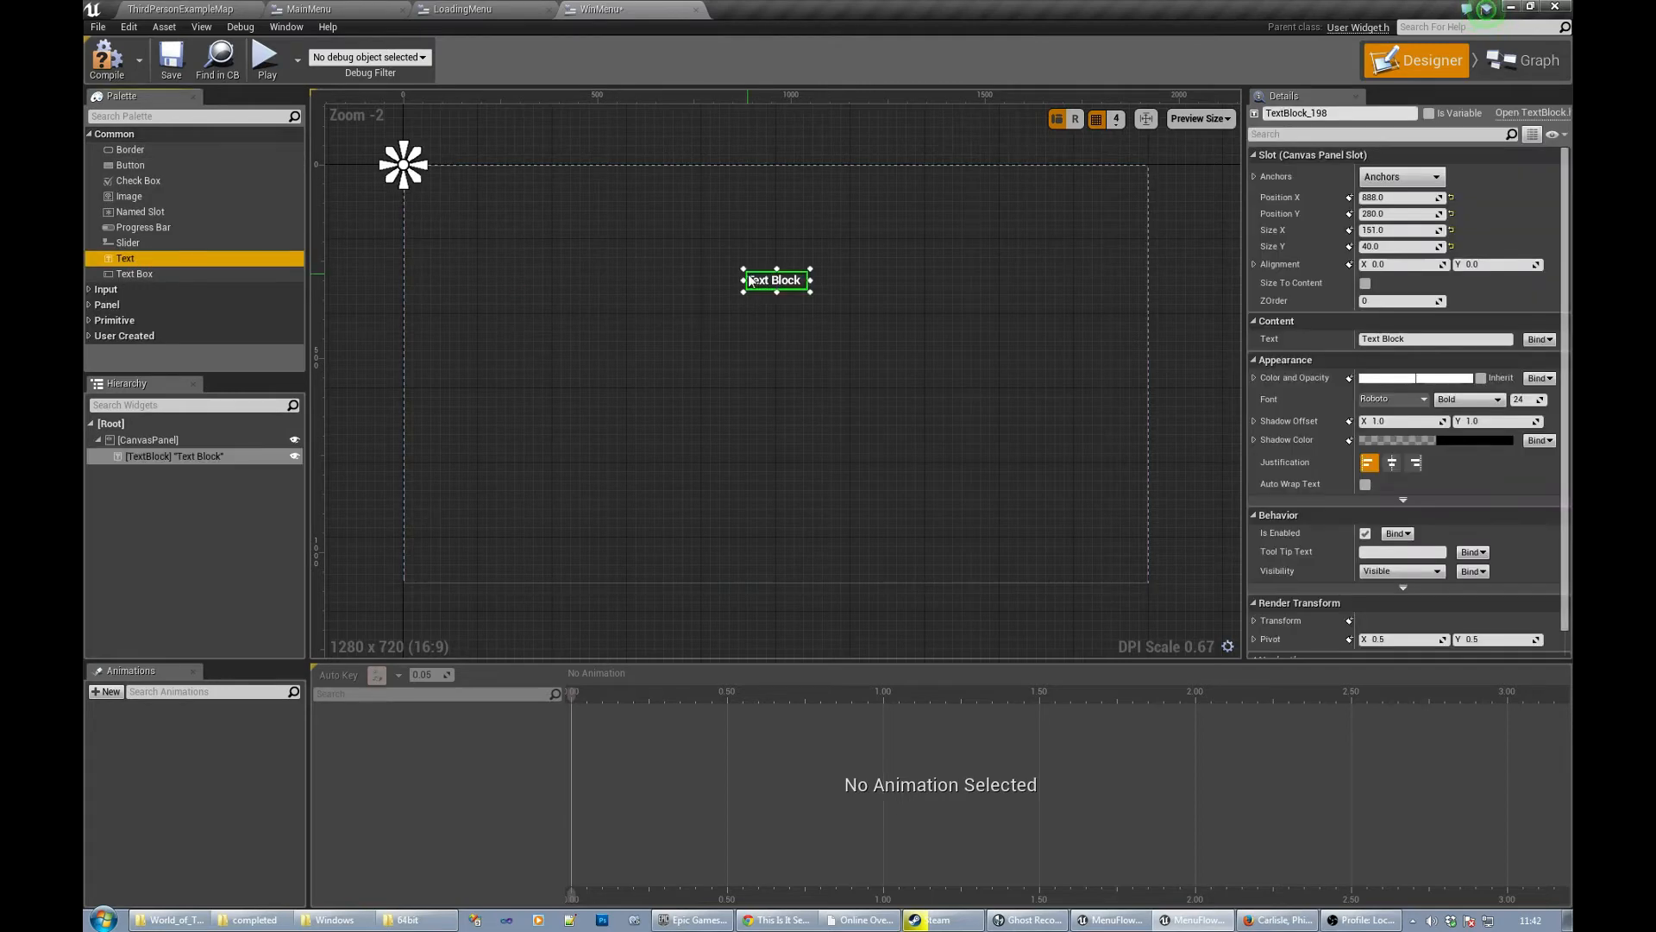
mouse_move(1523, 399)
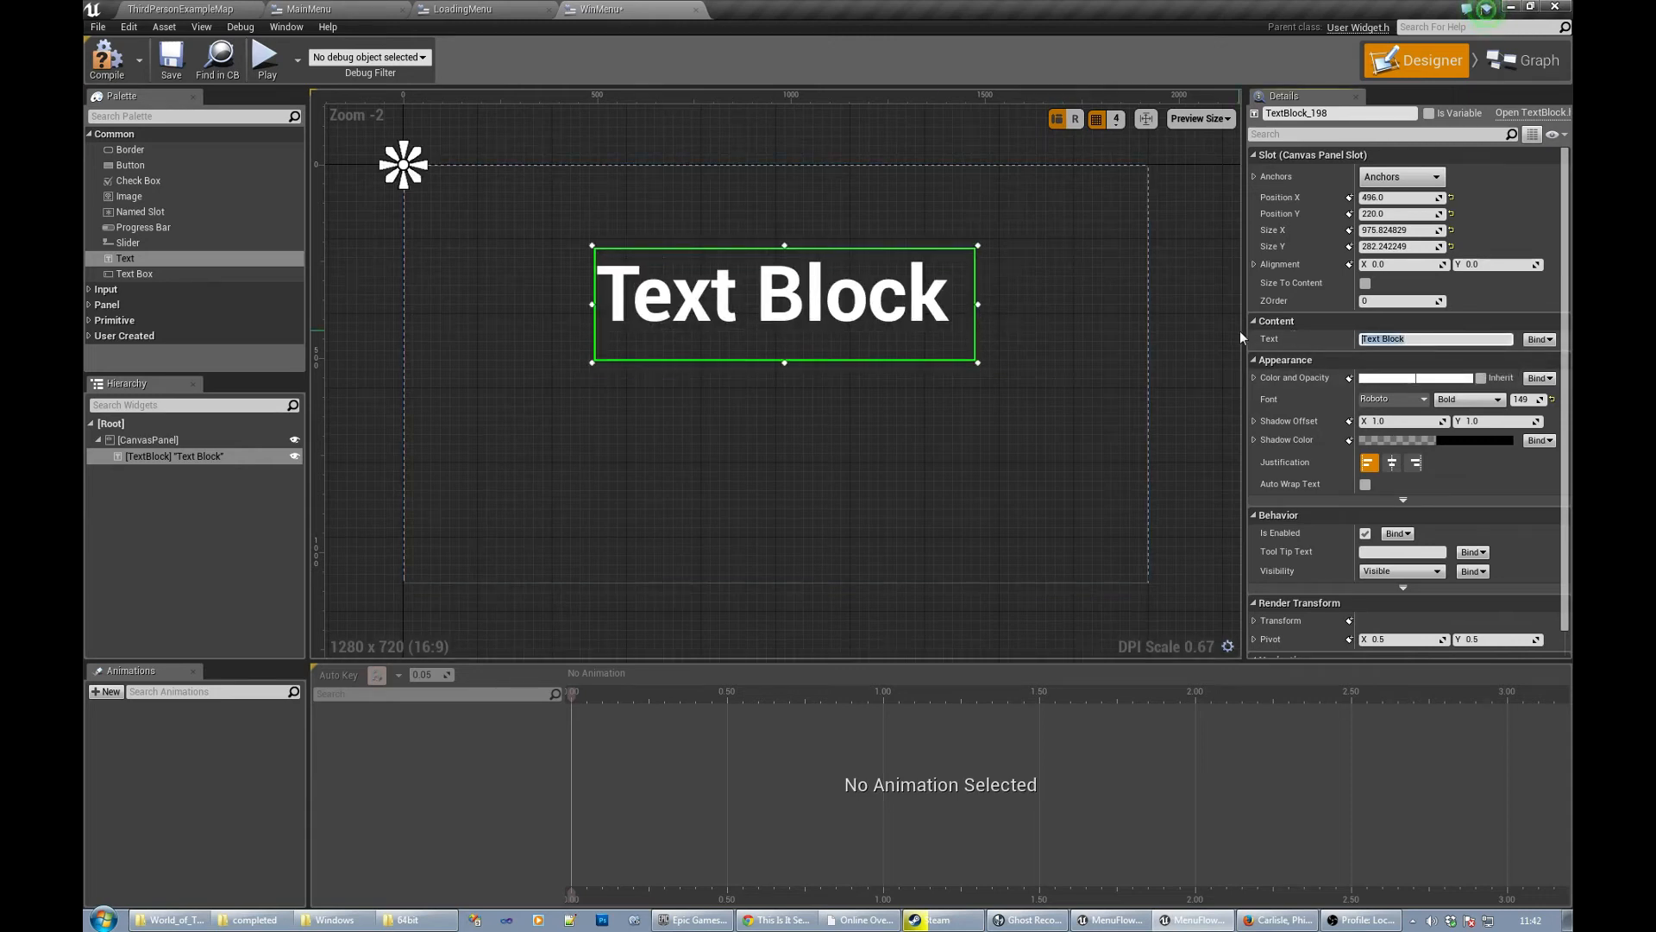
type("You Win")
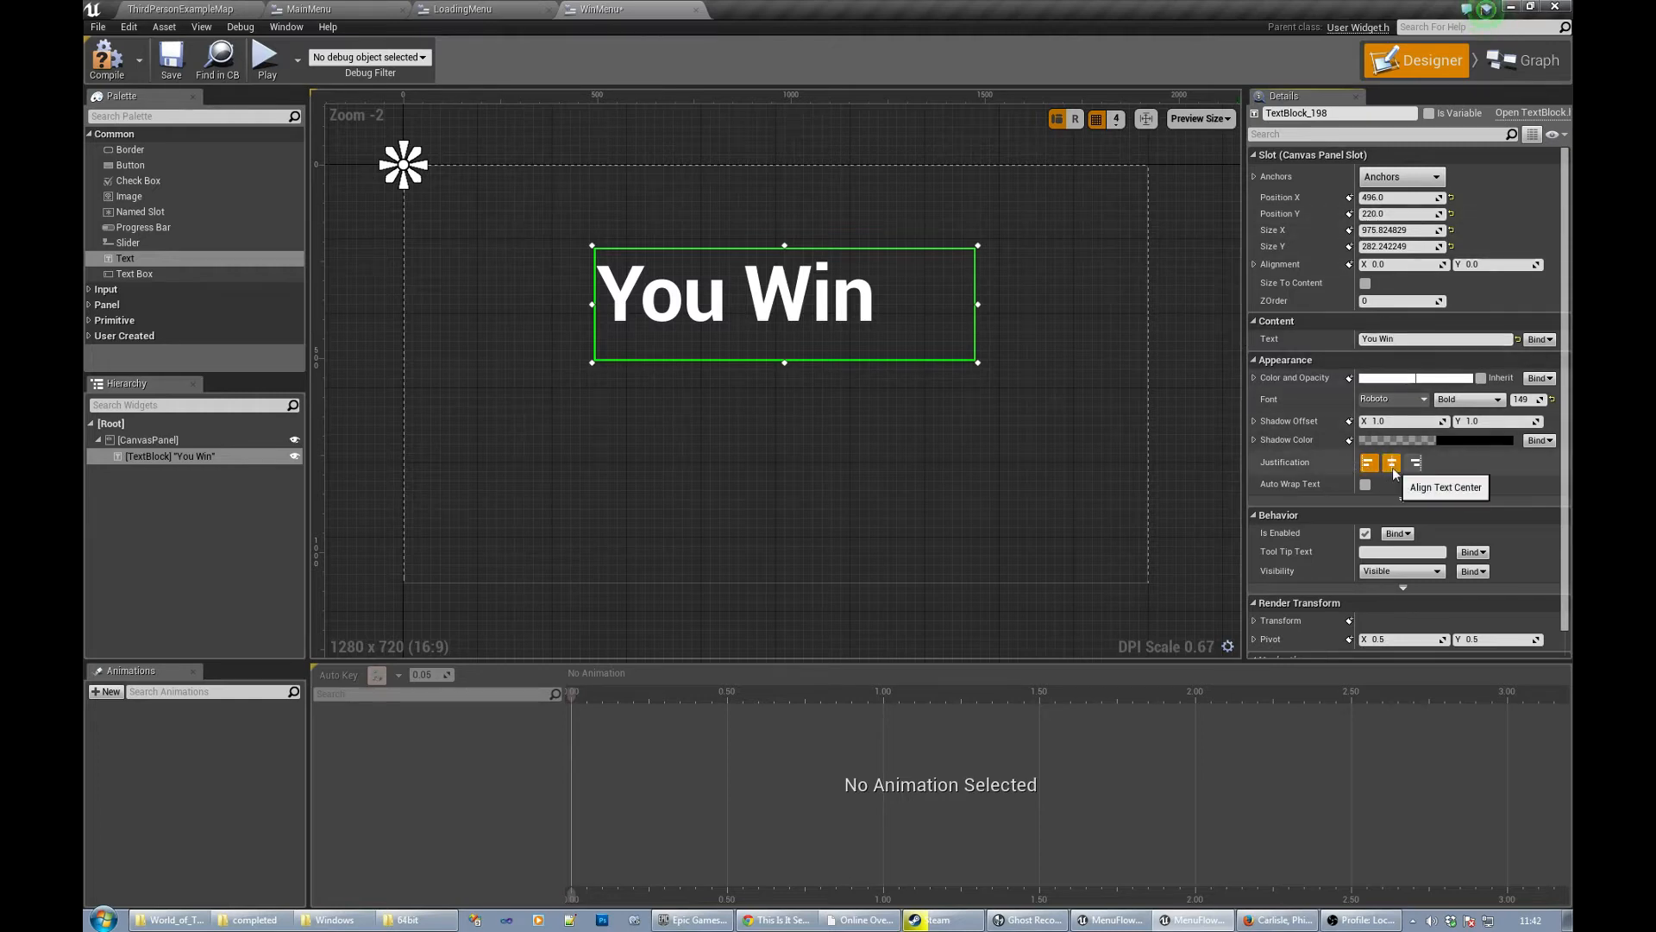
left_click(1390, 463)
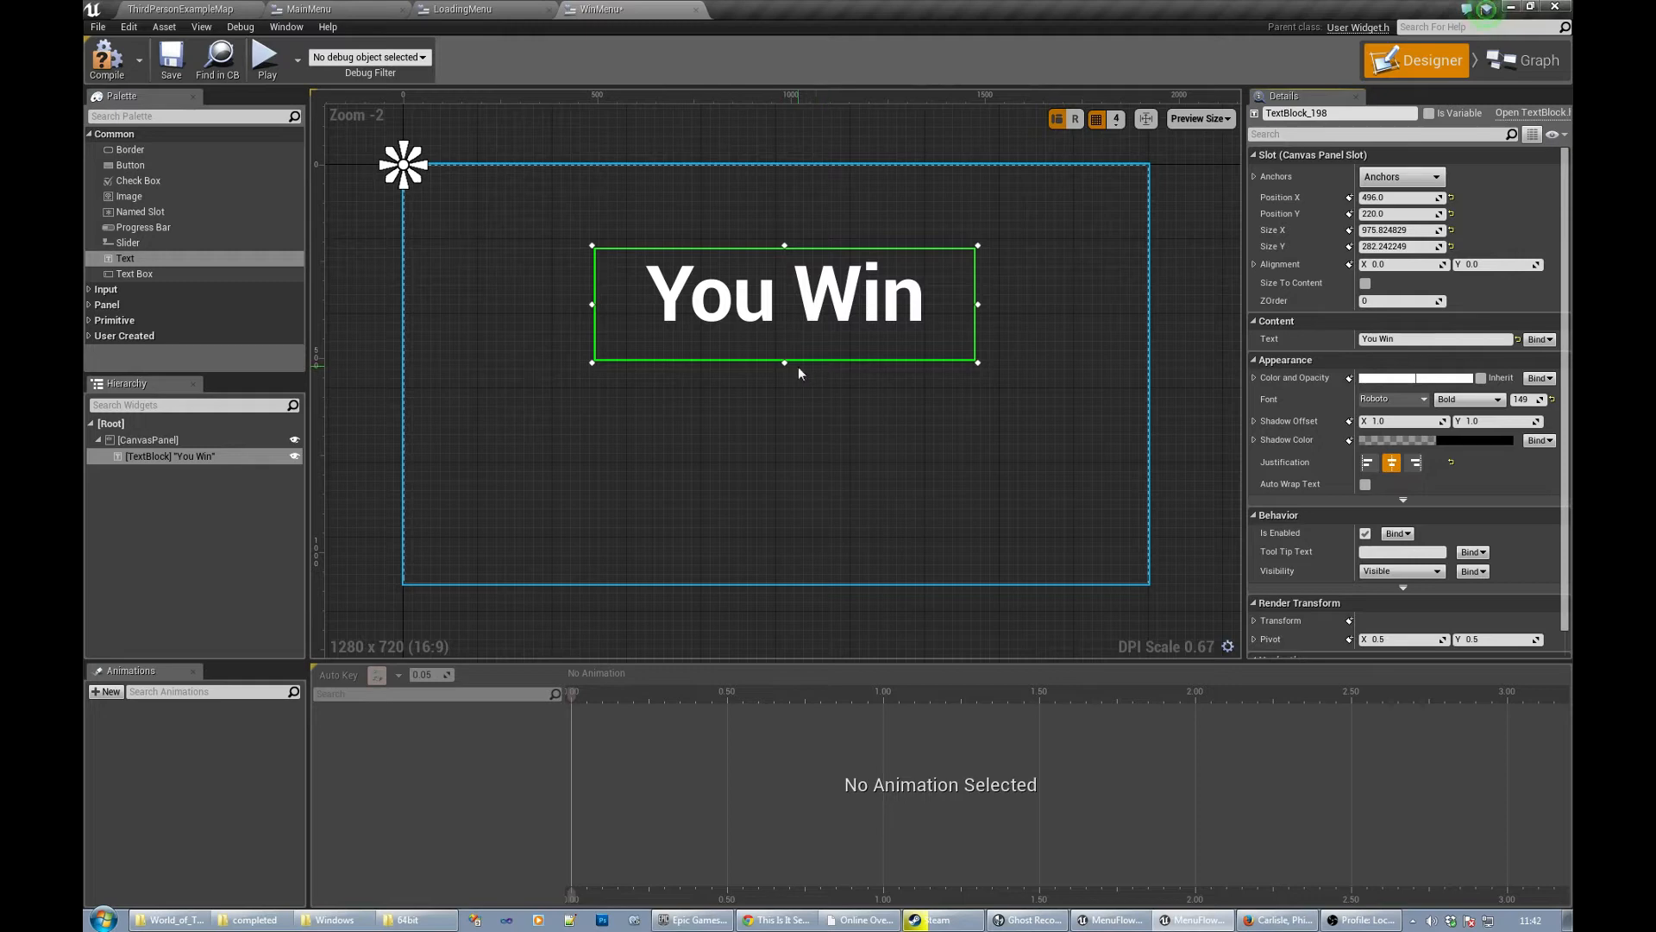
left_click(146, 440)
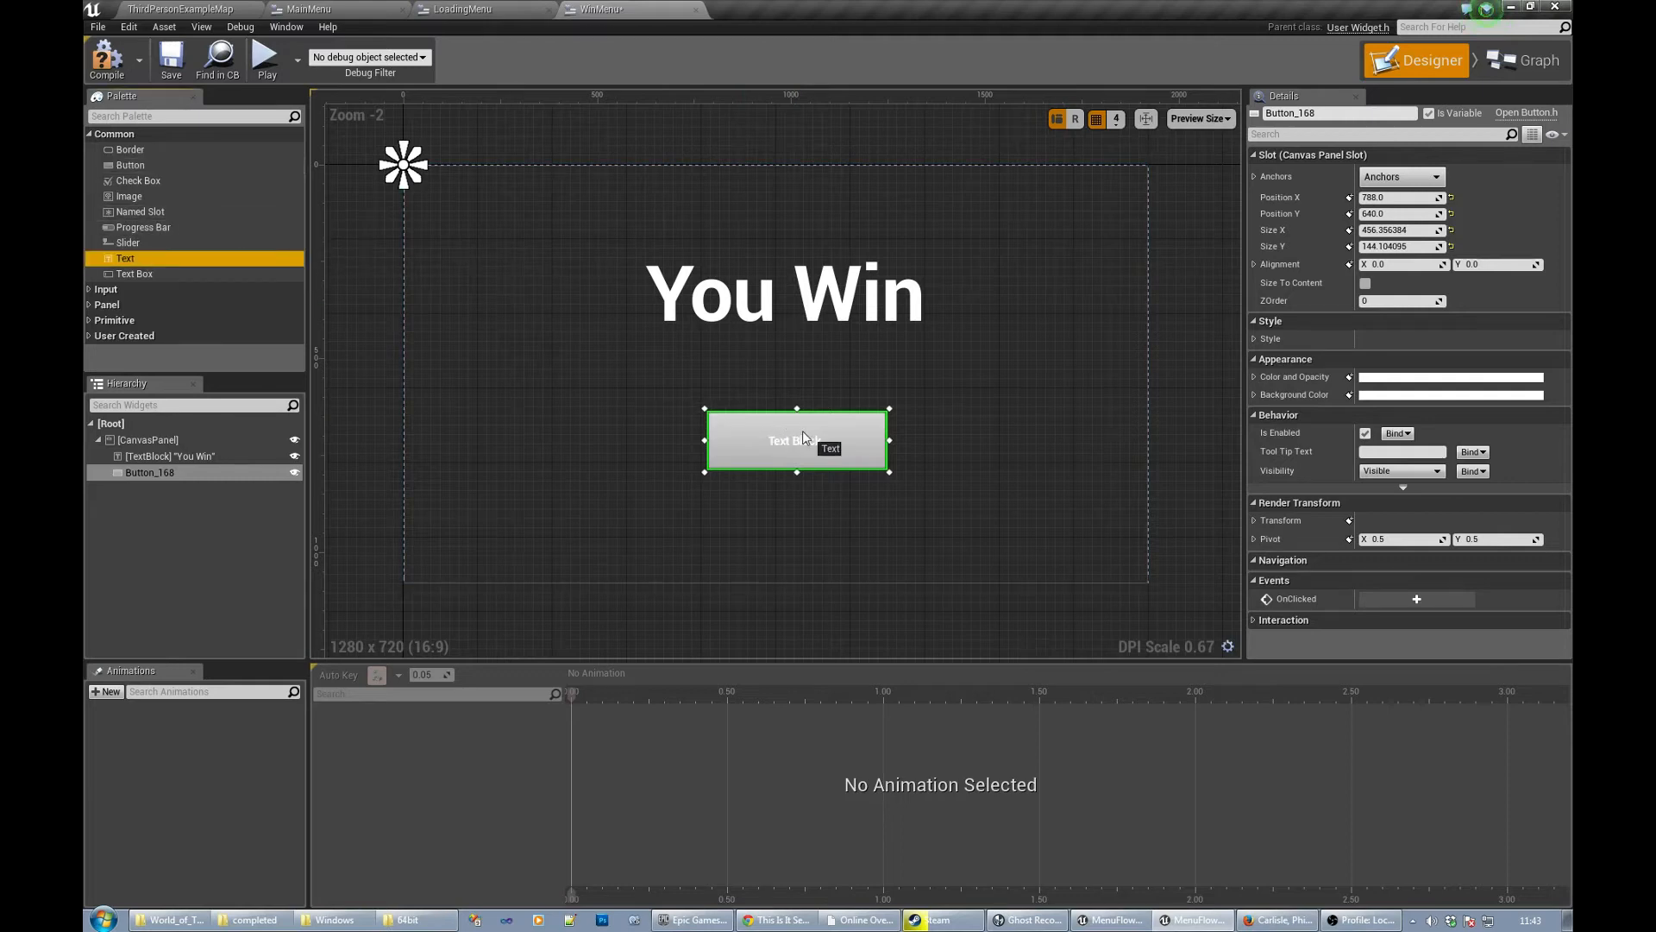
- Label the WinMenu button OK in larger dark text and go back to the level
left_click(796, 440)
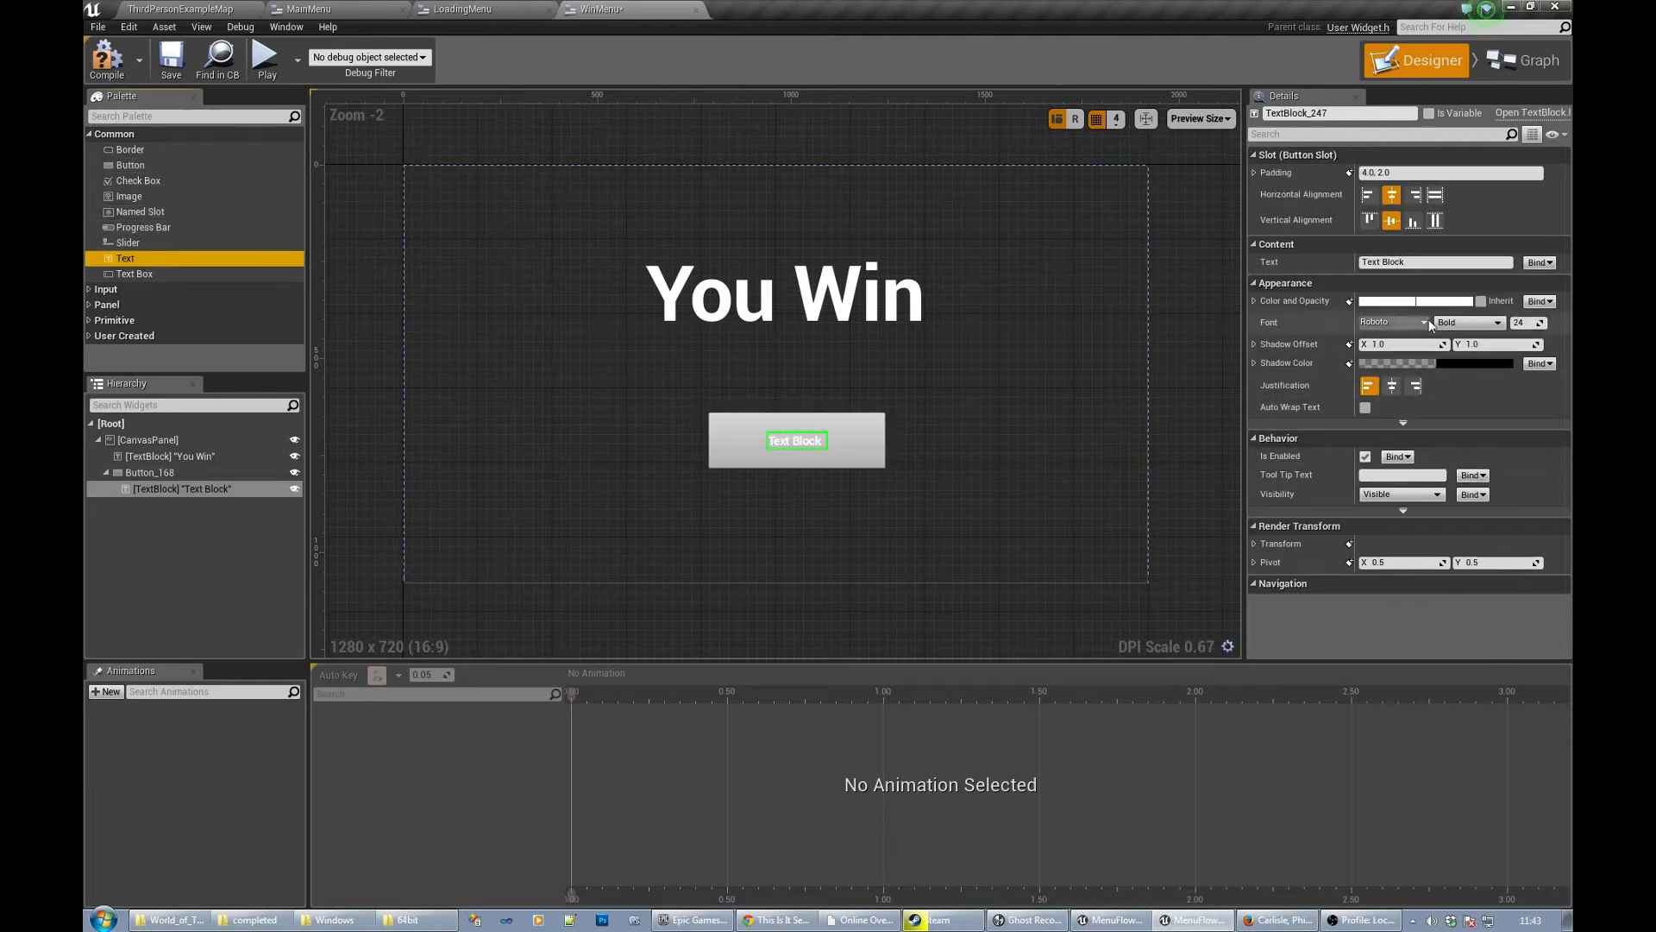
left_click(1414, 300)
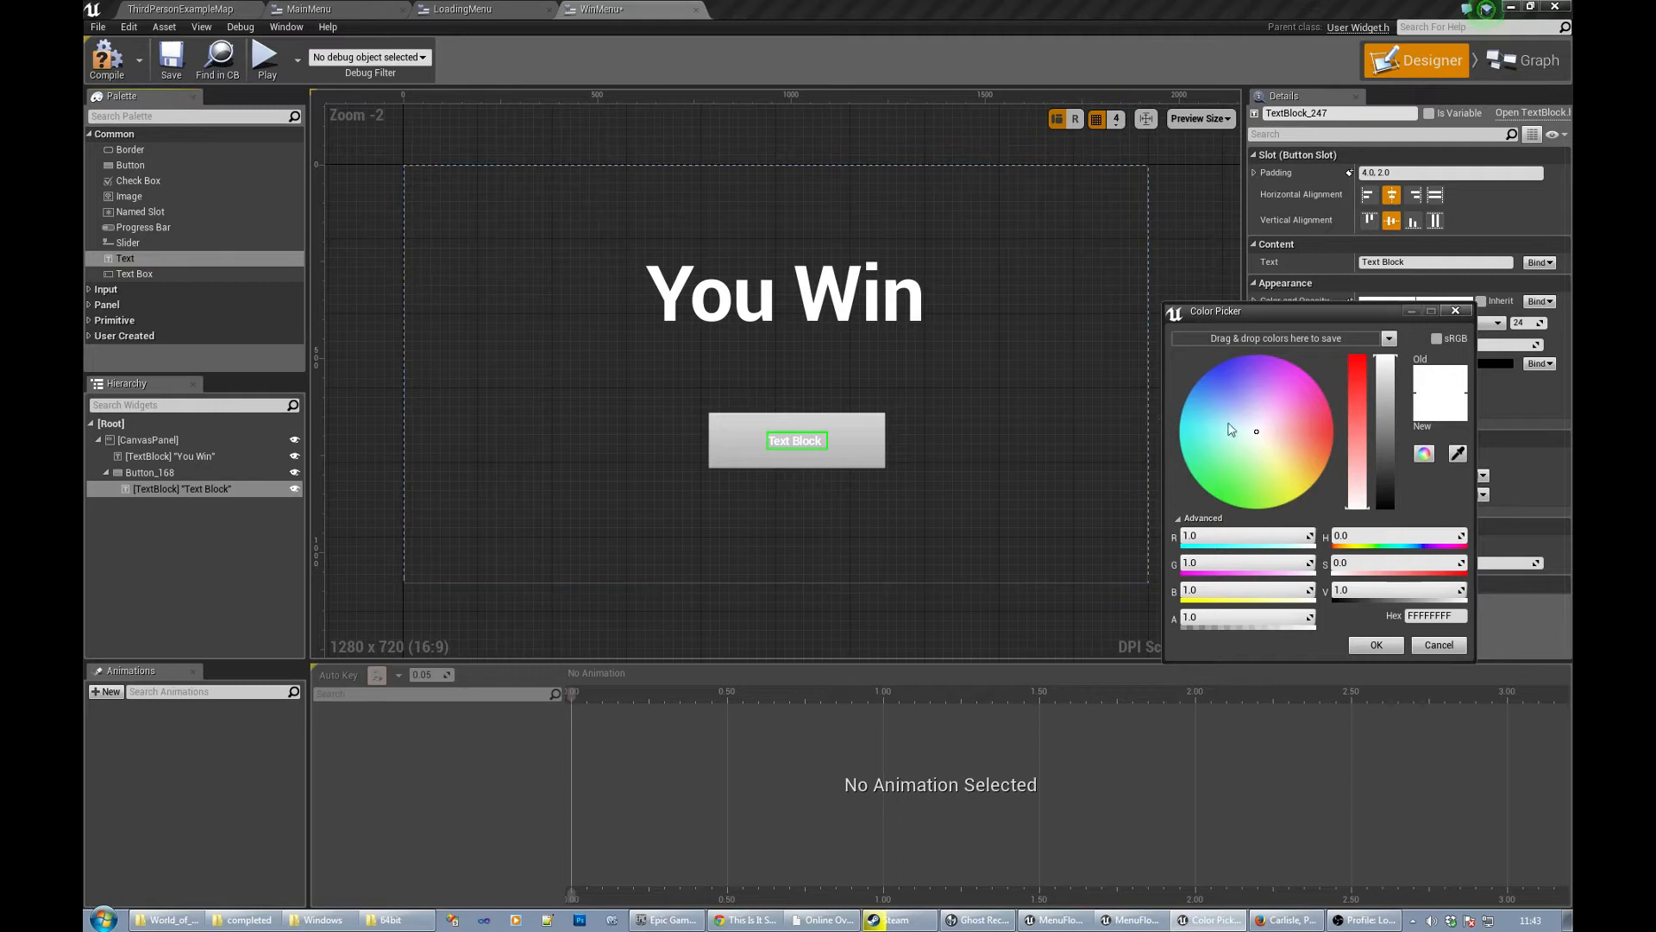
left_click(1214, 365)
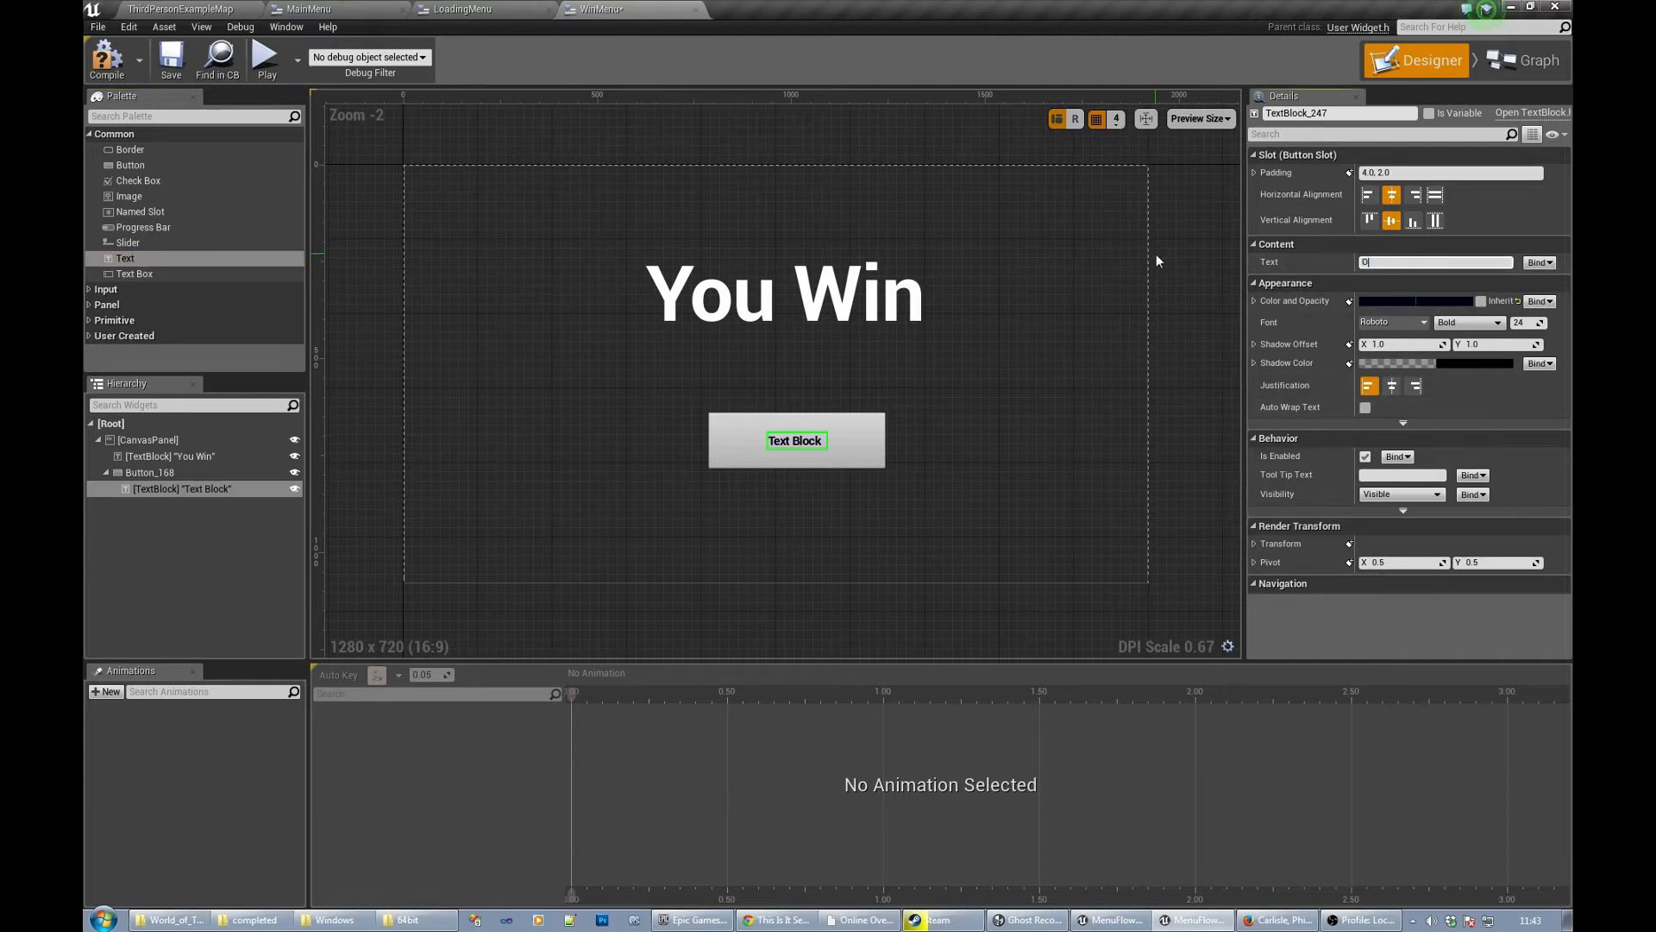
type("OK")
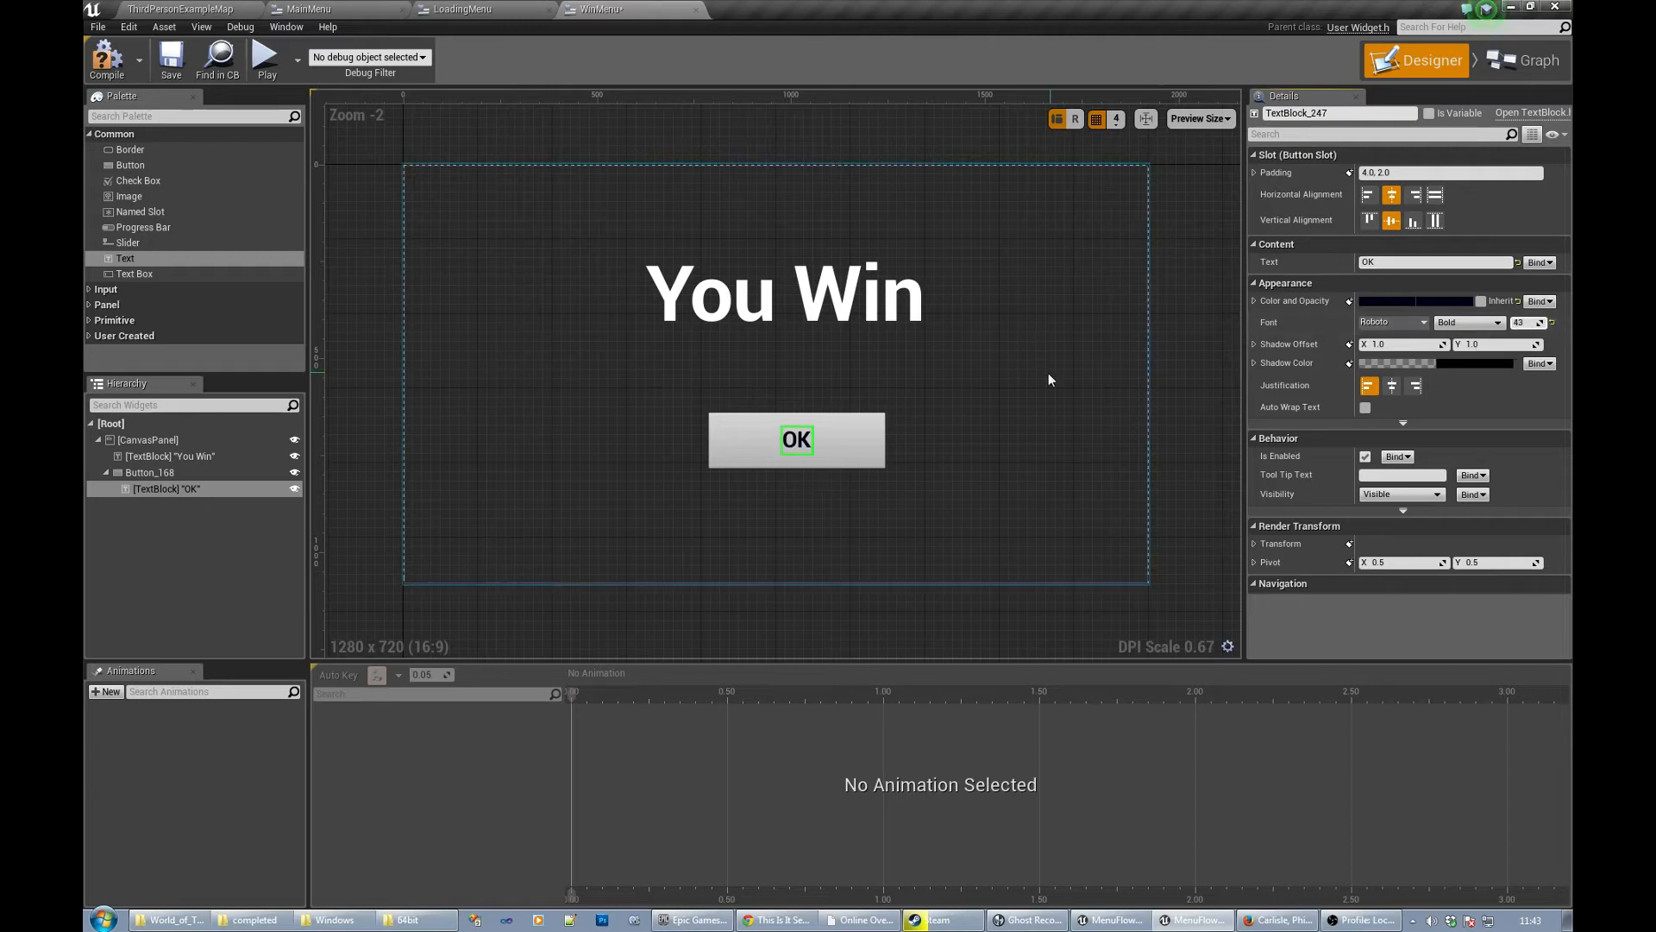
left_click(147, 440)
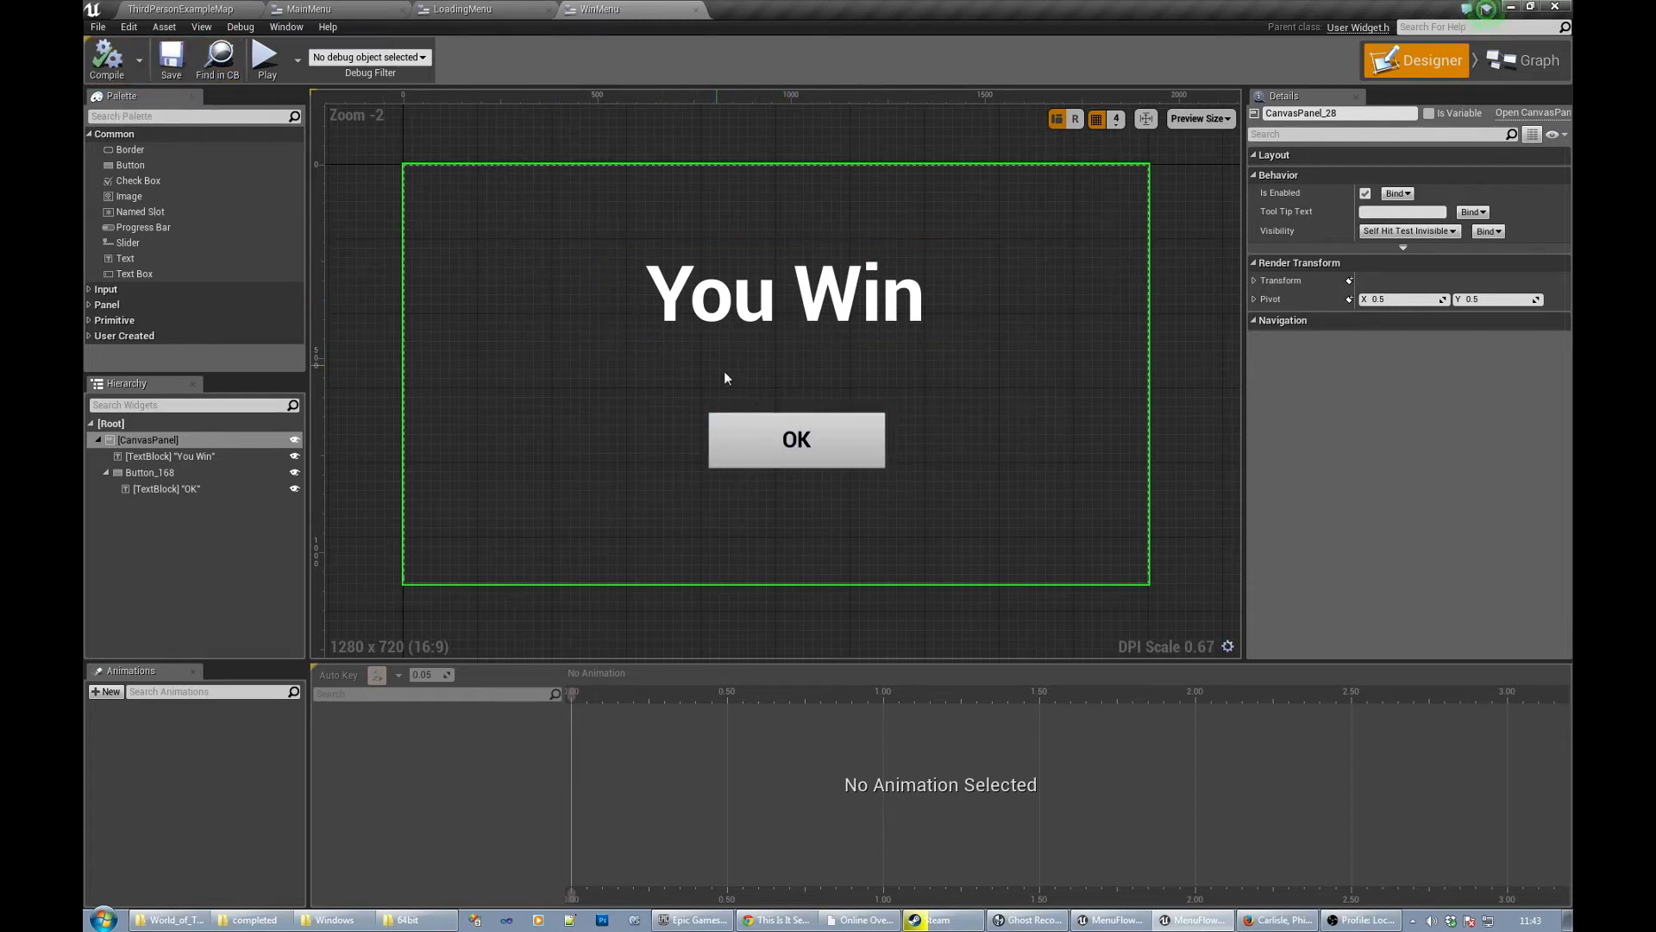
left_click(179, 9)
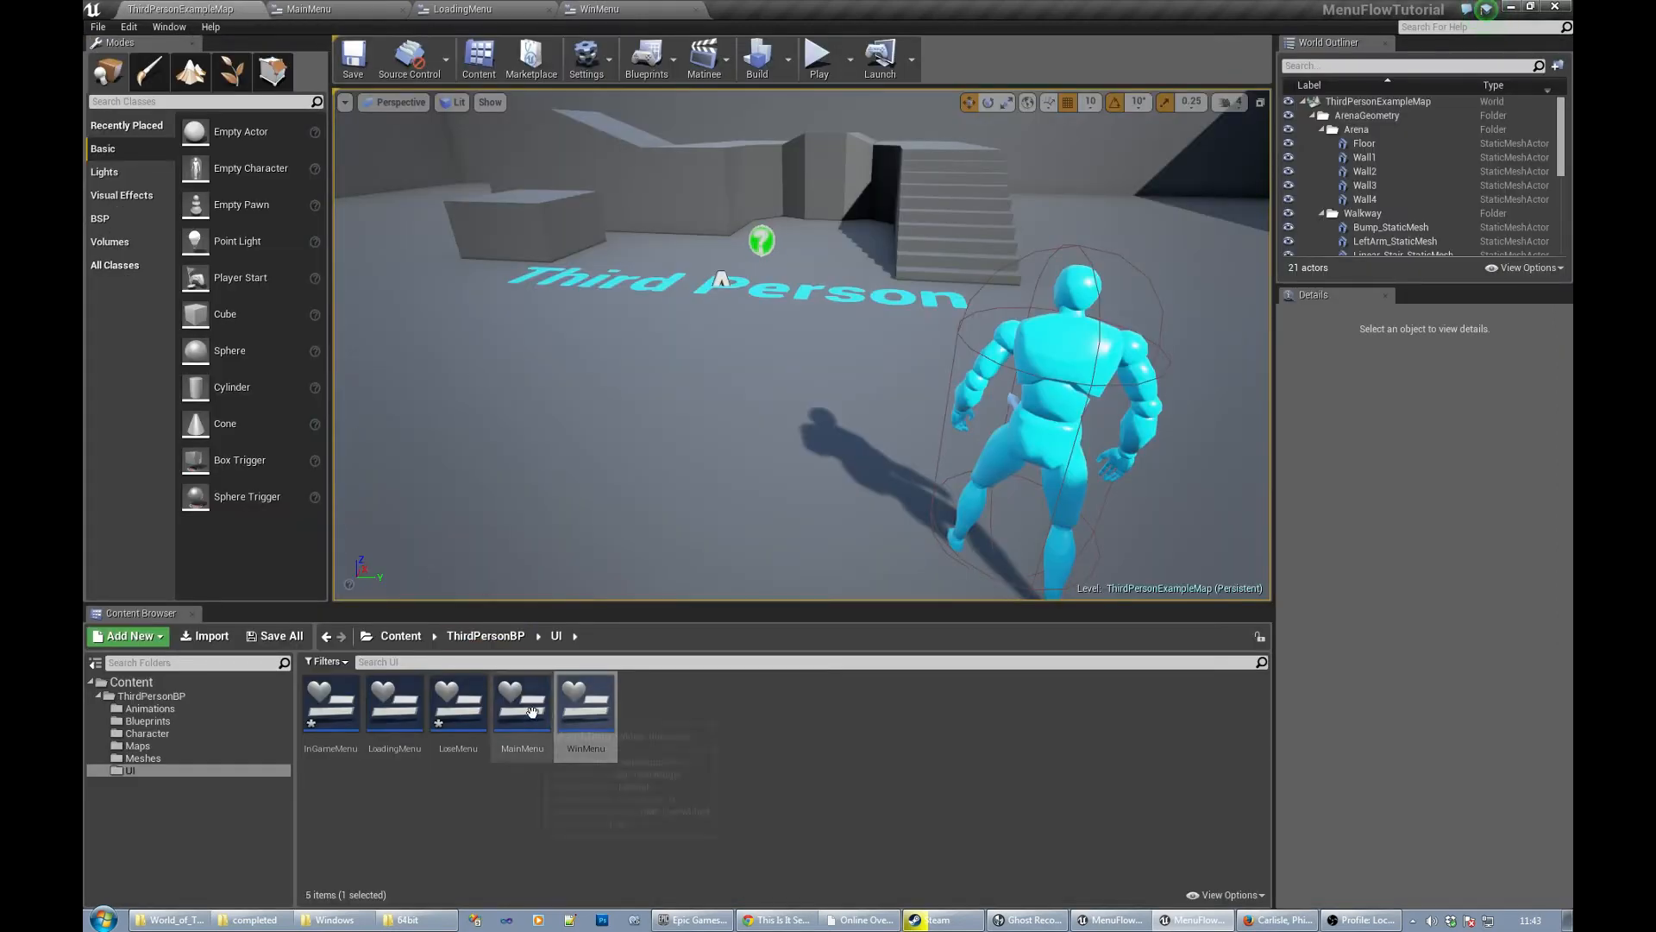
- Give LoseMenu a button with a dark OK label at font size 51
double_click(457, 702)
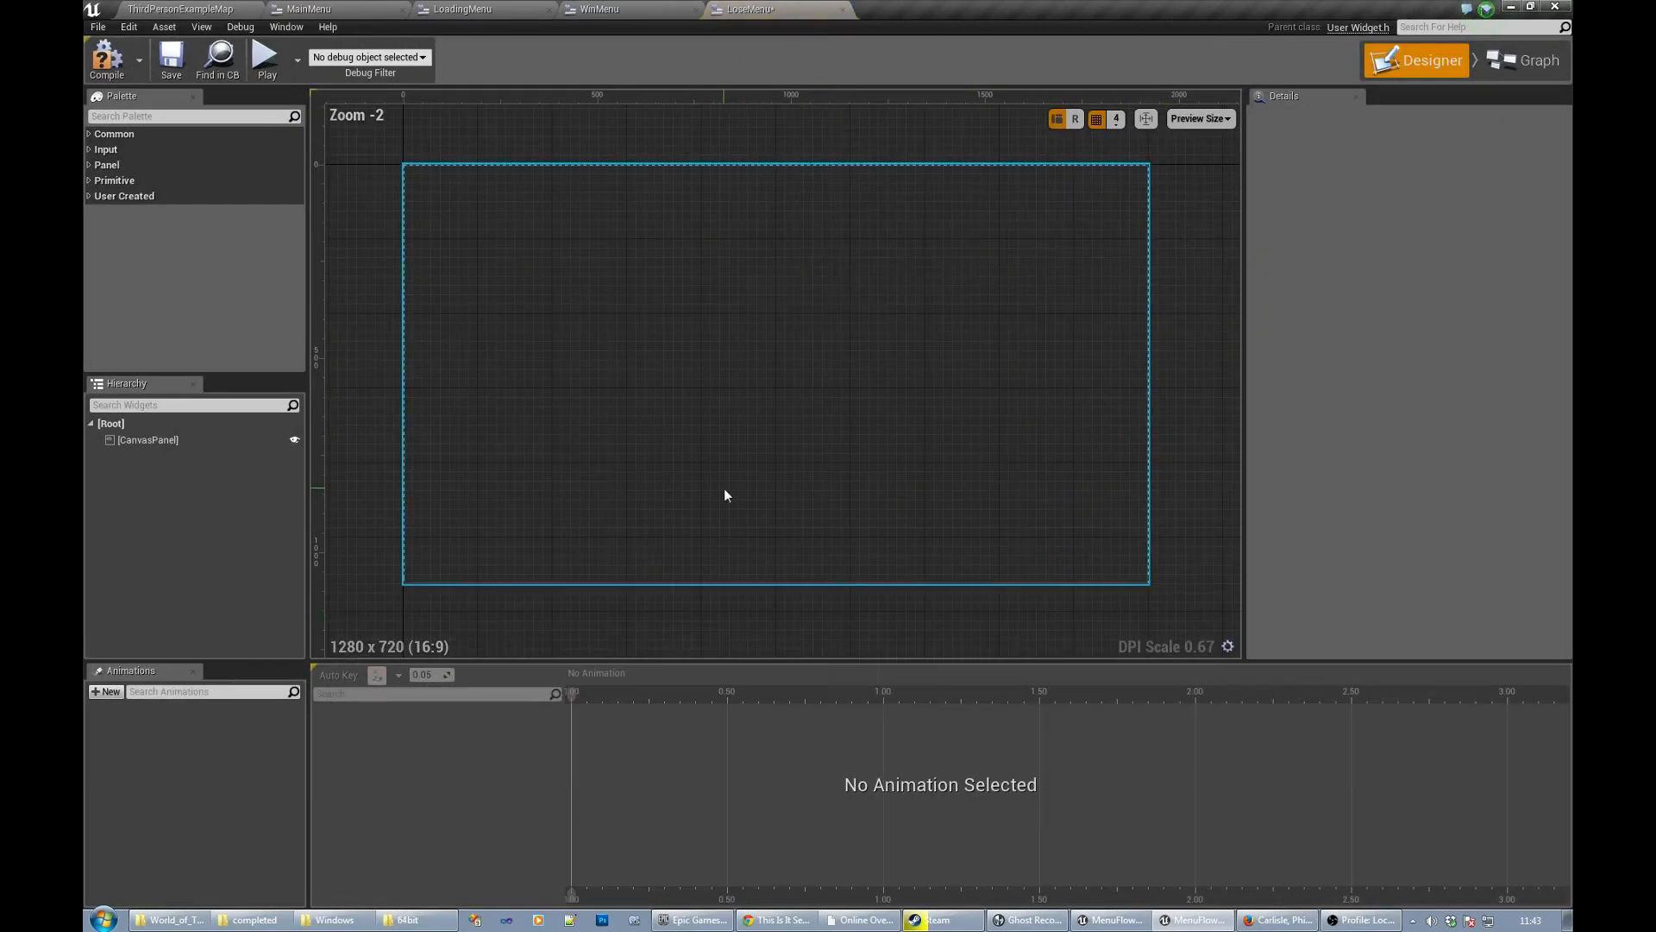
left_click(114, 133)
type("OK")
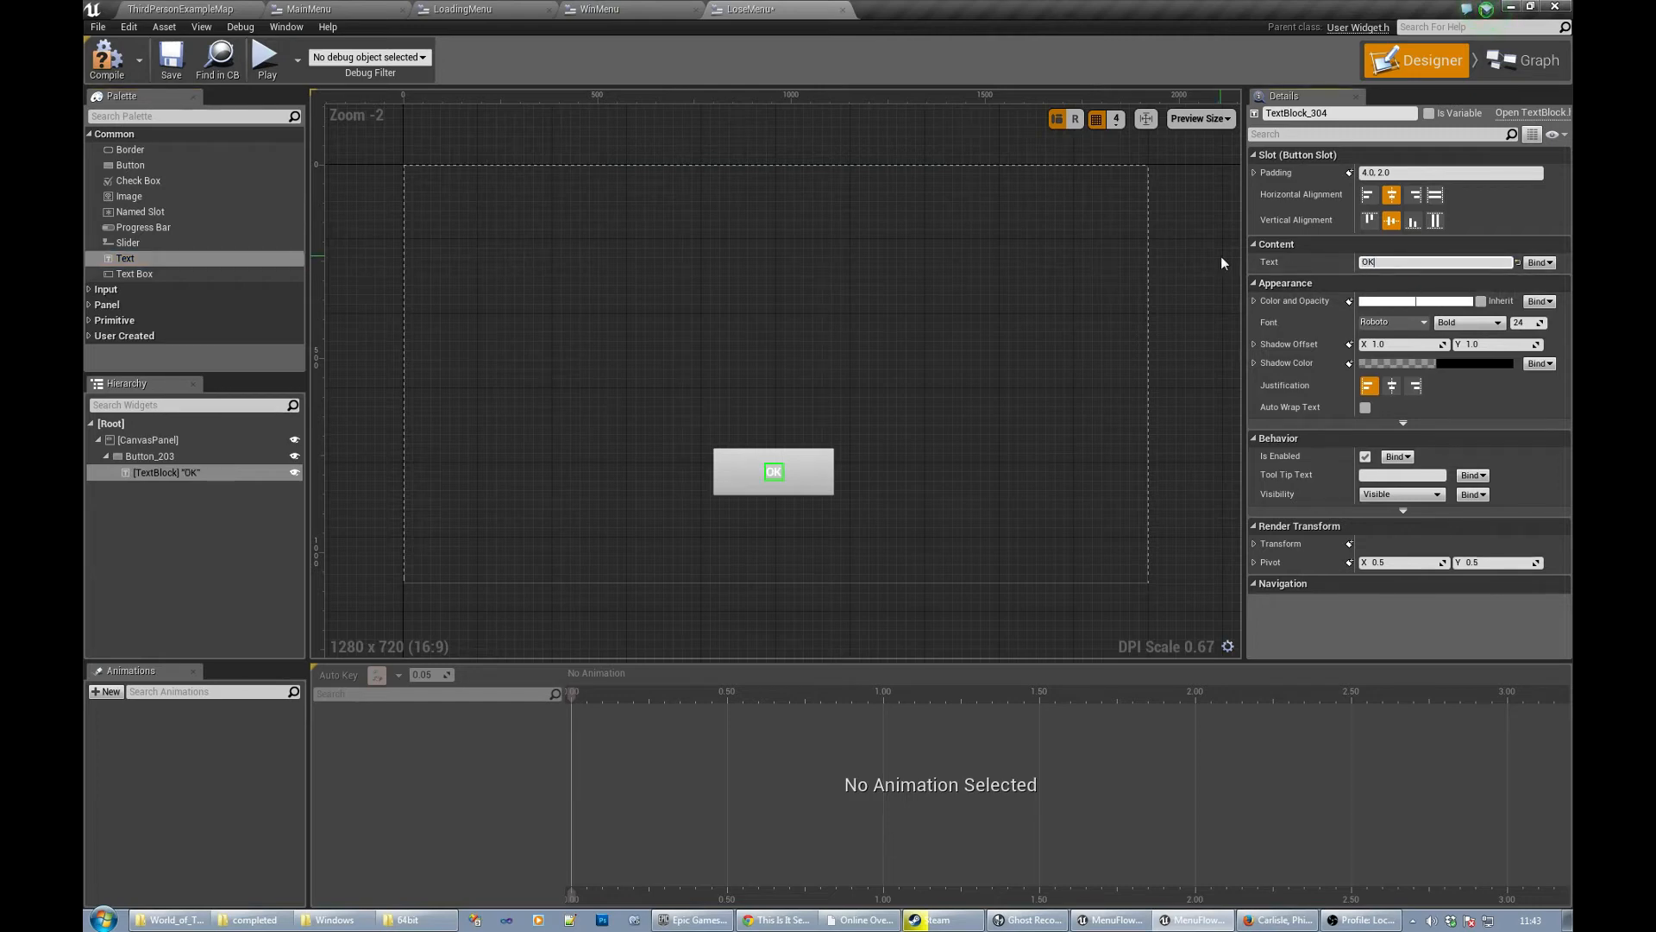
type("51")
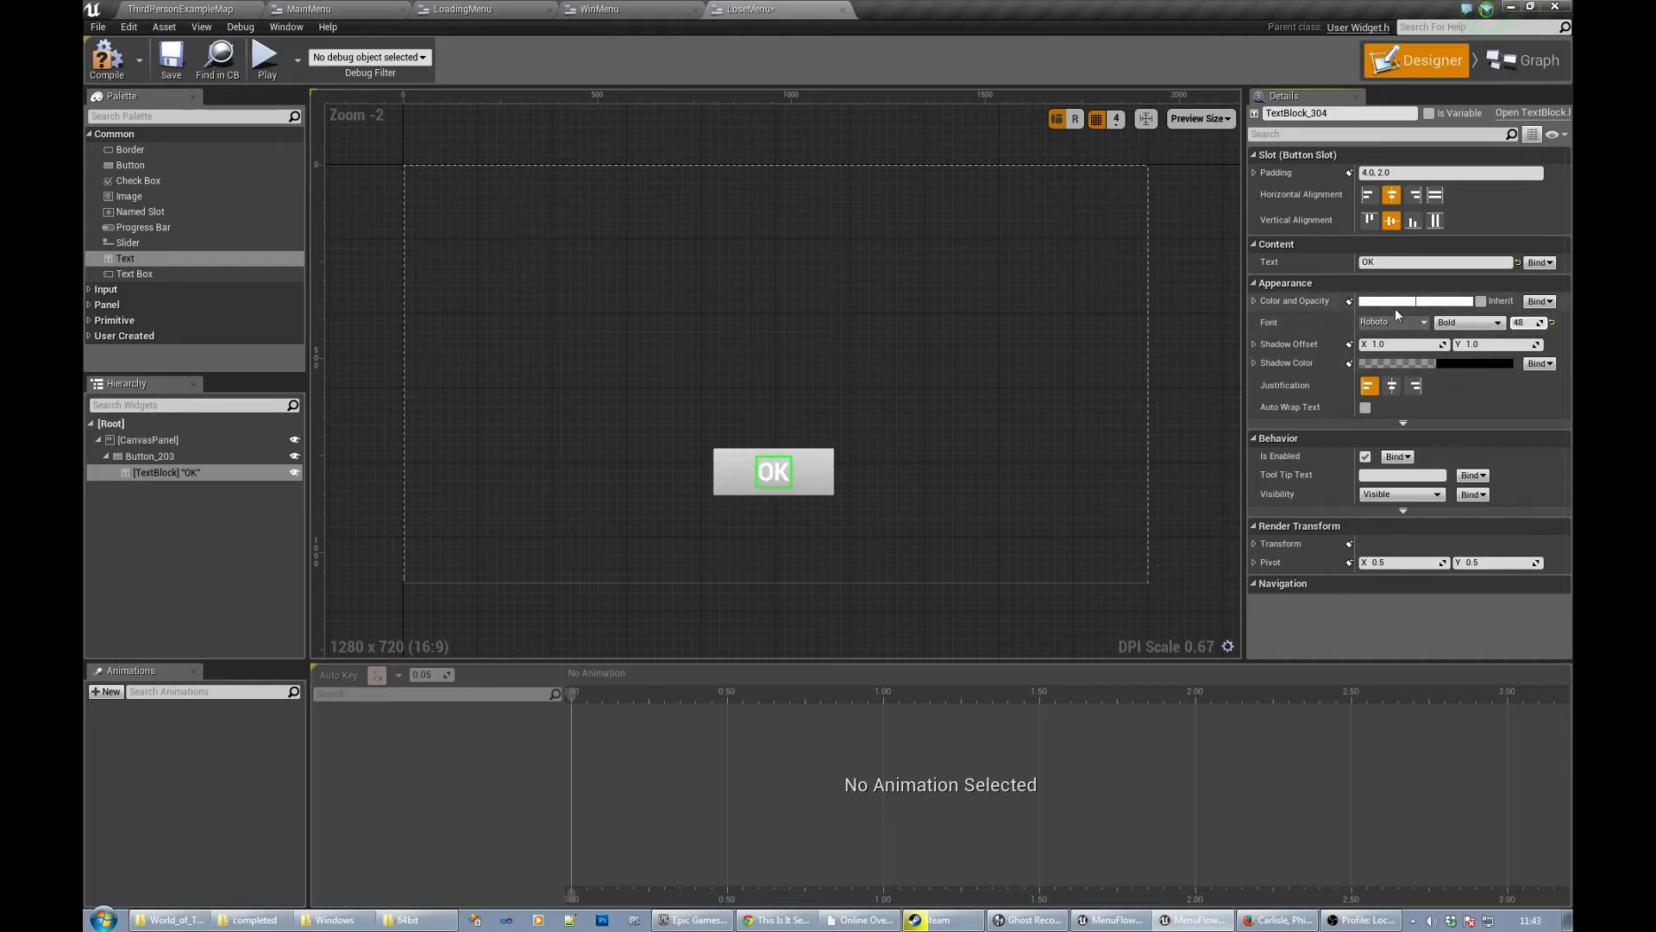
left_click(1415, 300)
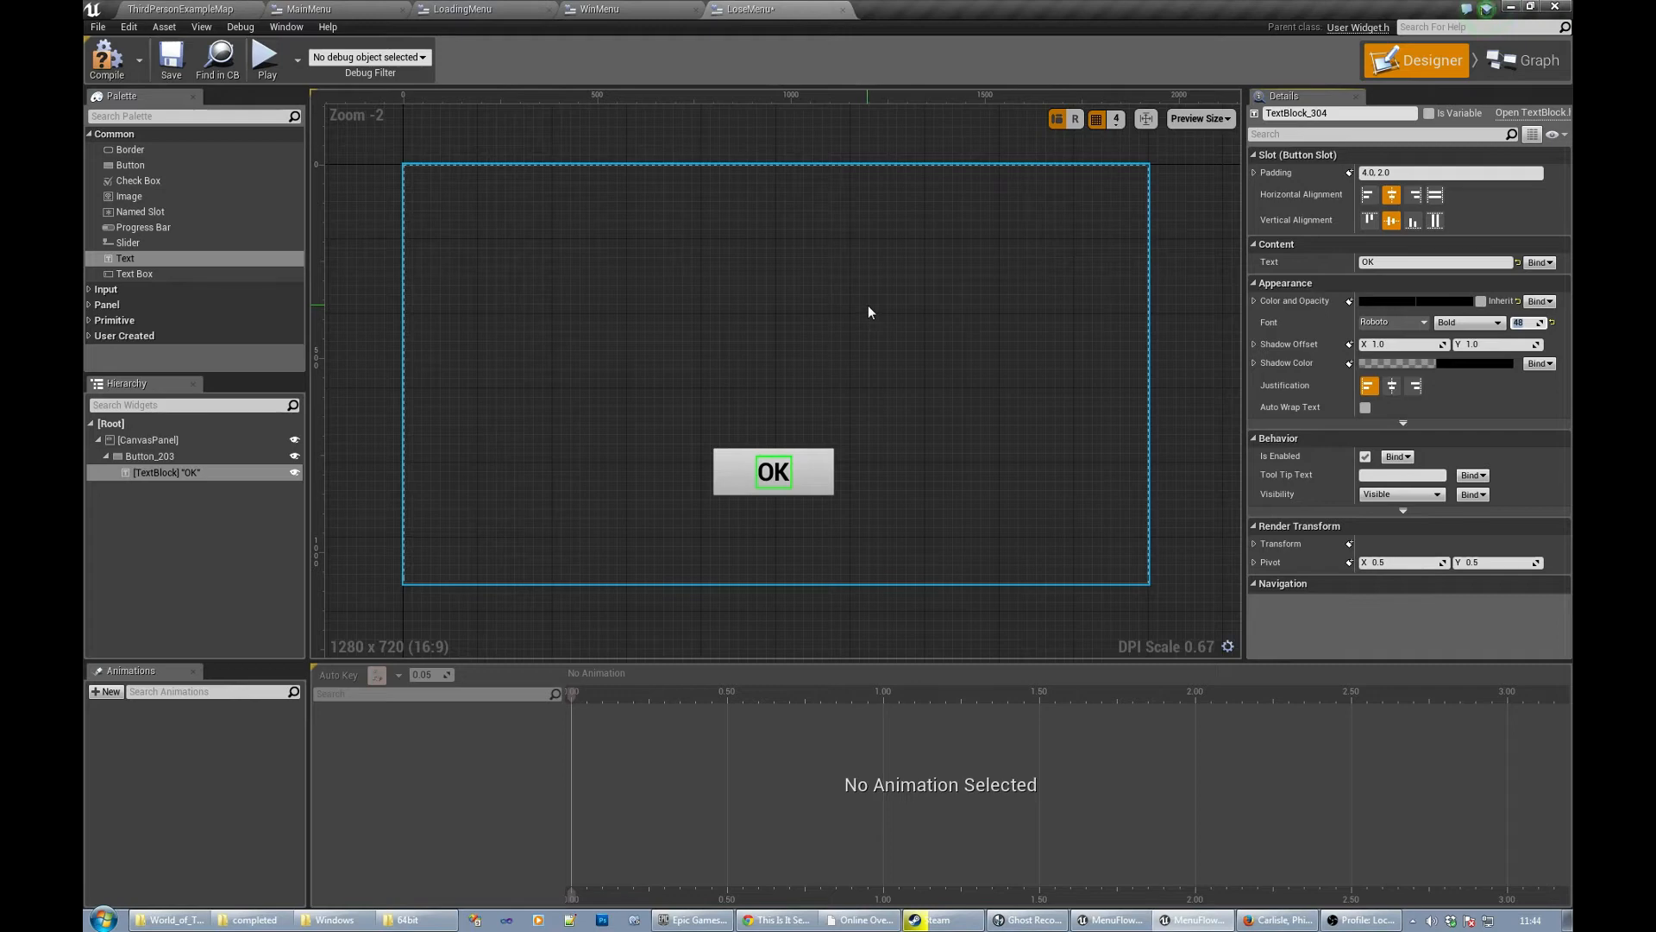
mouse_move(125, 257)
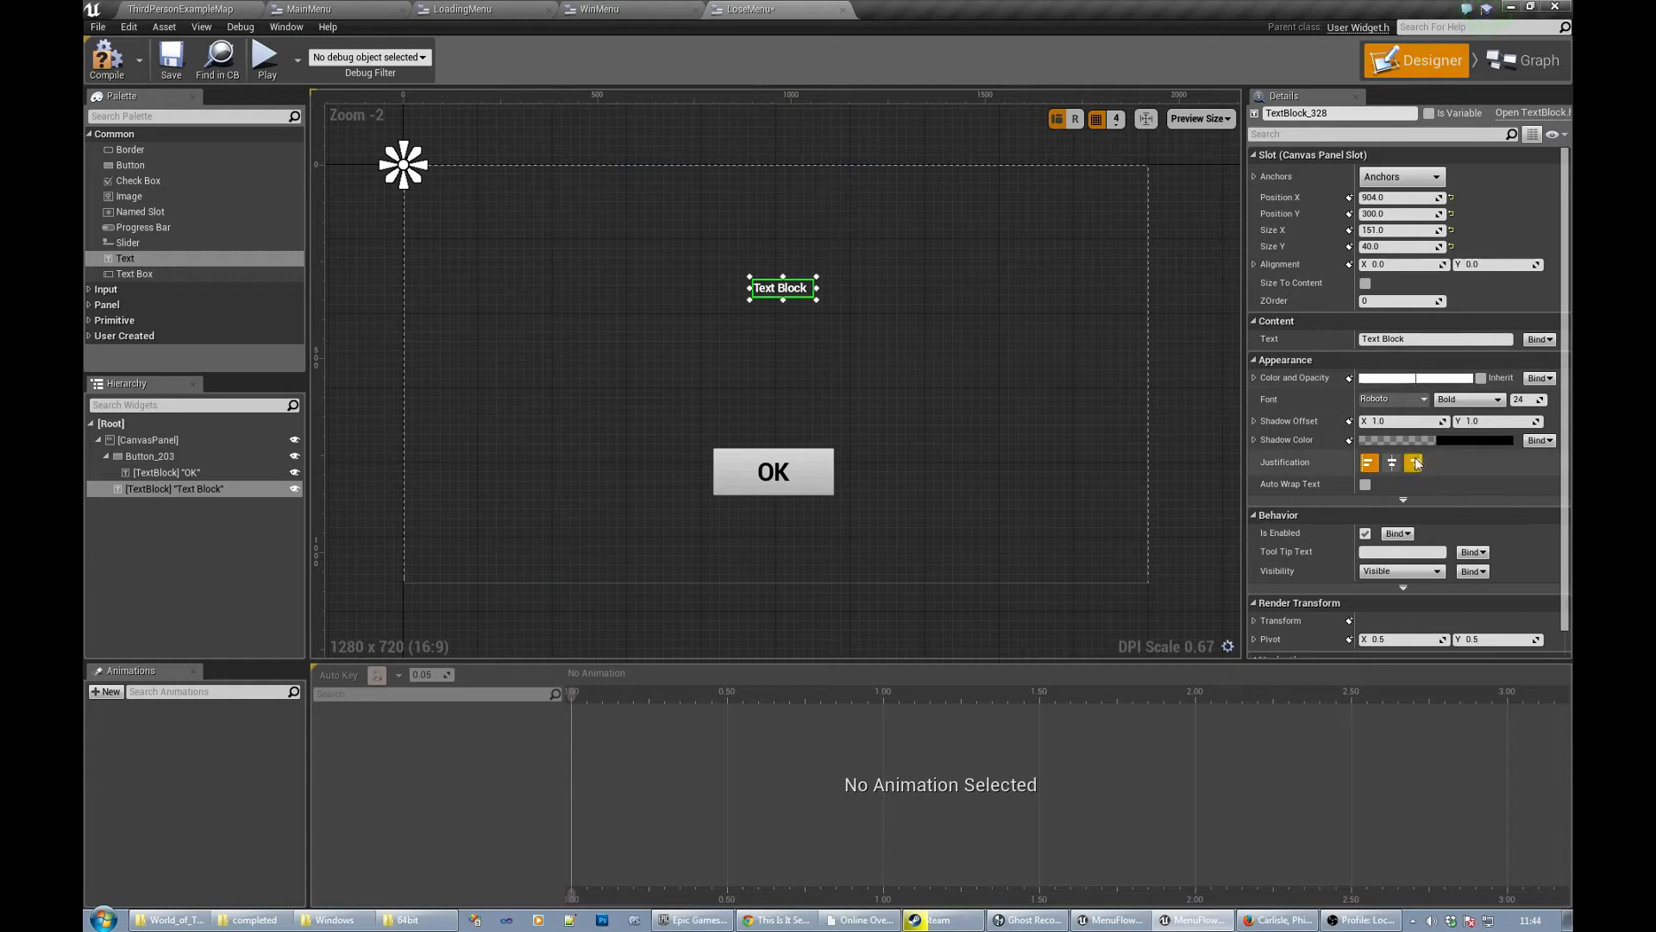
- Add a large YOU LOSE heading above the OK button and return to the level
left_click(1390, 462)
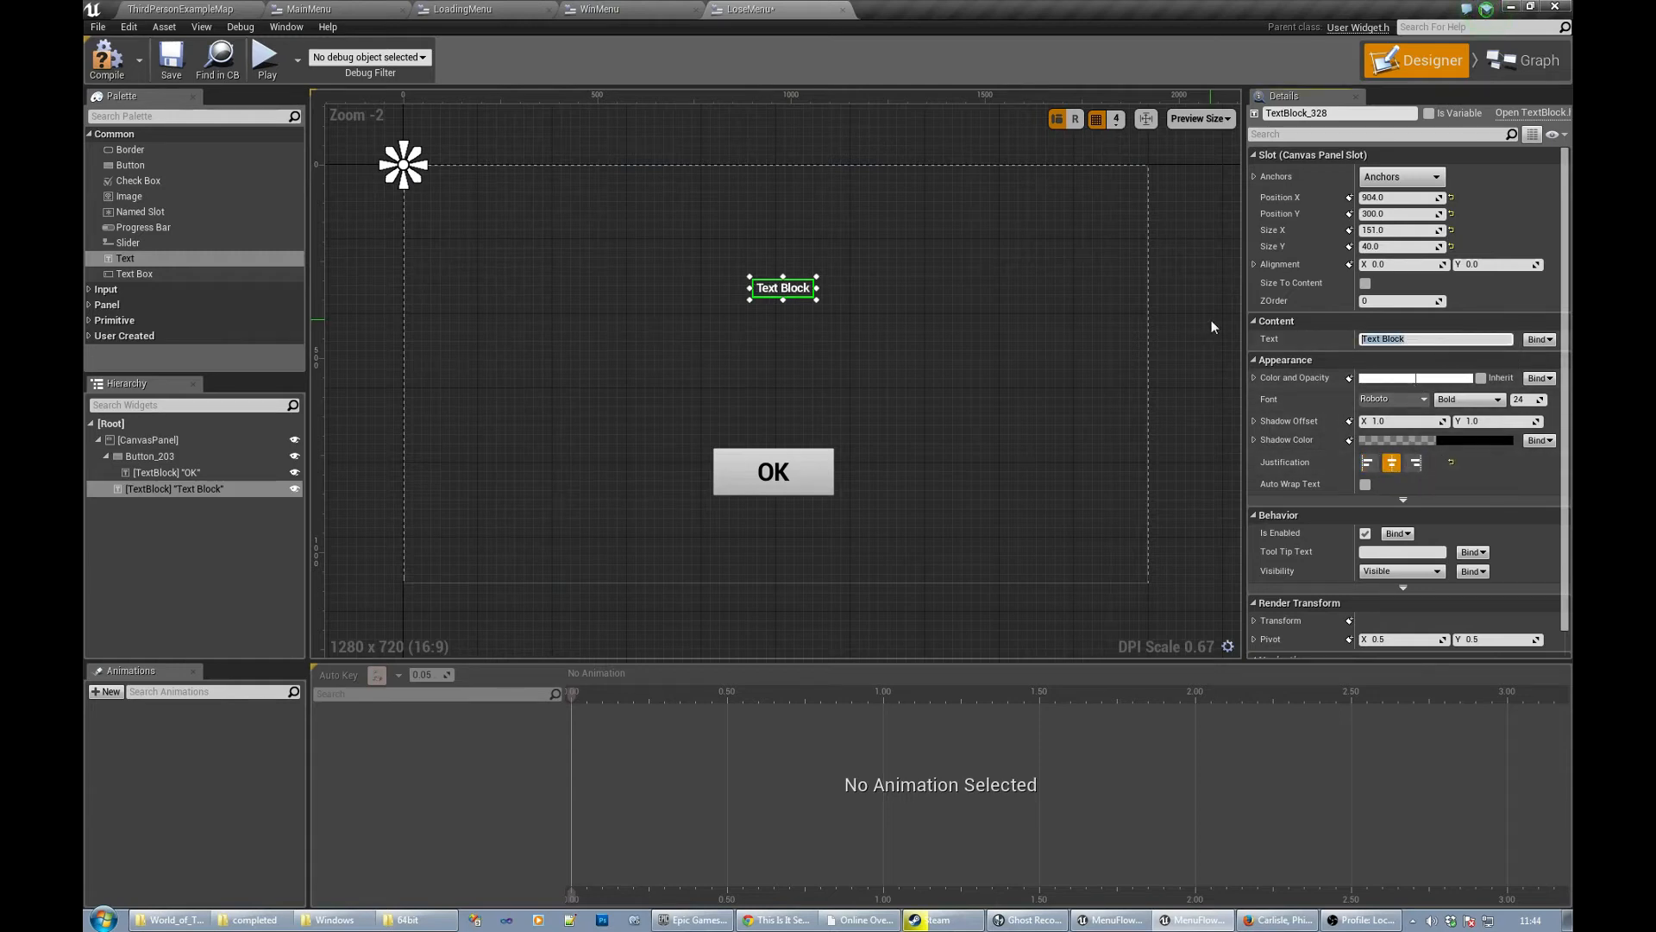
type("YOU Lo")
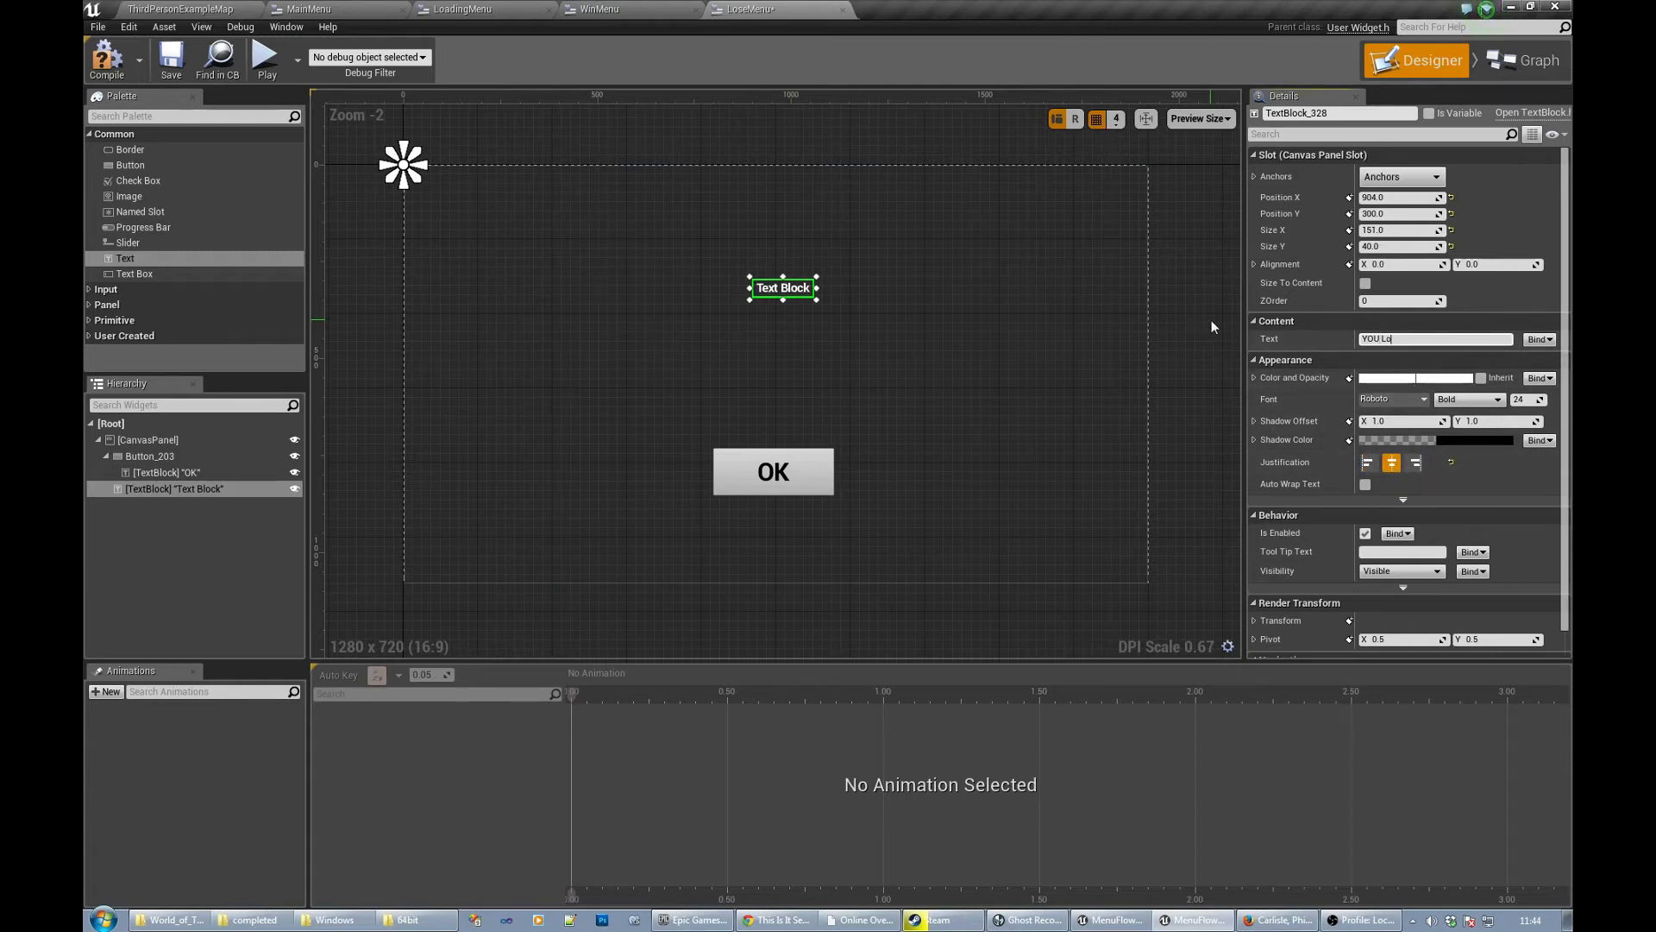
type("SE")
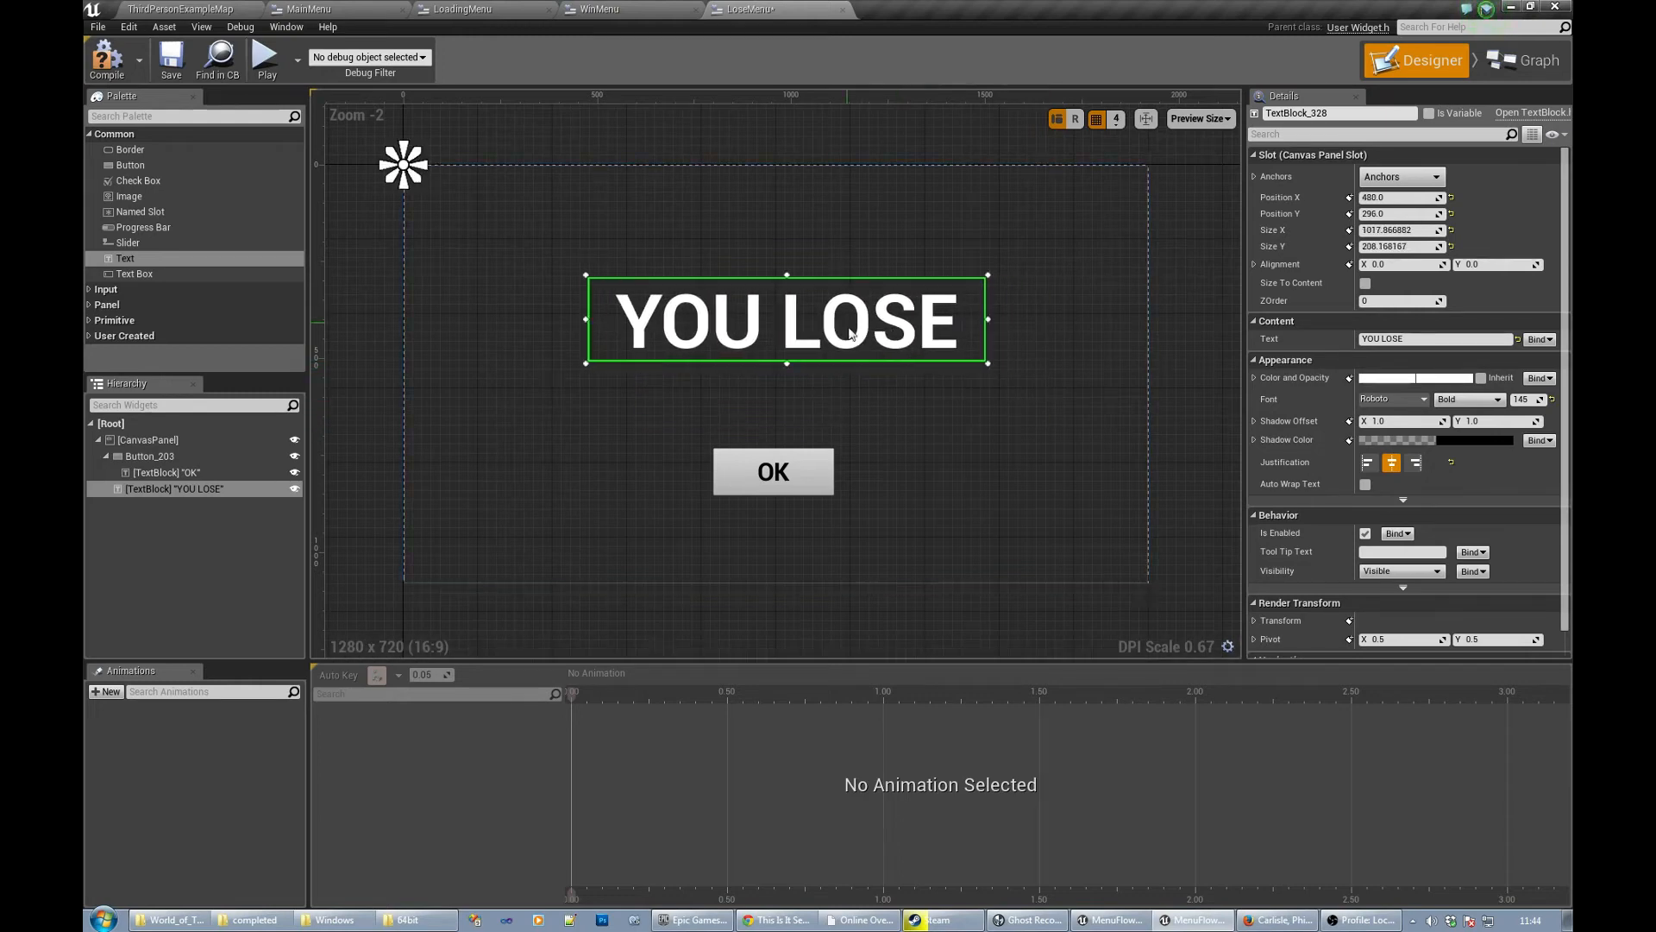
left_click(147, 440)
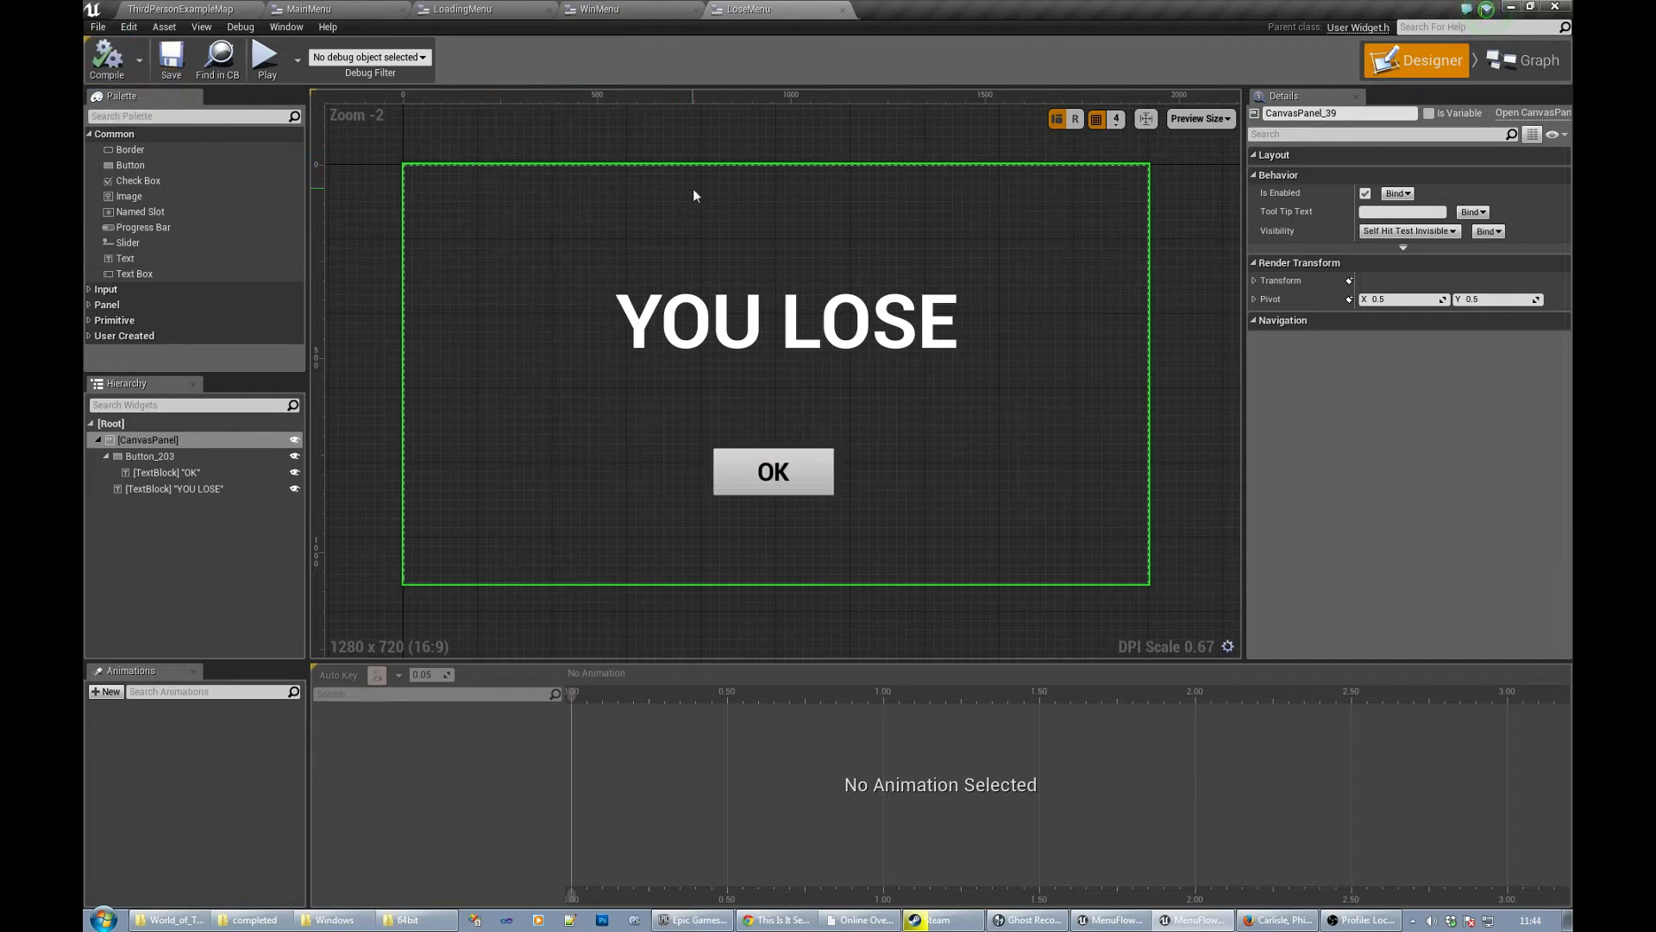
left_click(175, 10)
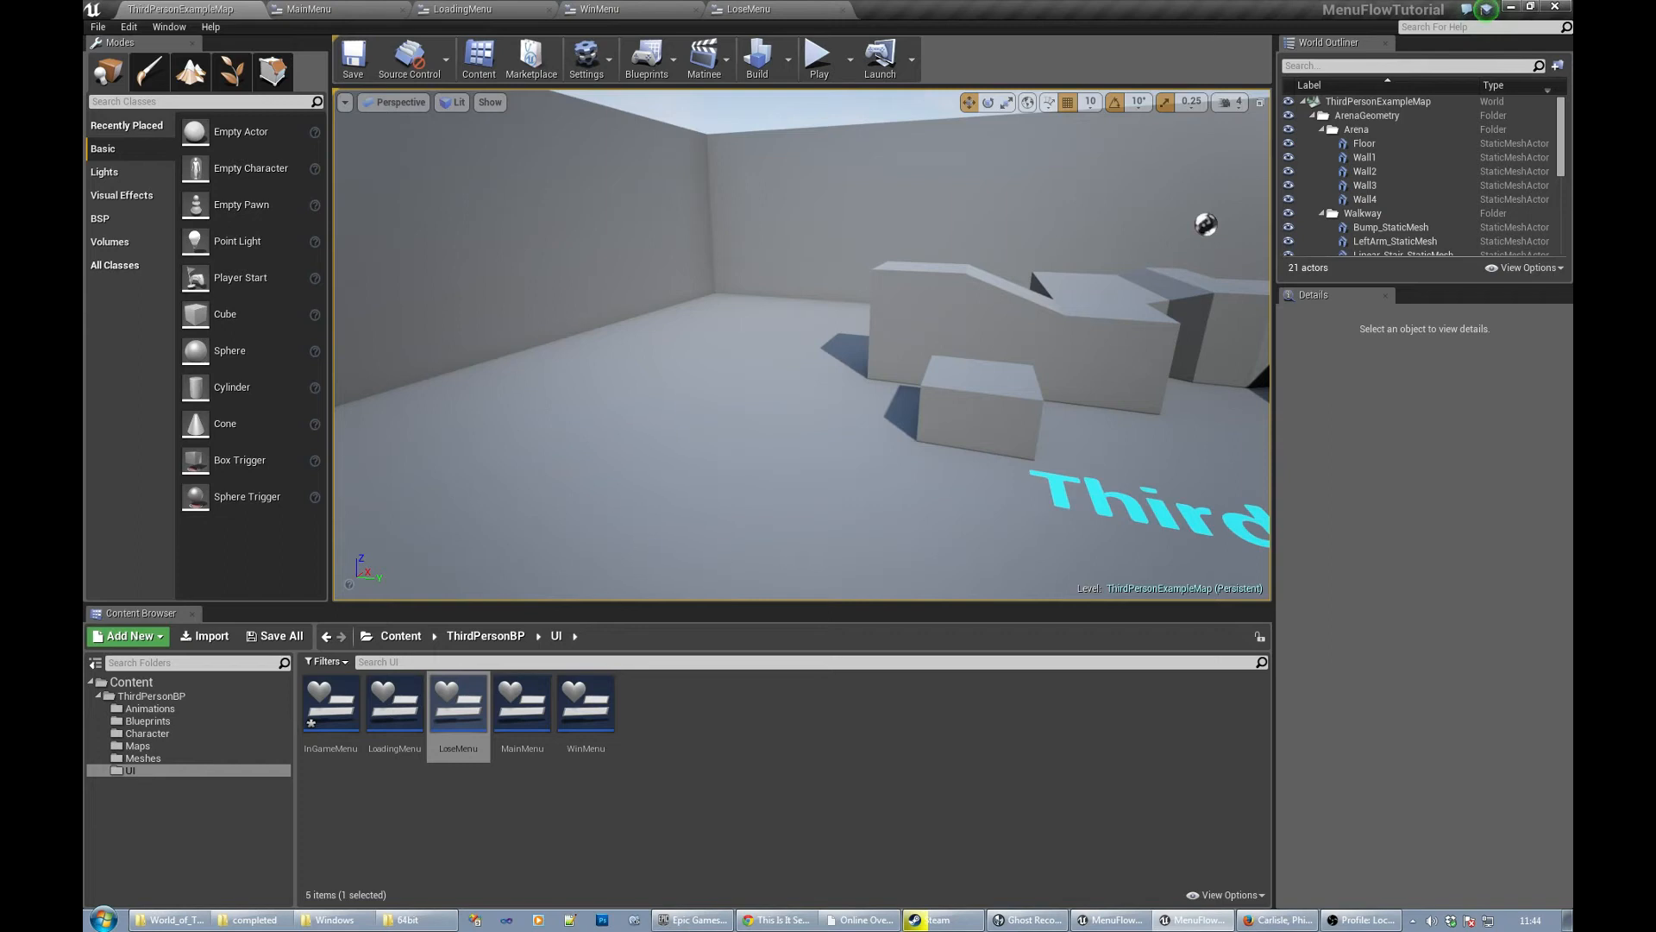
mouse_move(113, 251)
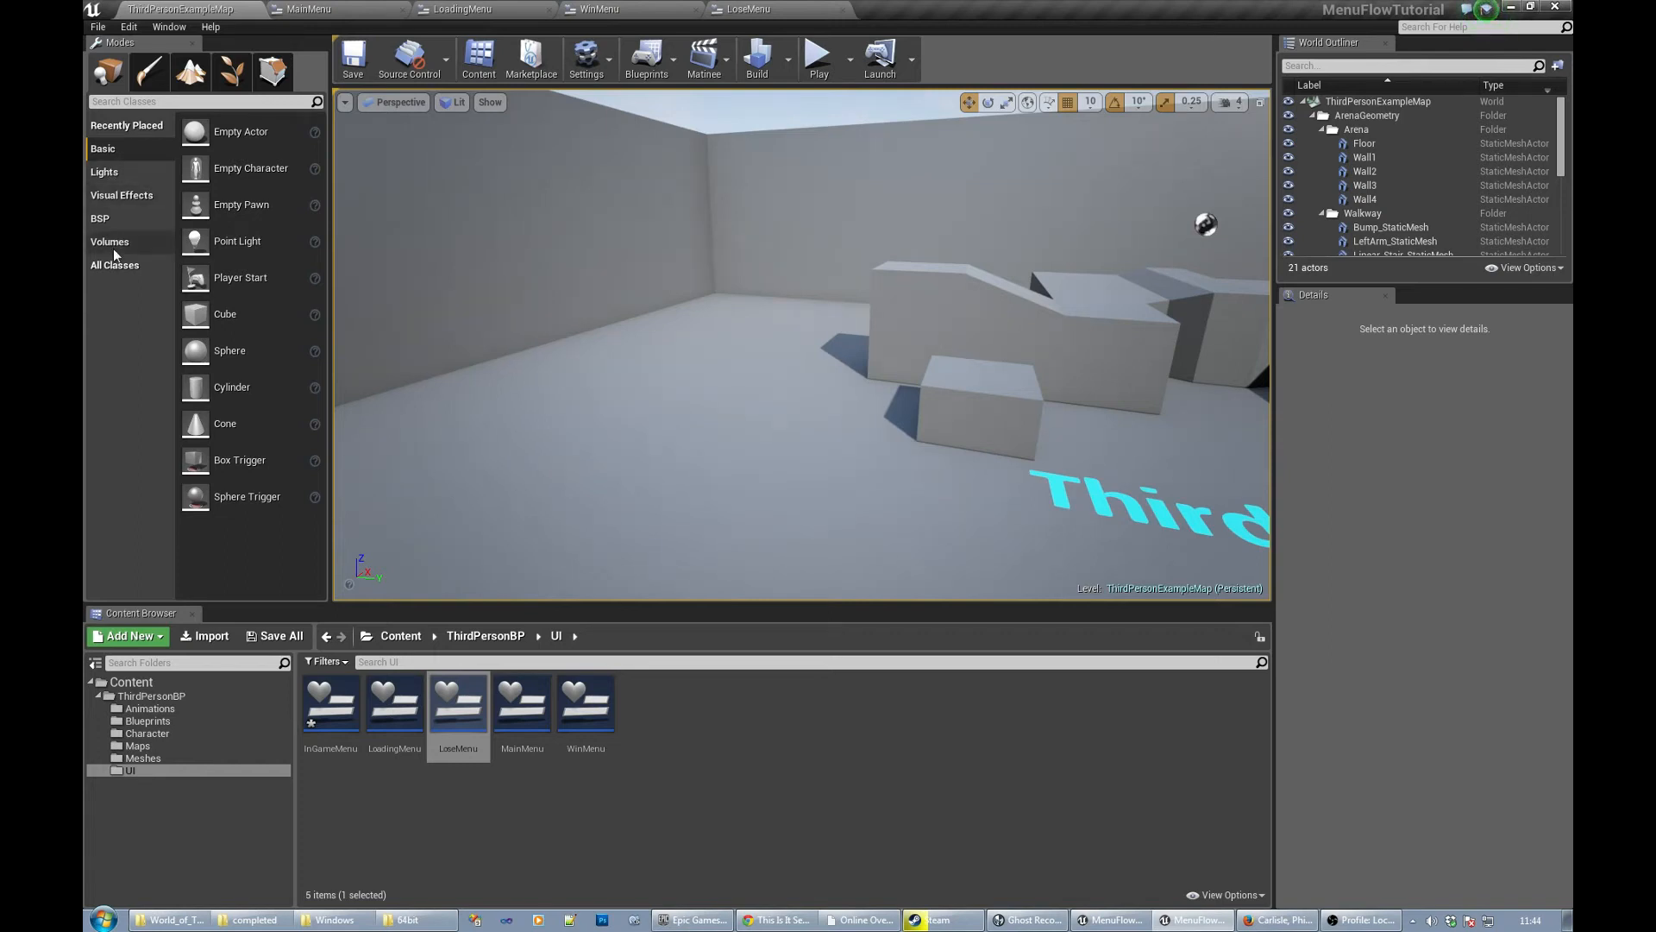
- Place two flattened Box brush platforms and drag a Trigger Volume over each
left_click(100, 217)
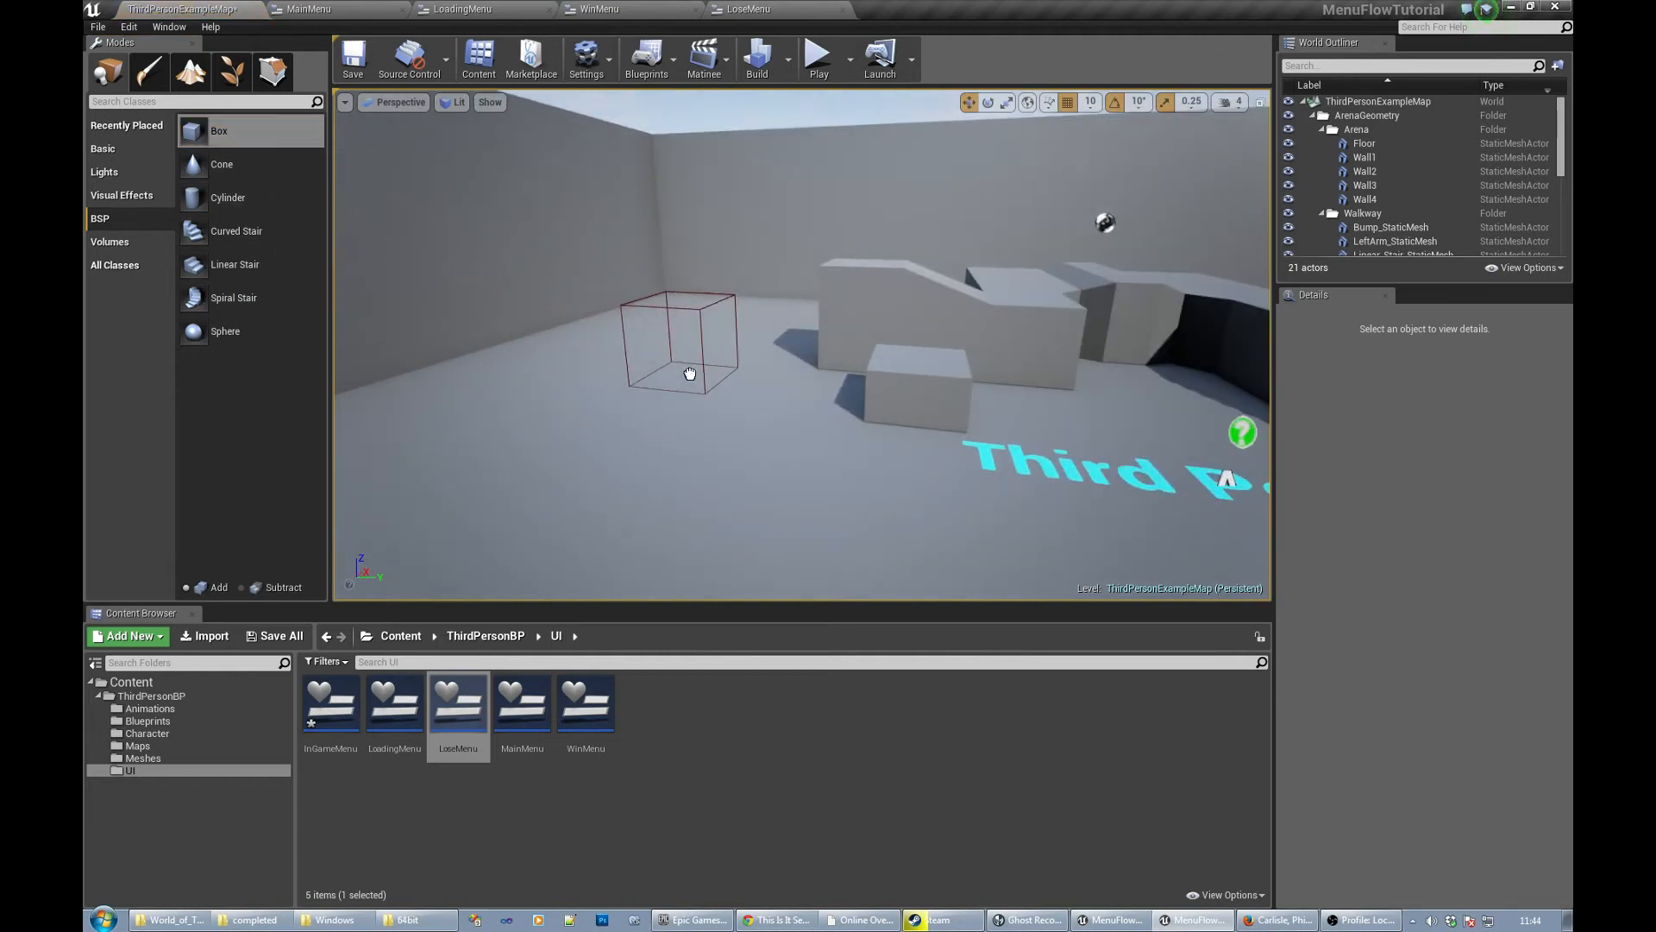
left_click(682, 338)
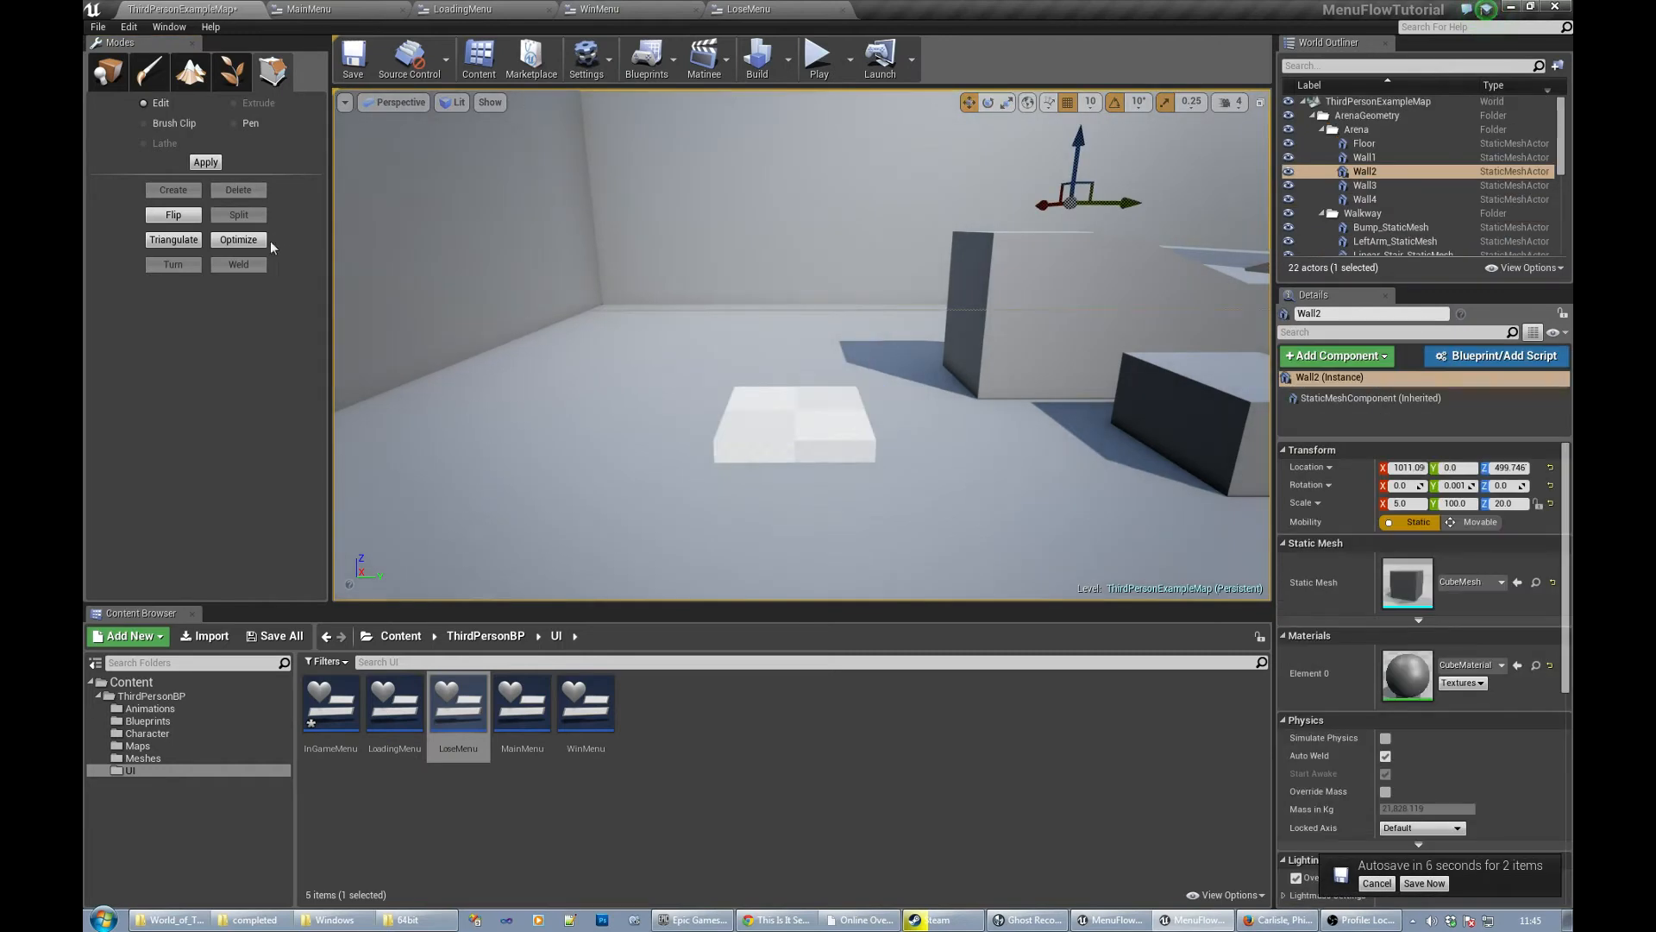
left_click(107, 71)
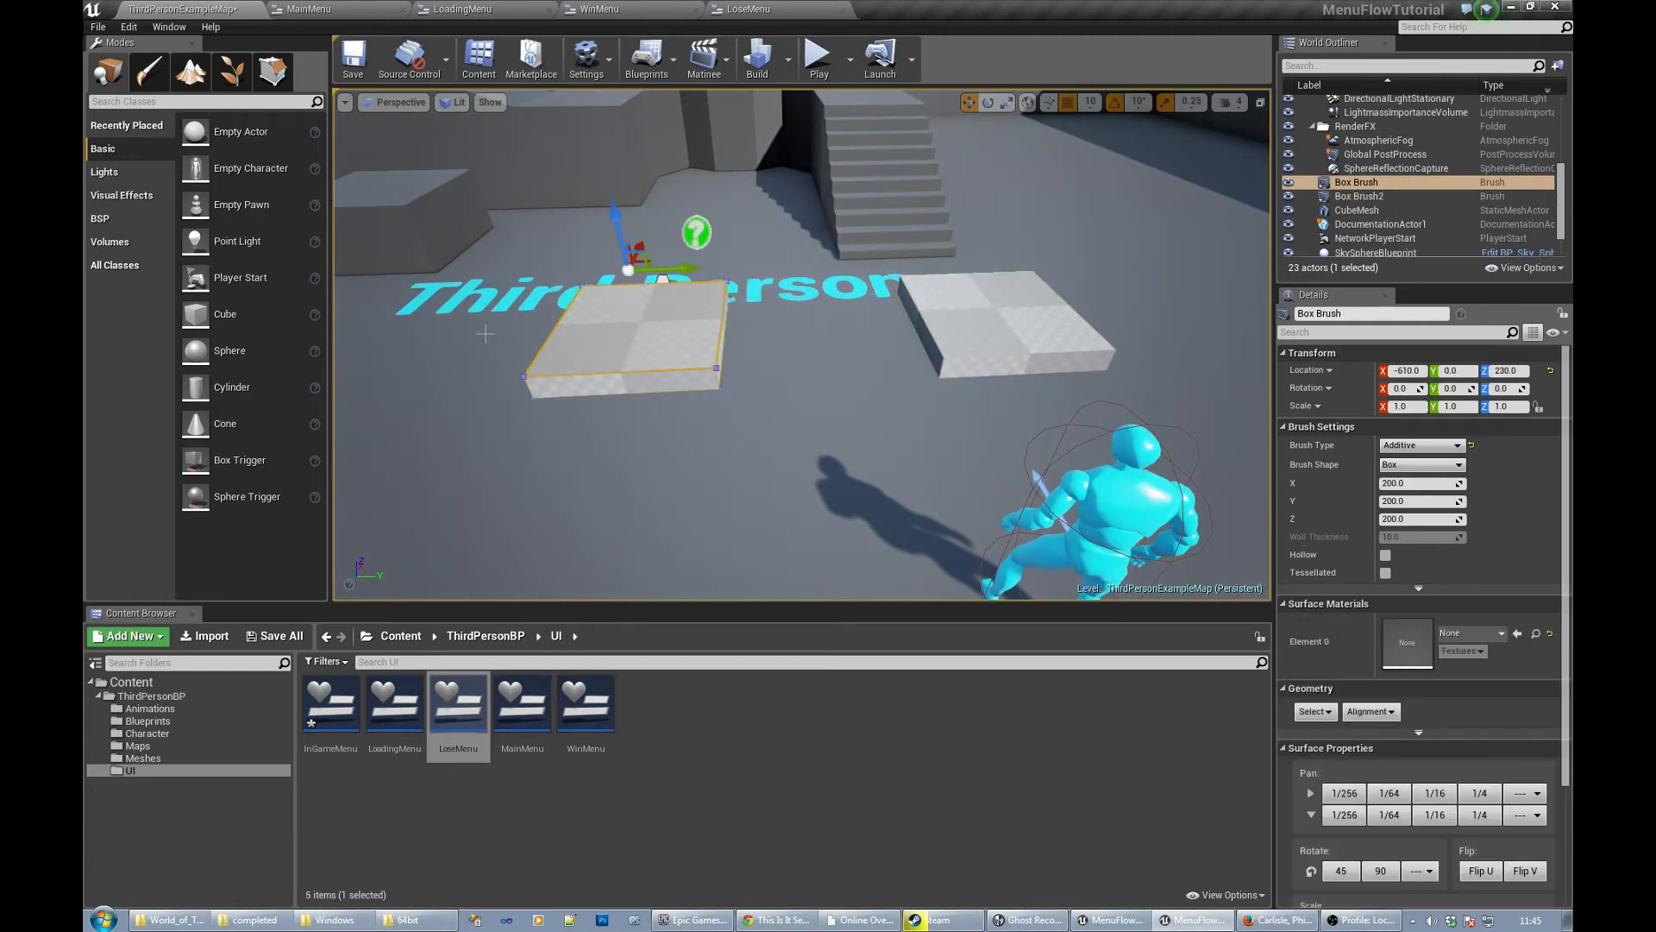
mouse_move(124, 193)
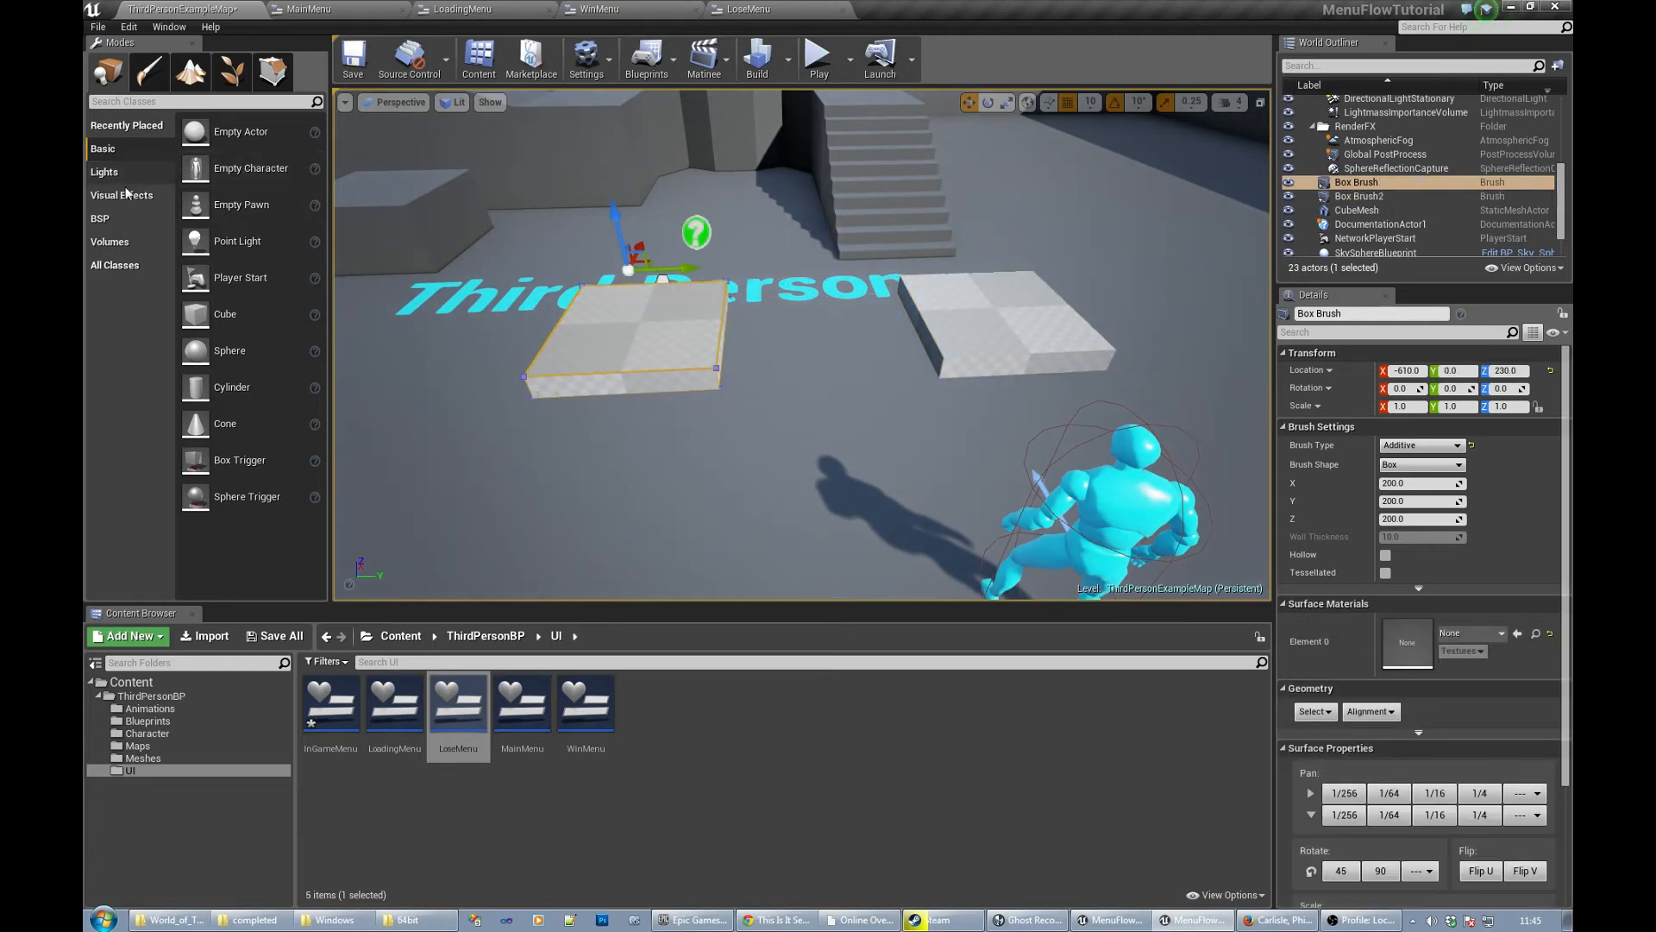
left_click(110, 242)
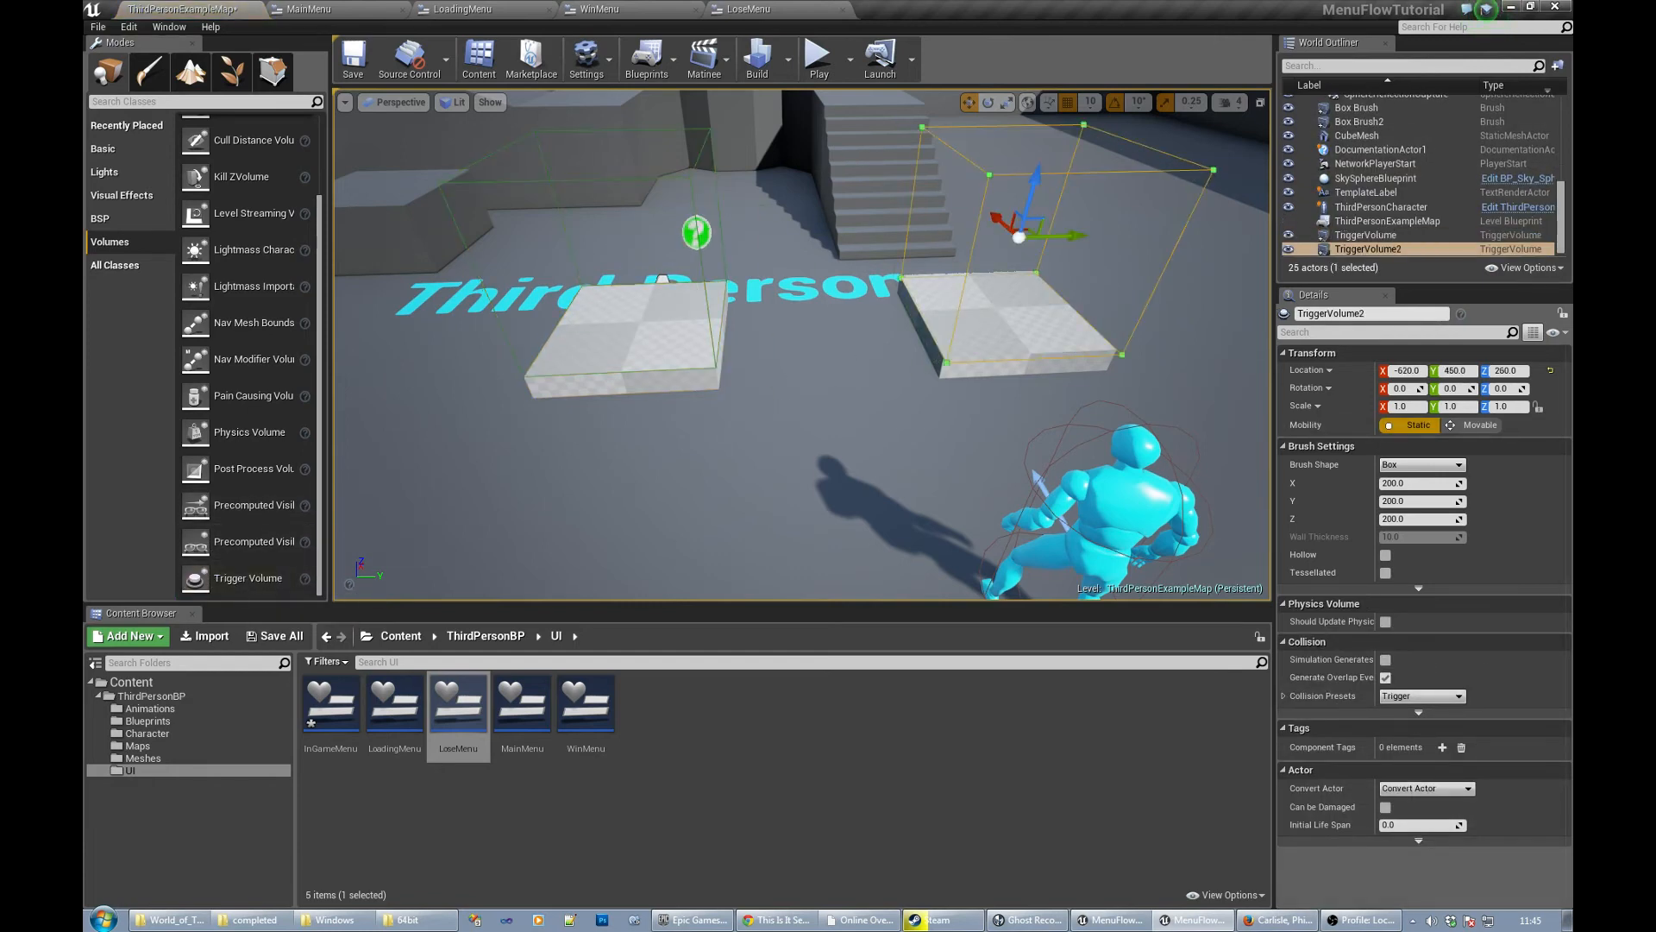
- Rename the trigger volumes WinTrigger and LoseTrigger in the Details name field
left_click(1368, 235)
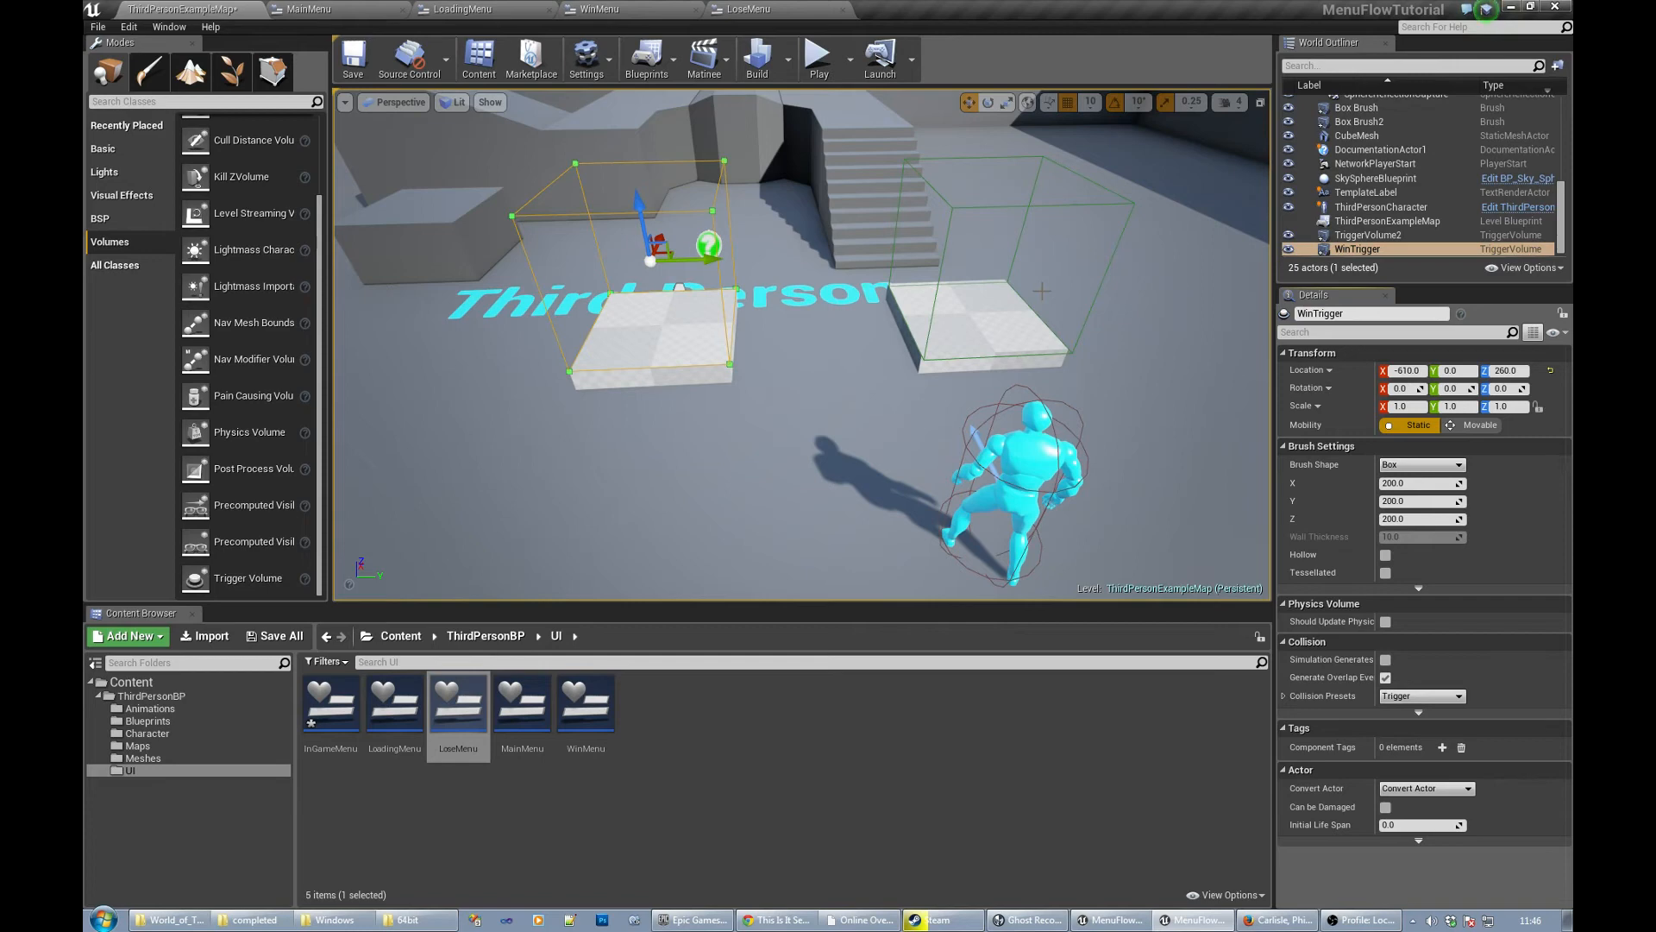
left_click(1368, 235)
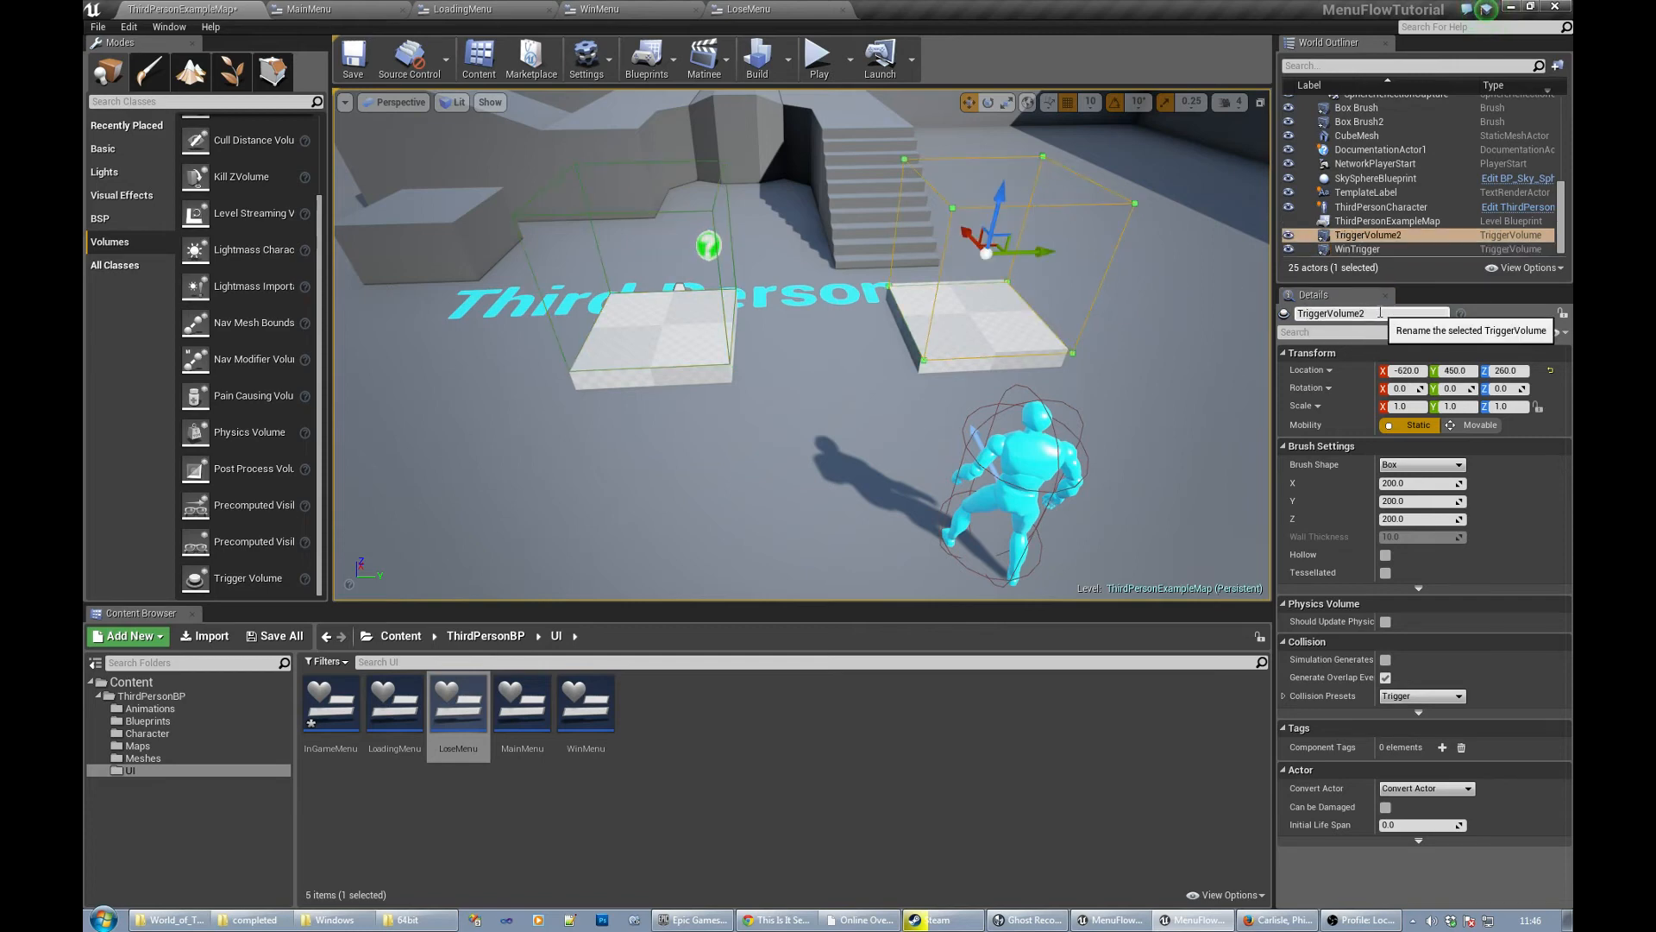
type("Lose")
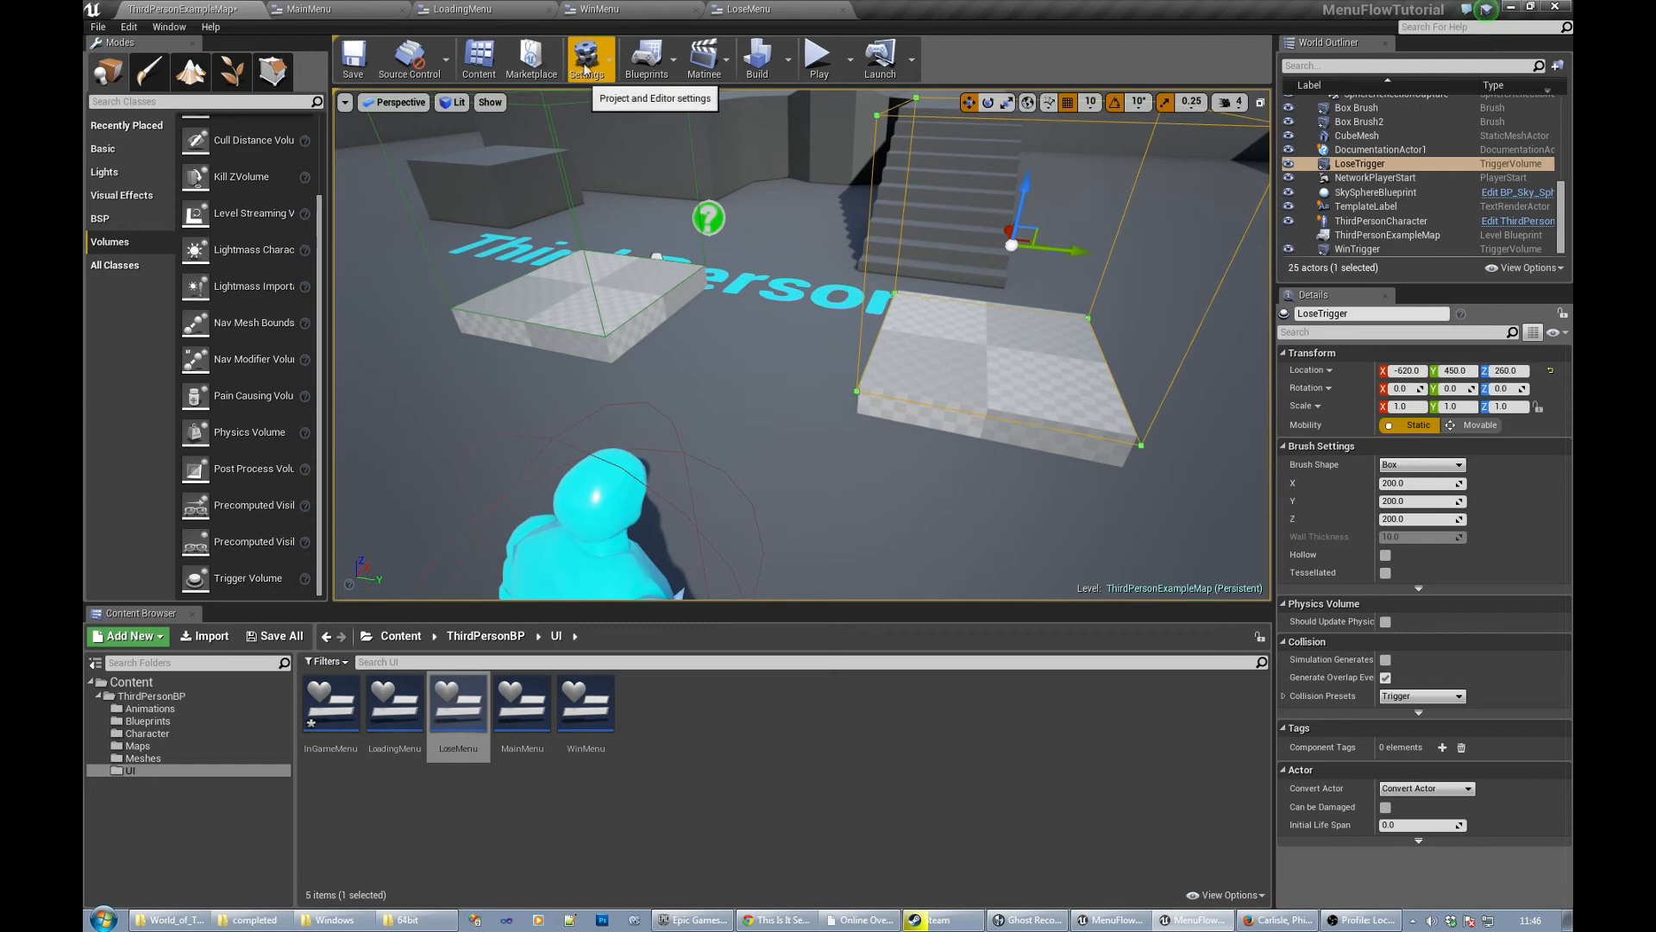
- In the level blueprint, add an OnActorBeginOverlap event node for LoseTrigger
left_click(647, 58)
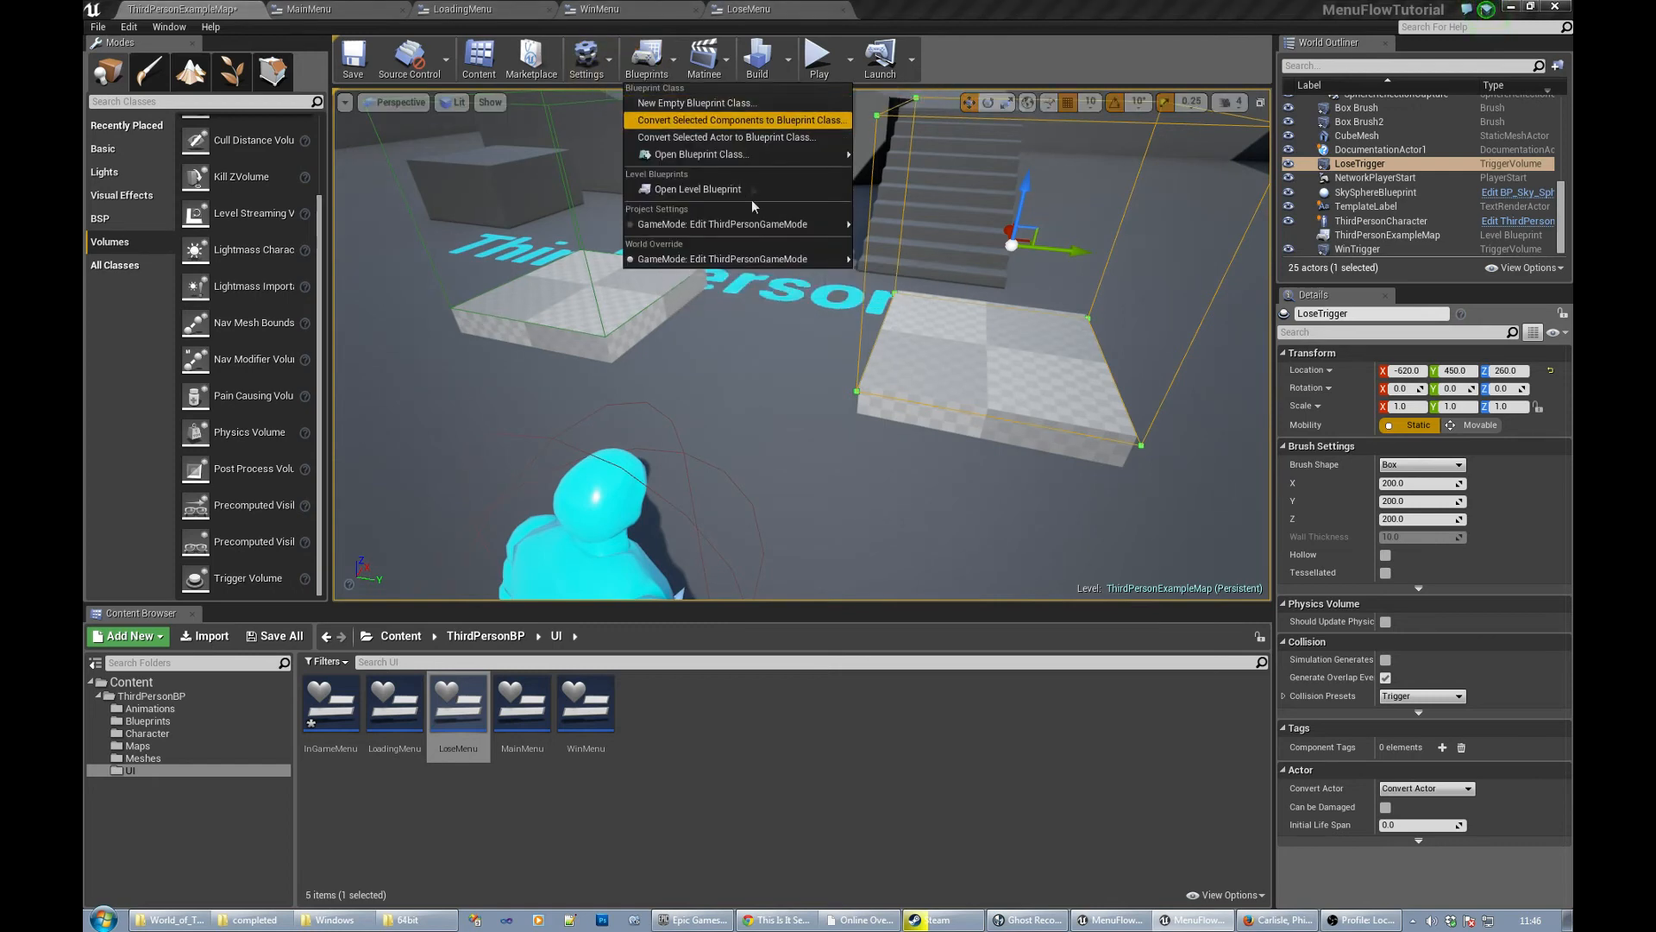
mouse_move(697, 190)
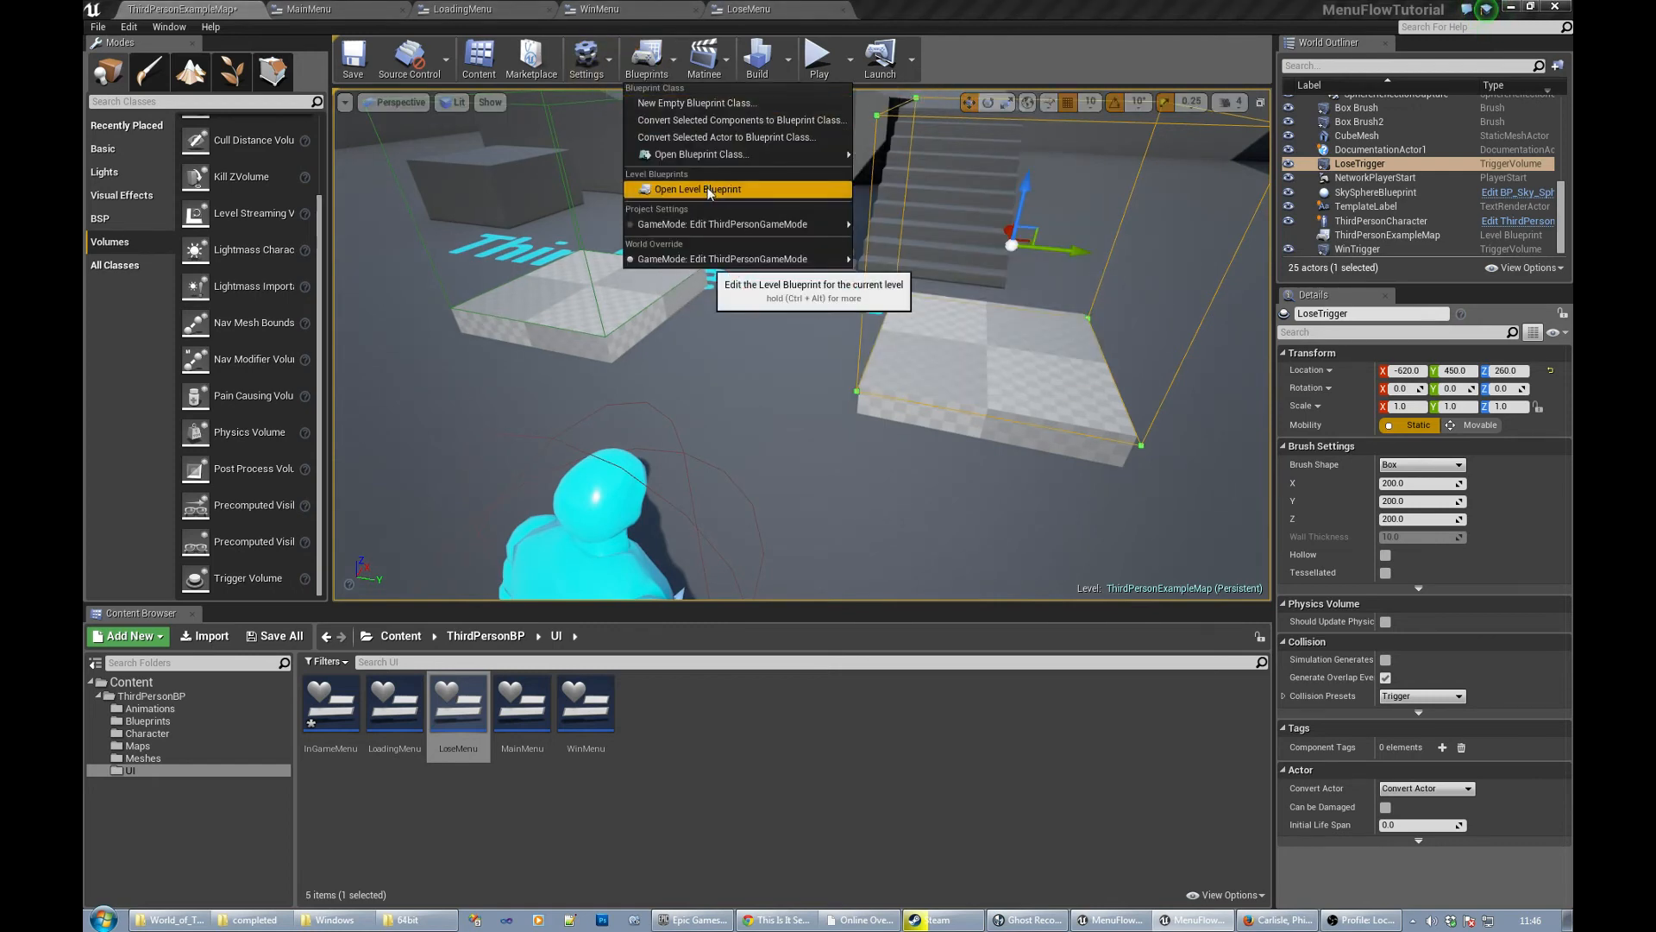
left_click(696, 190)
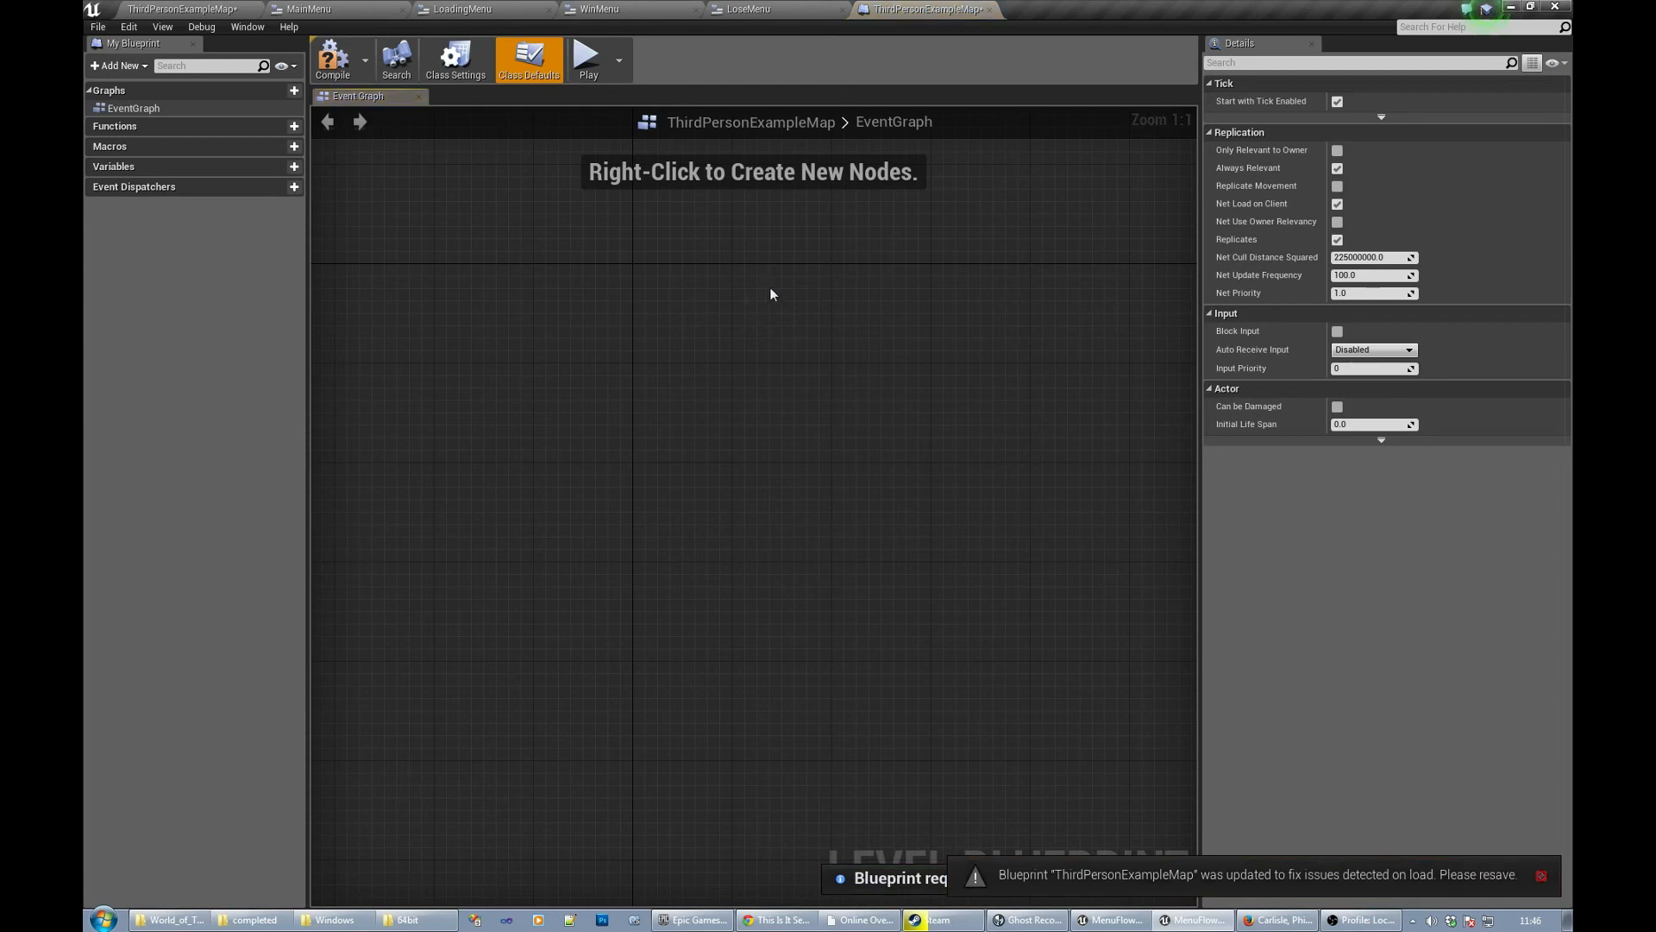
mouse_move(628, 293)
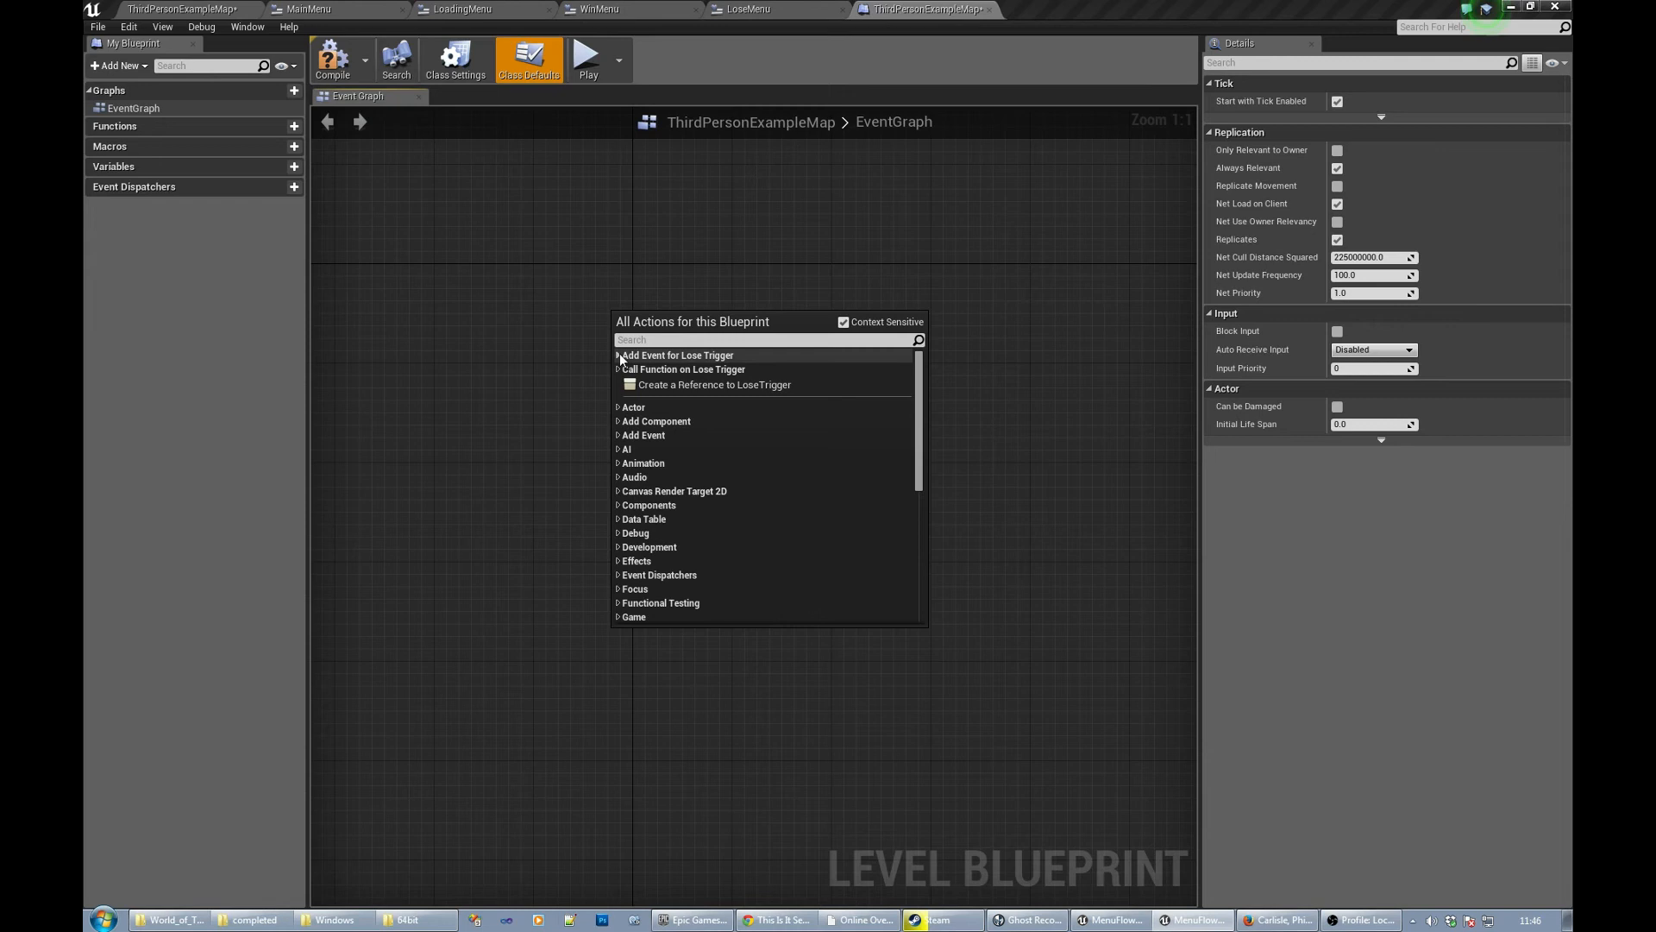
left_click(618, 355)
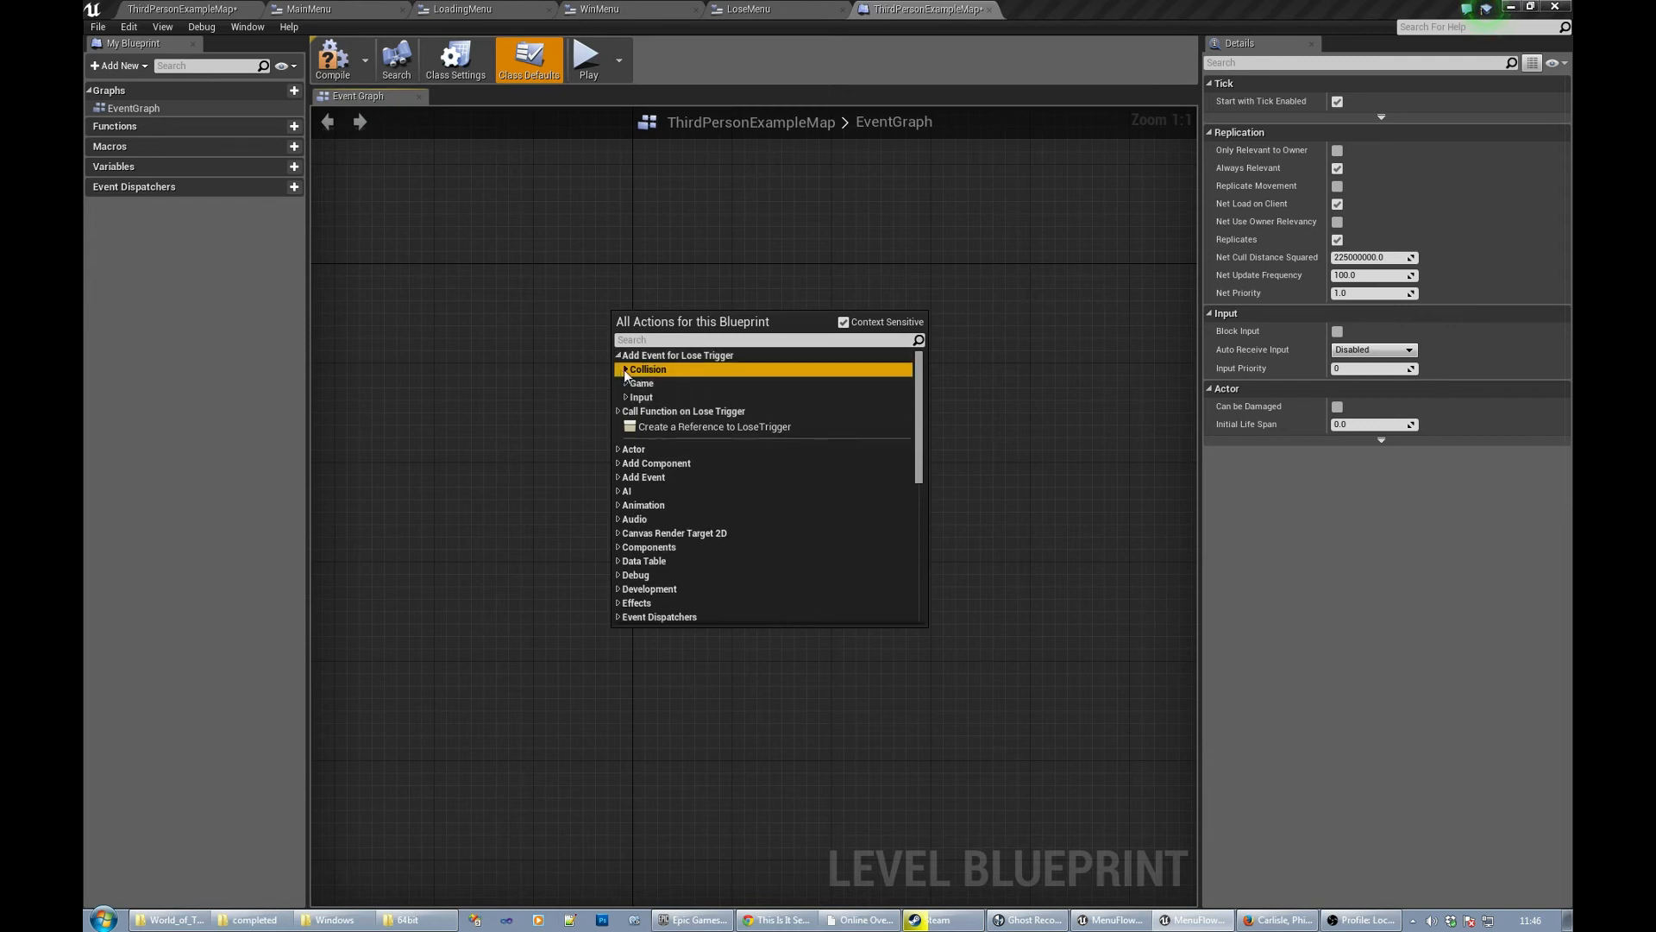
left_click(624, 369)
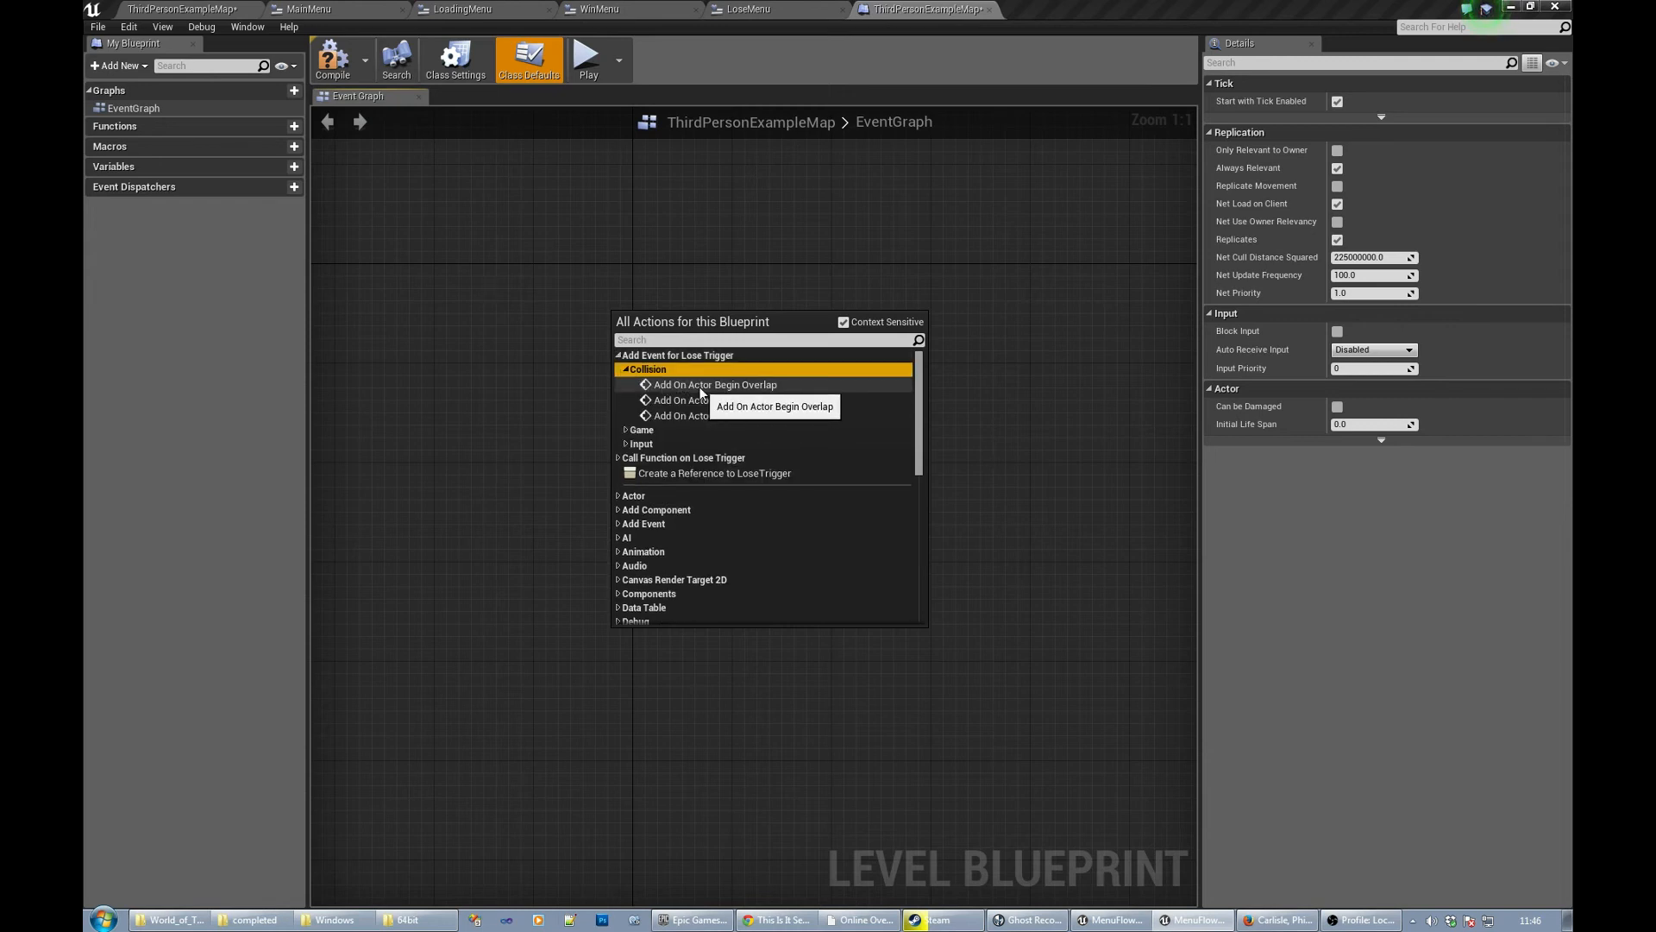
left_click(714, 385)
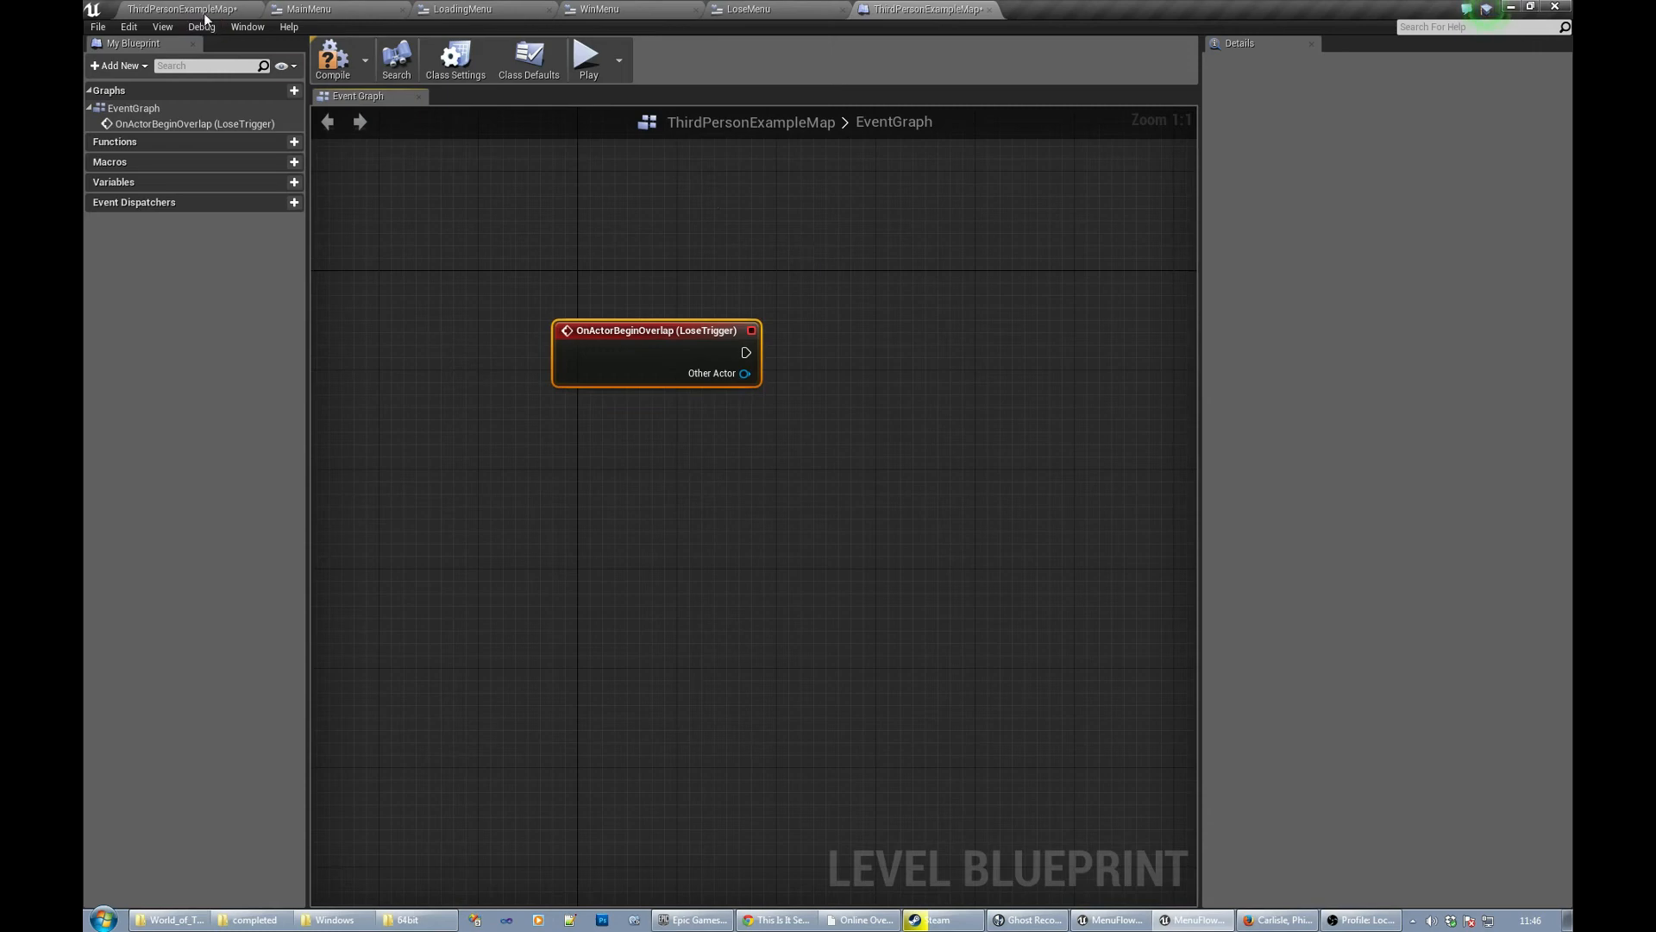
mouse_move(205, 10)
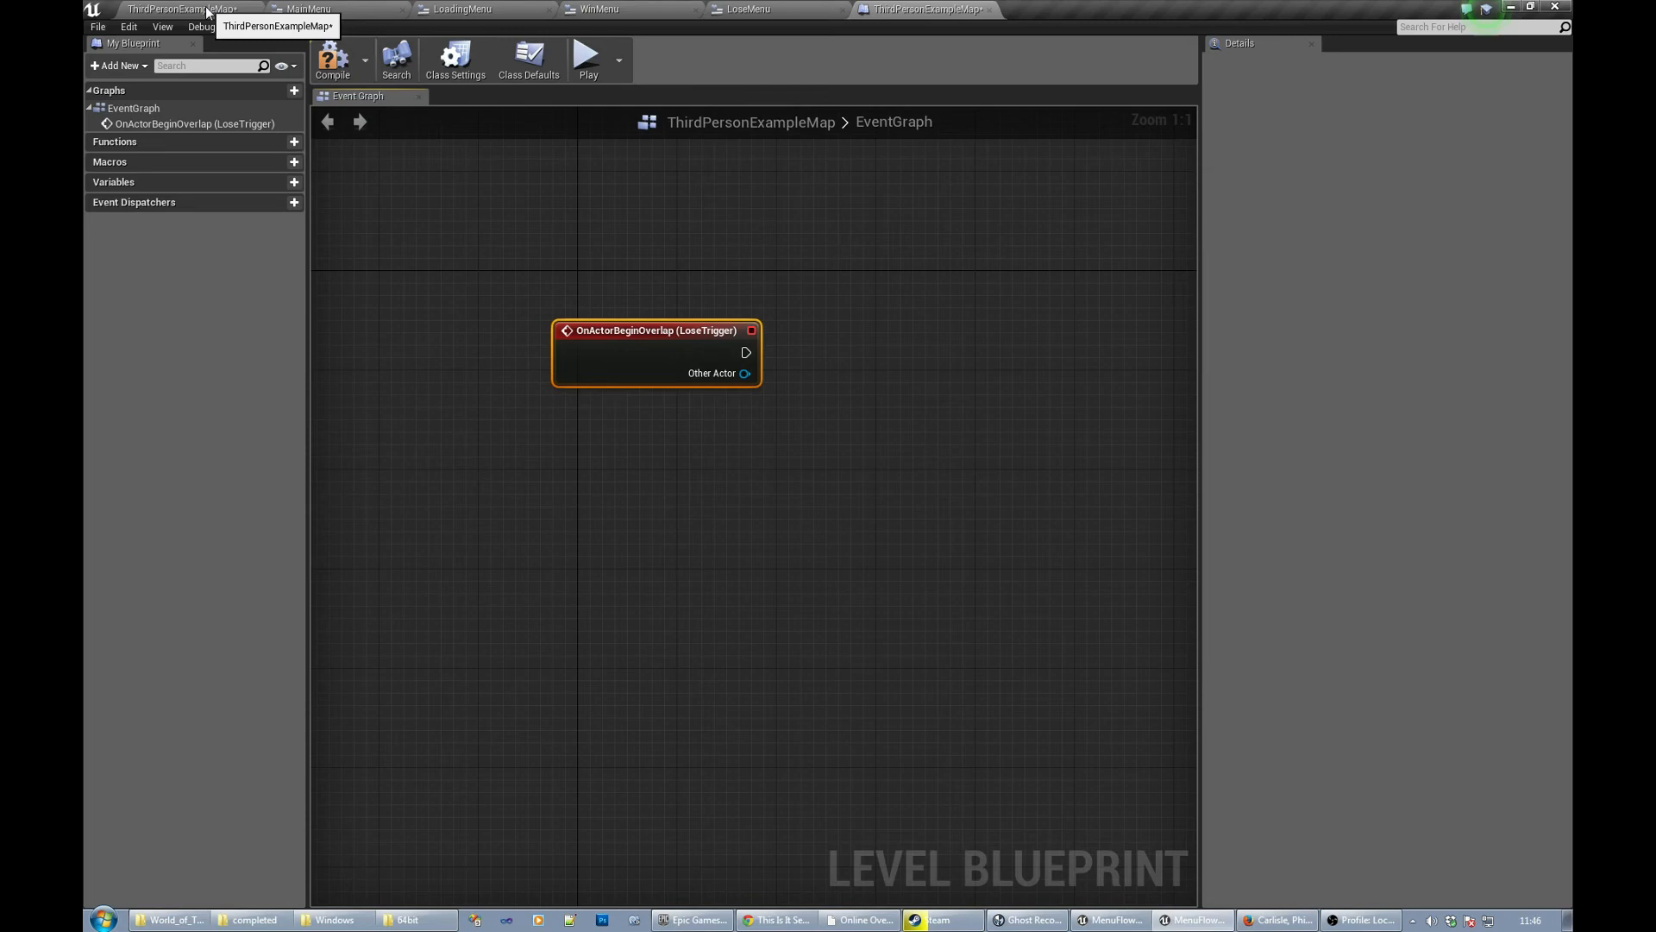
mouse_move(497, 210)
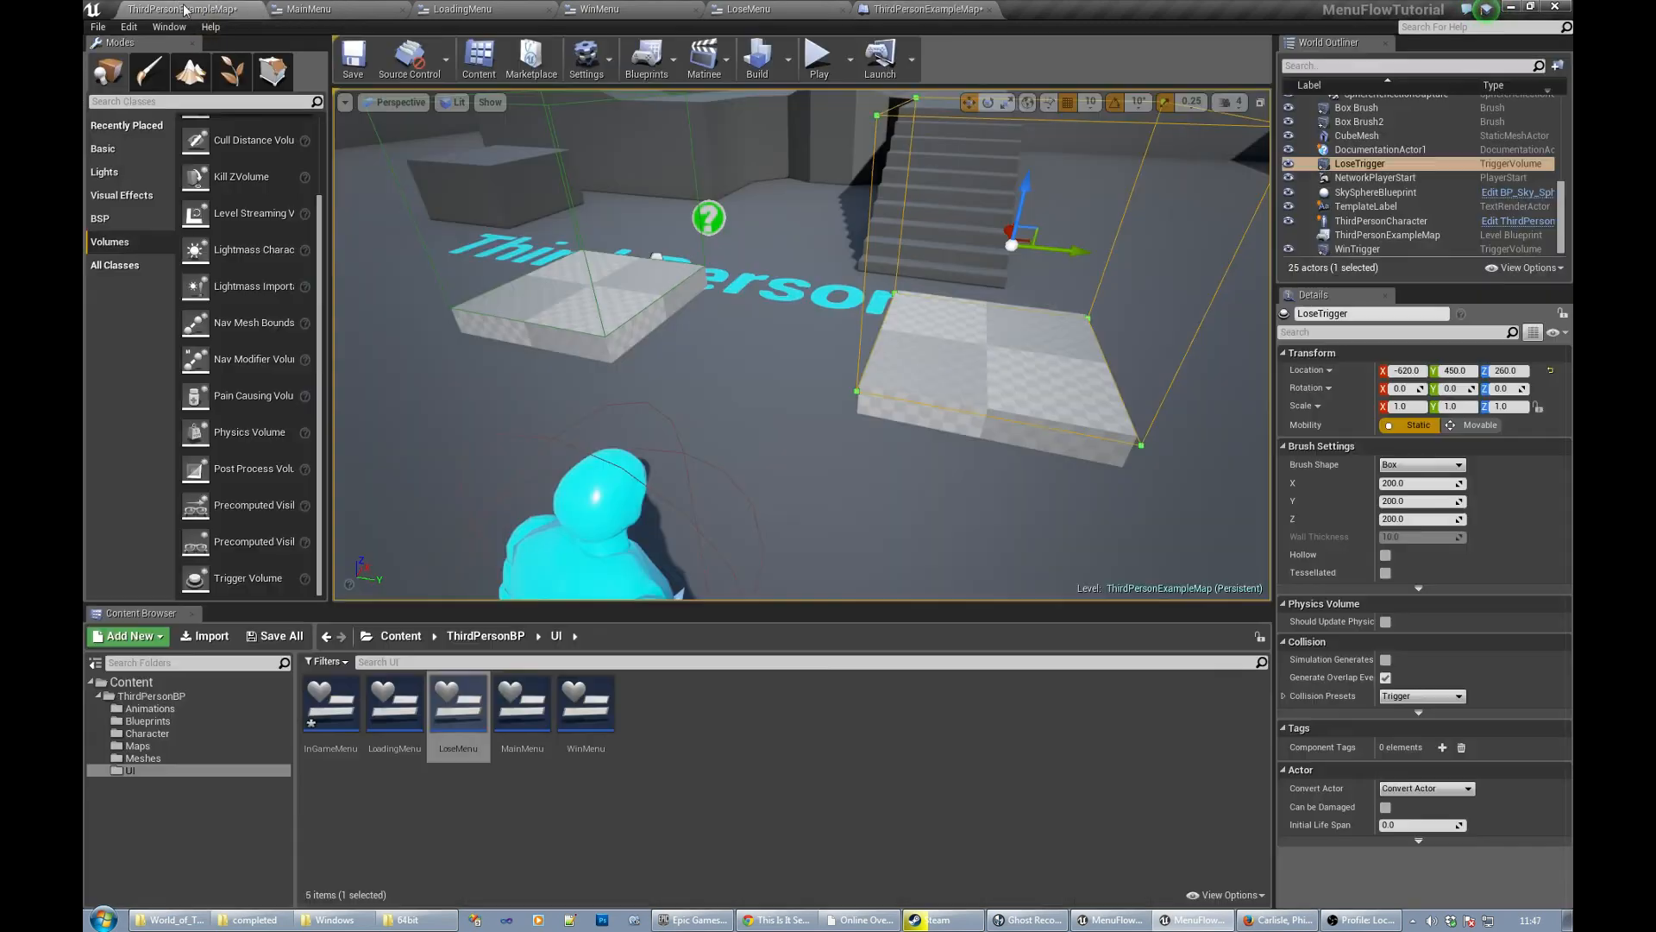
- Select WinTrigger and add its OnActorBeginOverlap event node beside the LoseTrigger one
left_click(1360, 249)
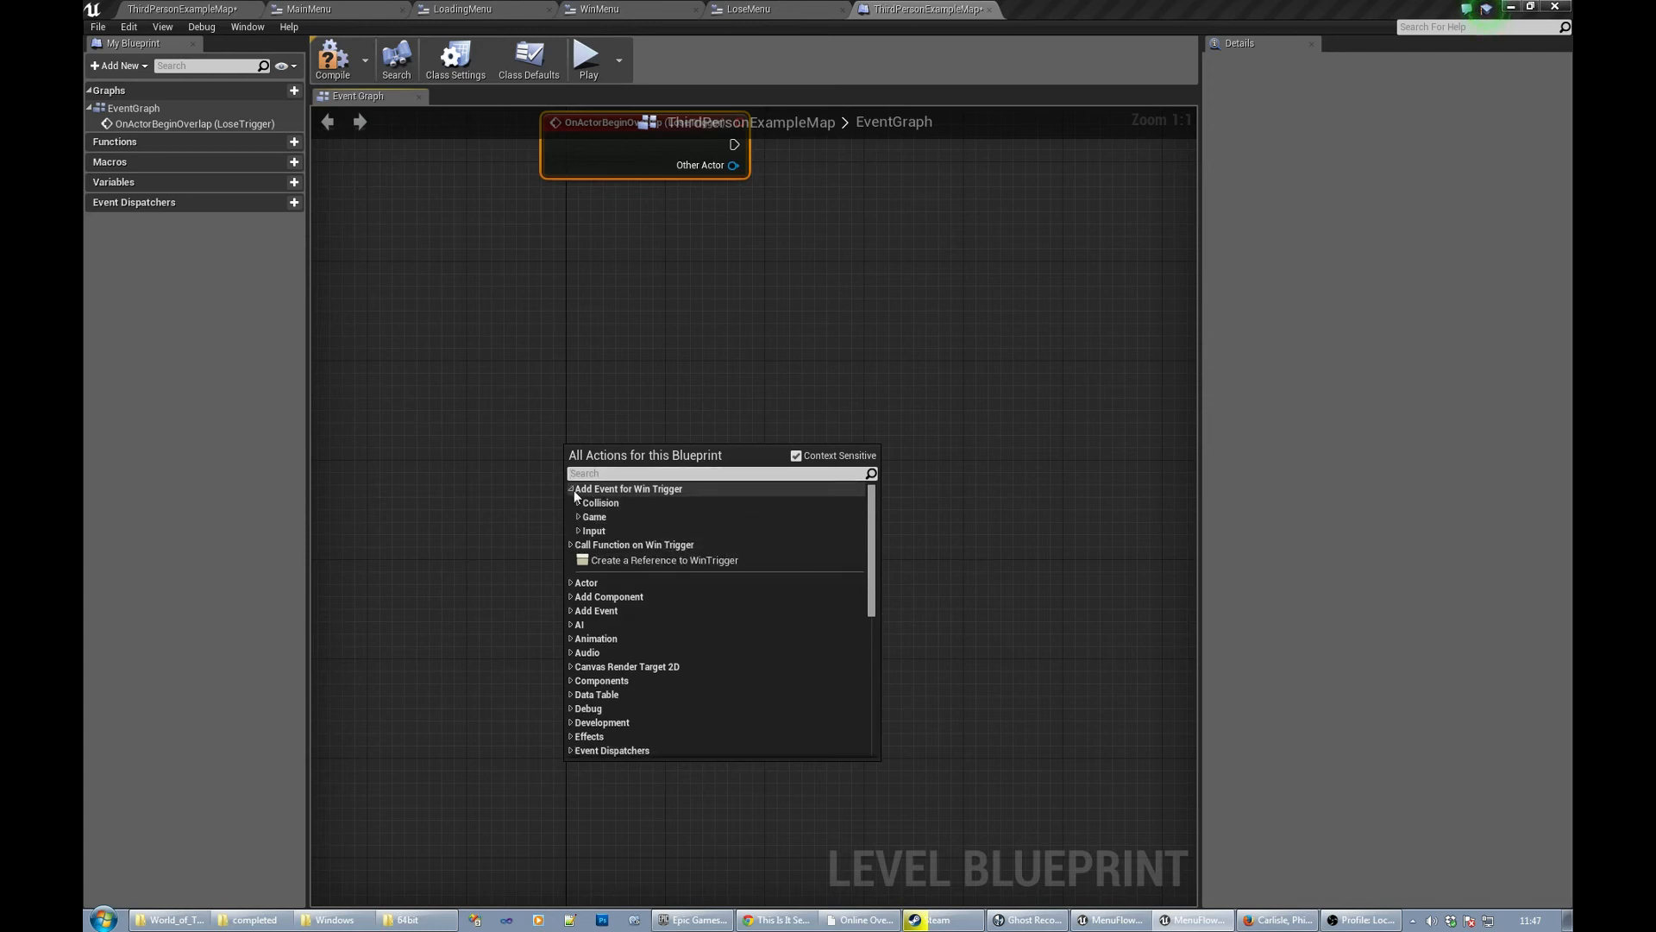
left_click(600, 502)
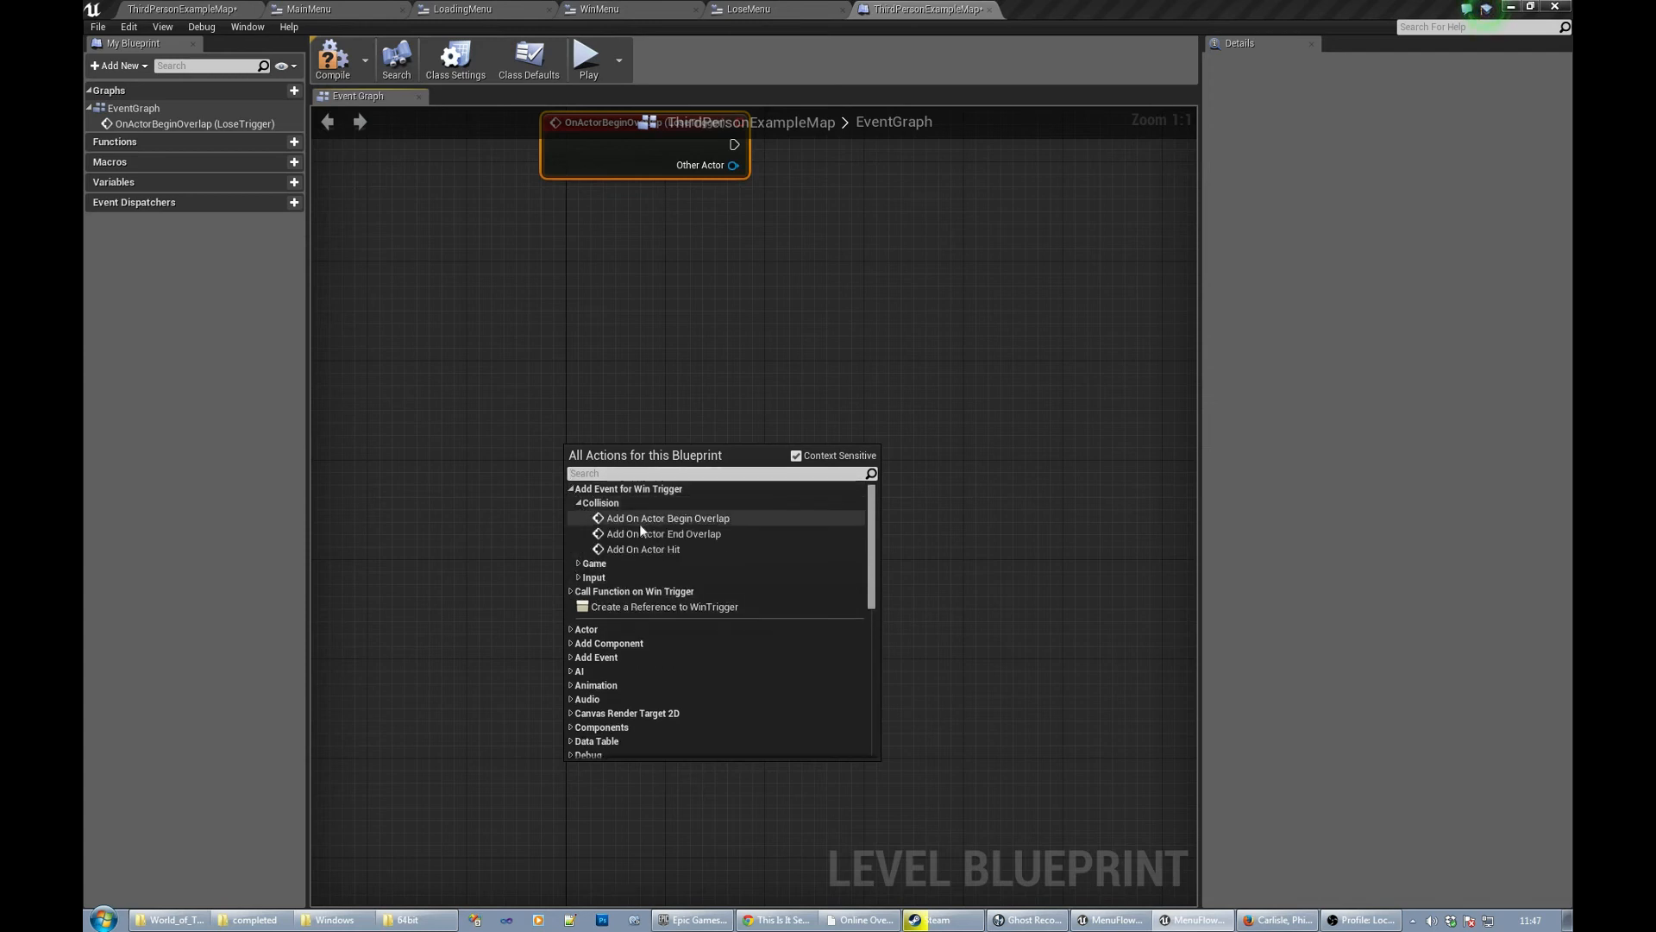
left_click(667, 518)
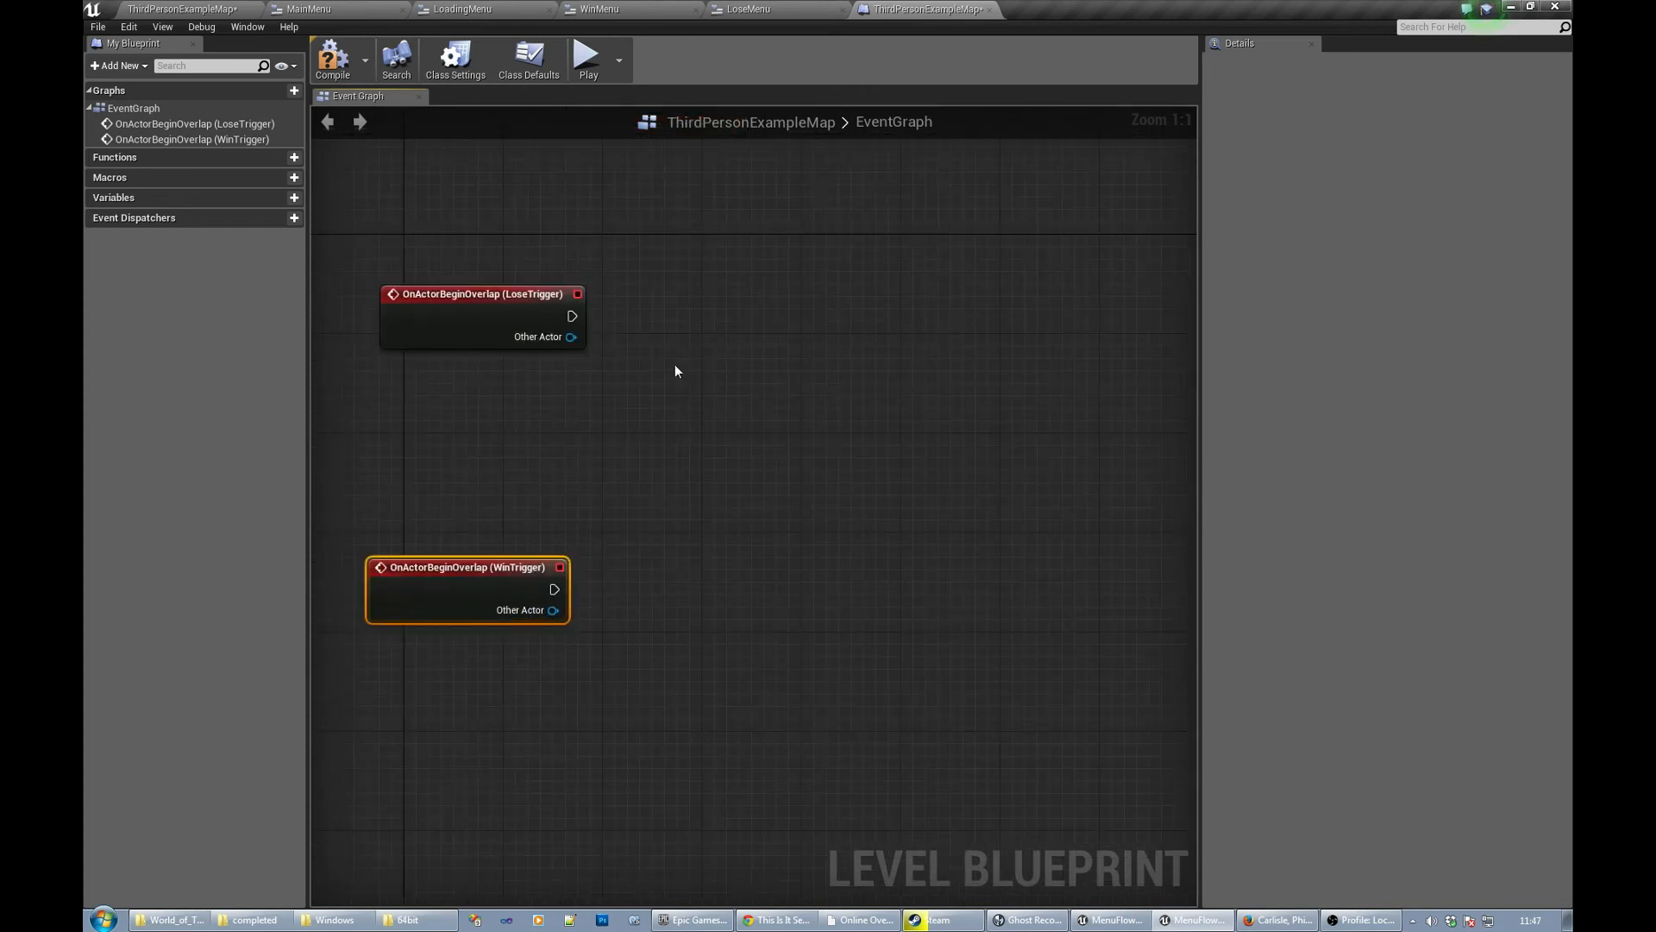
mouse_move(665, 402)
type("print")
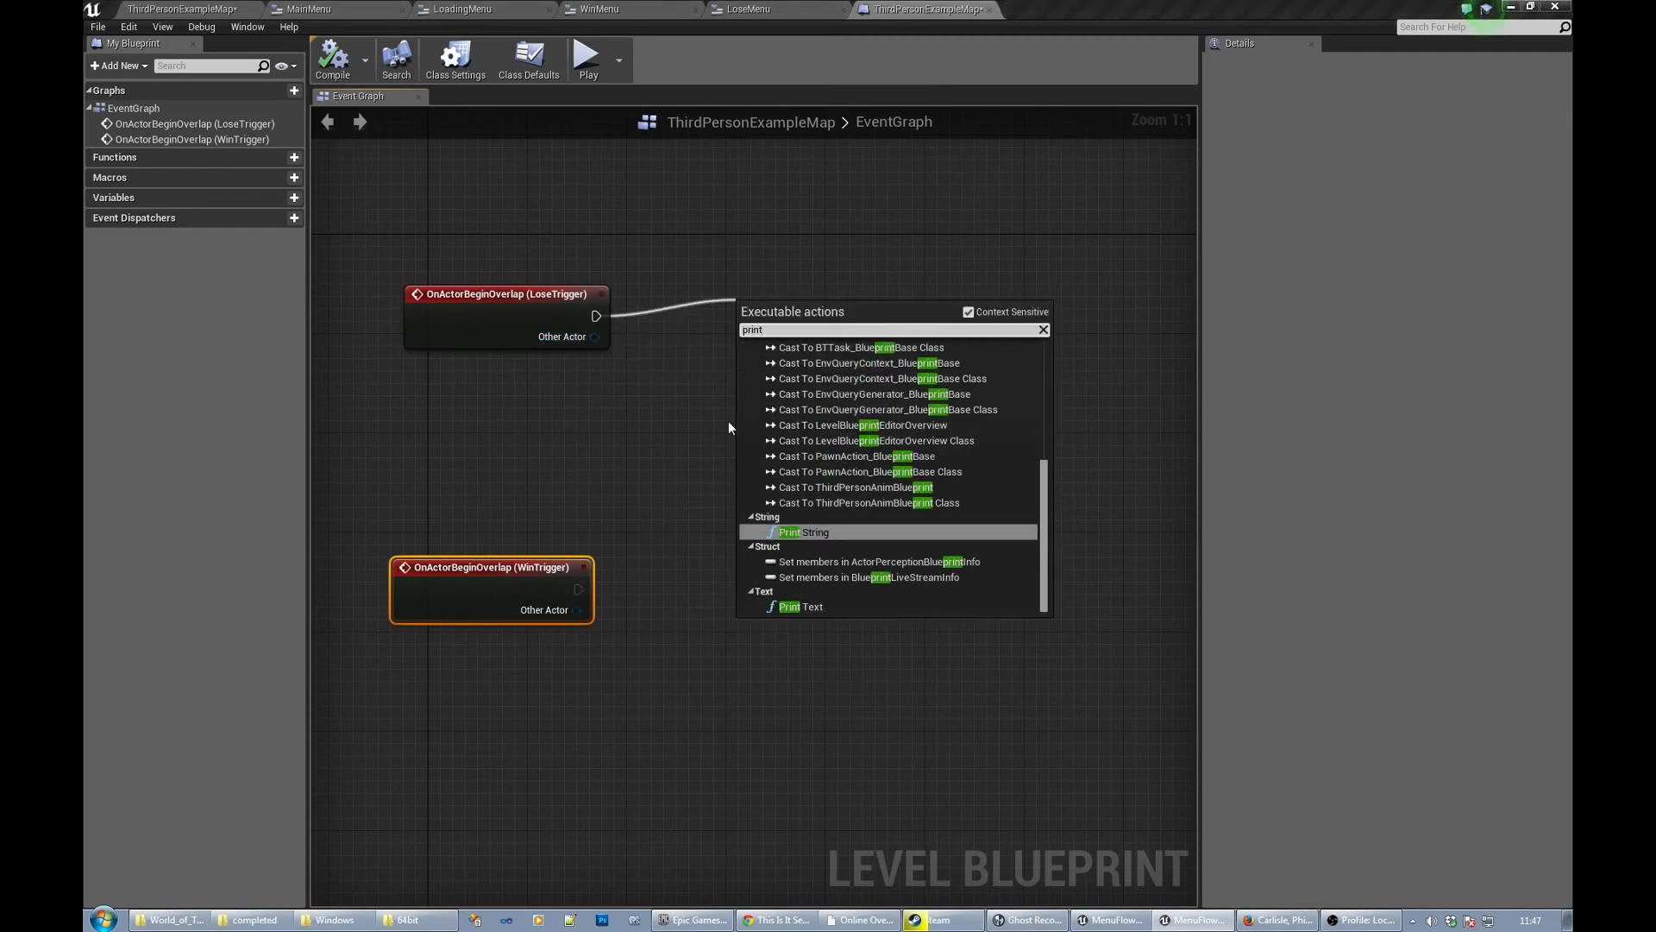
- Wire LoseTrigger's overlap to a Print String reading Lose, and a copy reading Win
type("string")
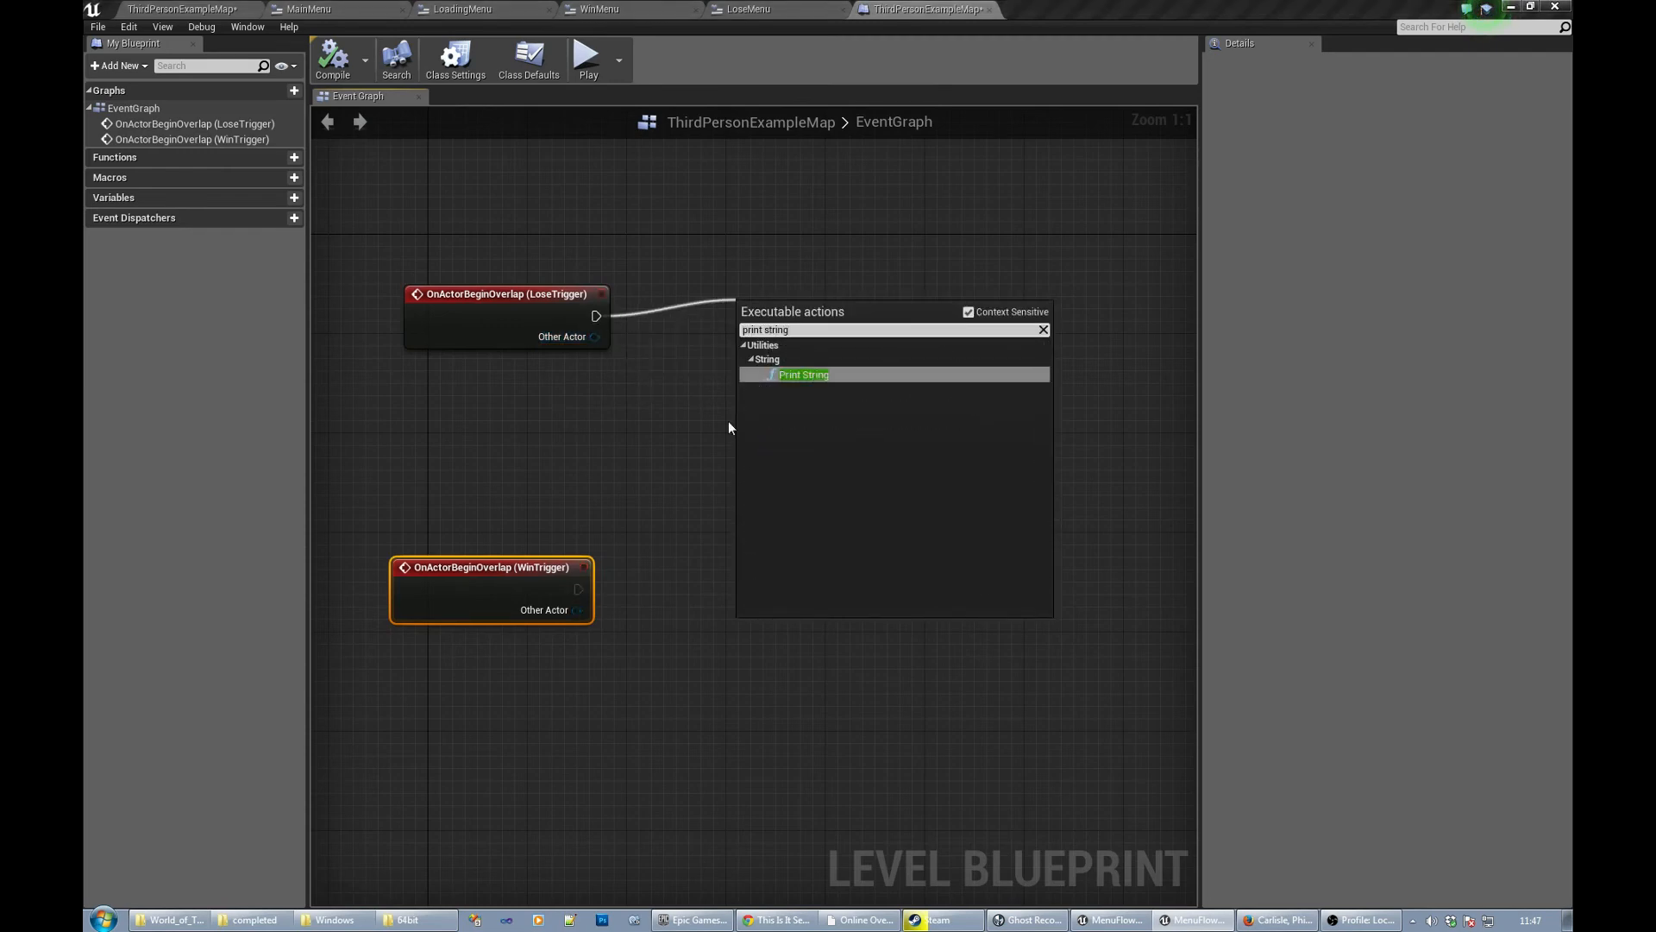
left_click(804, 374)
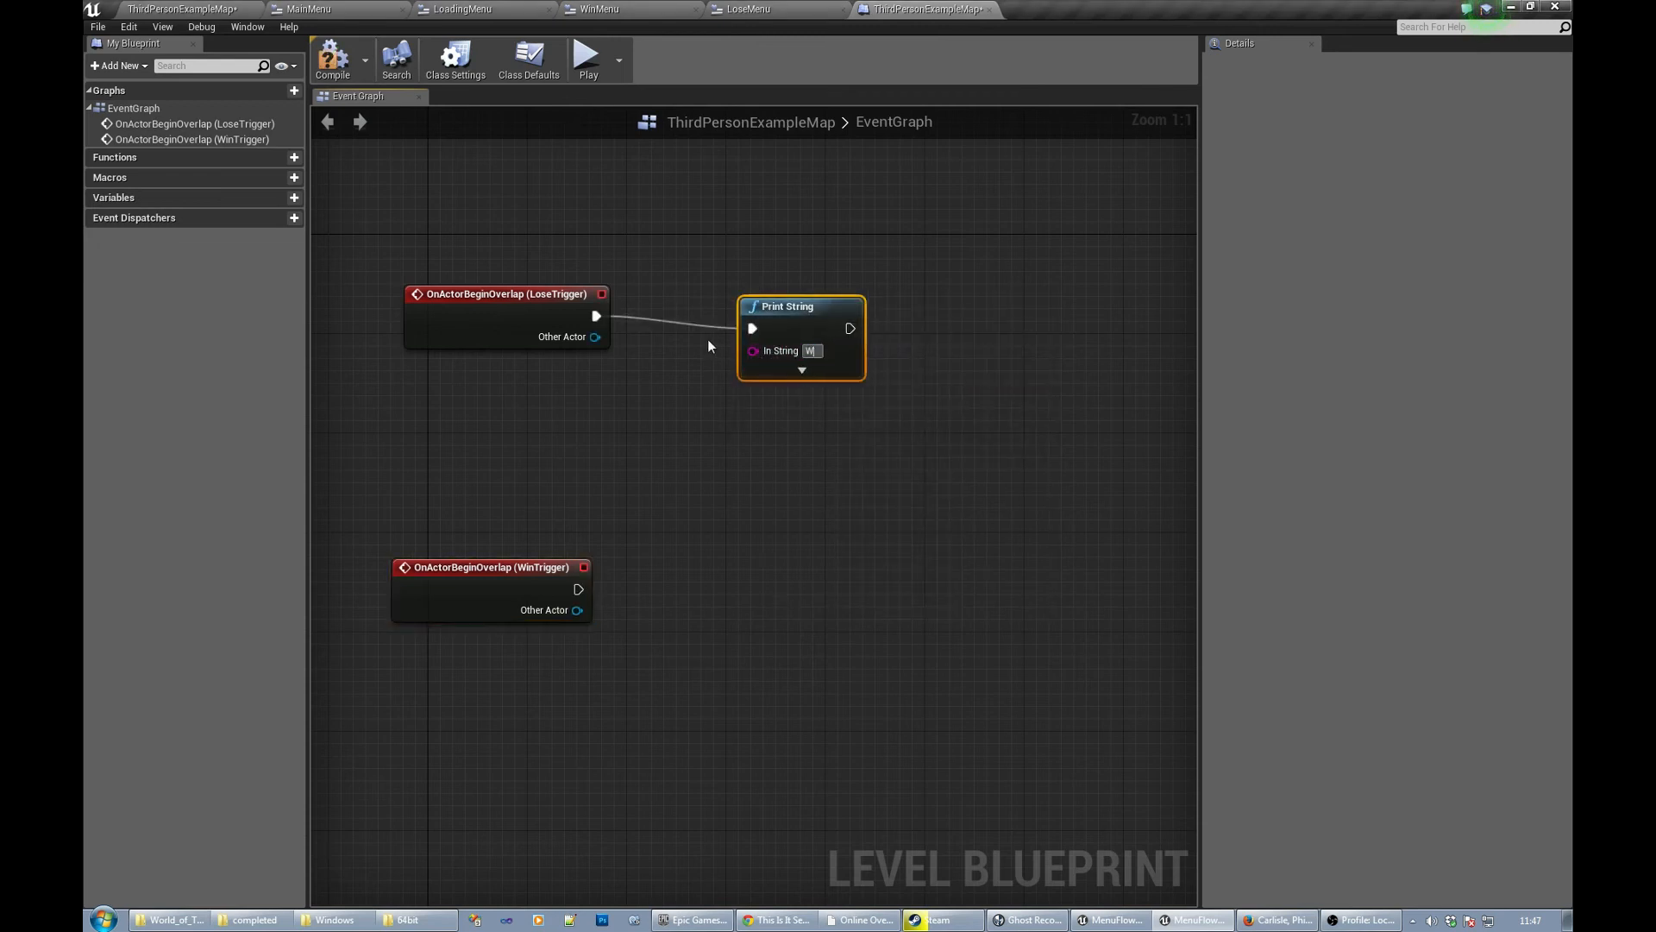
type("in")
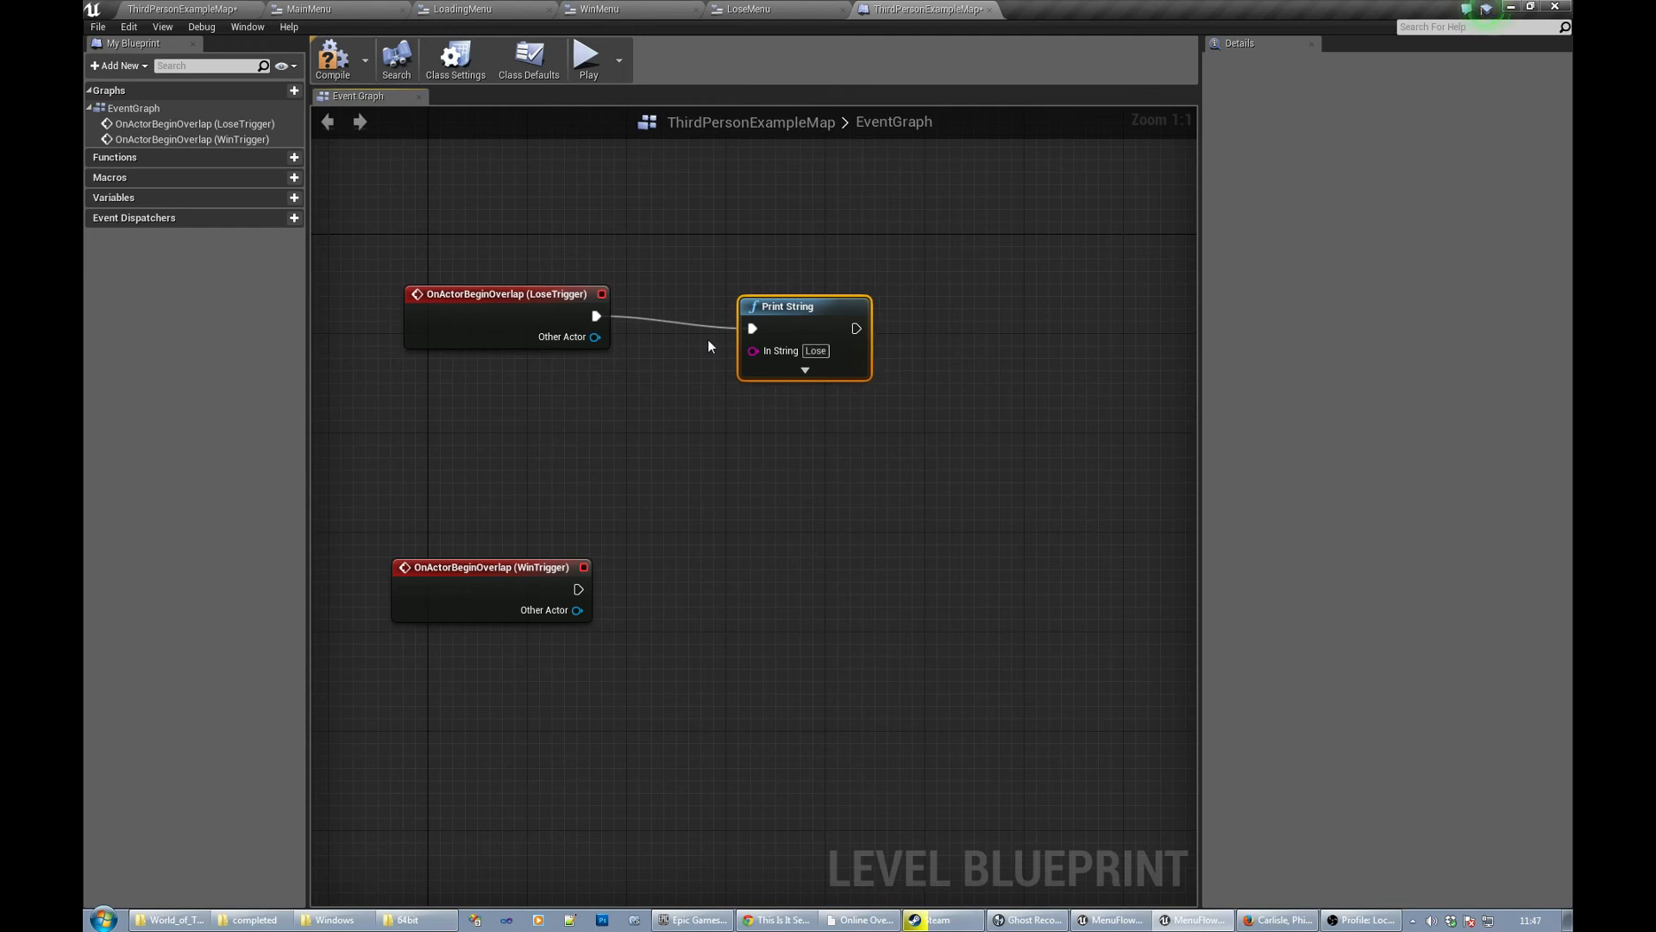
mouse_move(823, 464)
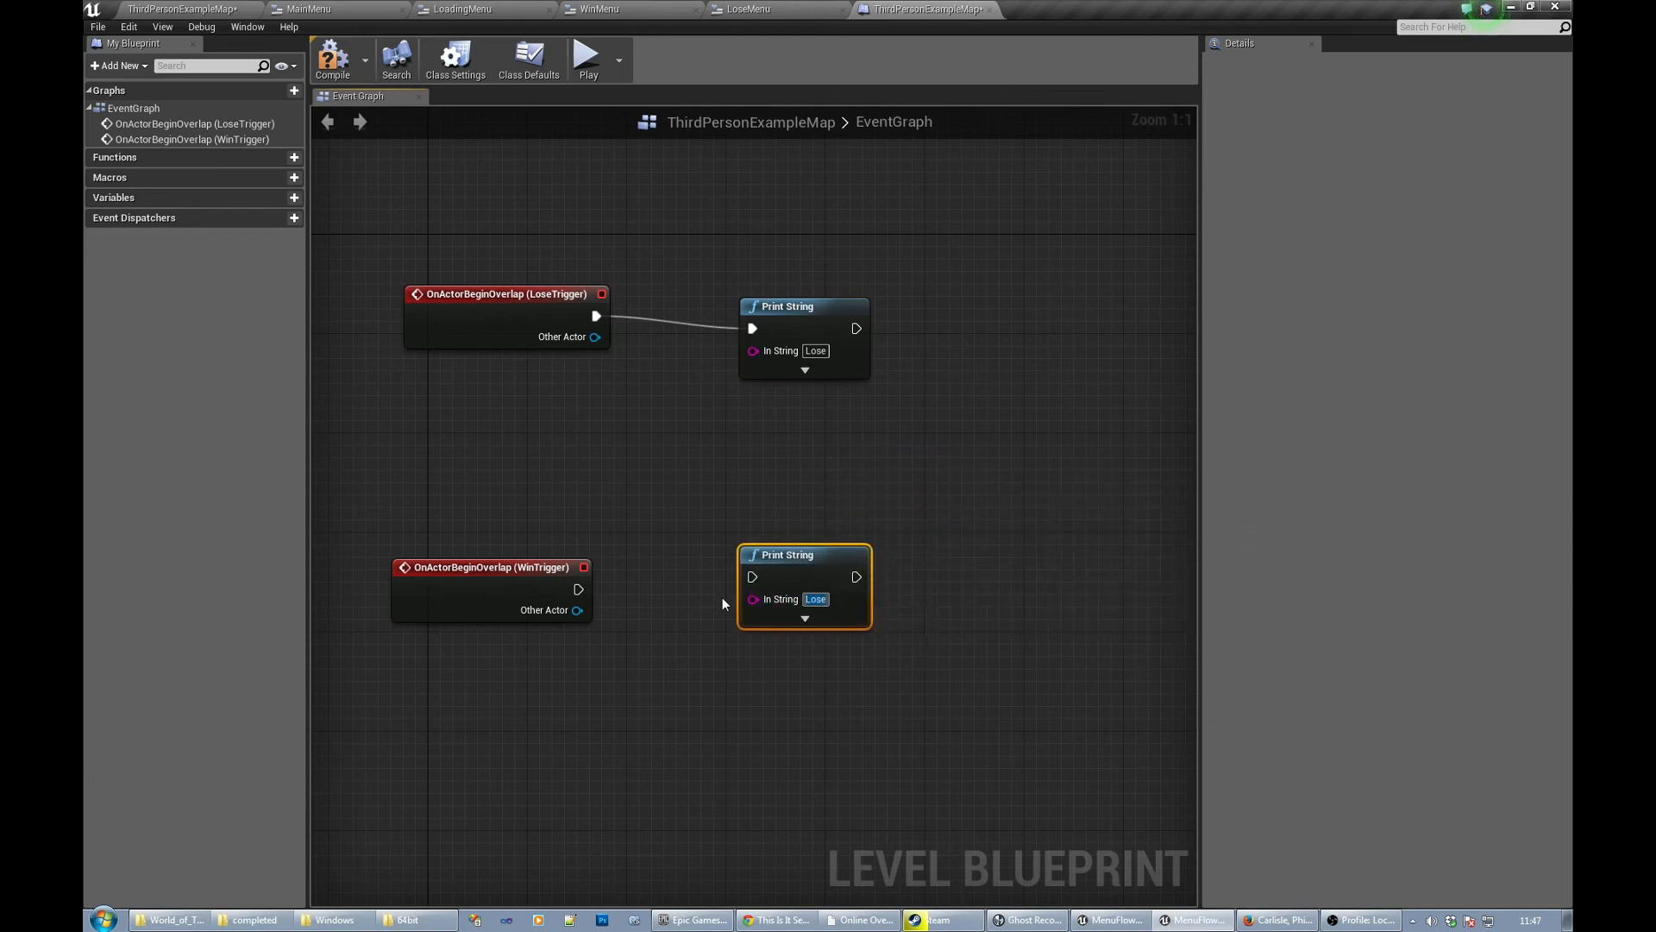
type("Win")
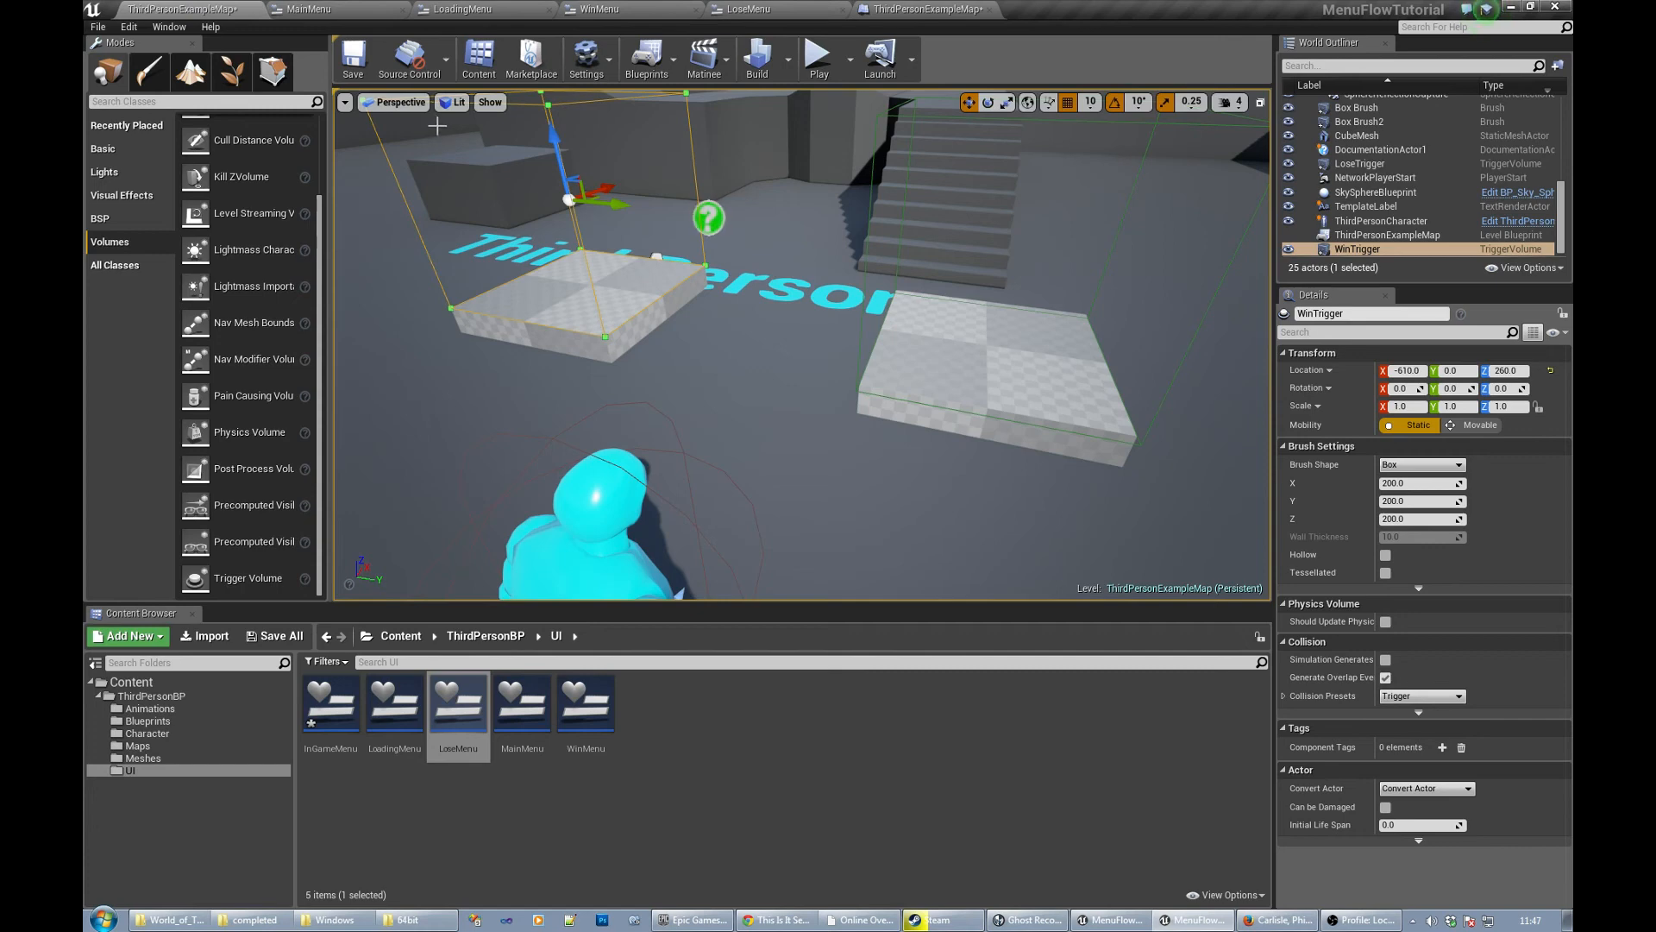
left_click(352, 59)
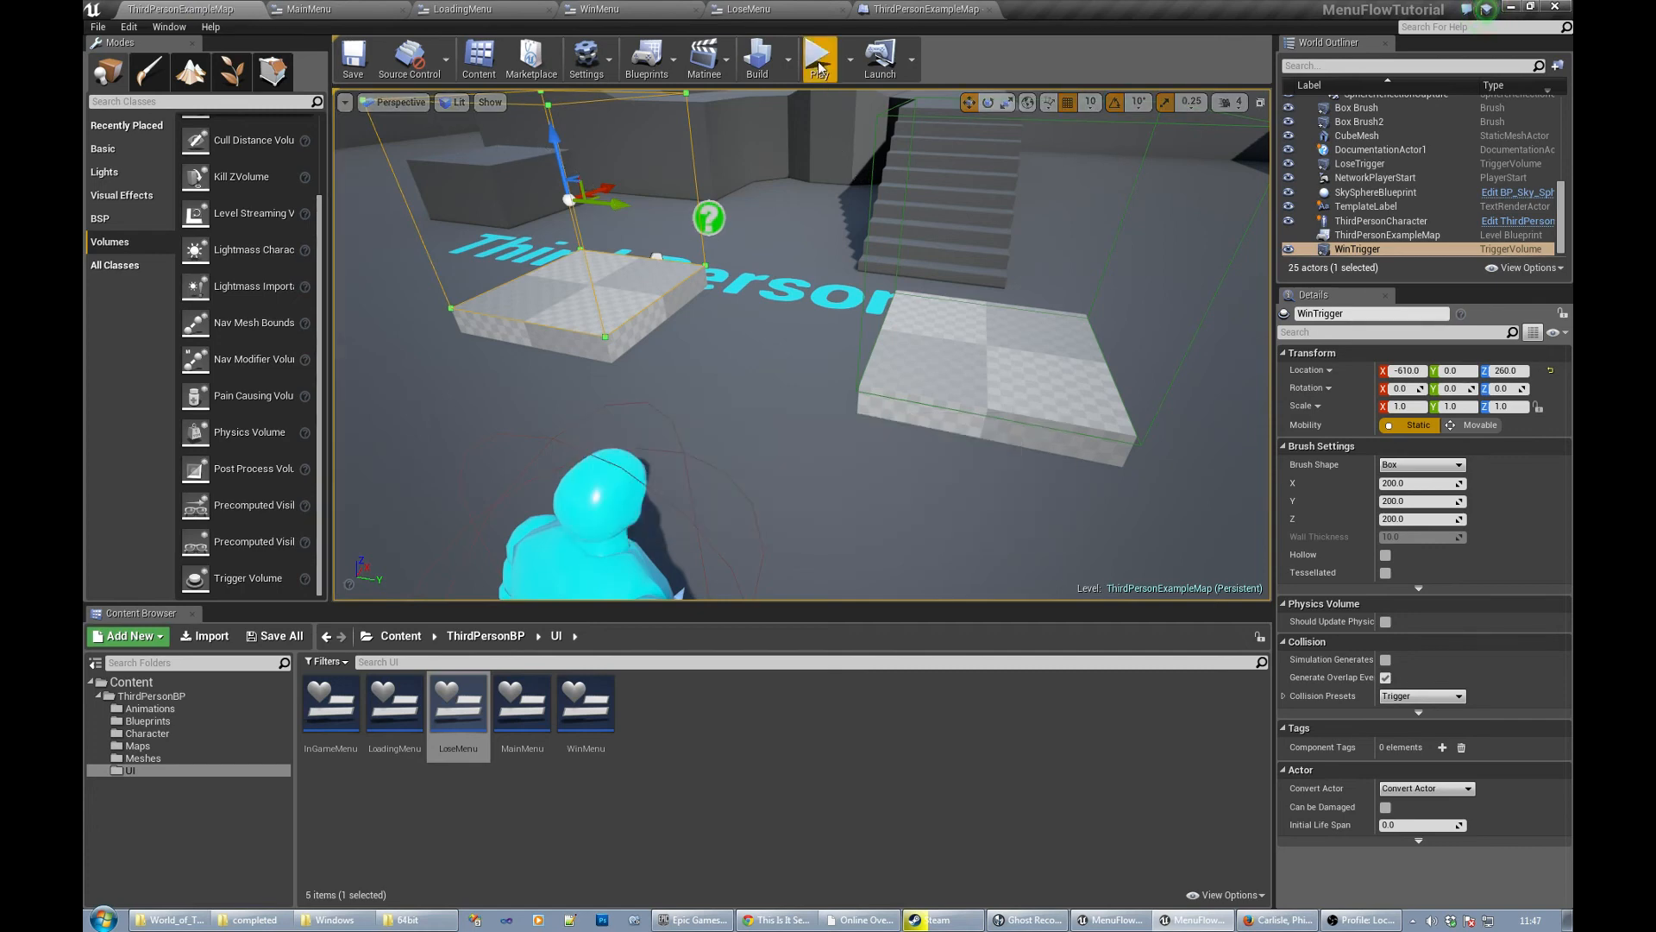
left_click(818, 59)
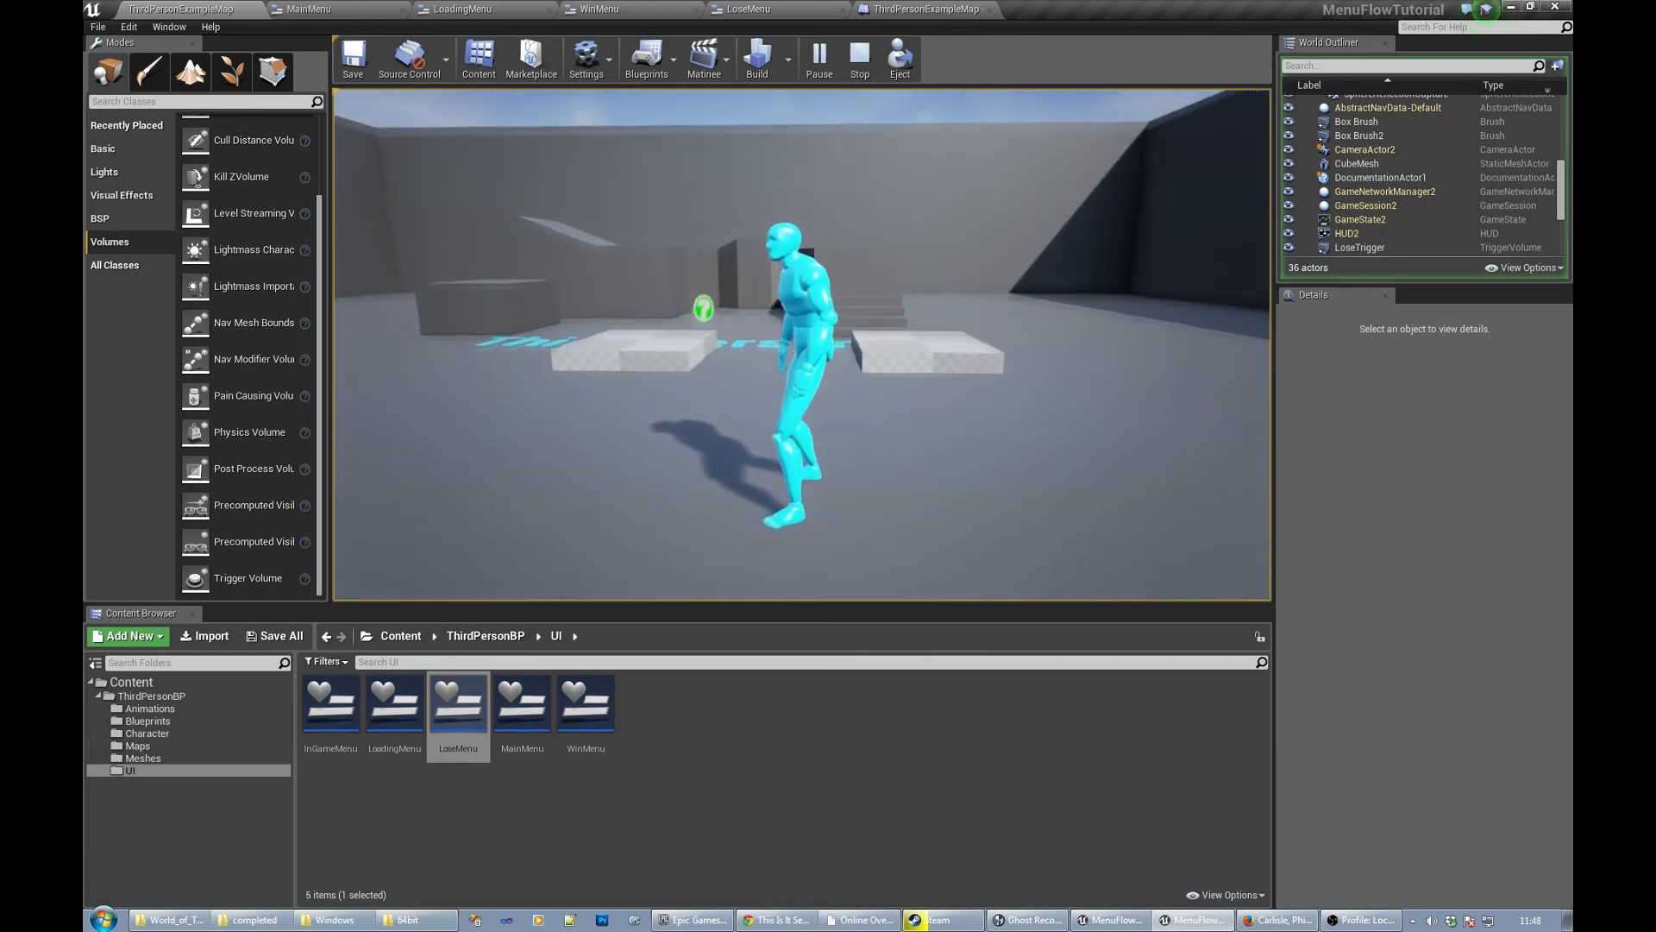
left_click(857, 57)
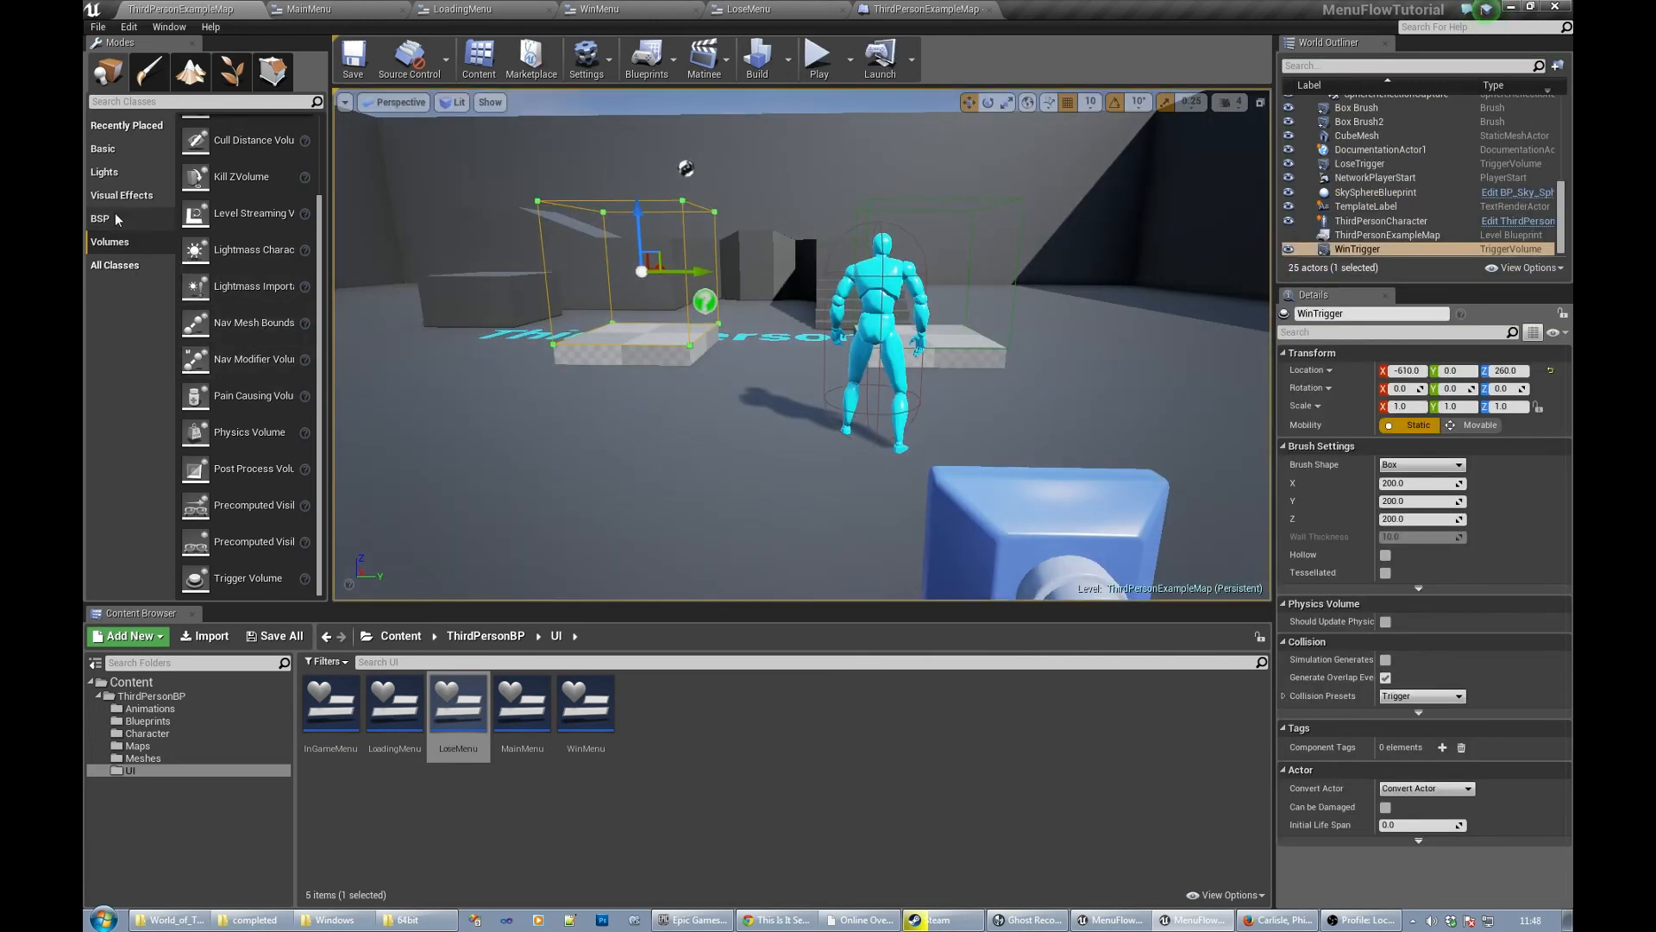
- Find Text Render under All Classes and drag one into the level near the platforms
left_click(122, 195)
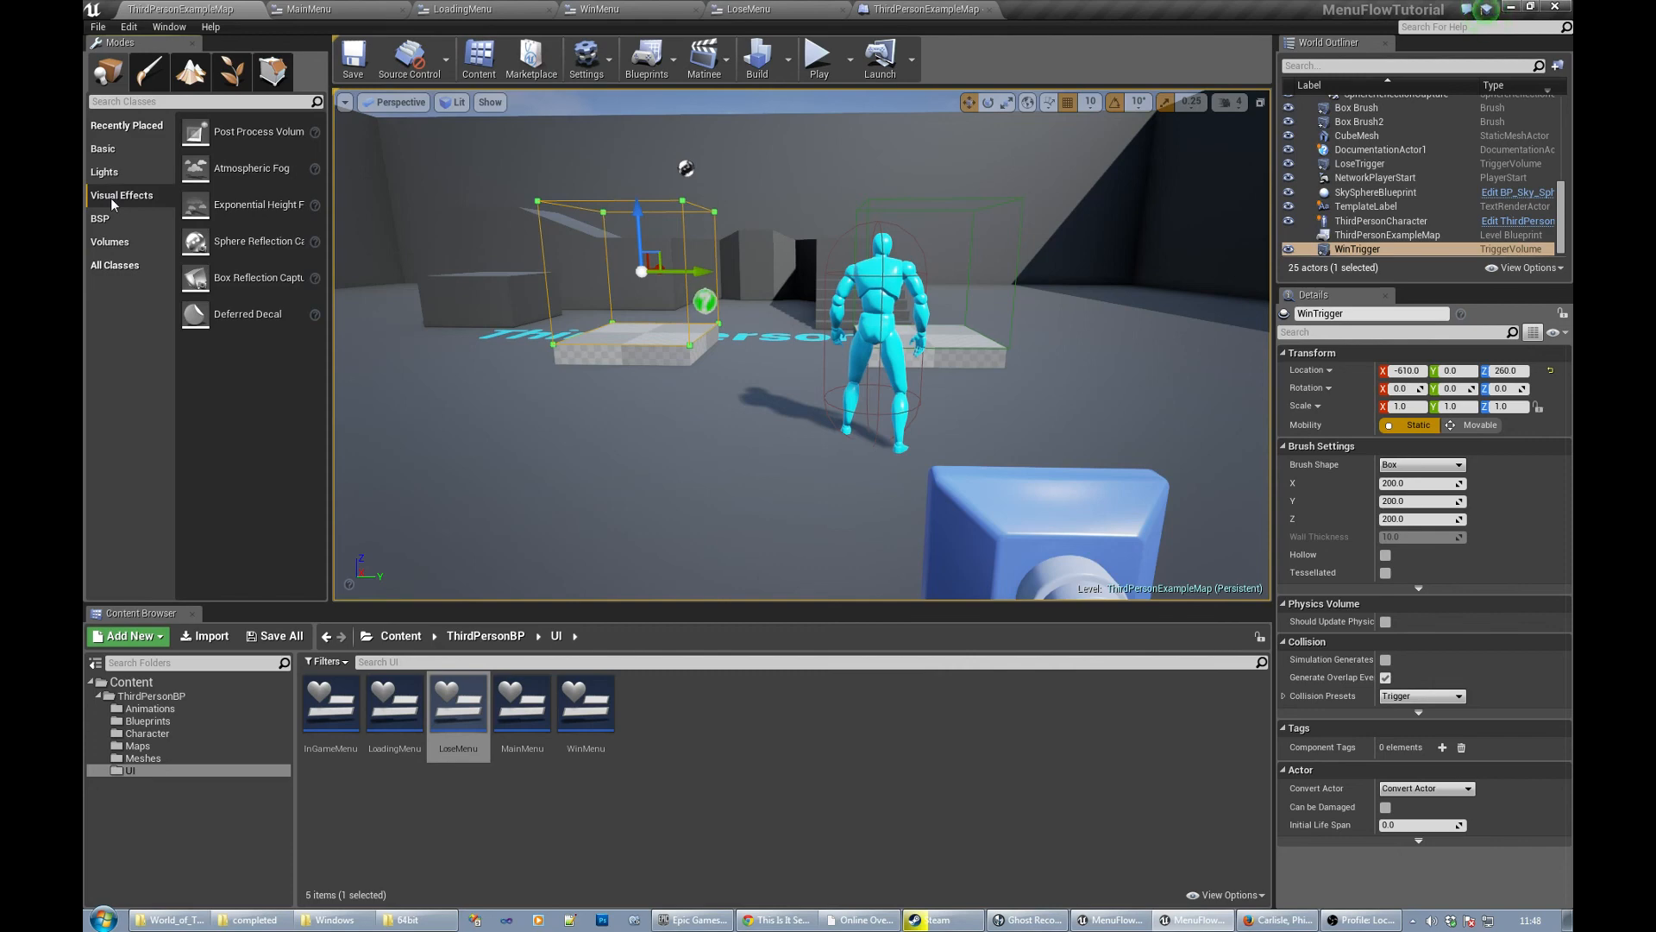
left_click(102, 149)
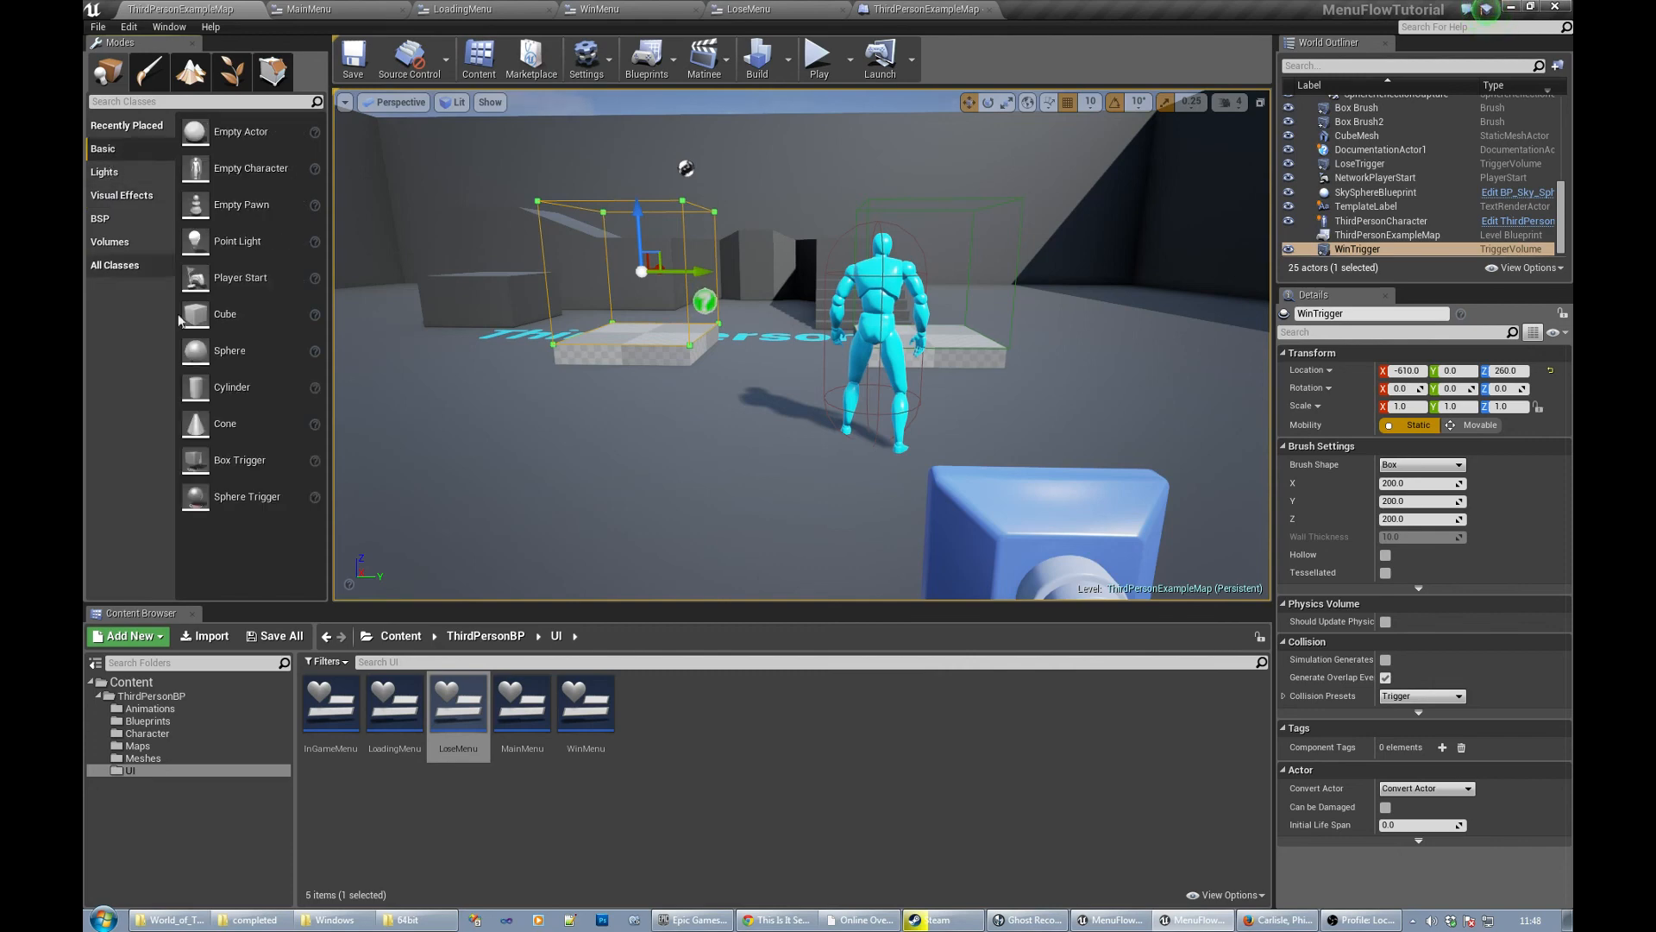
mouse_move(115, 250)
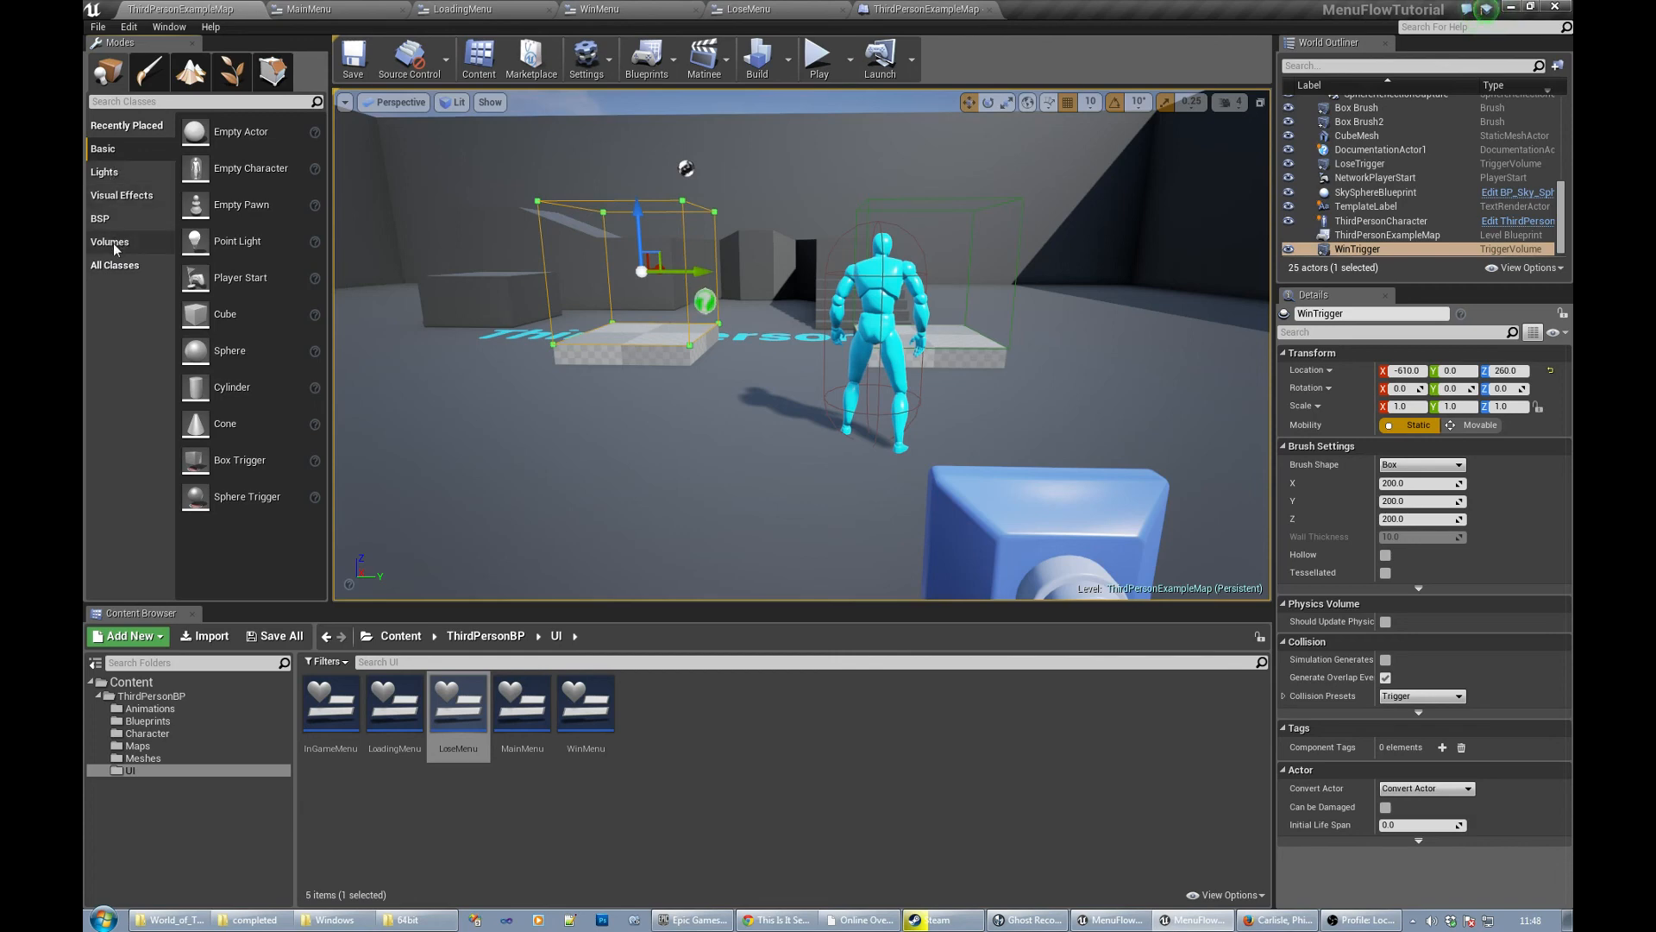
left_click(113, 265)
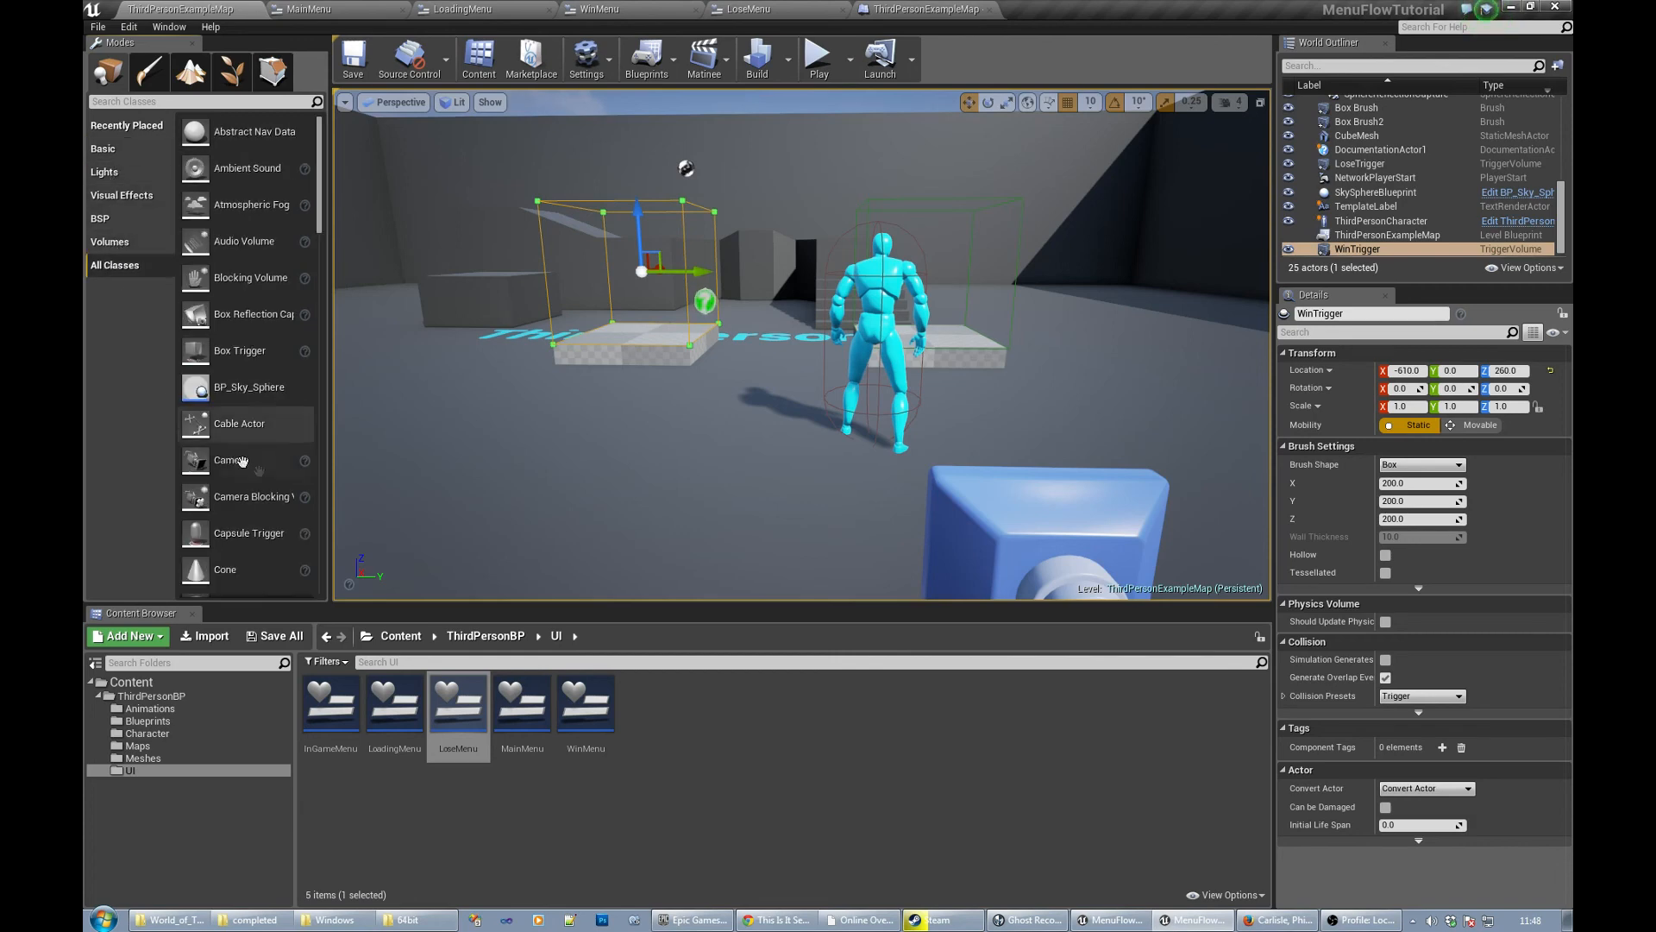
scroll("down", 3)
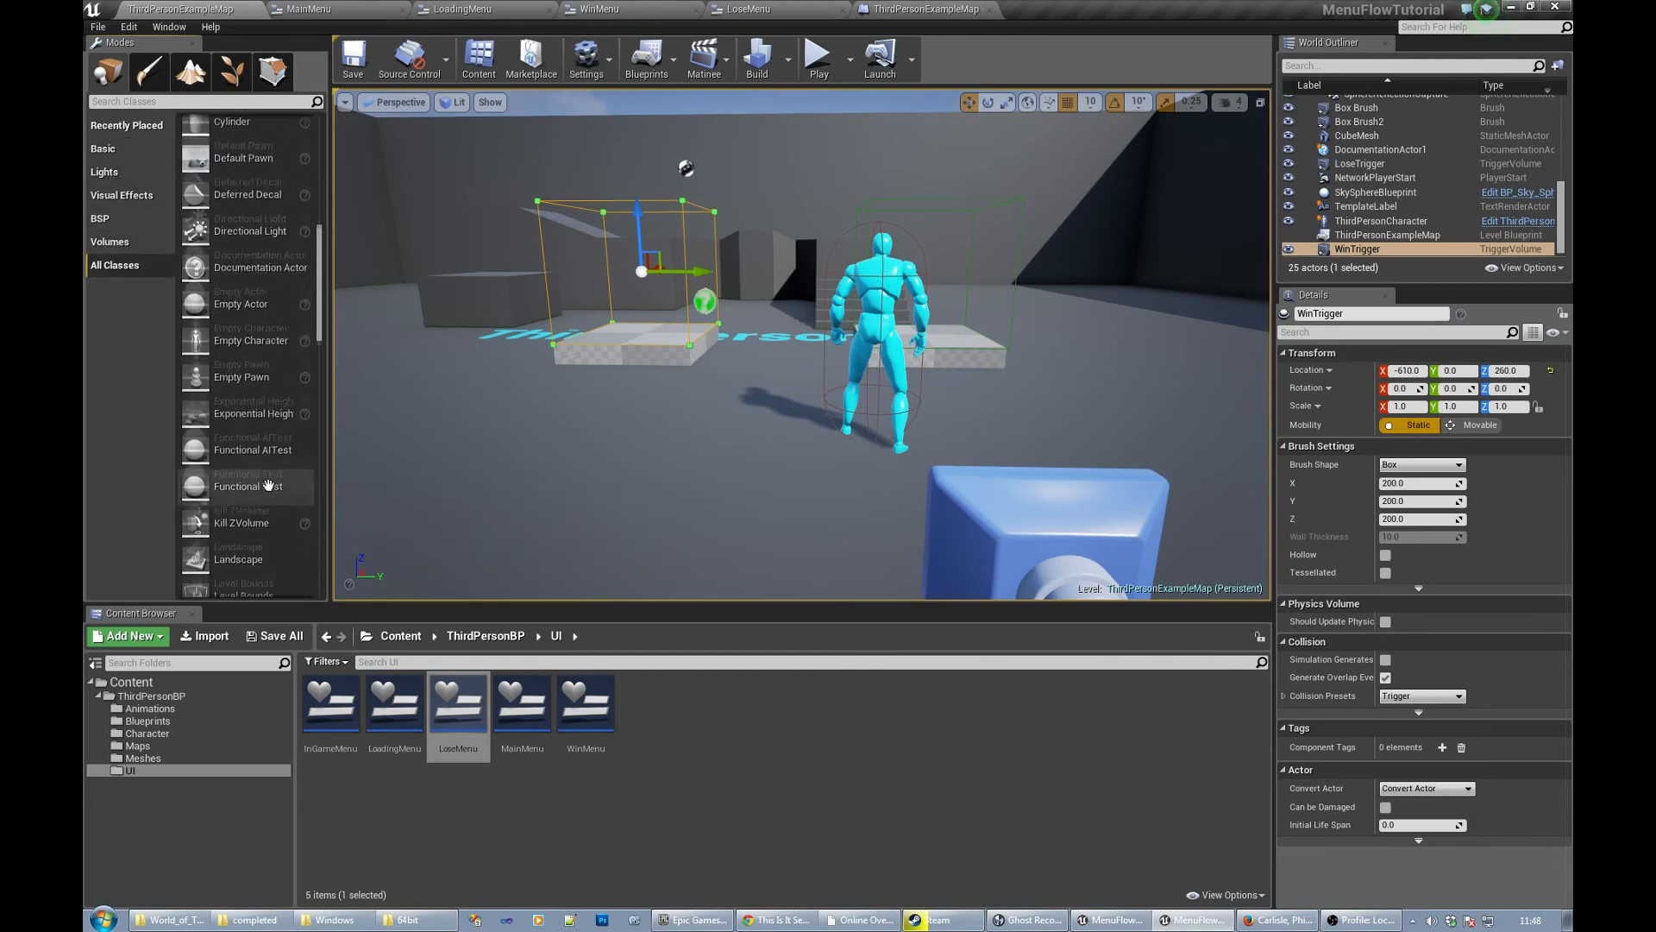
scroll("down", 3)
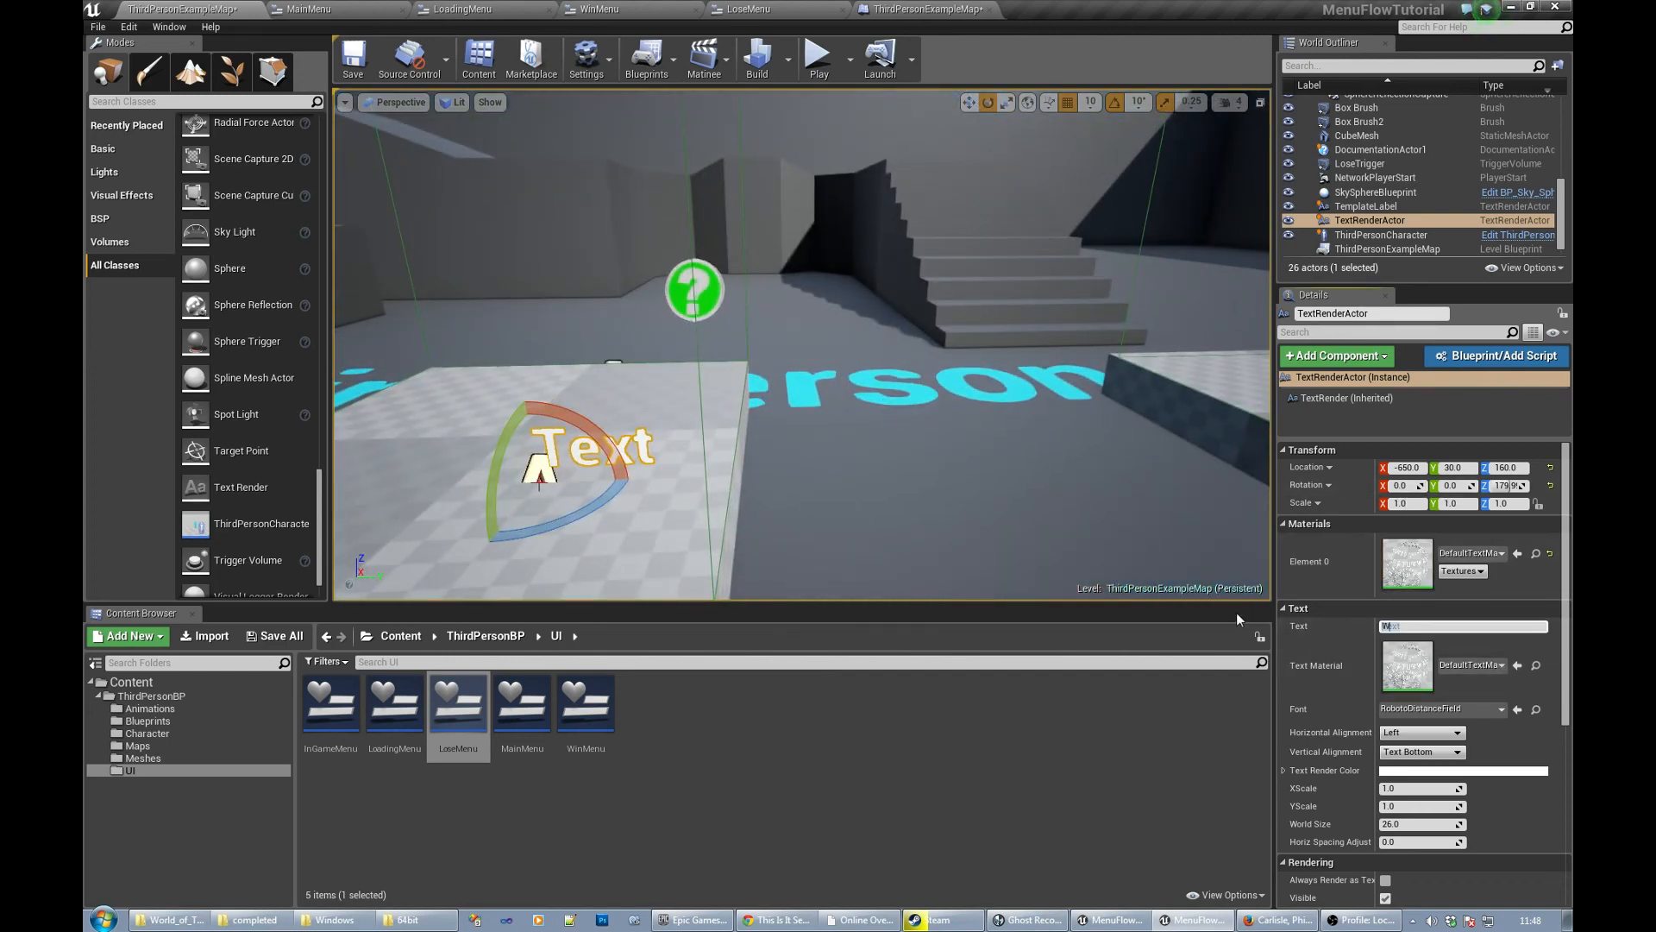
- Set the label text to Win, enlarge it, center it horizontally and duplicate it
type("Winw")
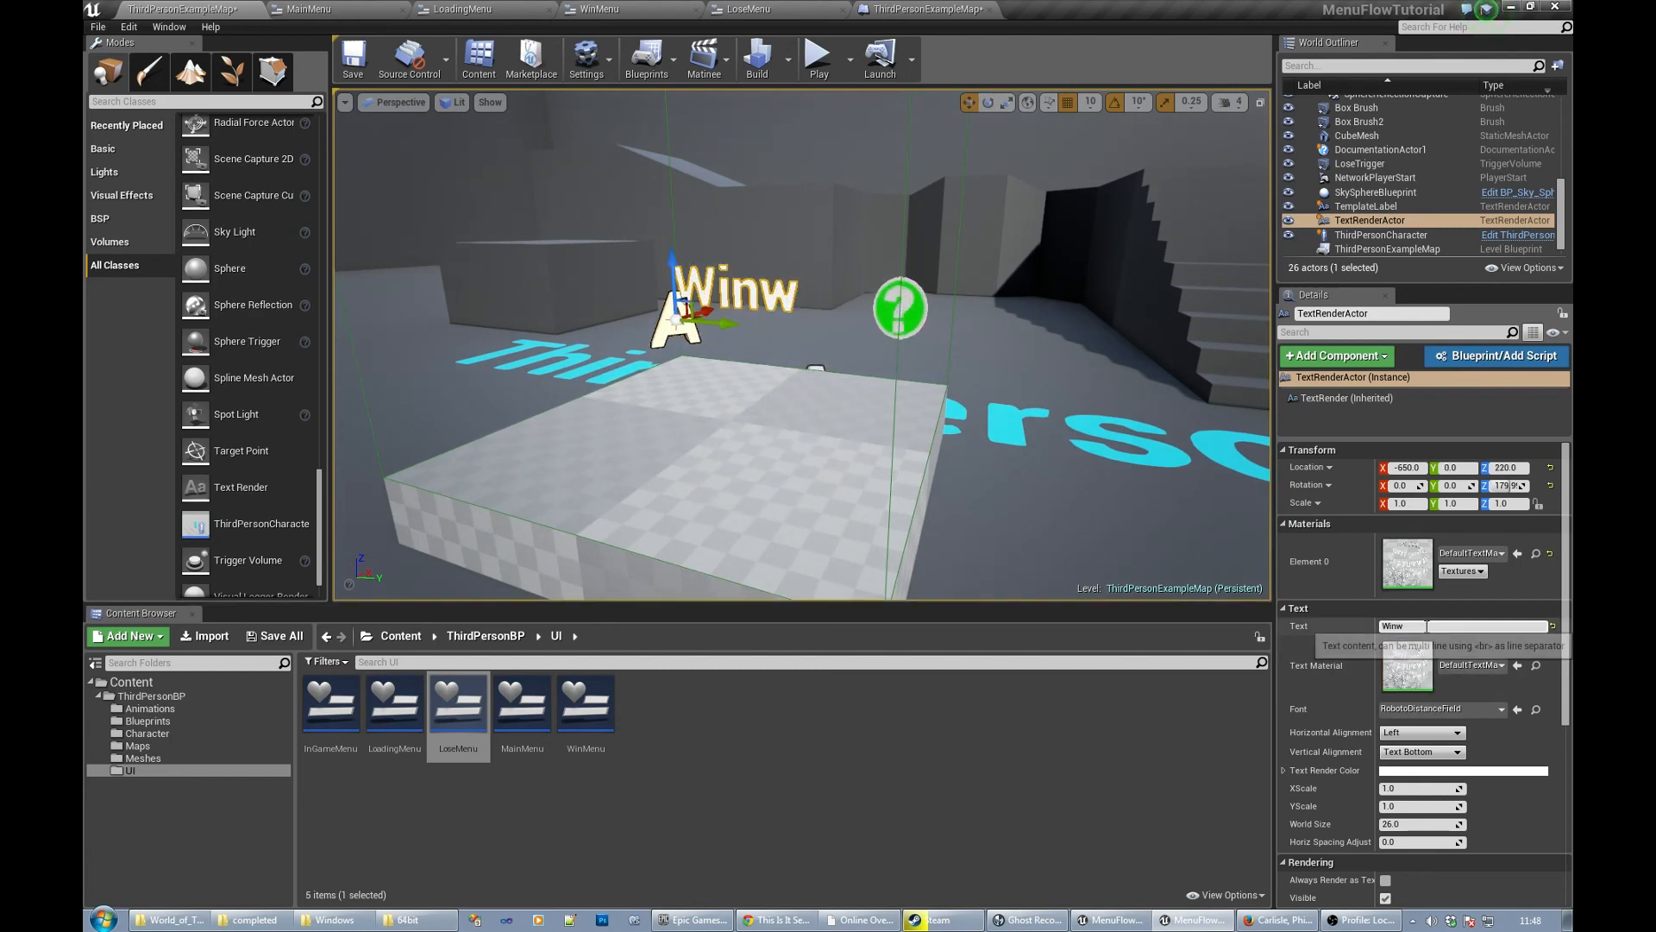
key("Backspace")
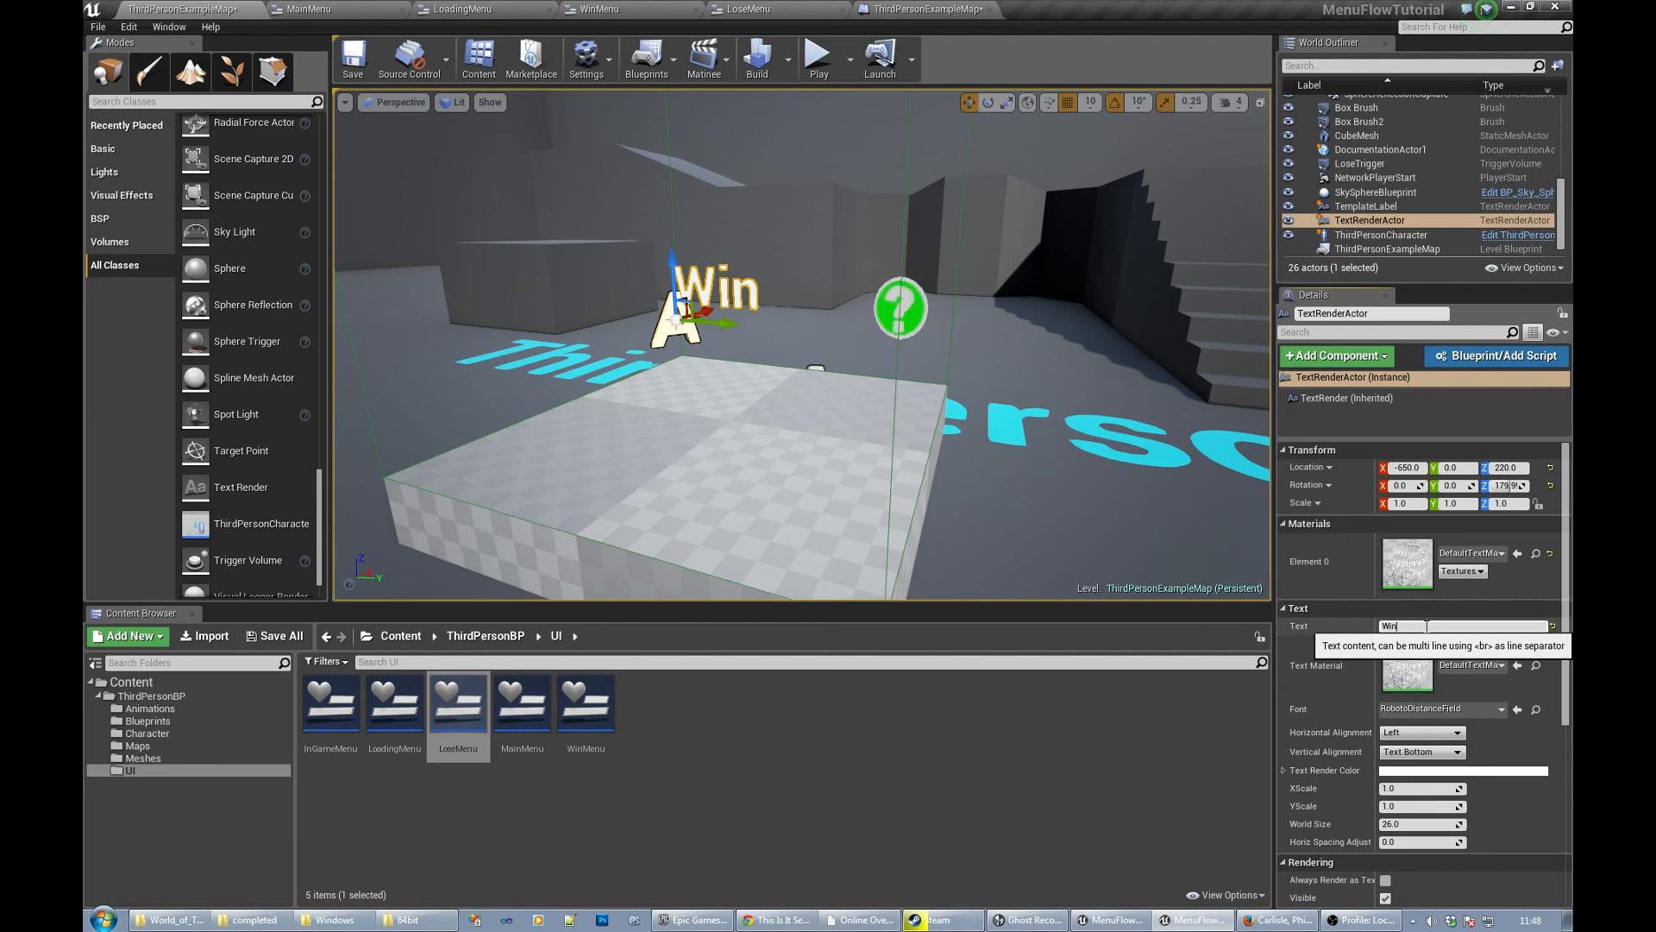
mouse_move(1535, 778)
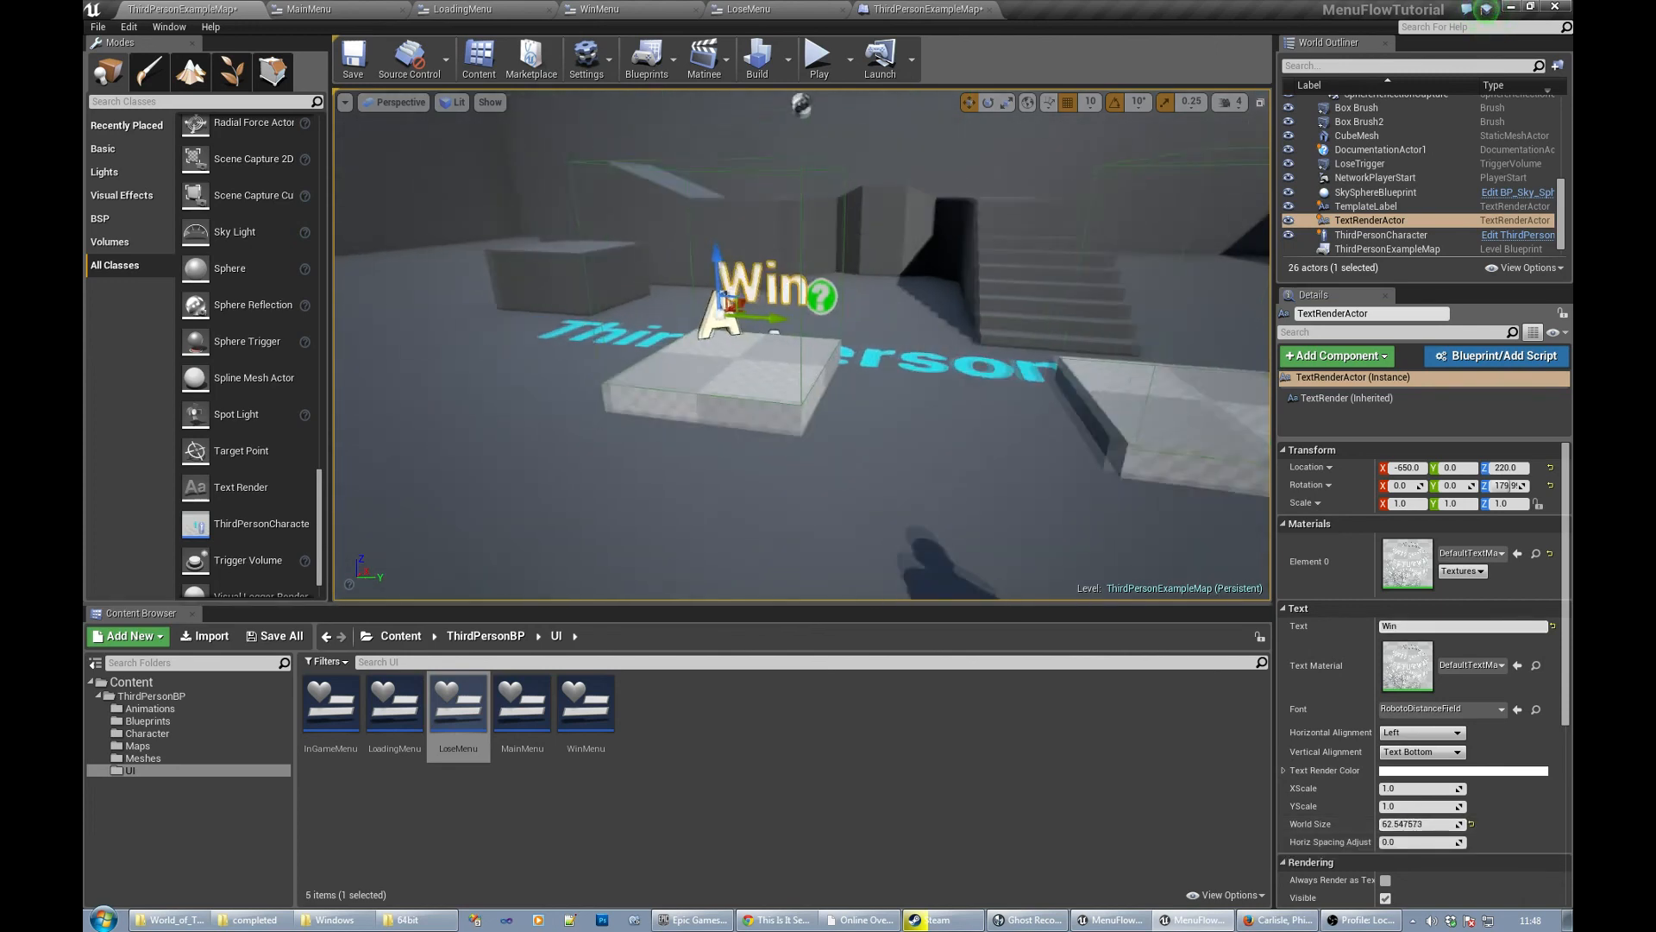
left_click(1461, 731)
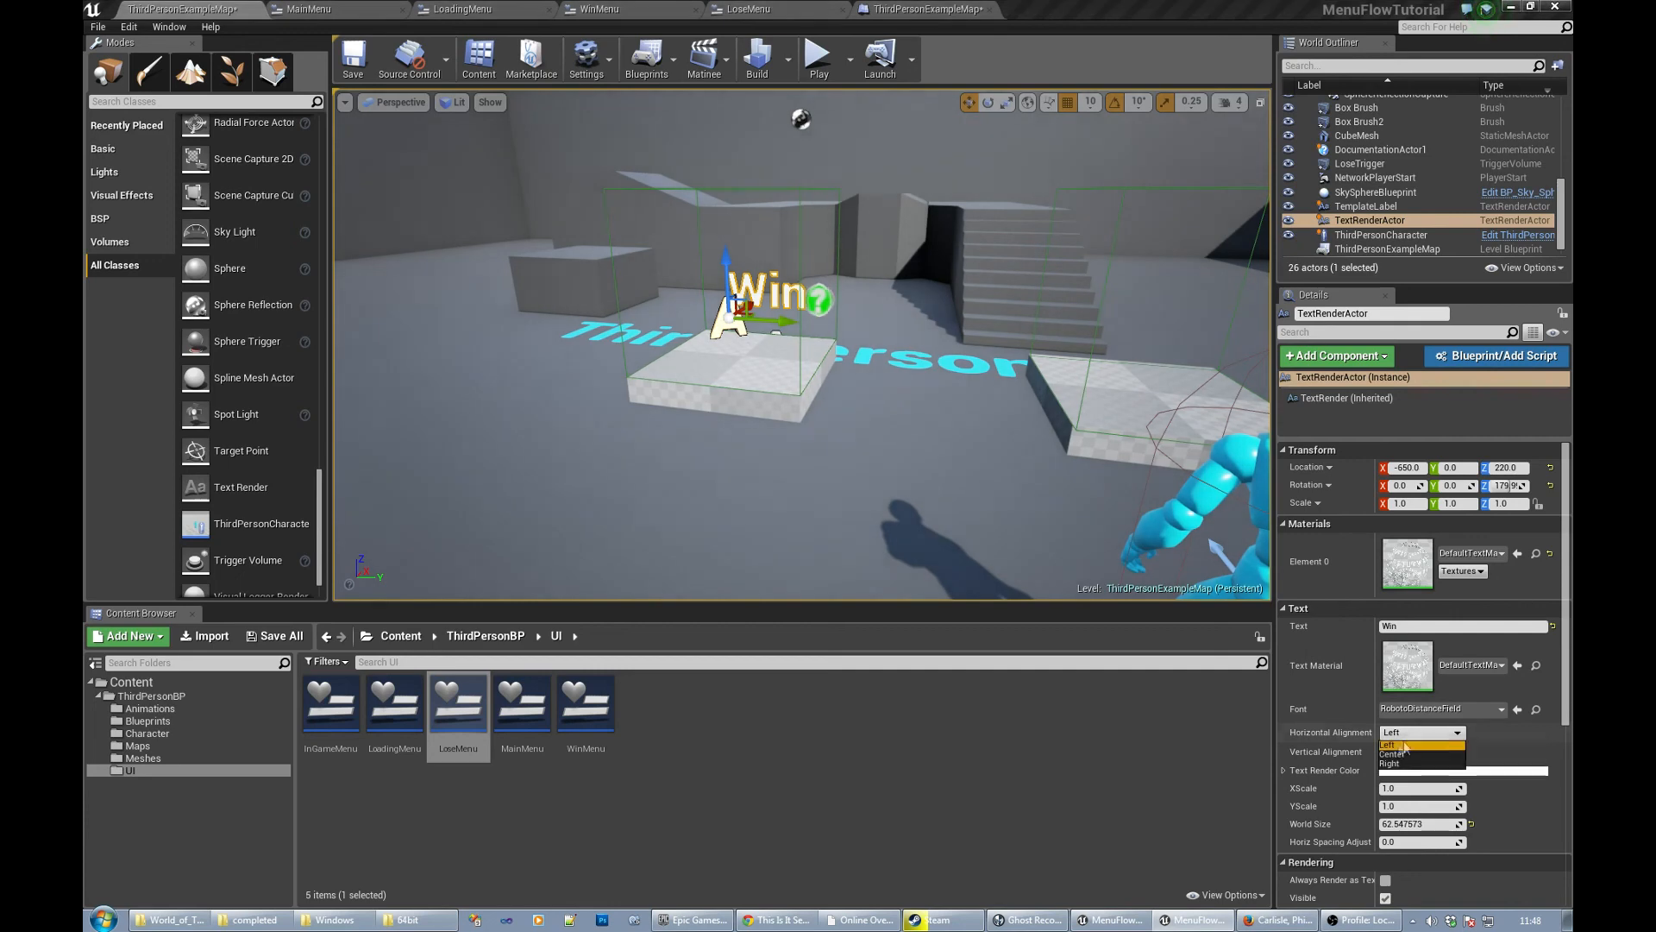
left_click(1390, 742)
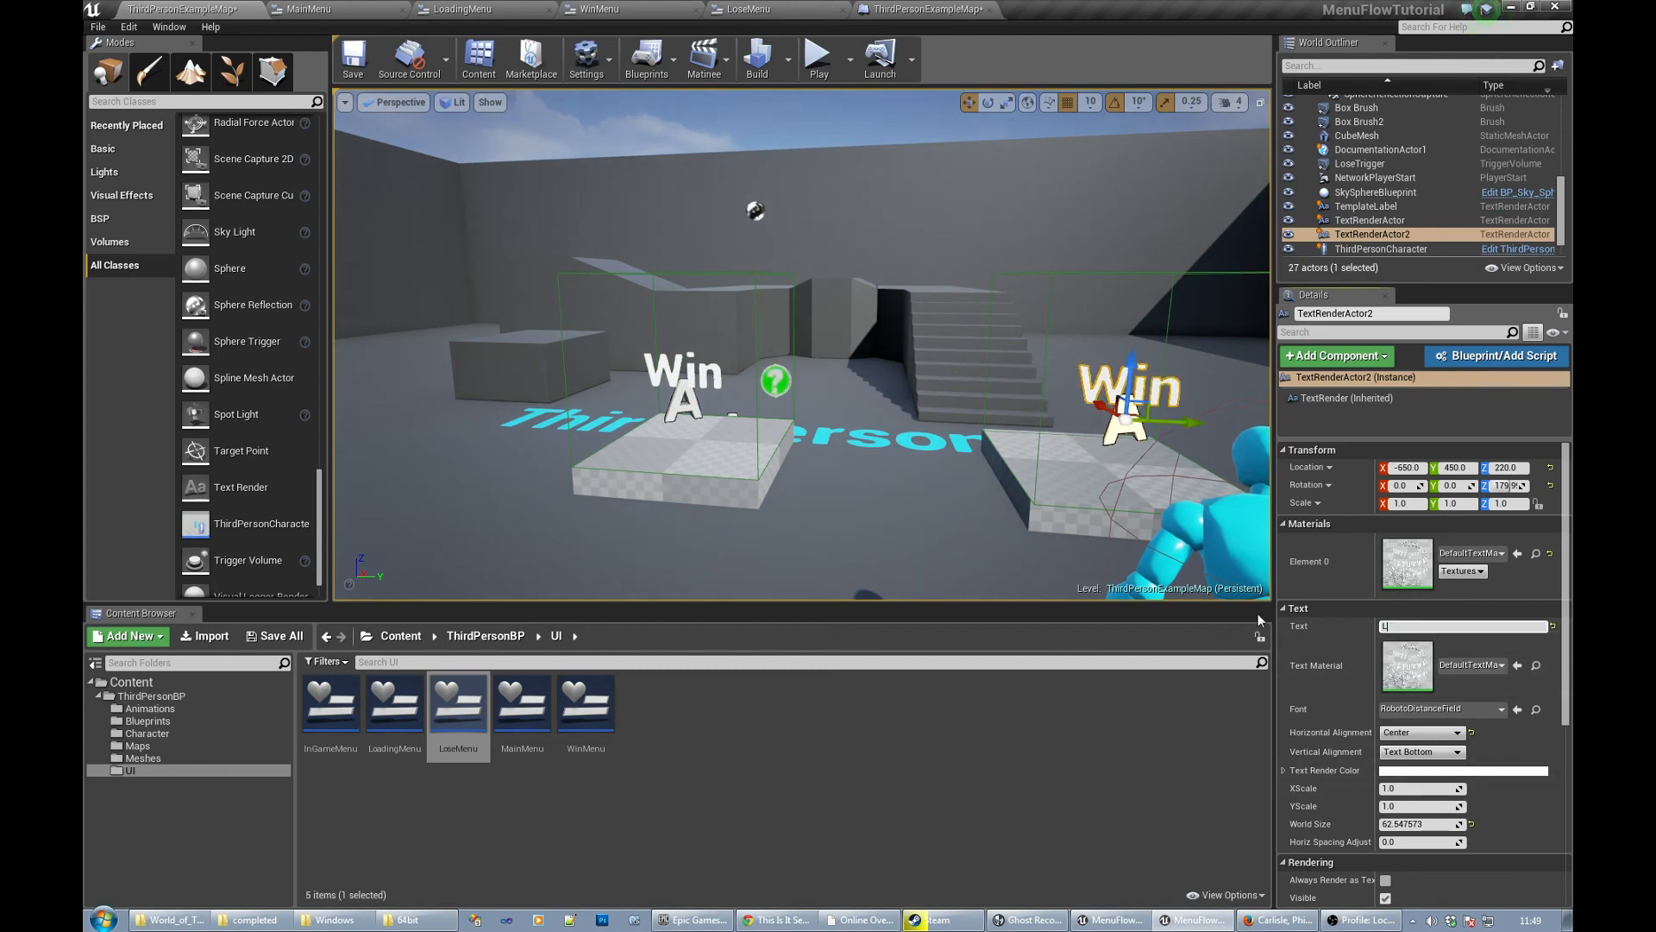
- Set the duplicate label to Lose, play-test the level, and save the map
type("Lose")
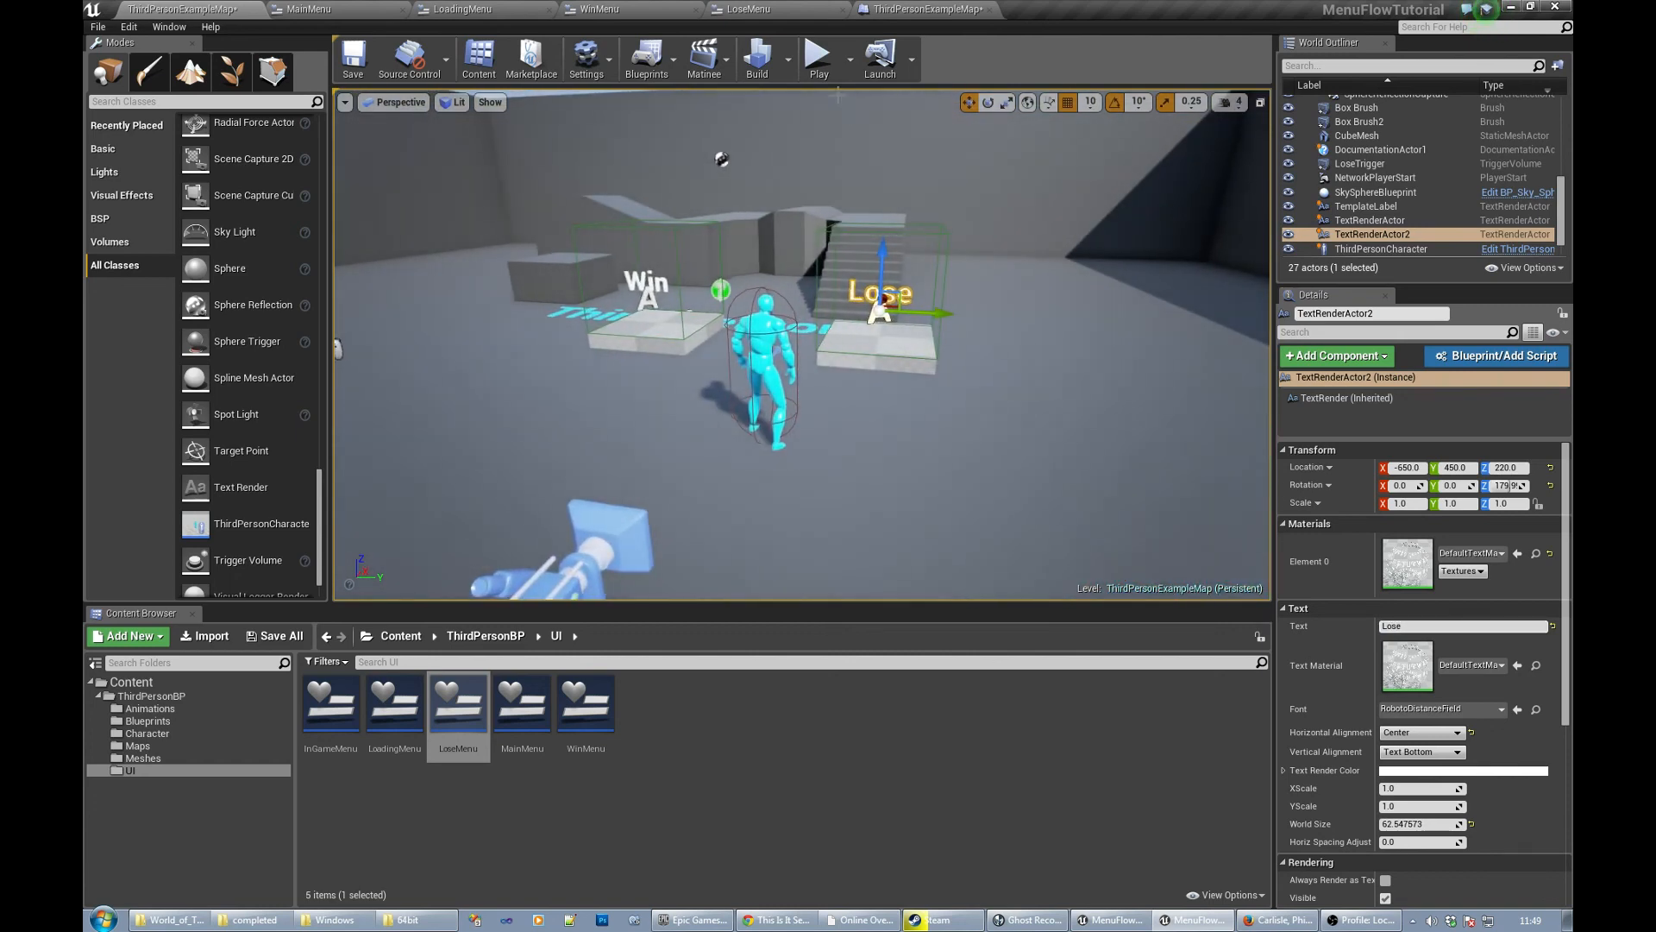
left_click(818, 59)
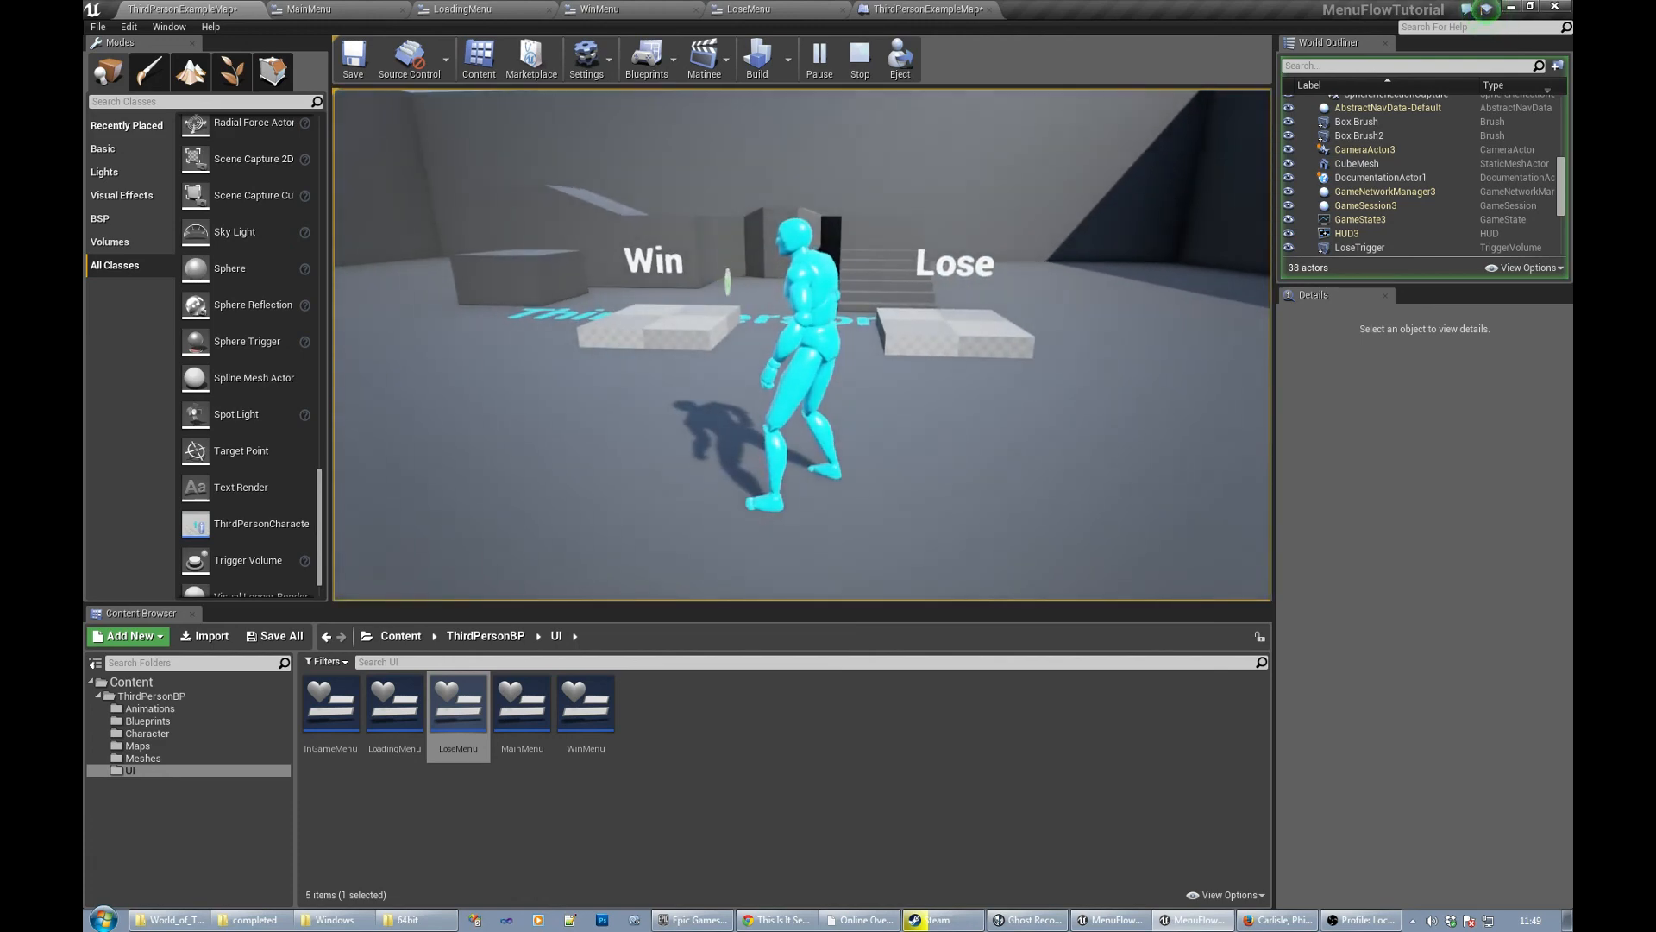
left_click(859, 58)
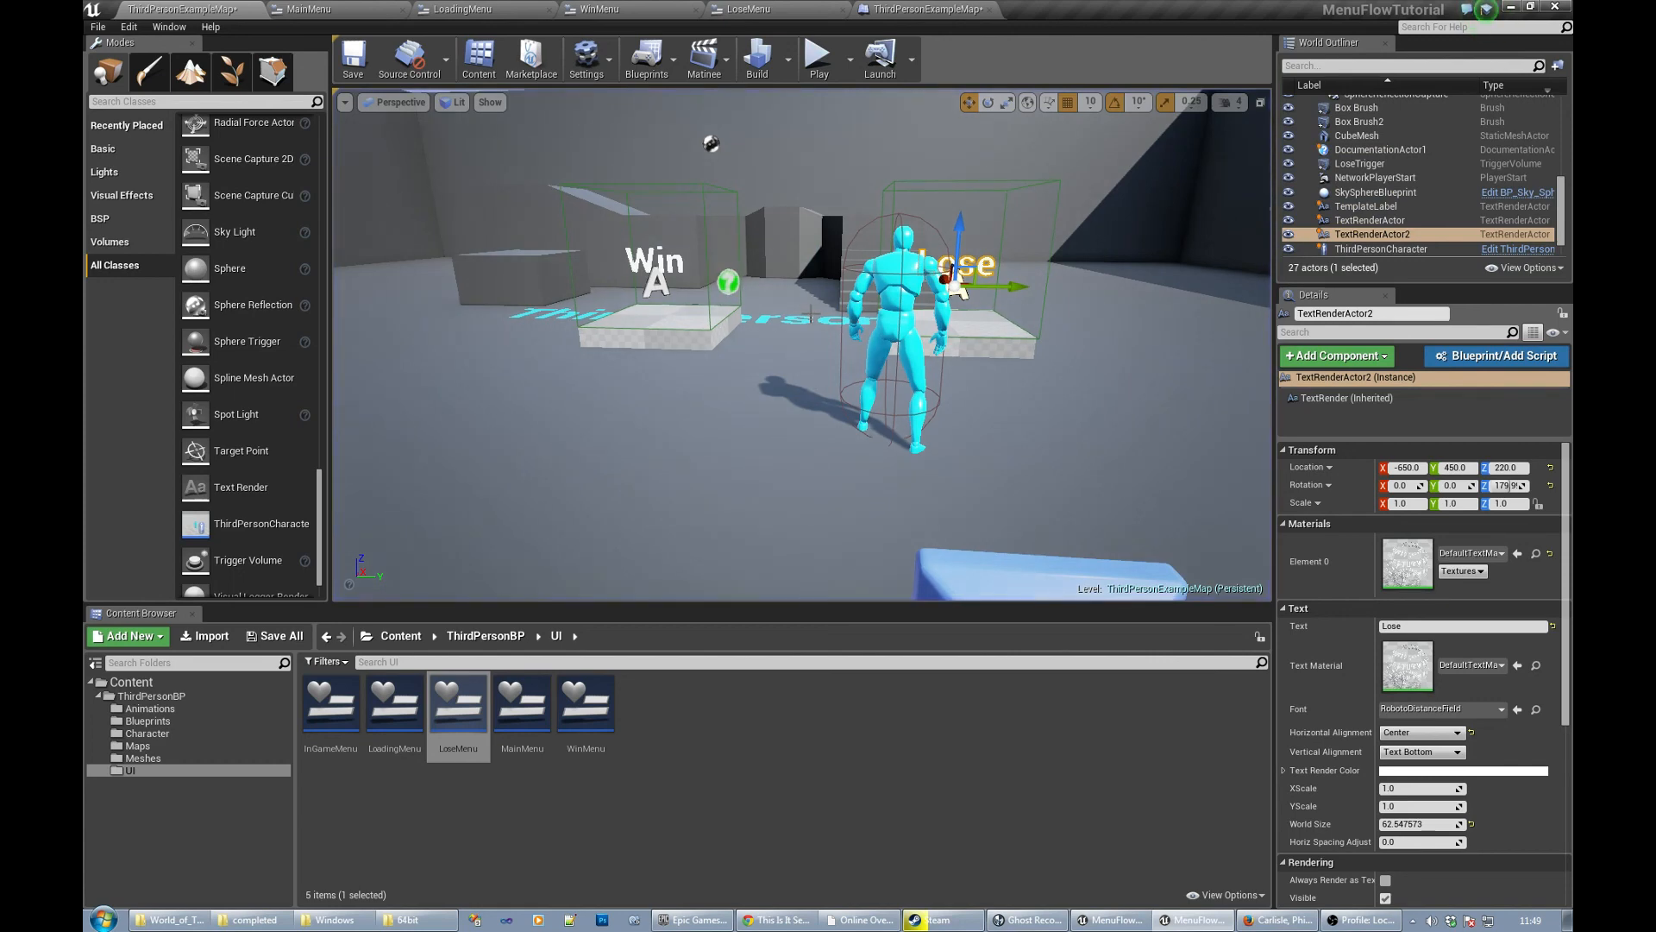
left_click(351, 59)
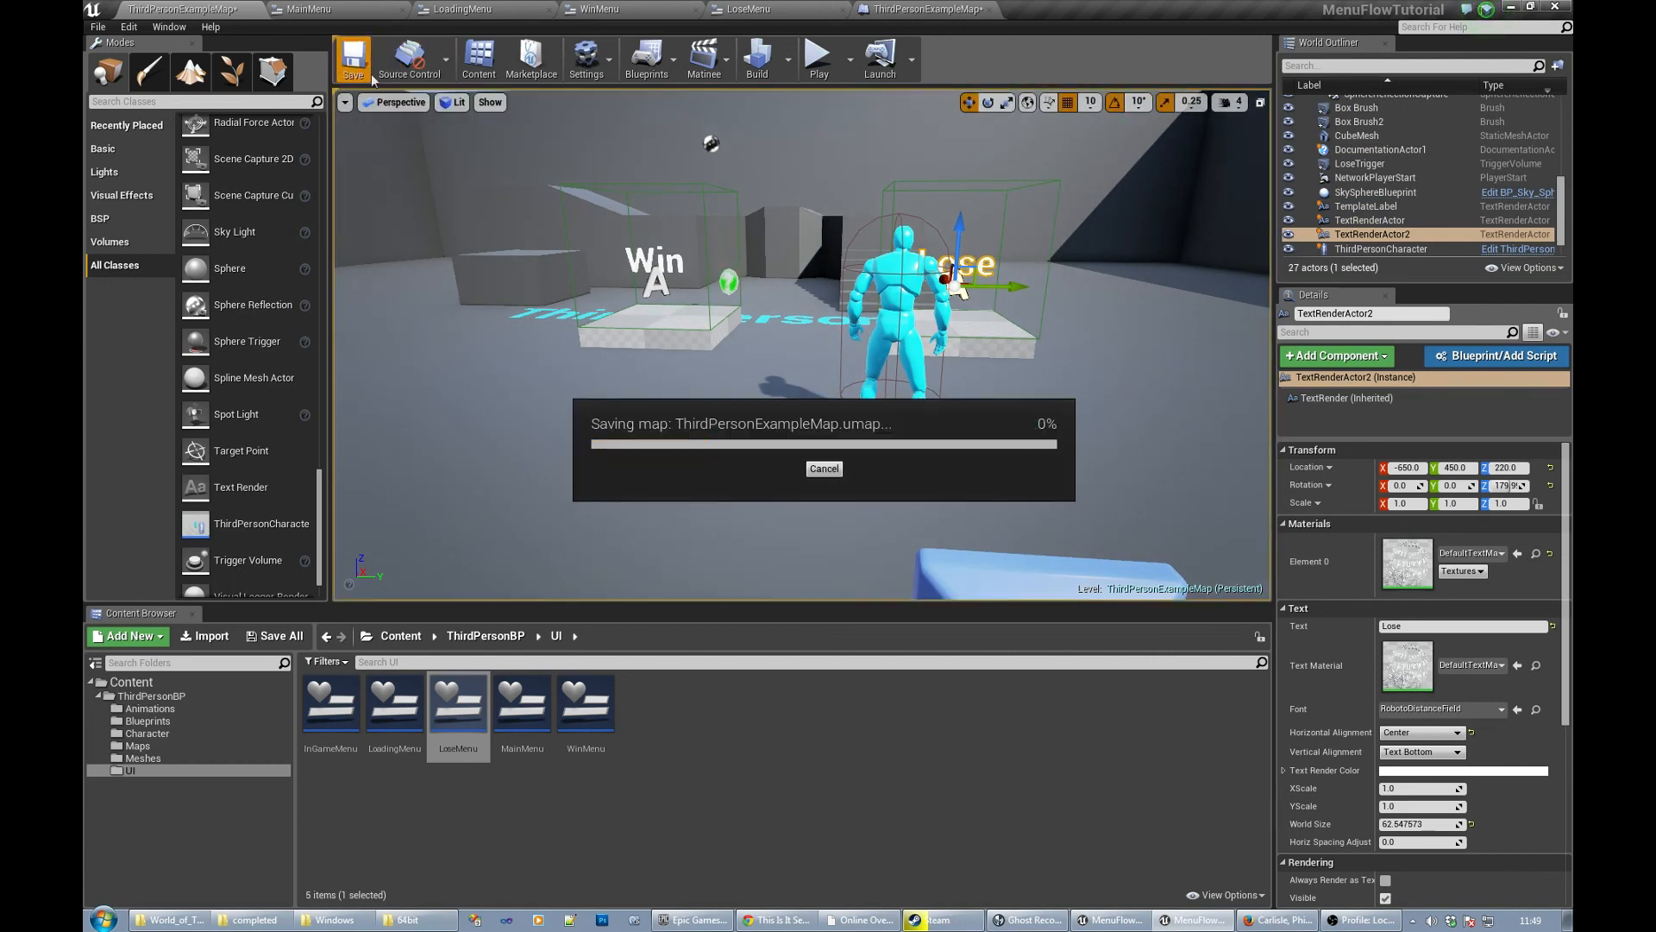